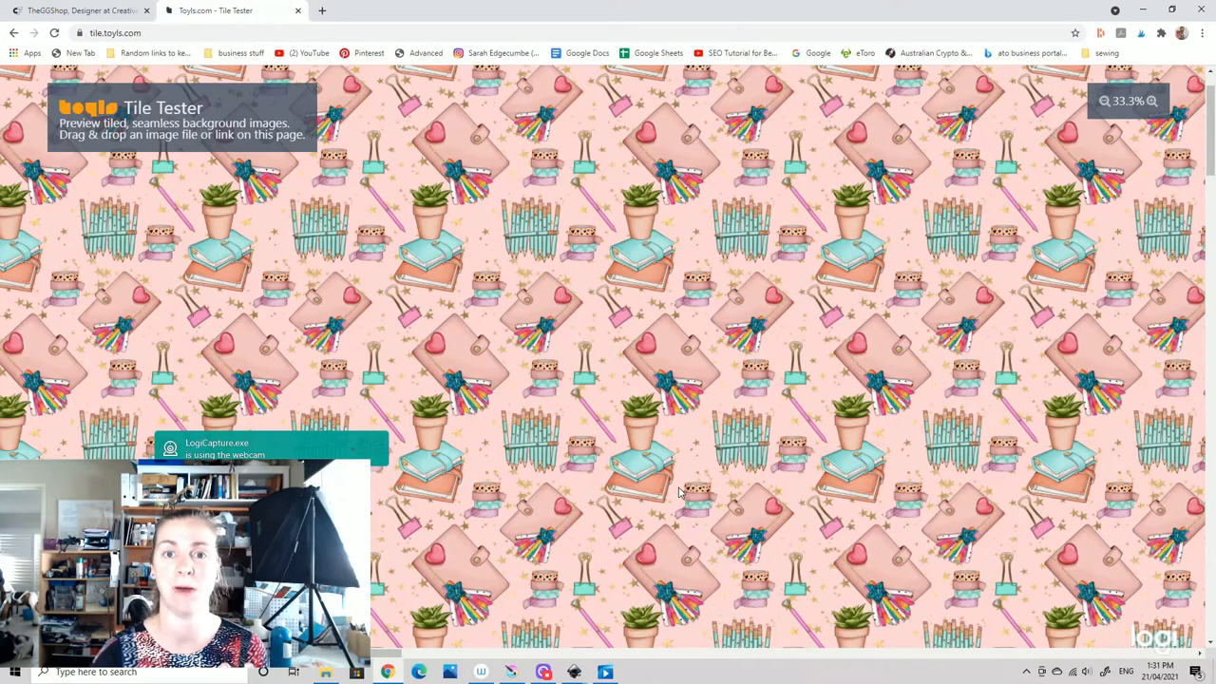
pyautogui.moveTo(652, 480)
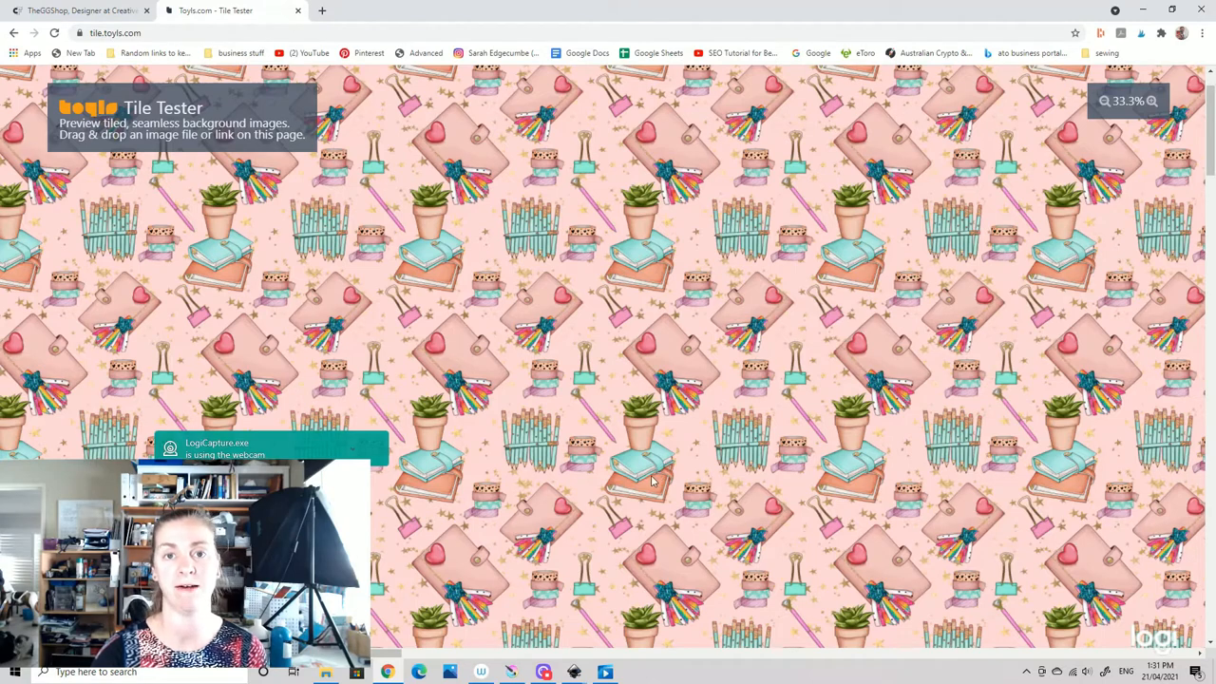
pyautogui.moveTo(665, 489)
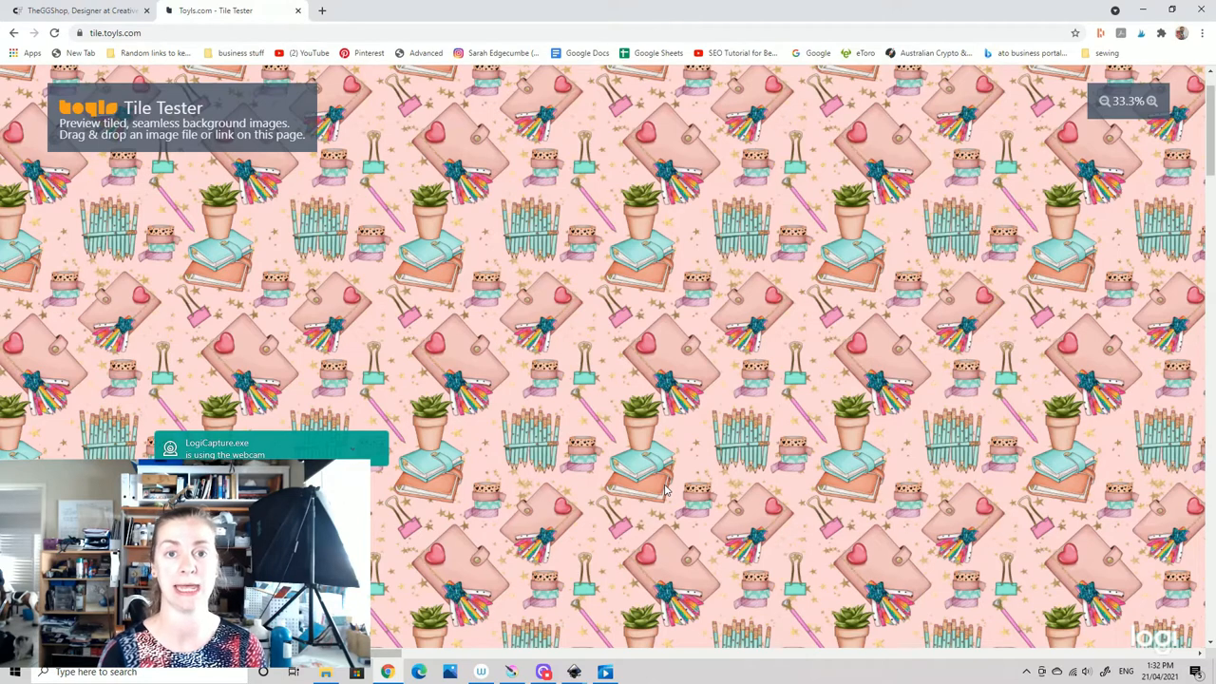
pyautogui.moveTo(700, 378)
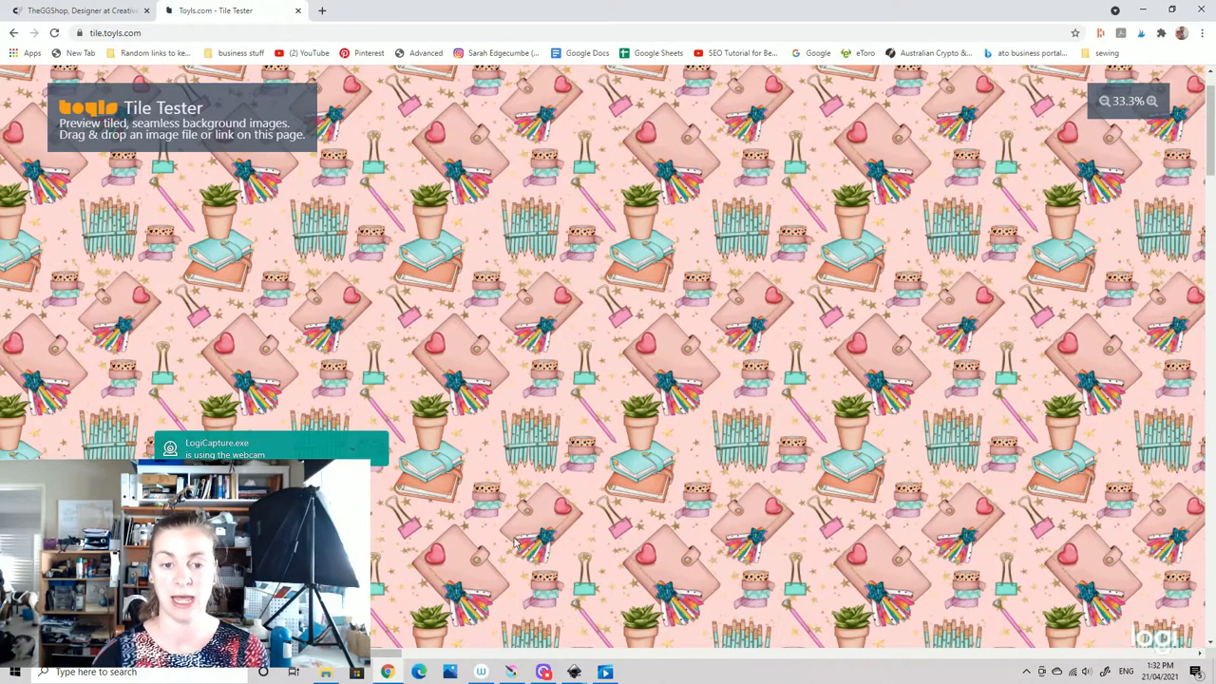
pyautogui.moveTo(1097, 442)
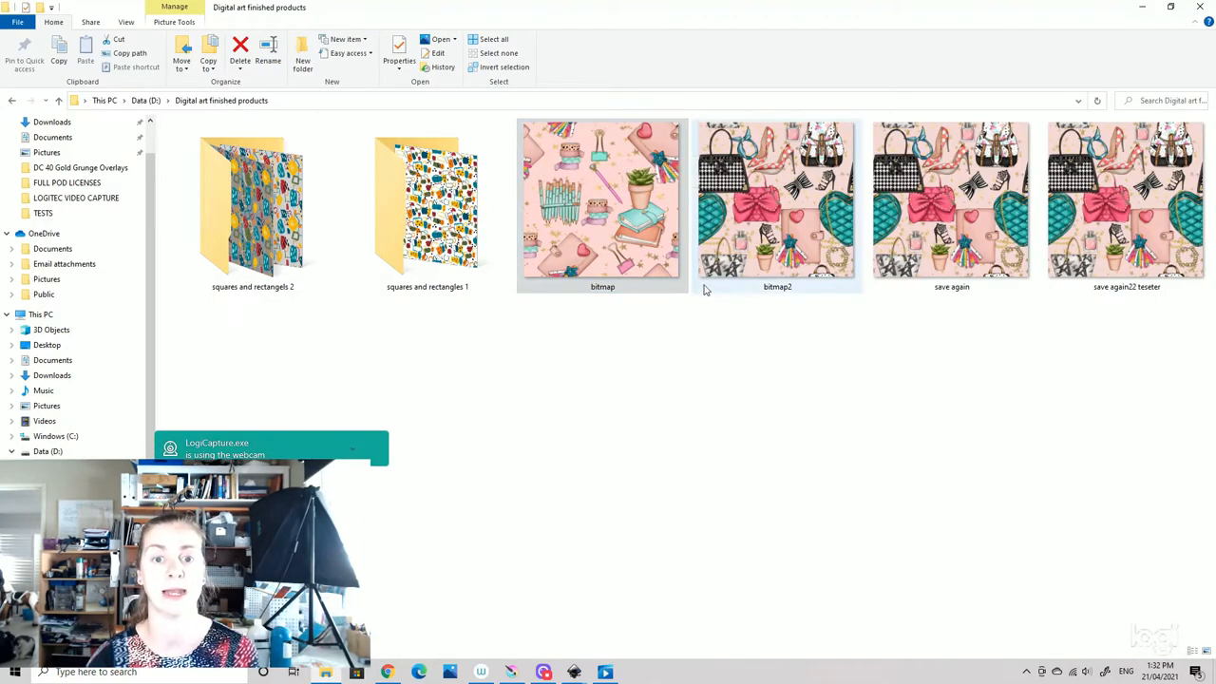
# - Point to the pink bitmap pattern thumbnail in D:\Digital art finished products
pyautogui.click(602, 199)
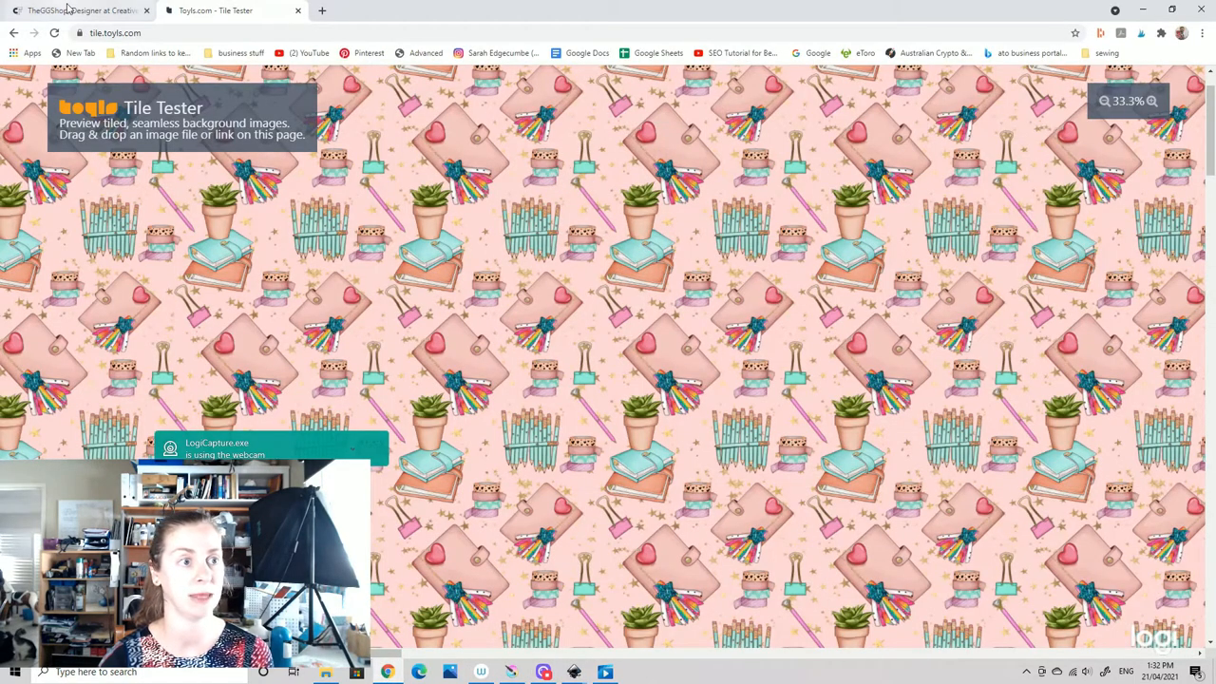
pyautogui.moveTo(76, 9)
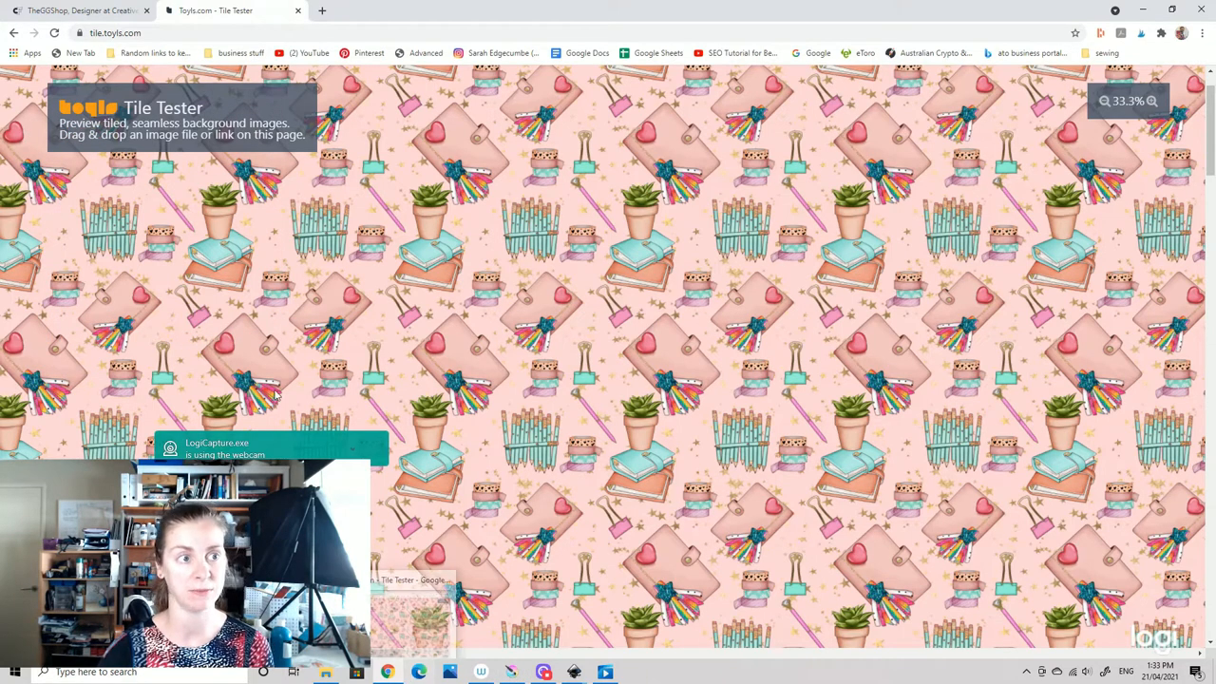
# - Switch to the Creative Fabrica shop and browse page 2 of all 143 products
pyautogui.click(81, 11)
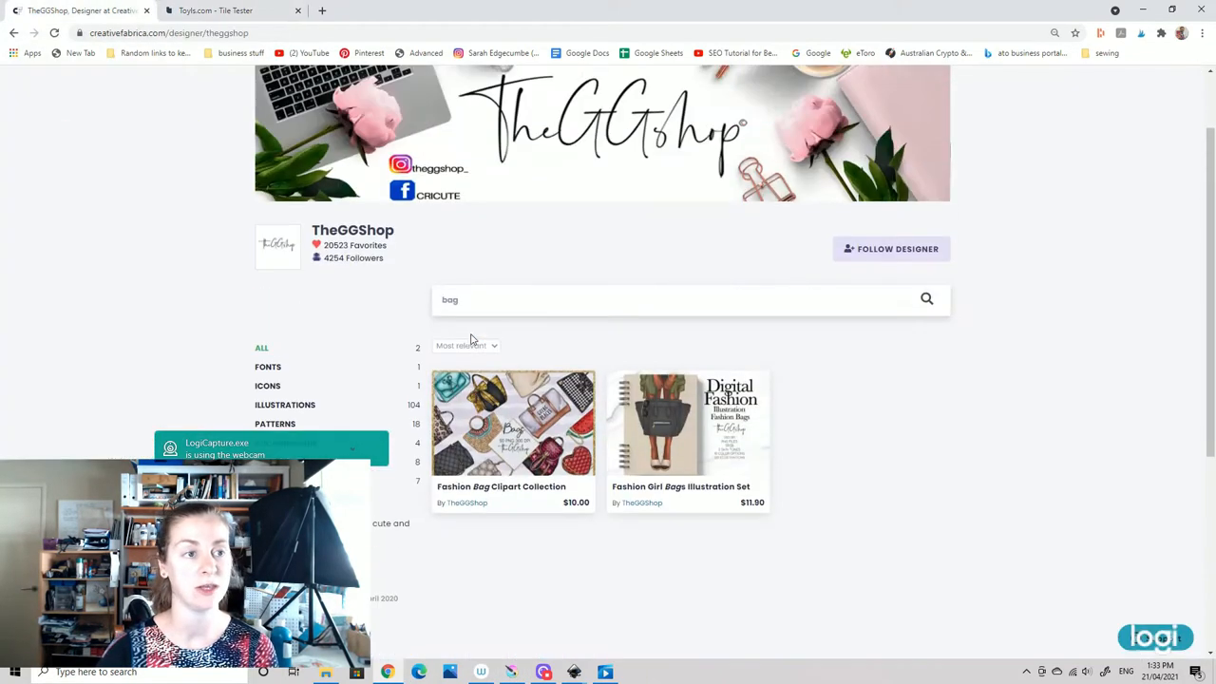
pyautogui.scroll(3)
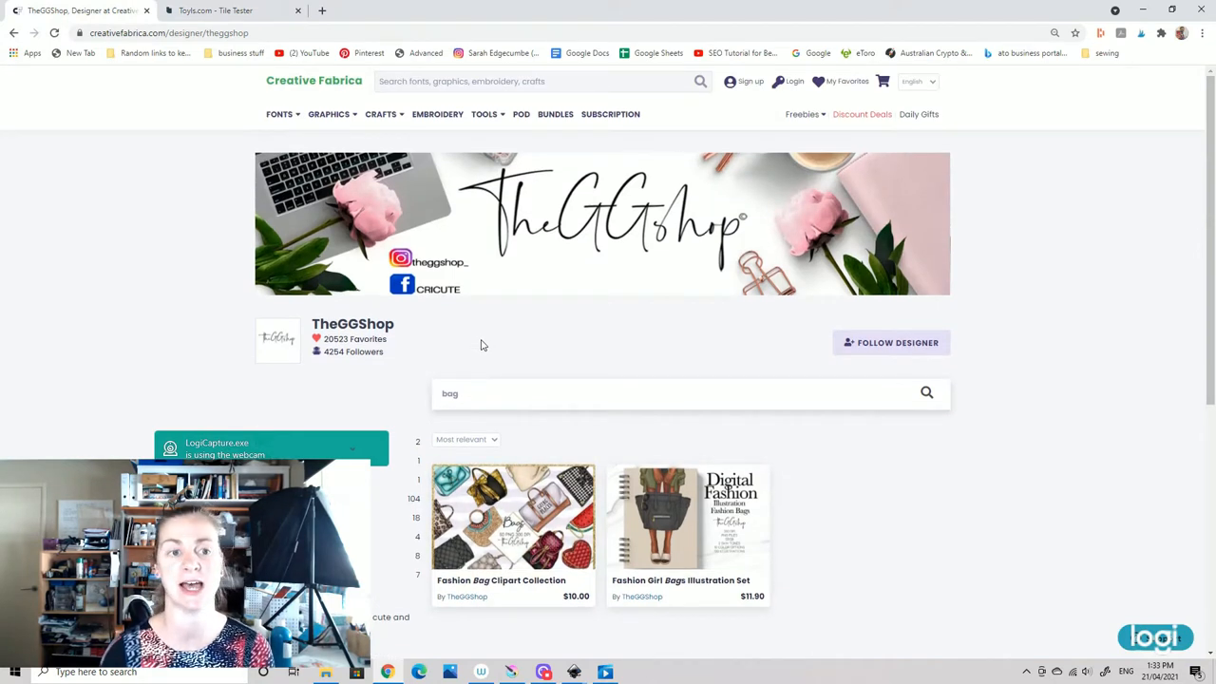
pyautogui.moveTo(515, 240)
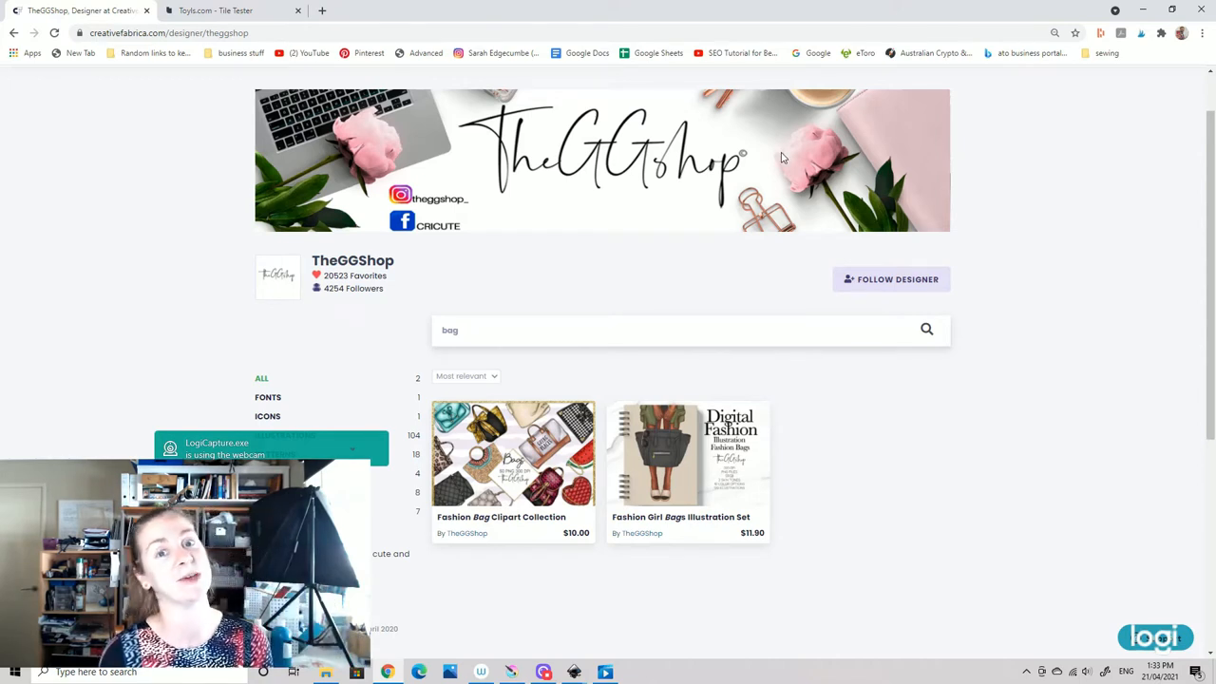
pyautogui.moveTo(854, 112)
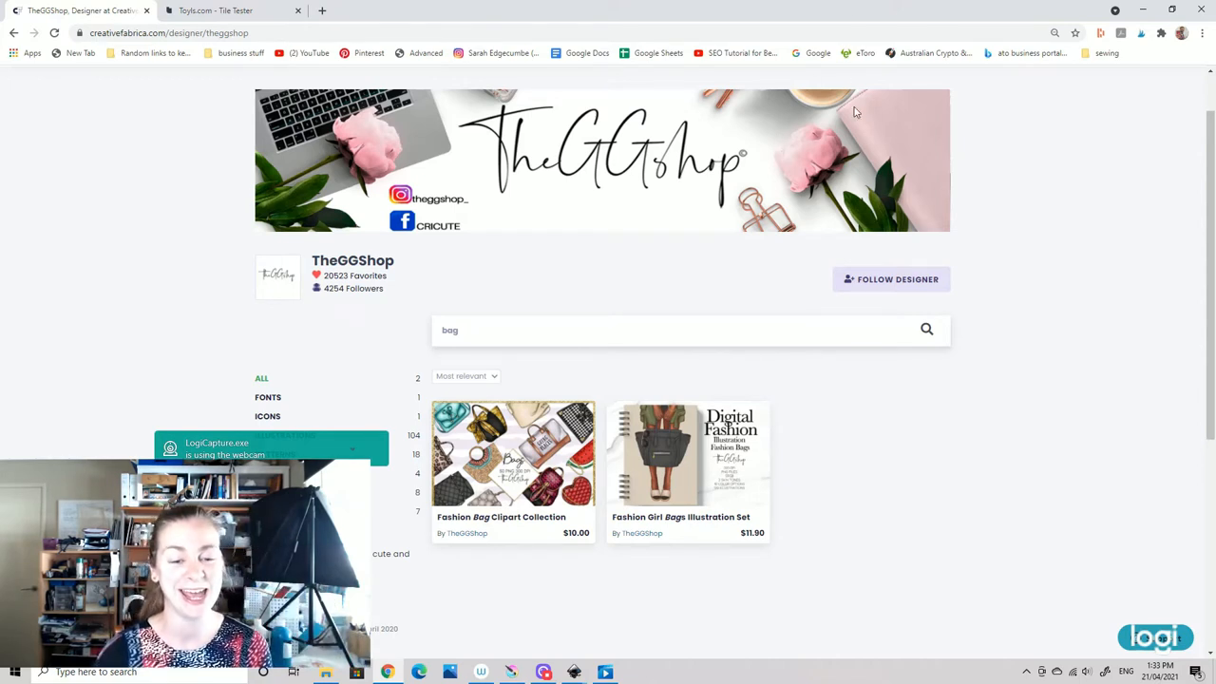
pyautogui.moveTo(859, 236)
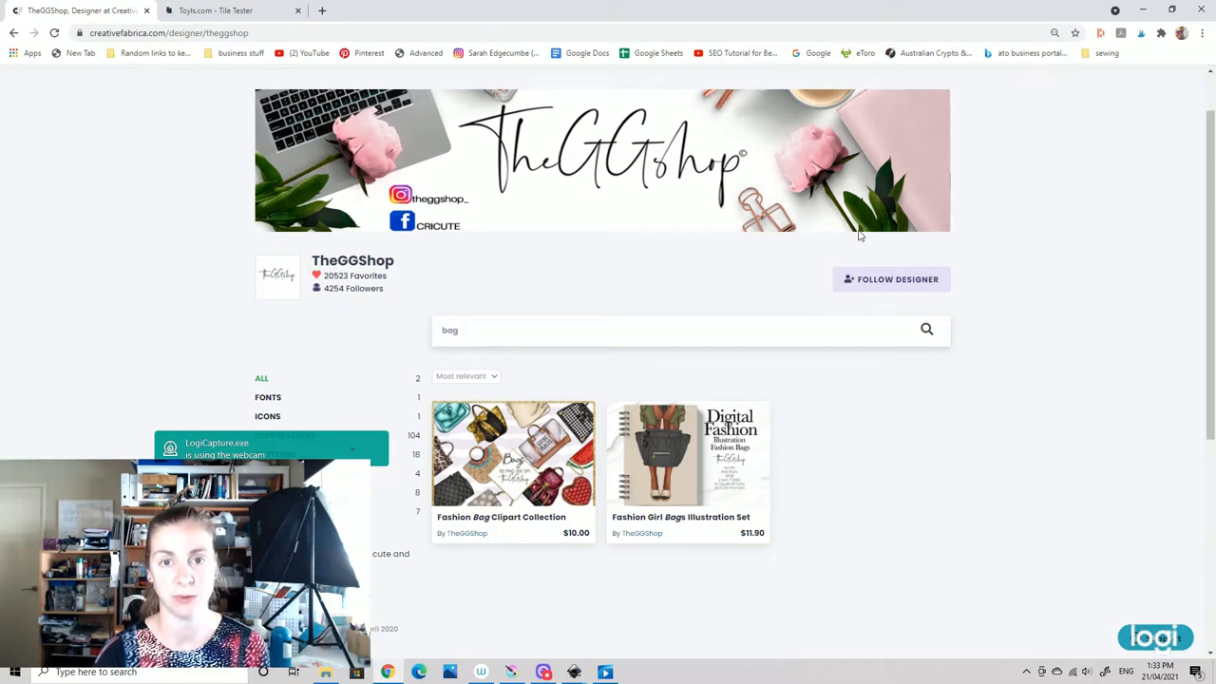
pyautogui.moveTo(812, 218)
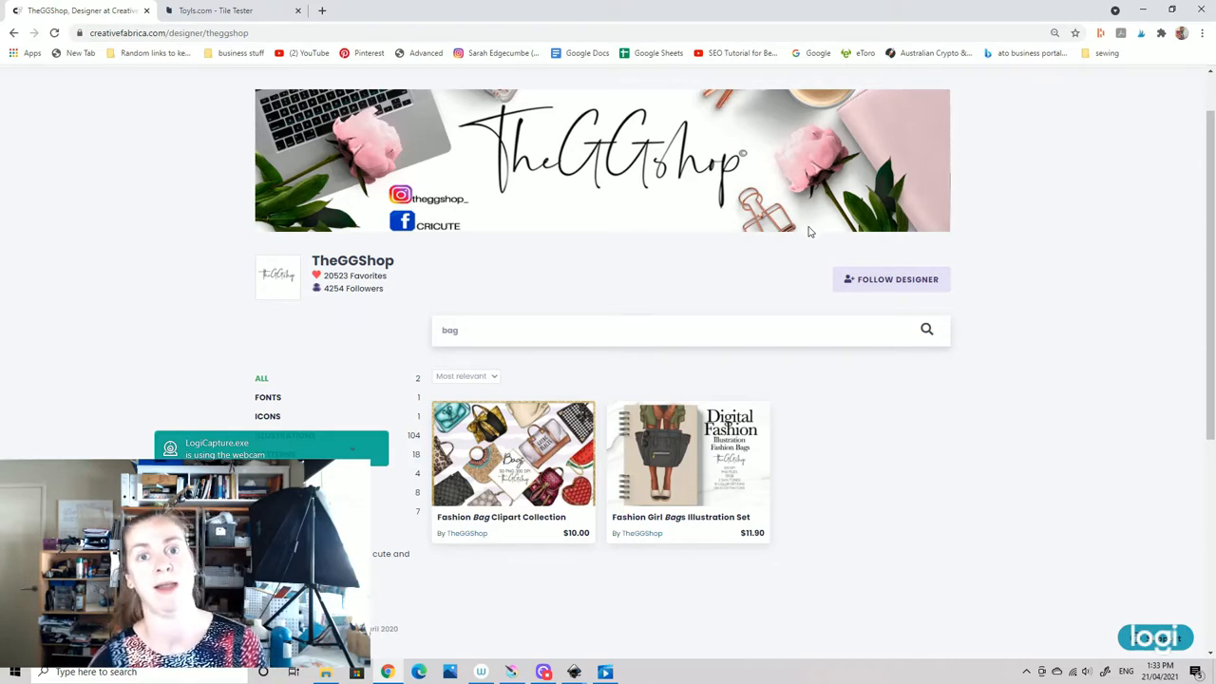
pyautogui.moveTo(800, 216)
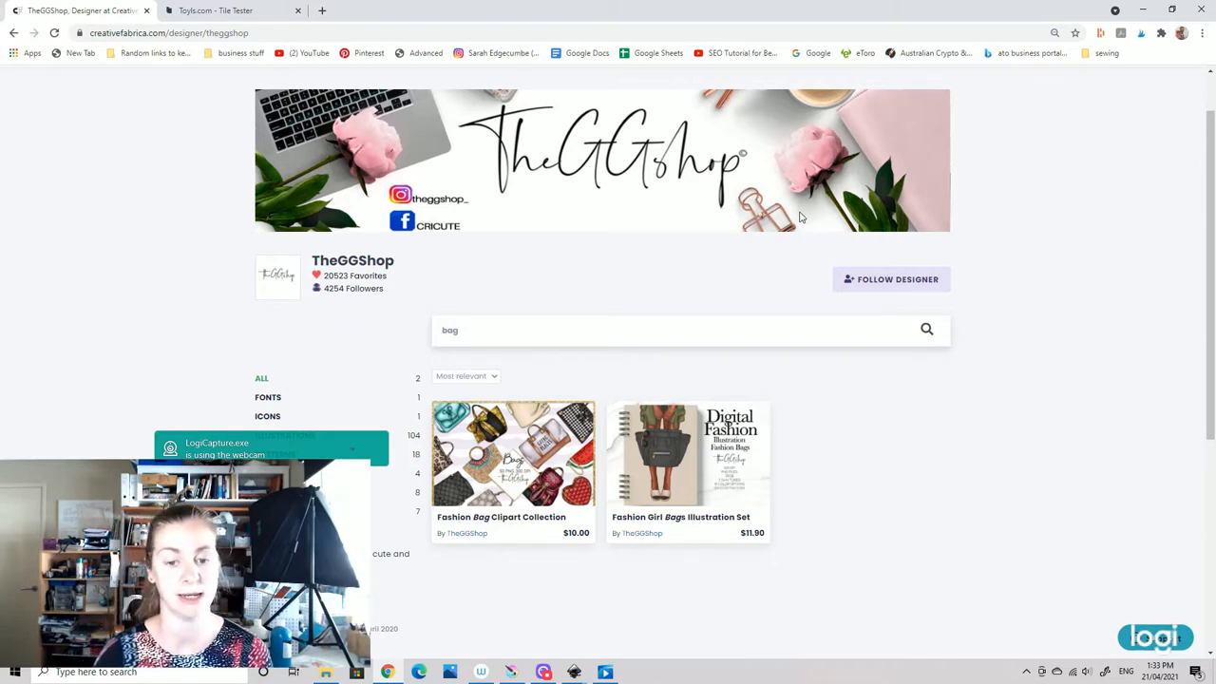
pyautogui.moveTo(763, 334)
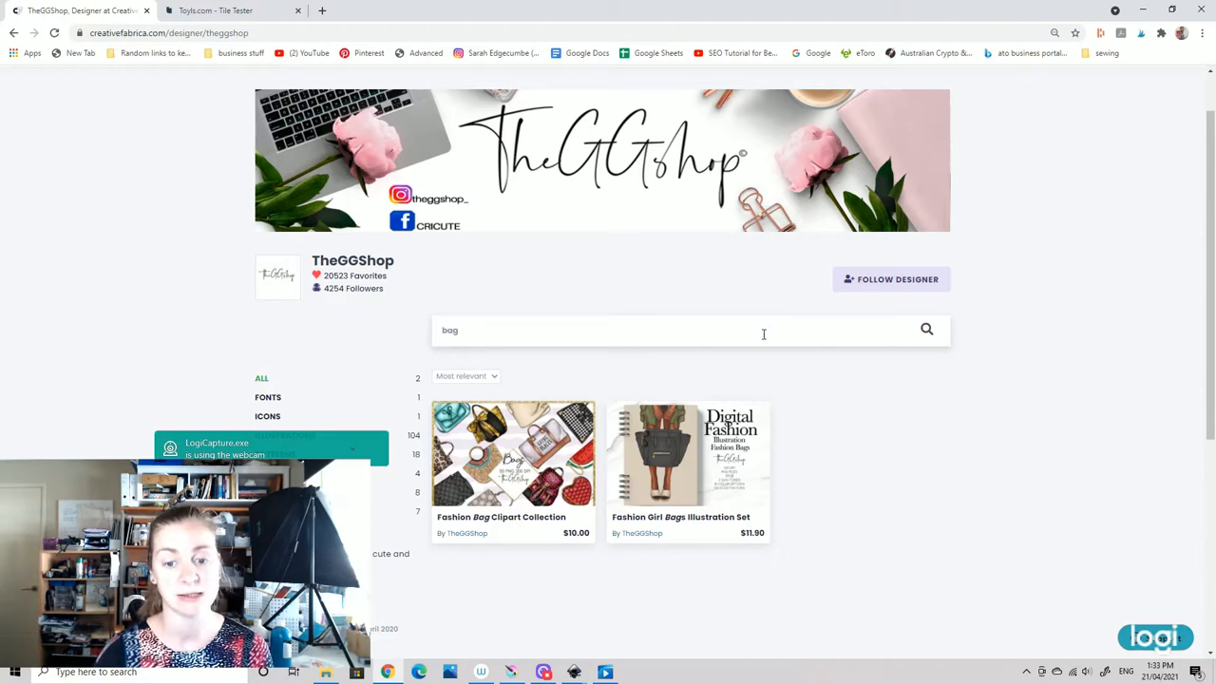
pyautogui.scroll(-3)
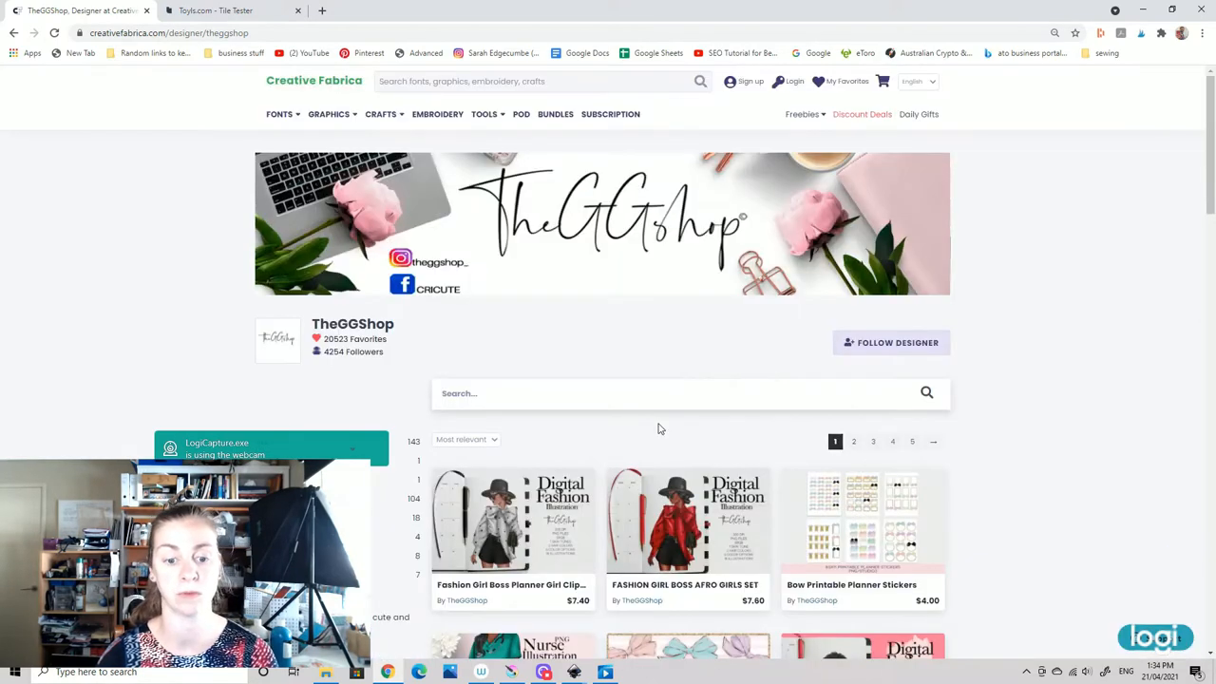
pyautogui.click(853, 440)
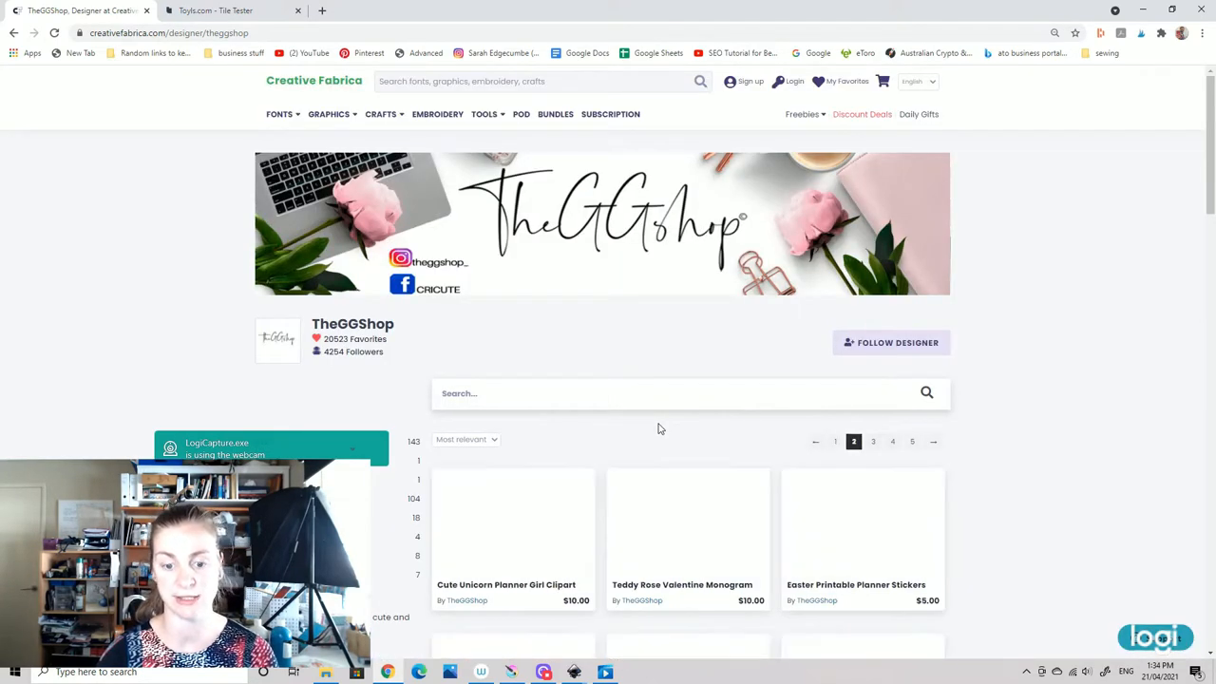
pyautogui.scroll(-3)
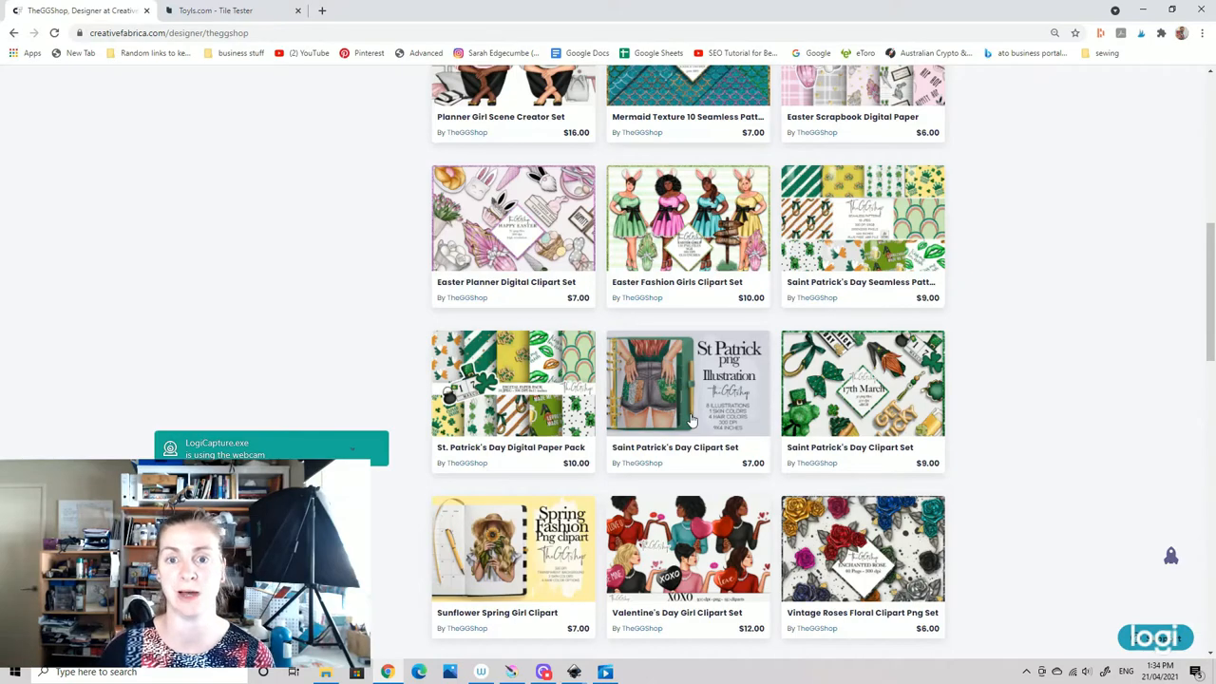
pyautogui.scroll(3)
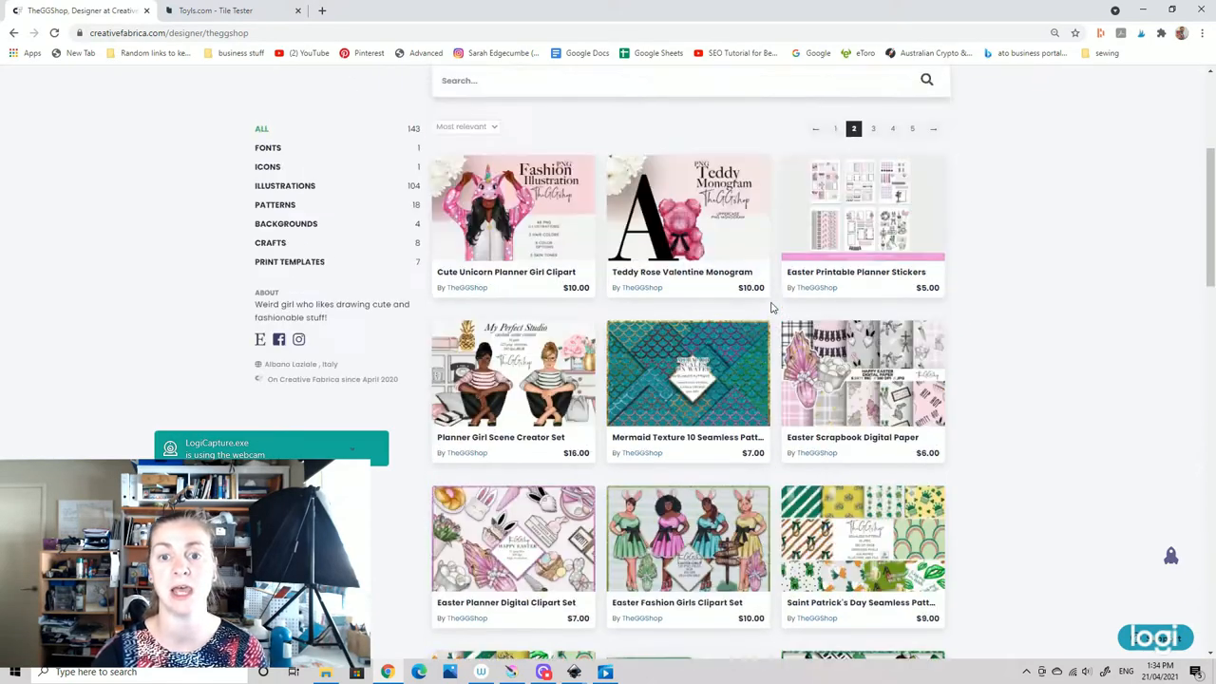
pyautogui.scroll(-3)
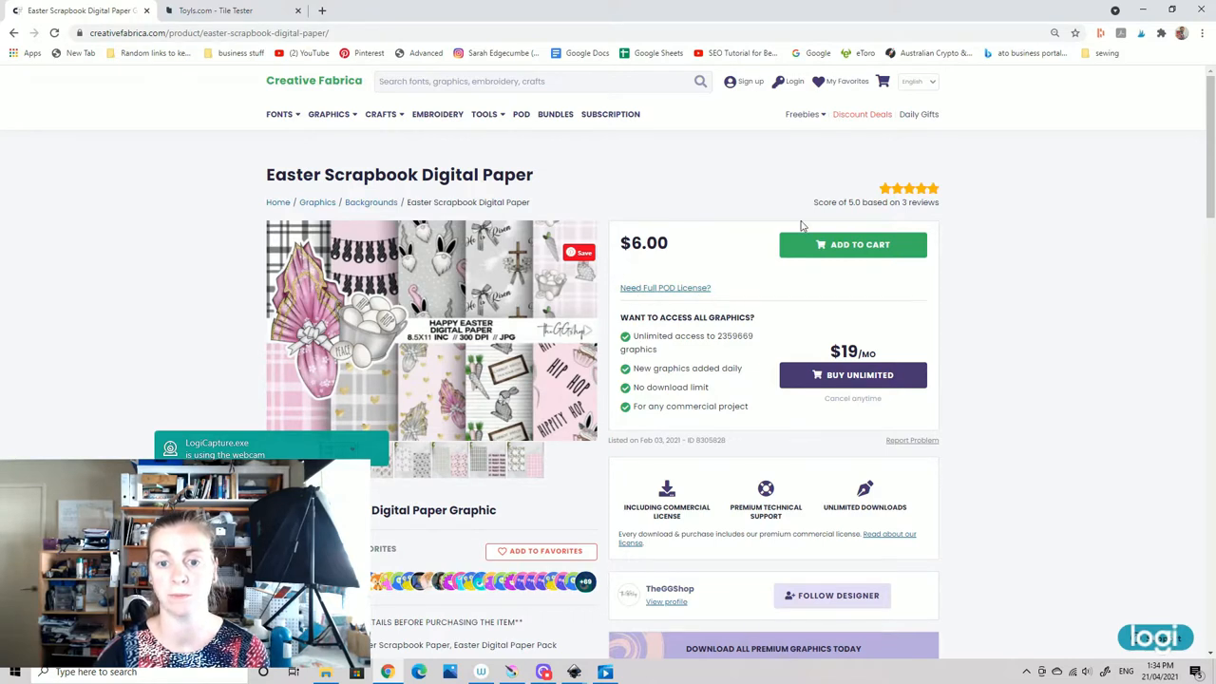
pyautogui.moveTo(686, 313)
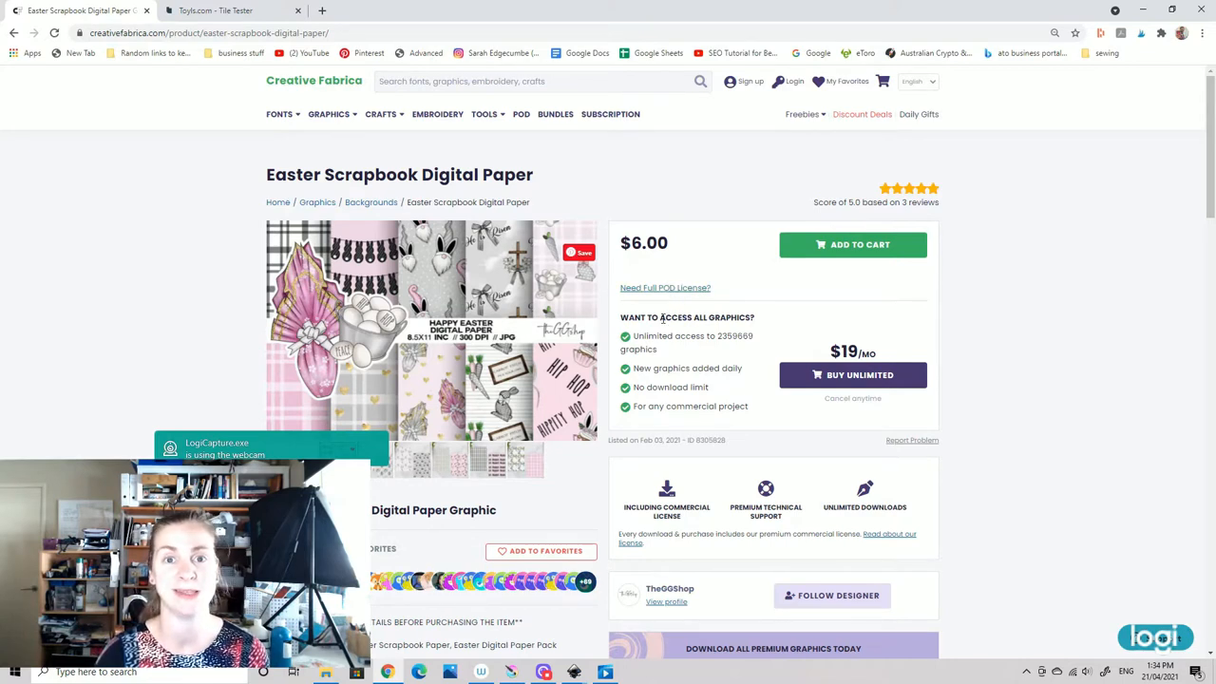
pyautogui.moveTo(731, 273)
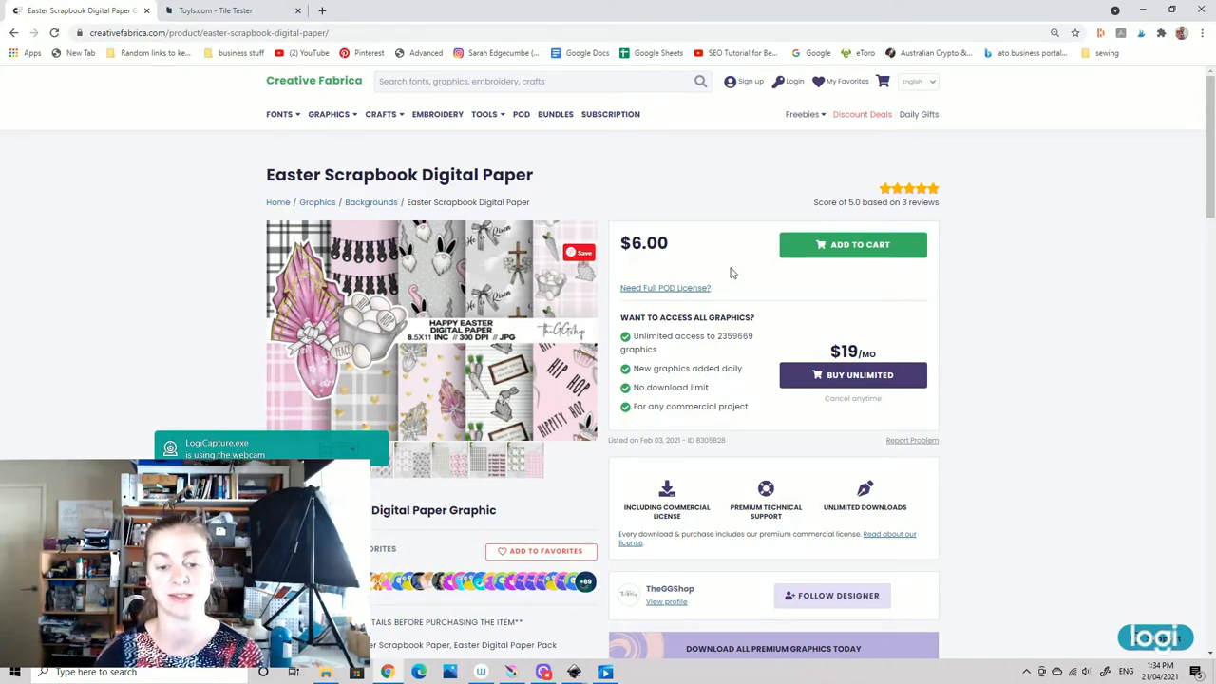
# - Scroll through the Easter Scrapbook Digital Paper description, file details and product tags
pyautogui.scroll(-3)
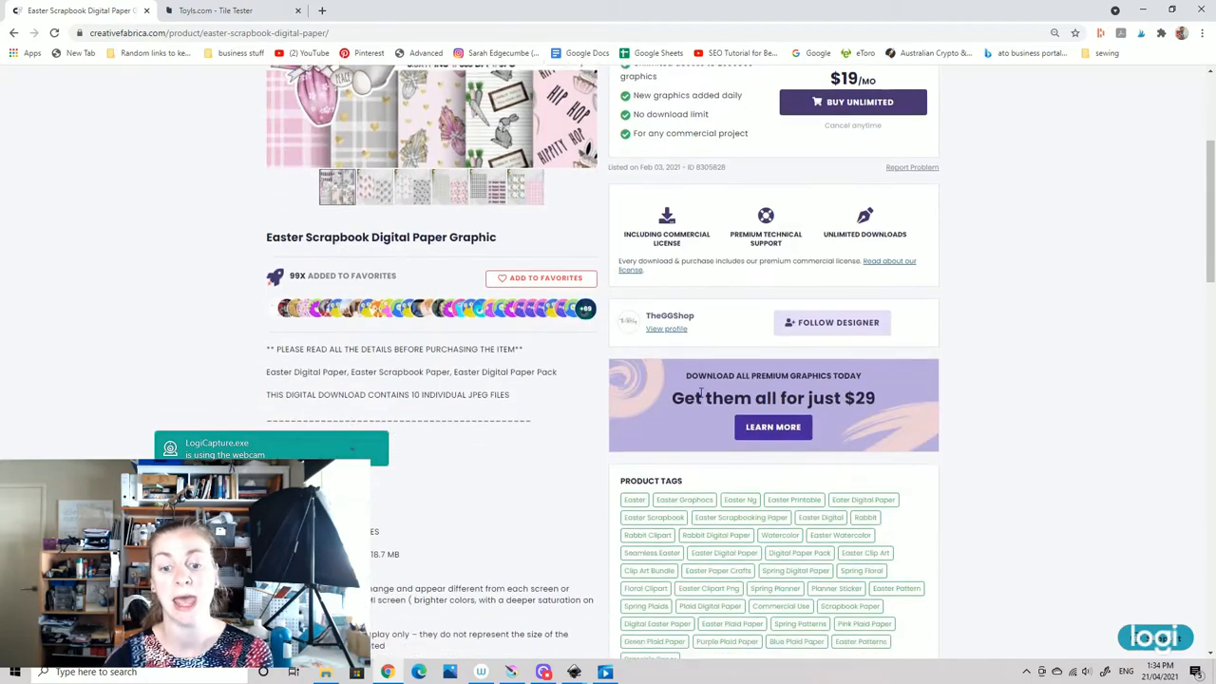
pyautogui.scroll(-3)
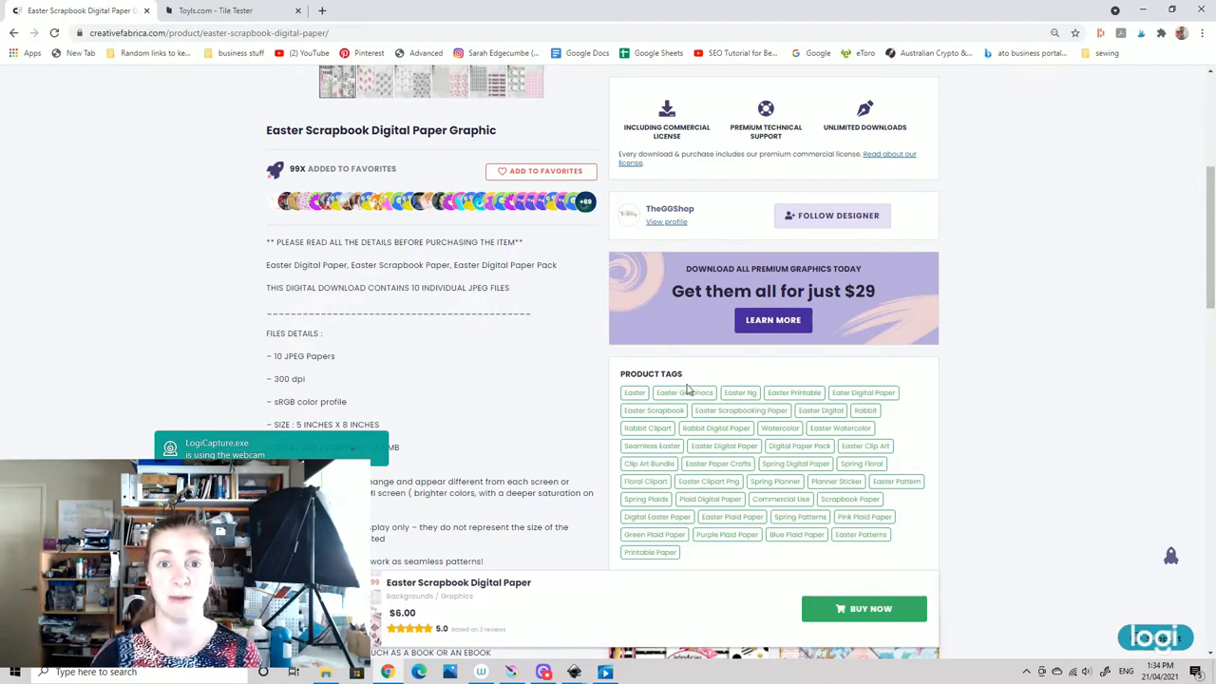
pyautogui.moveTo(658, 348)
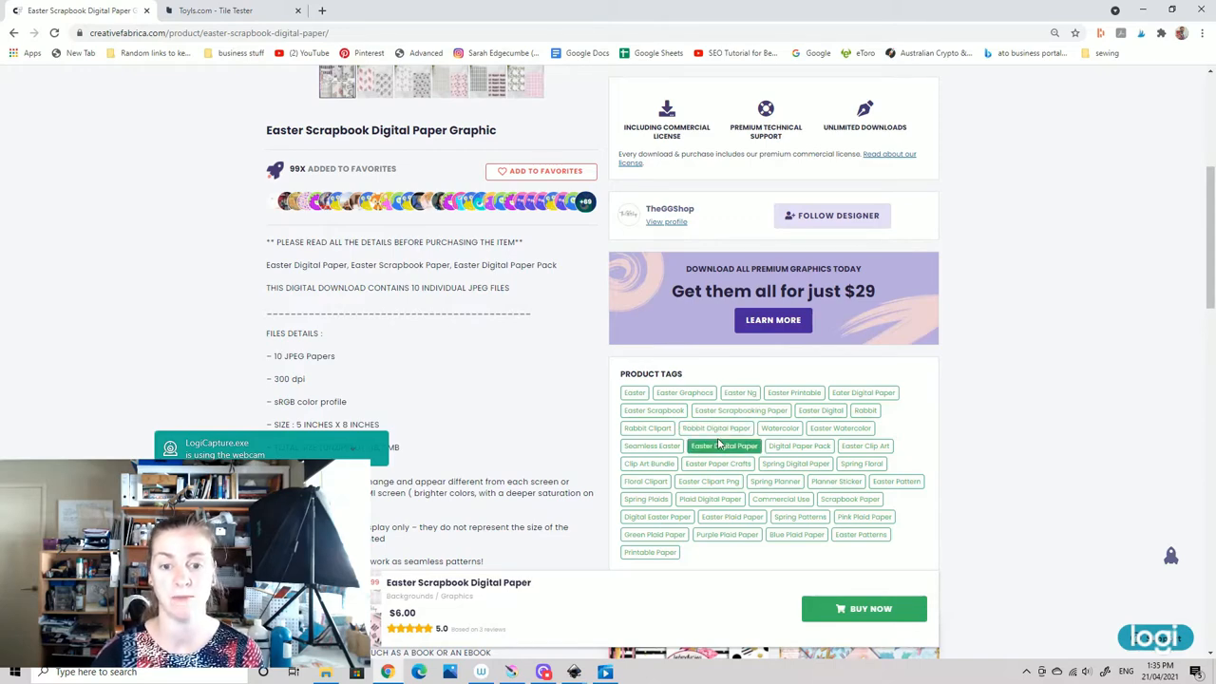
pyautogui.scroll(-3)
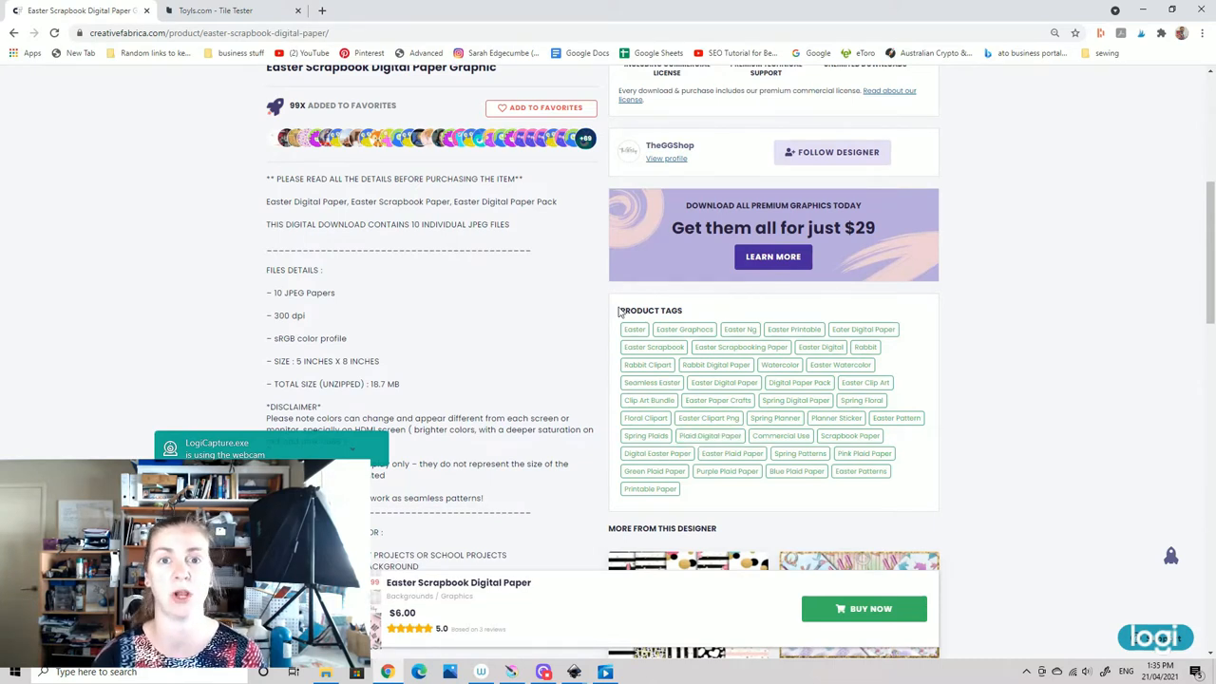
pyautogui.moveTo(576, 323)
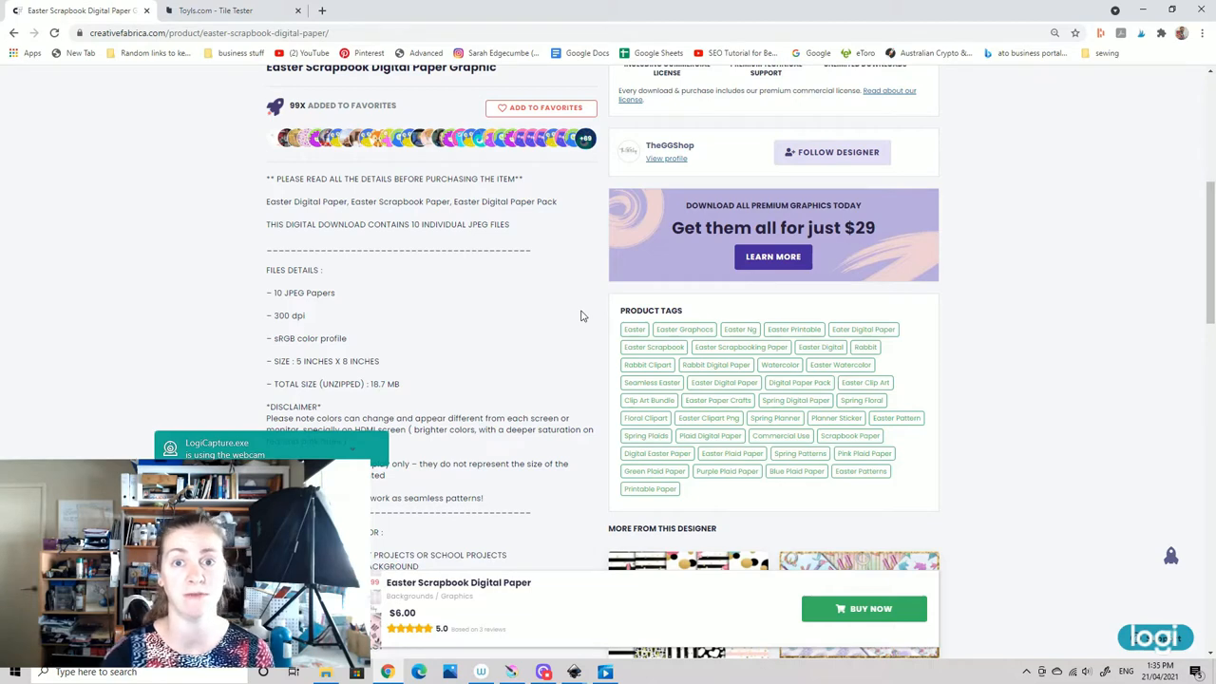
pyautogui.moveTo(601, 429)
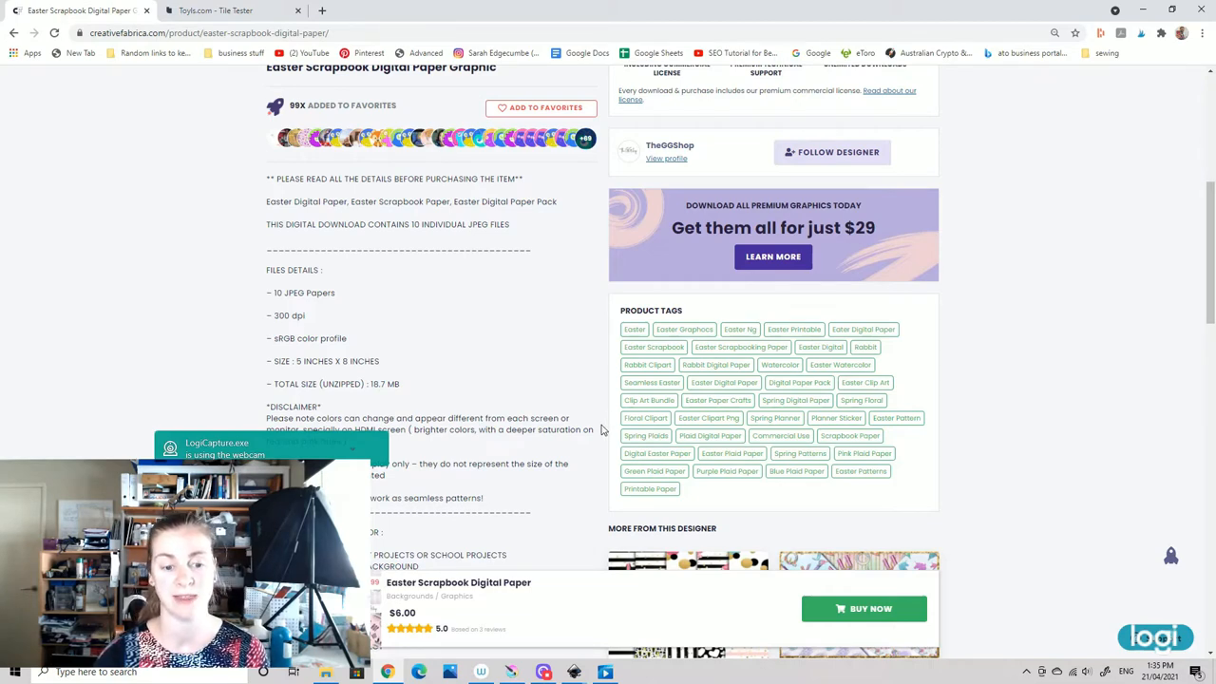
pyautogui.scroll(-3)
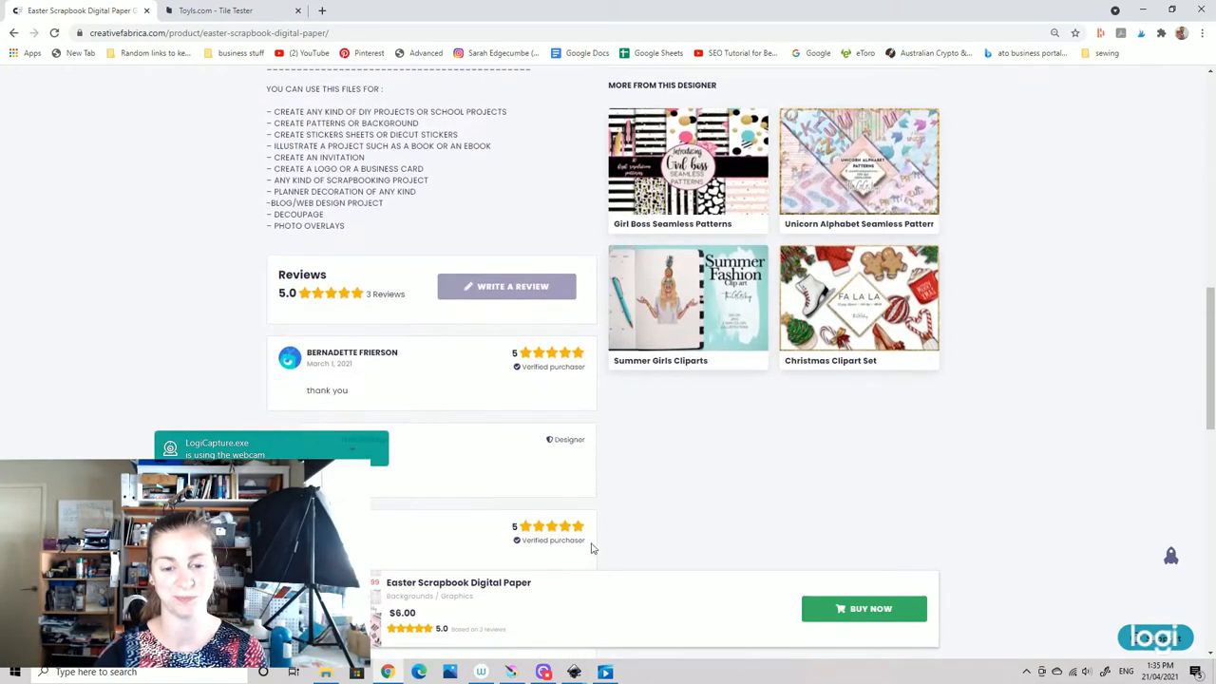
pyautogui.scroll(3)
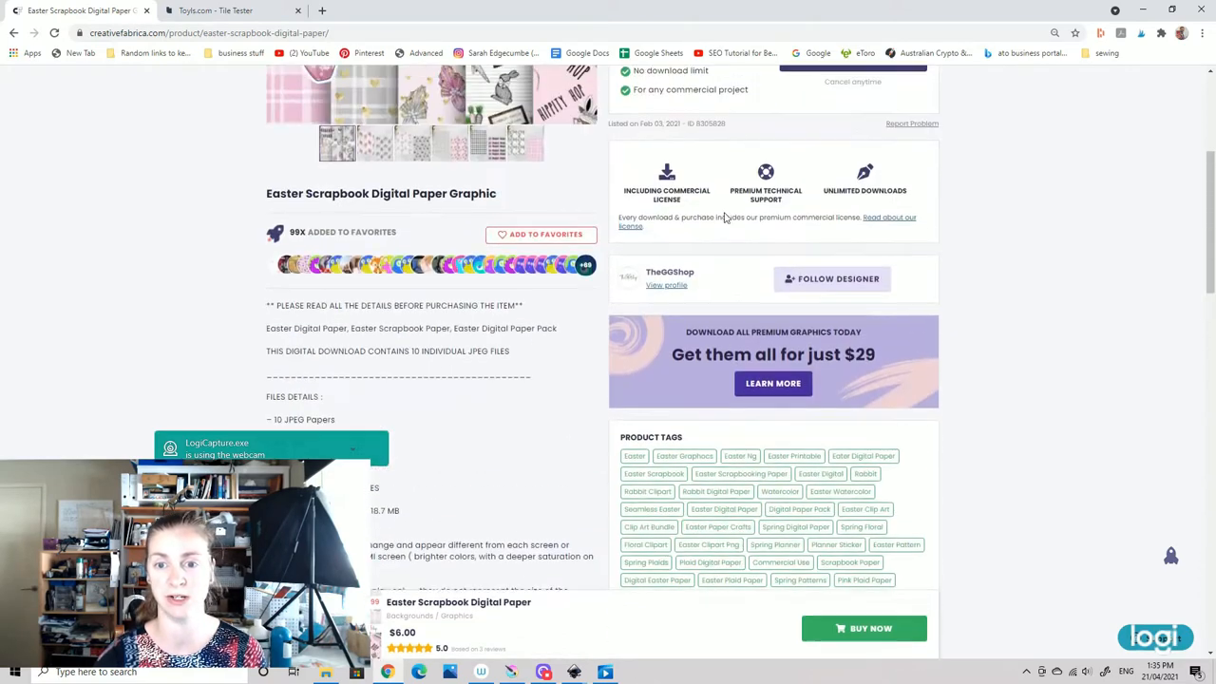
pyautogui.scroll(3)
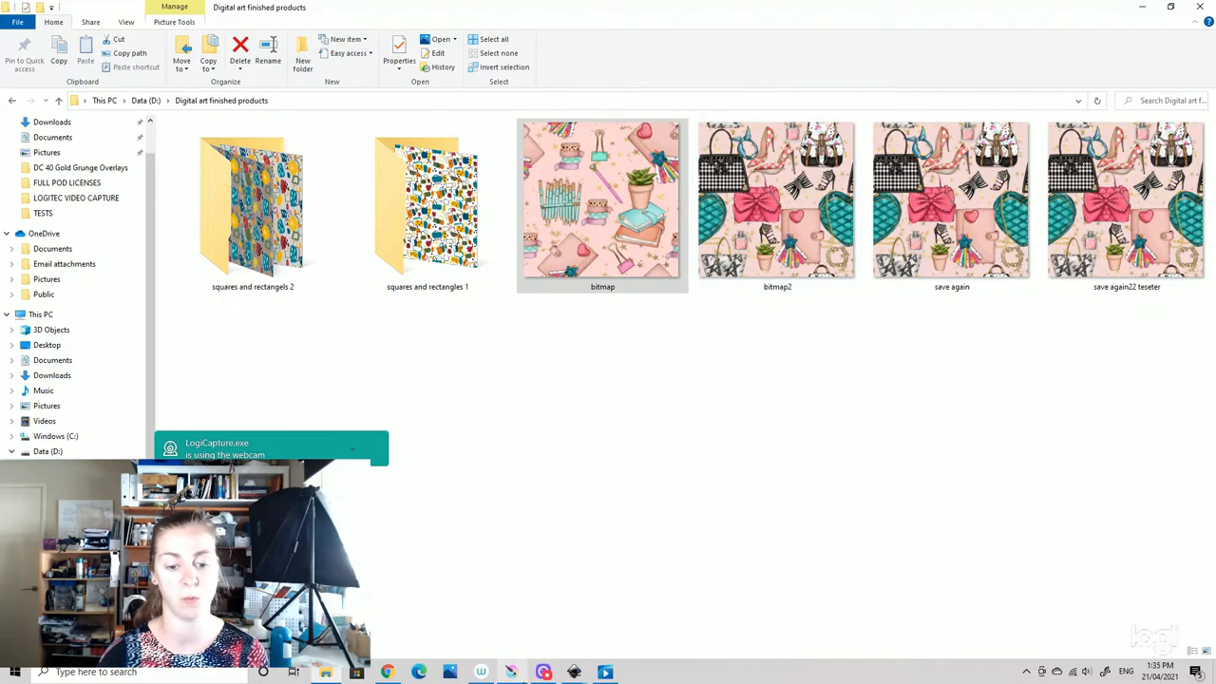
pyautogui.moveTo(574, 671)
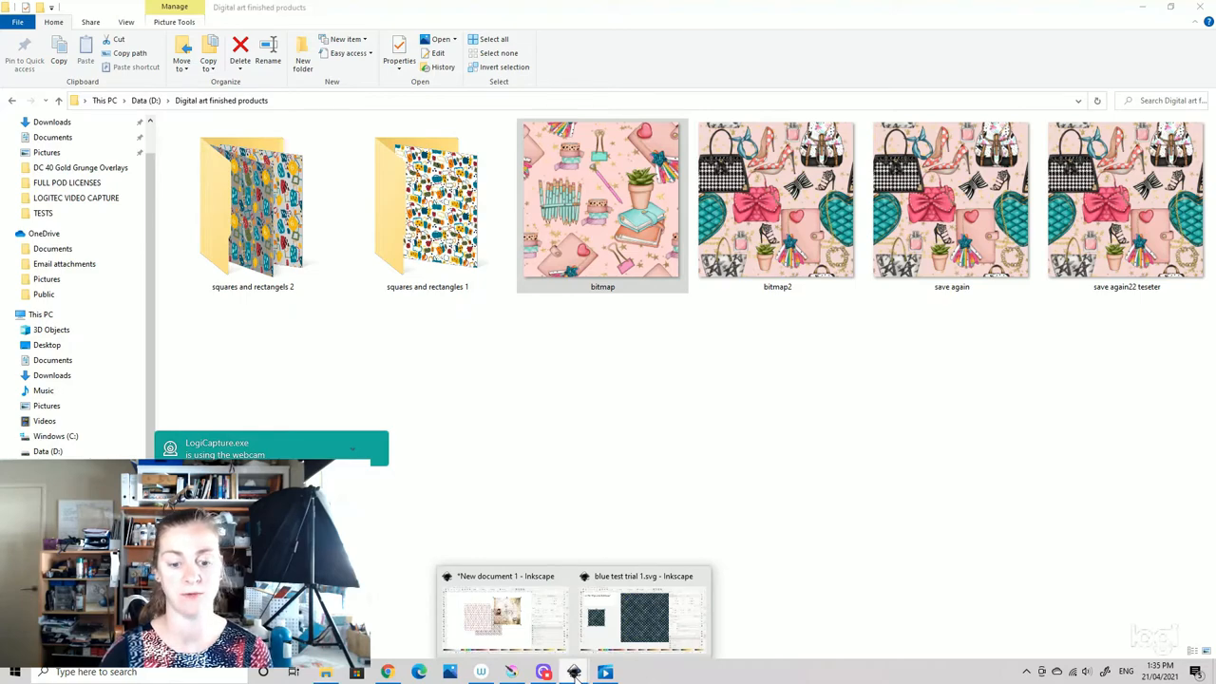
# - Bring up the open Inkscape document from the taskbar
pyautogui.click(642, 617)
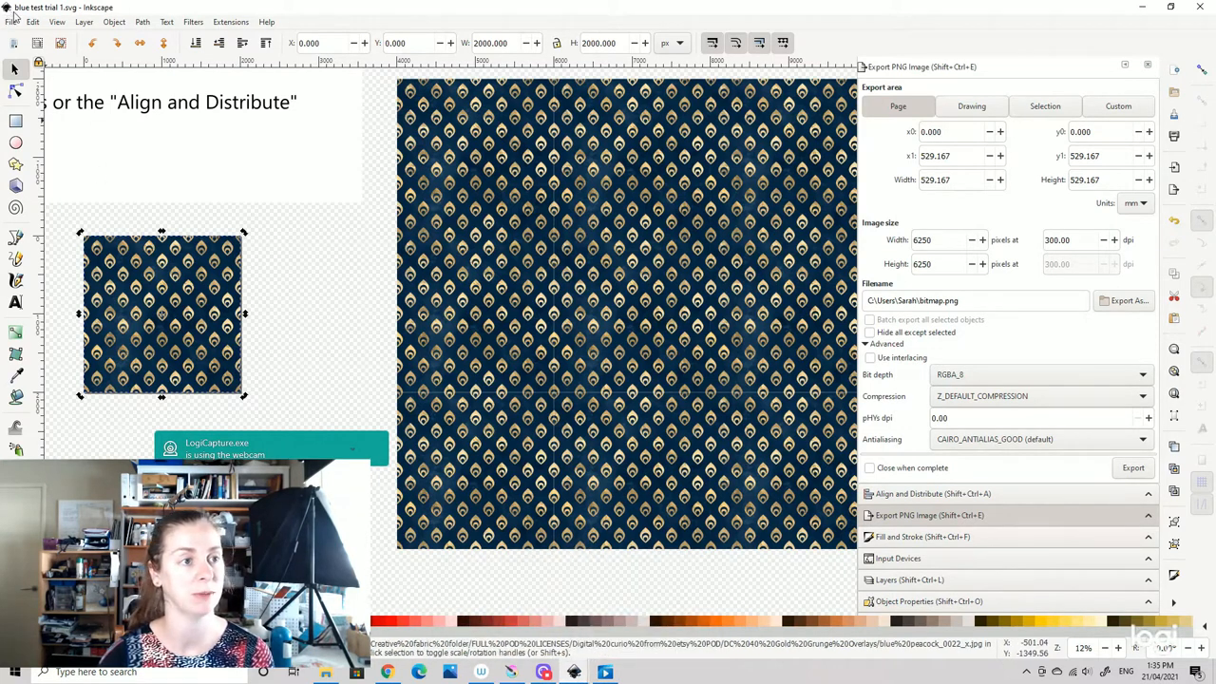
# - Create a new document from the 2000 × 2000 px Seamless Pattern template
pyautogui.click(11, 21)
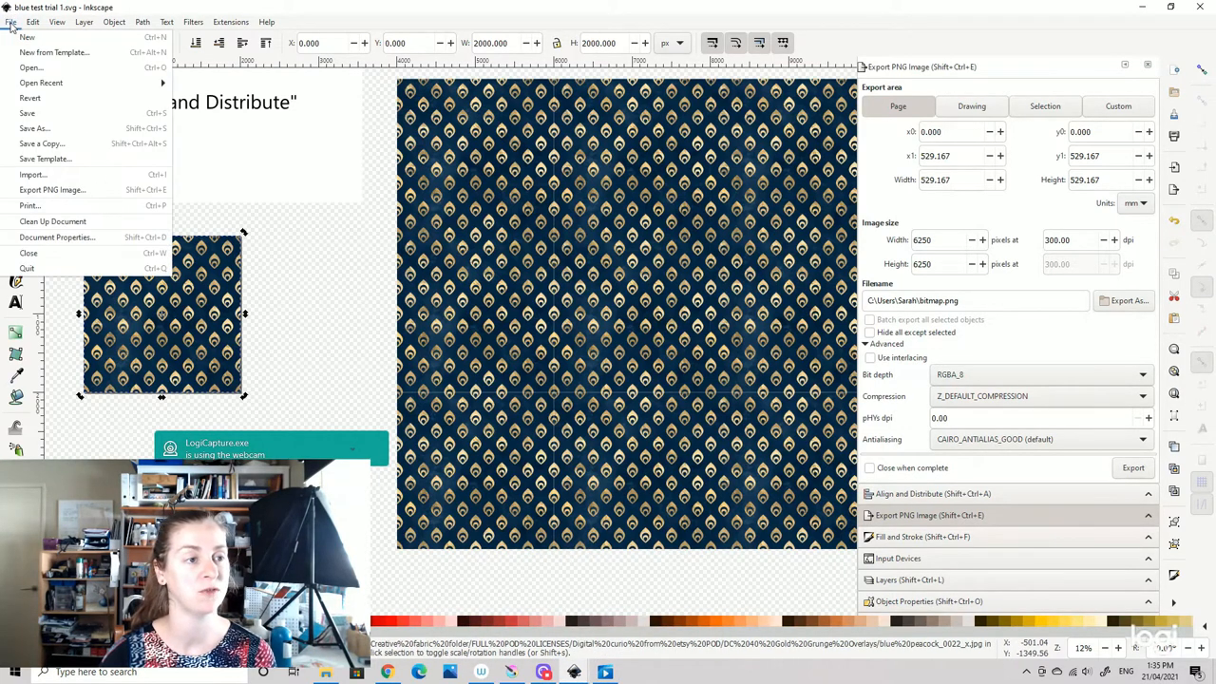
pyautogui.click(53, 52)
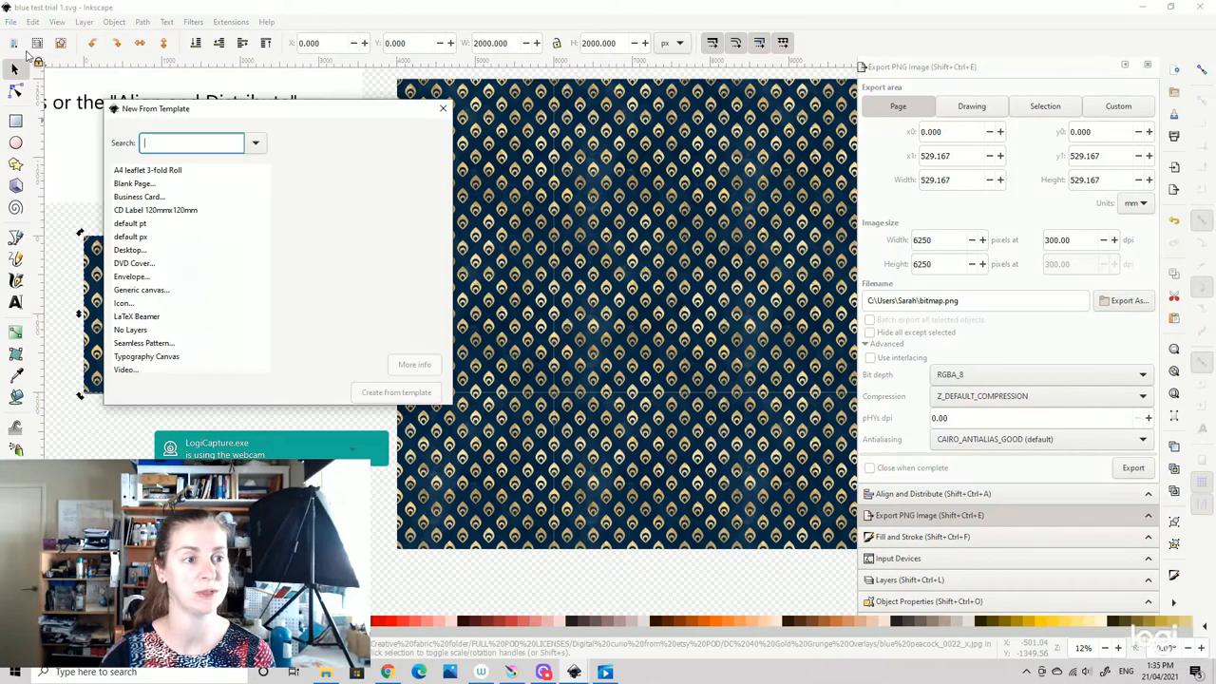
pyautogui.click(143, 343)
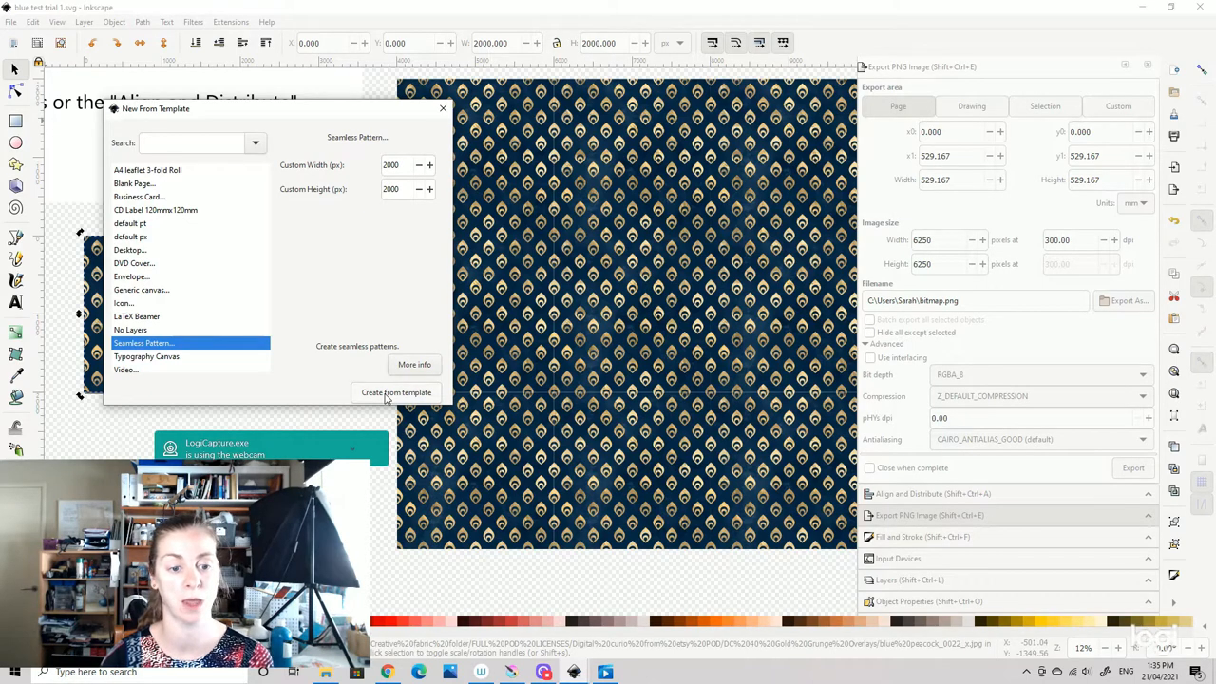
pyautogui.click(396, 393)
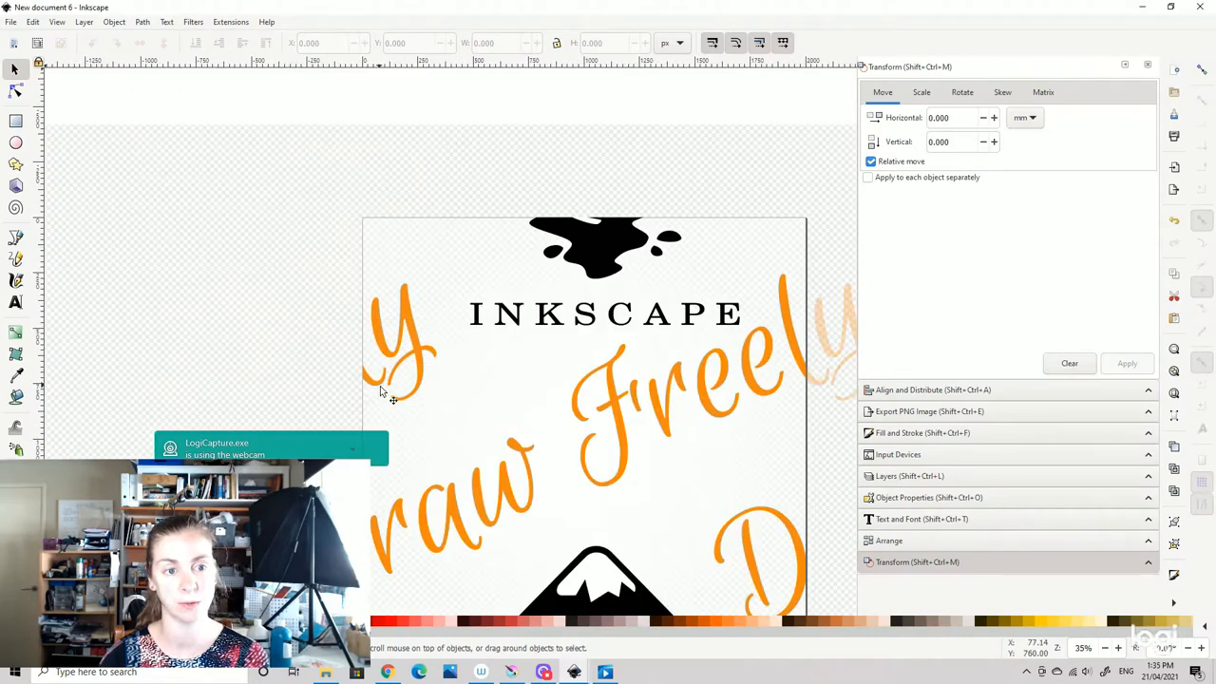
# - Expand the Export PNG panel and save as 'test trial books' in INKSCAPE 2021 files
pyautogui.scroll(-3)
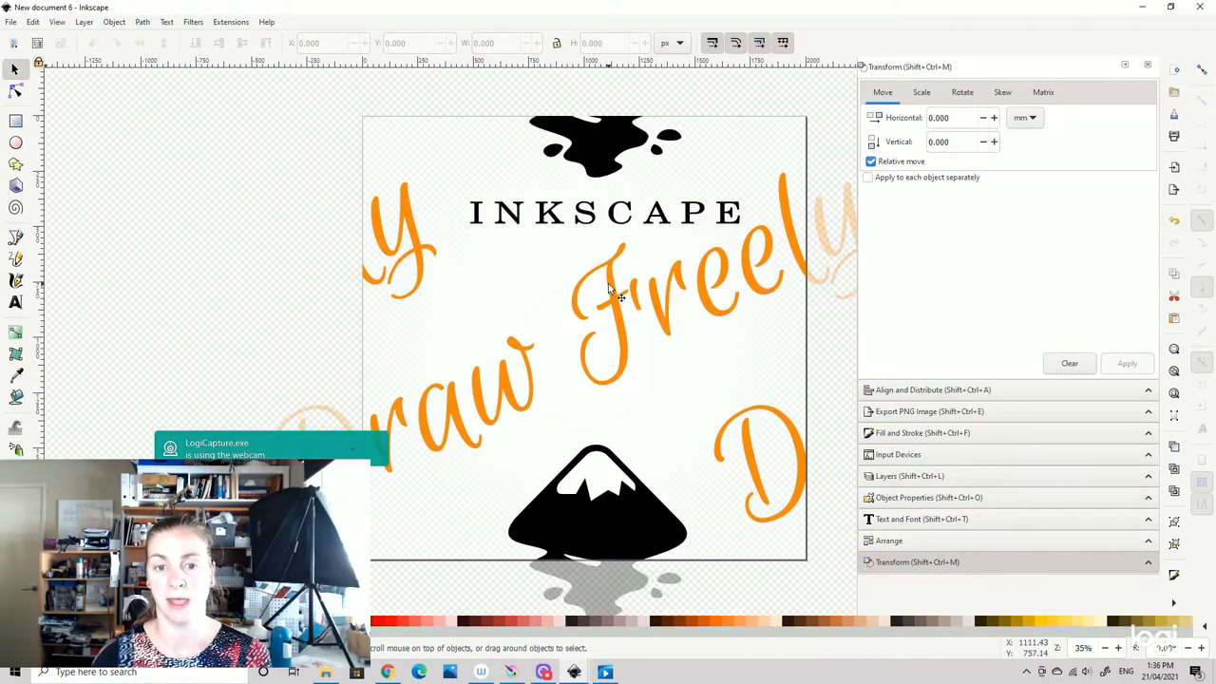
pyautogui.moveTo(694, 282)
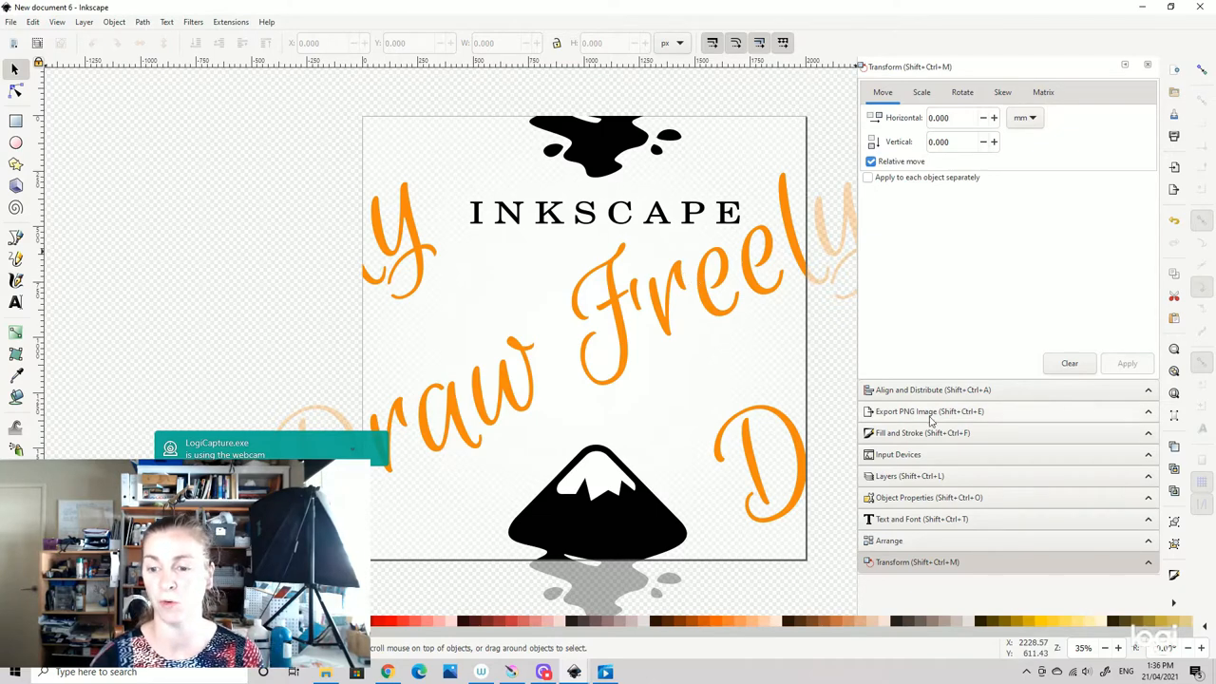
pyautogui.click(929, 411)
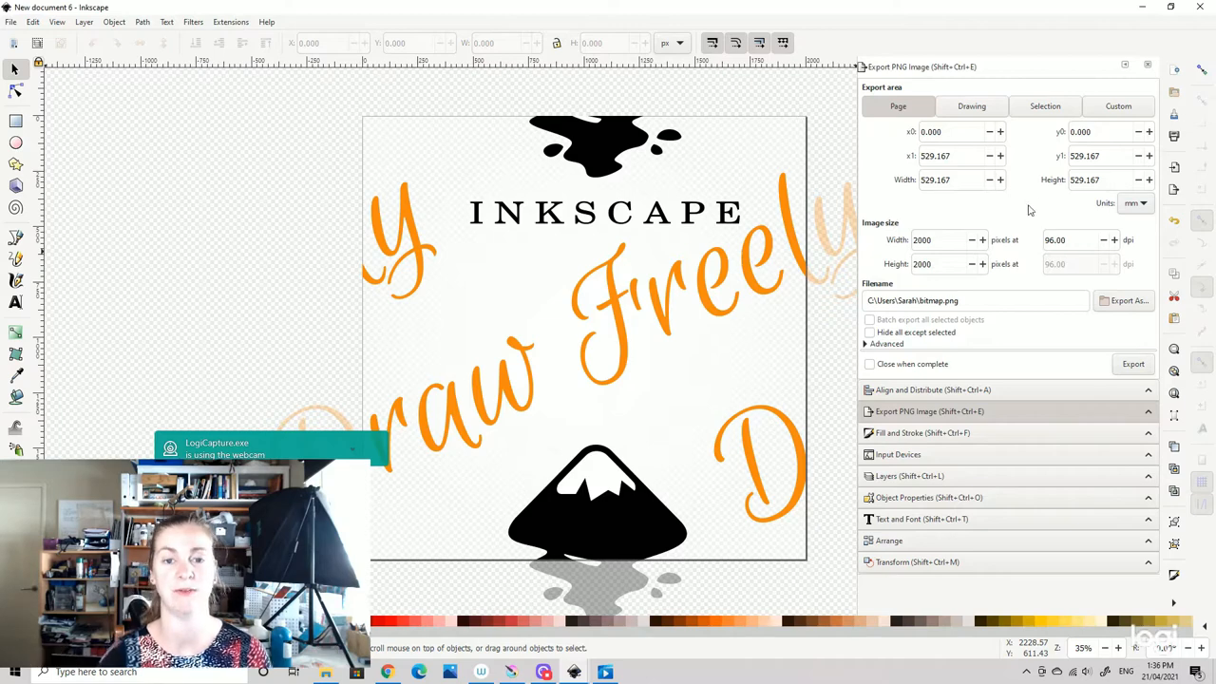
pyautogui.moveTo(962, 345)
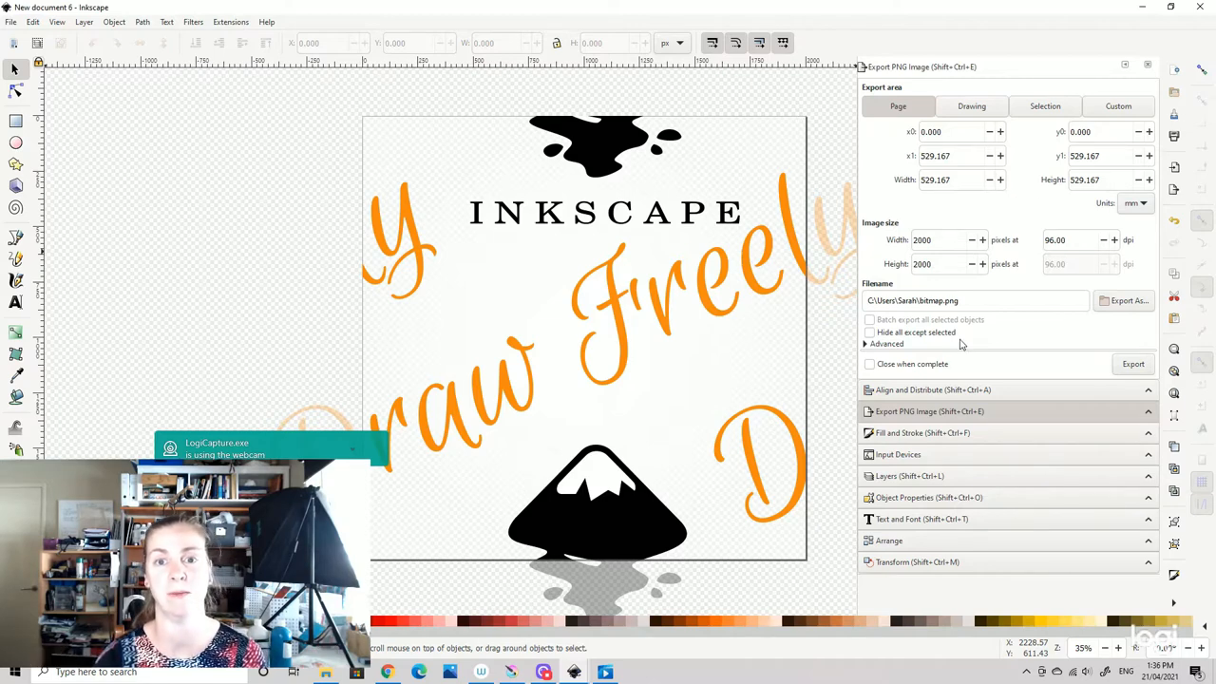
pyautogui.moveTo(1013, 277)
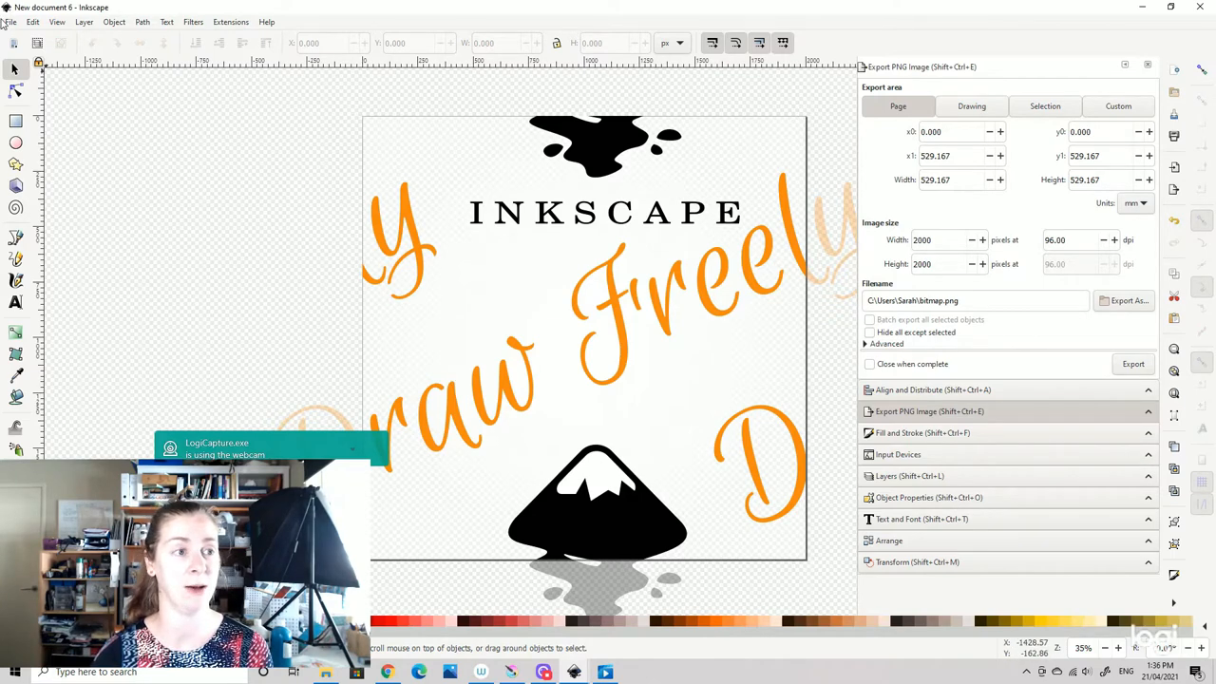
pyautogui.click(10, 22)
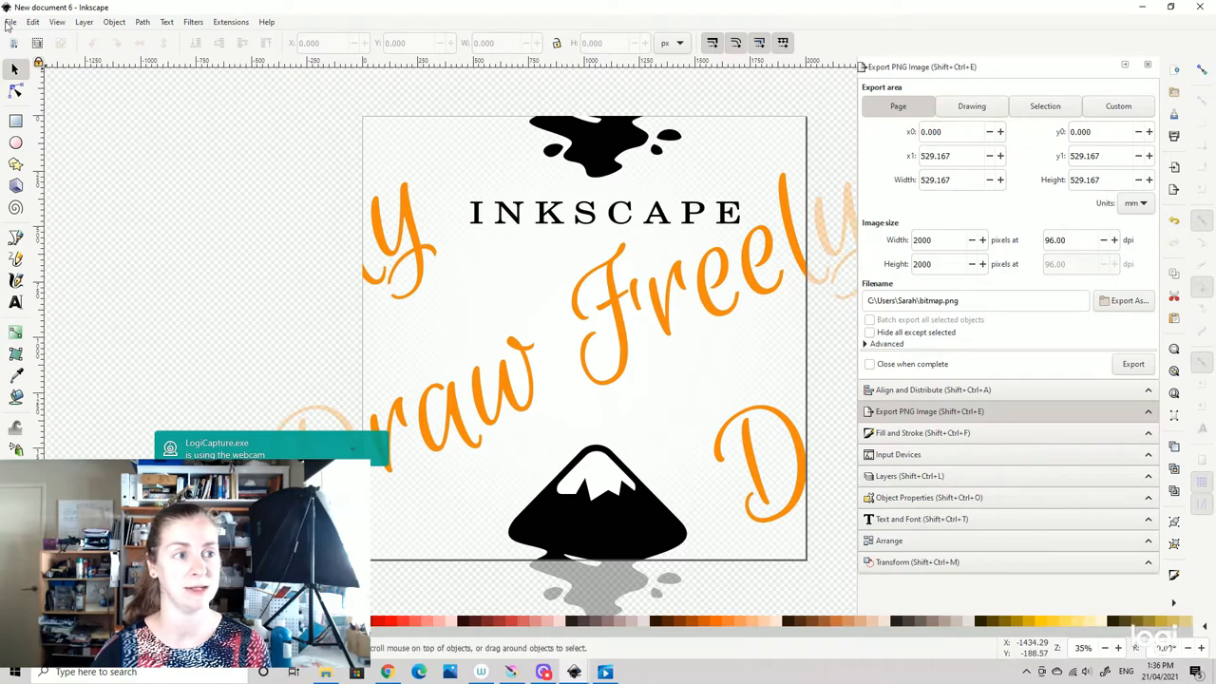
pyautogui.moveTo(43, 133)
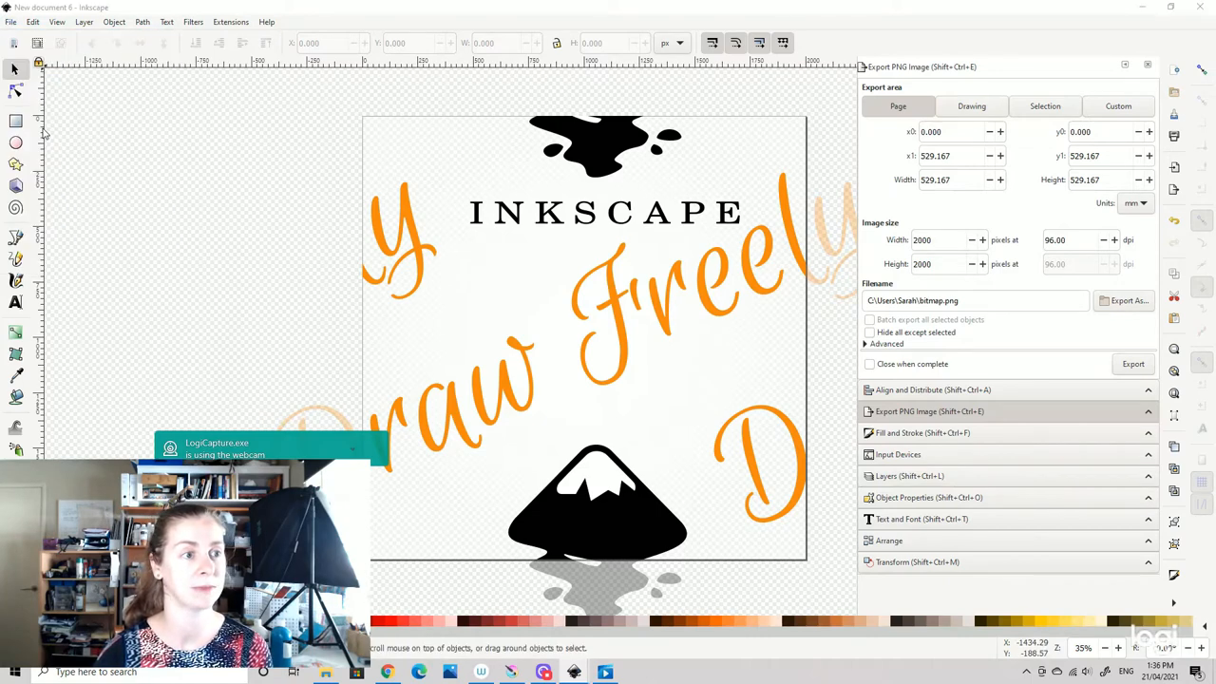
pyautogui.click(1125, 300)
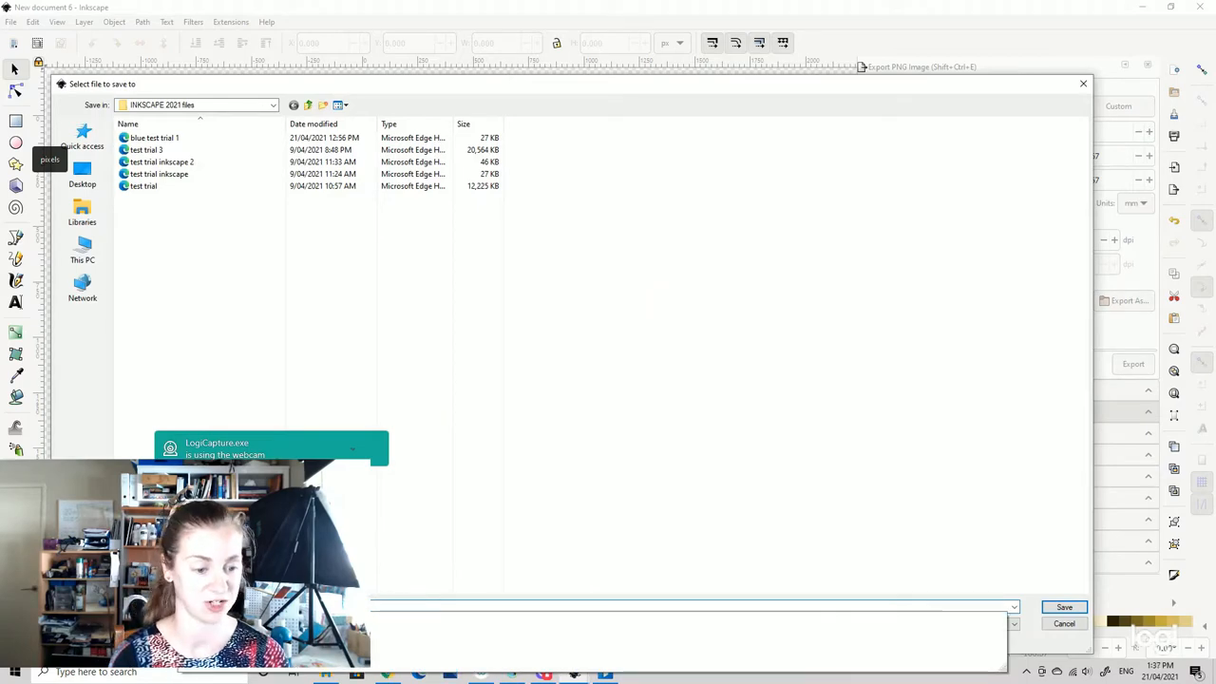
pyautogui.click(1063, 607)
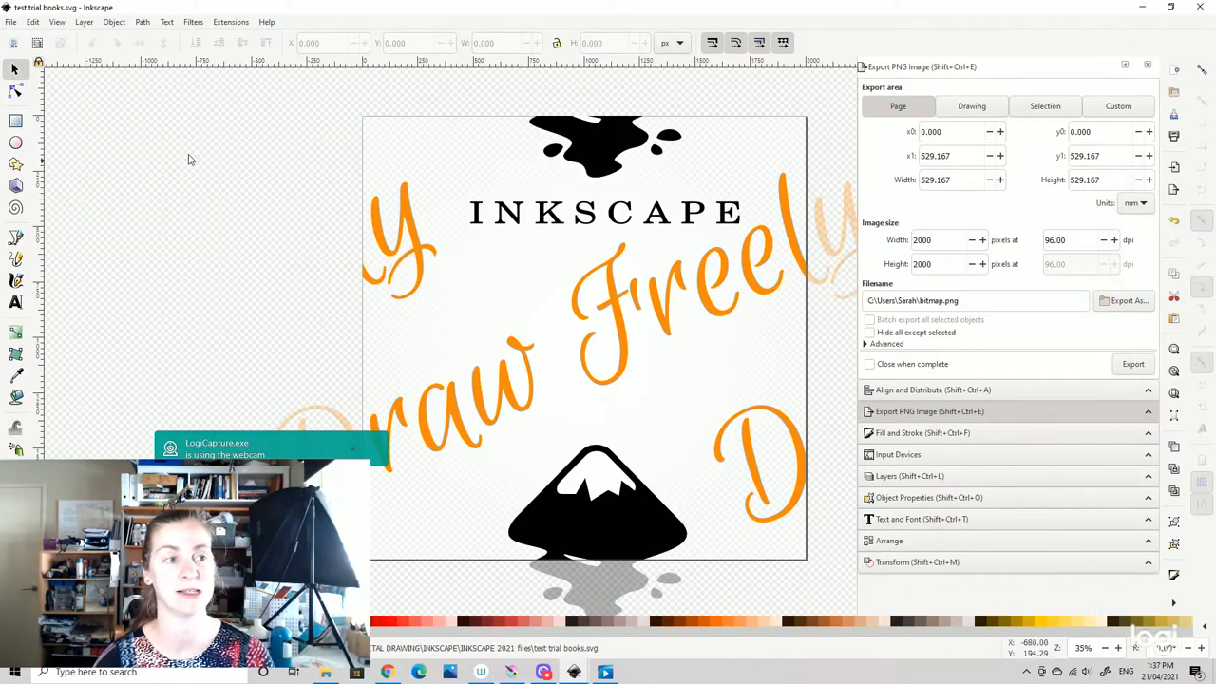
pyautogui.moveTo(952, 537)
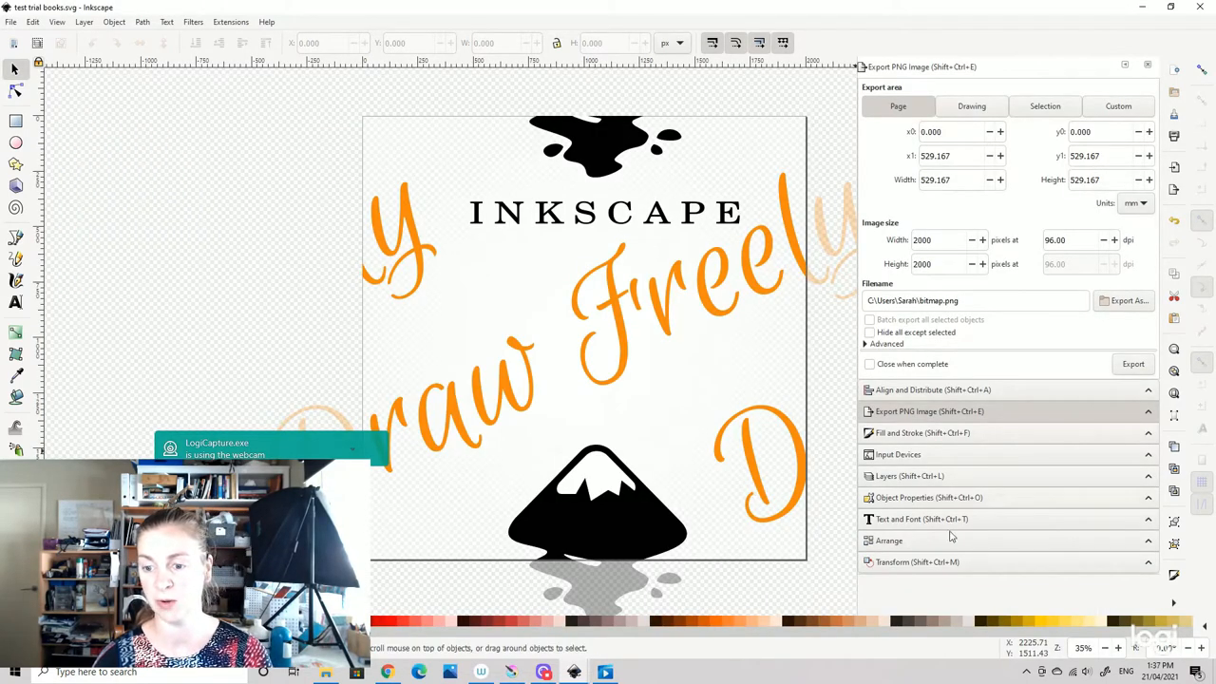
pyautogui.click(933, 389)
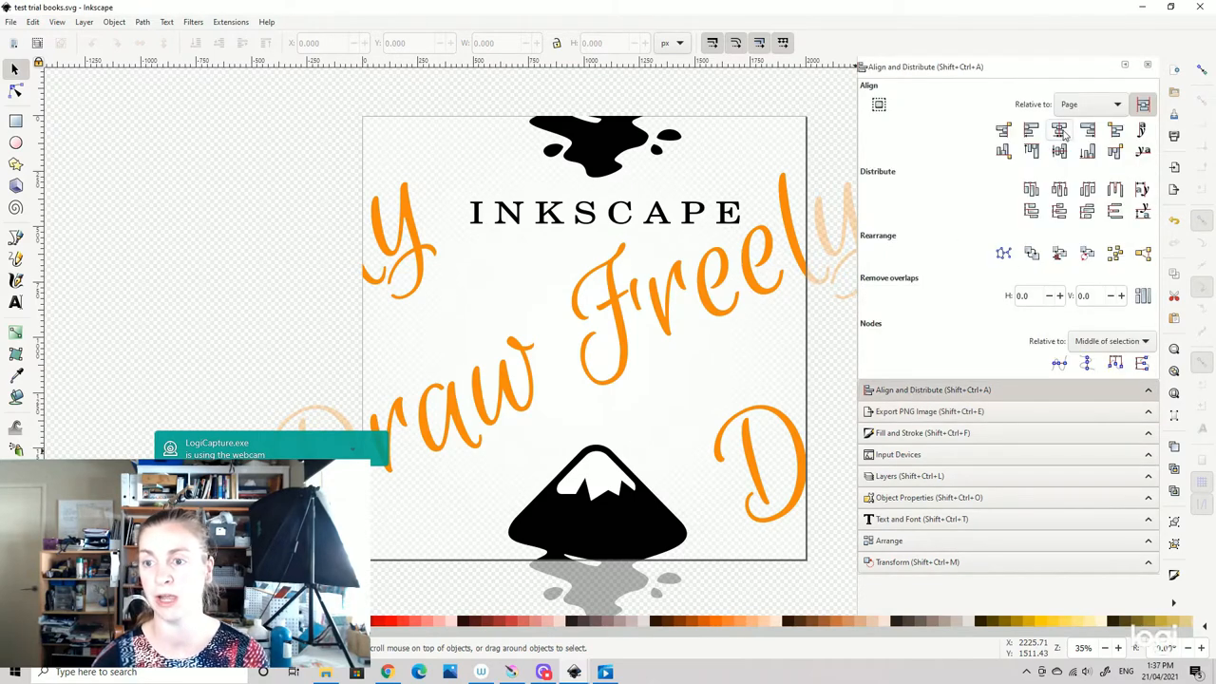
pyautogui.click(928, 411)
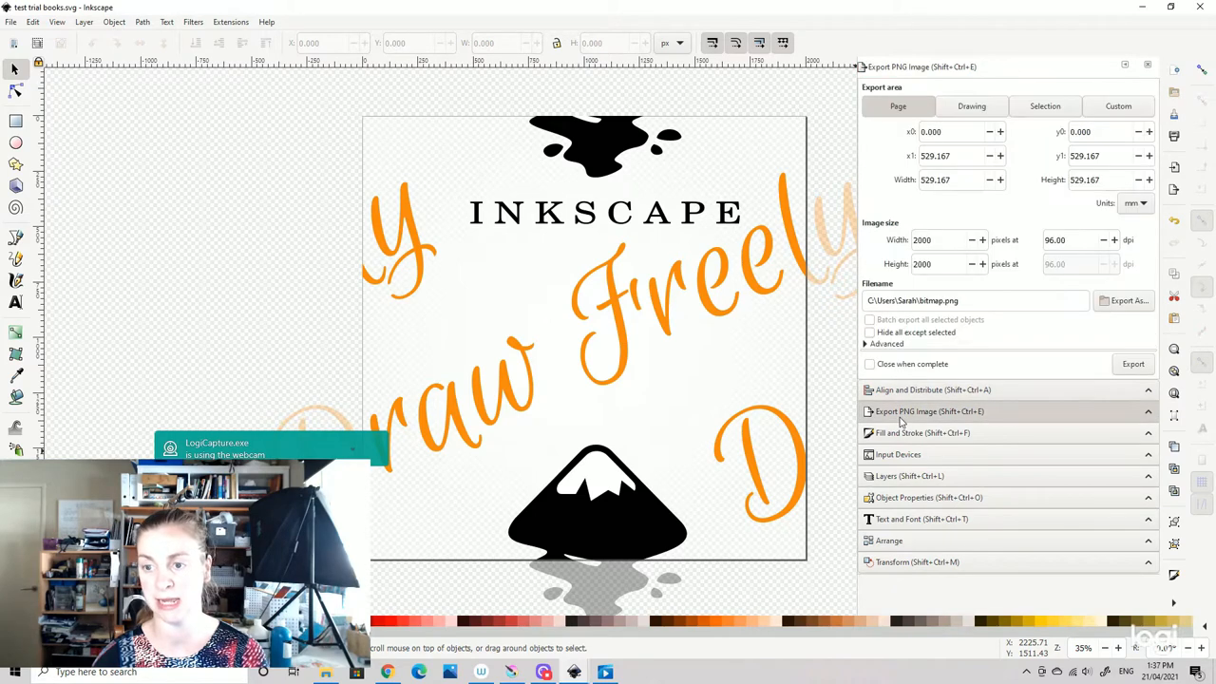
pyautogui.moveTo(978, 230)
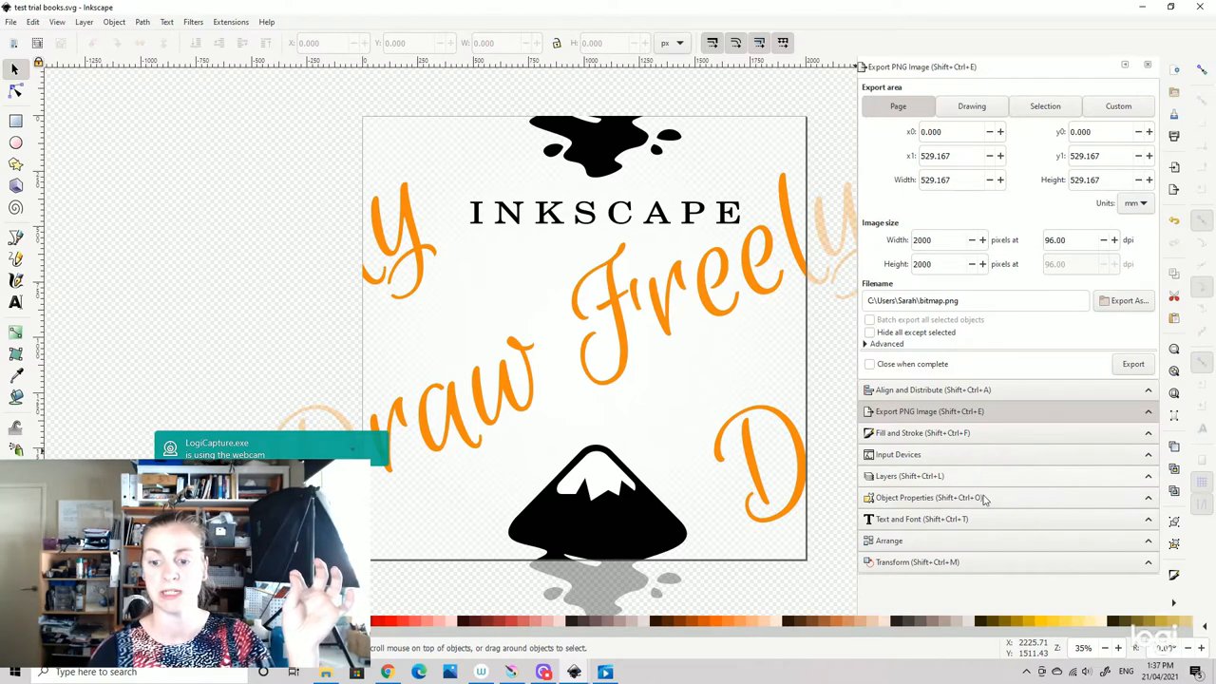
pyautogui.moveTo(983, 484)
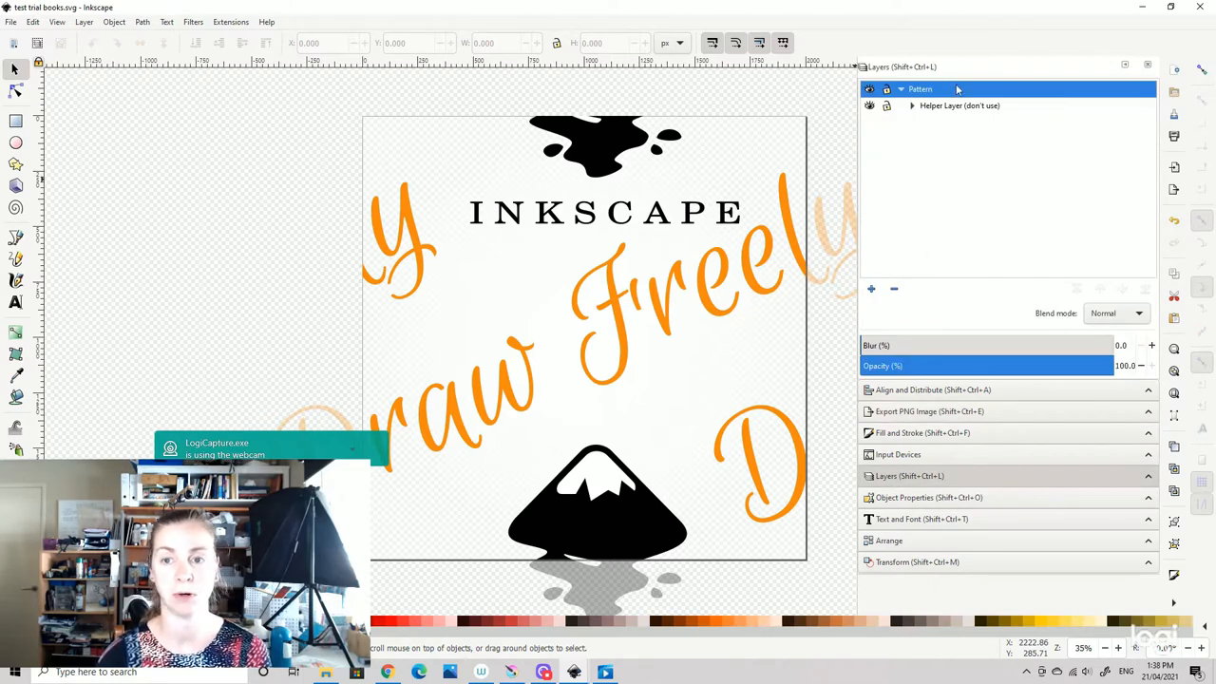
# - Select the sample artwork on the Pattern Foreground sublayer of Helper Layer and delete it
pyautogui.scroll(-3)
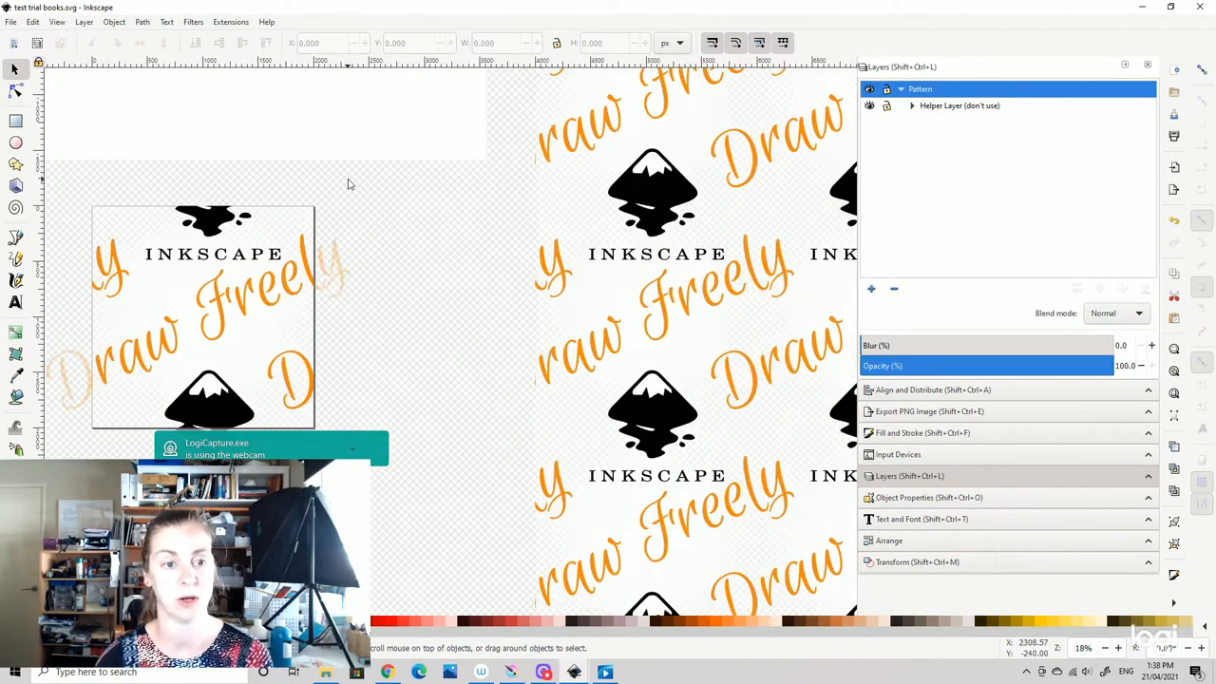
pyautogui.scroll(-3)
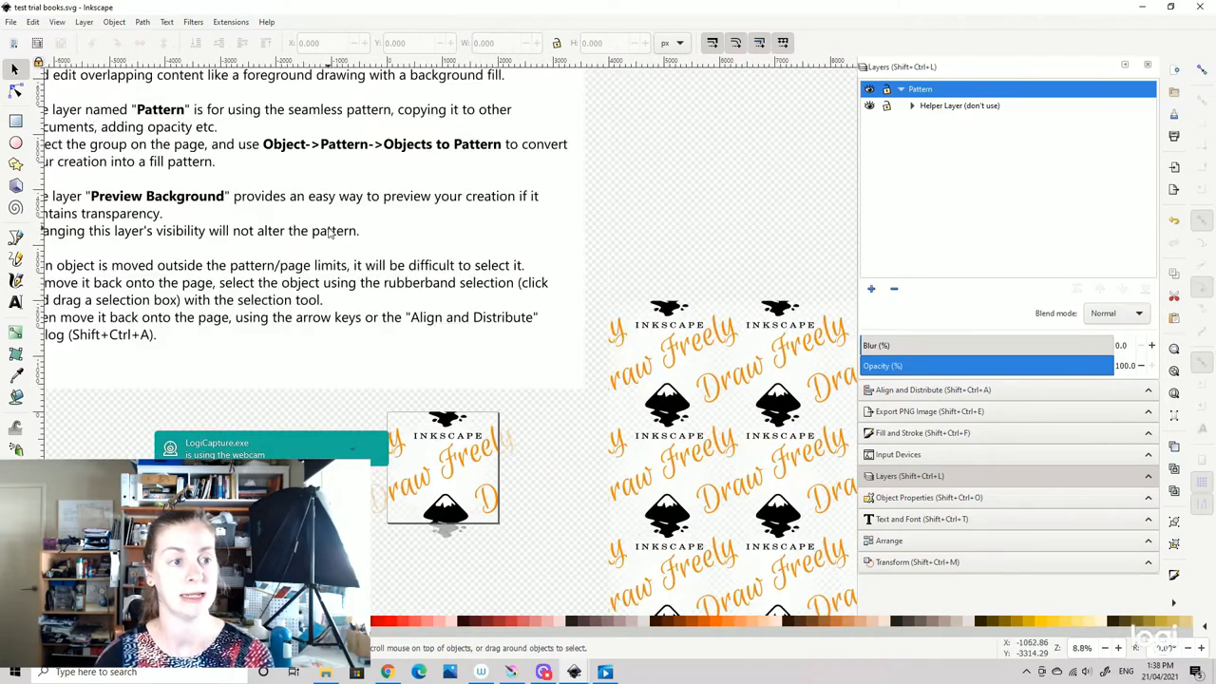
pyautogui.scroll(-3)
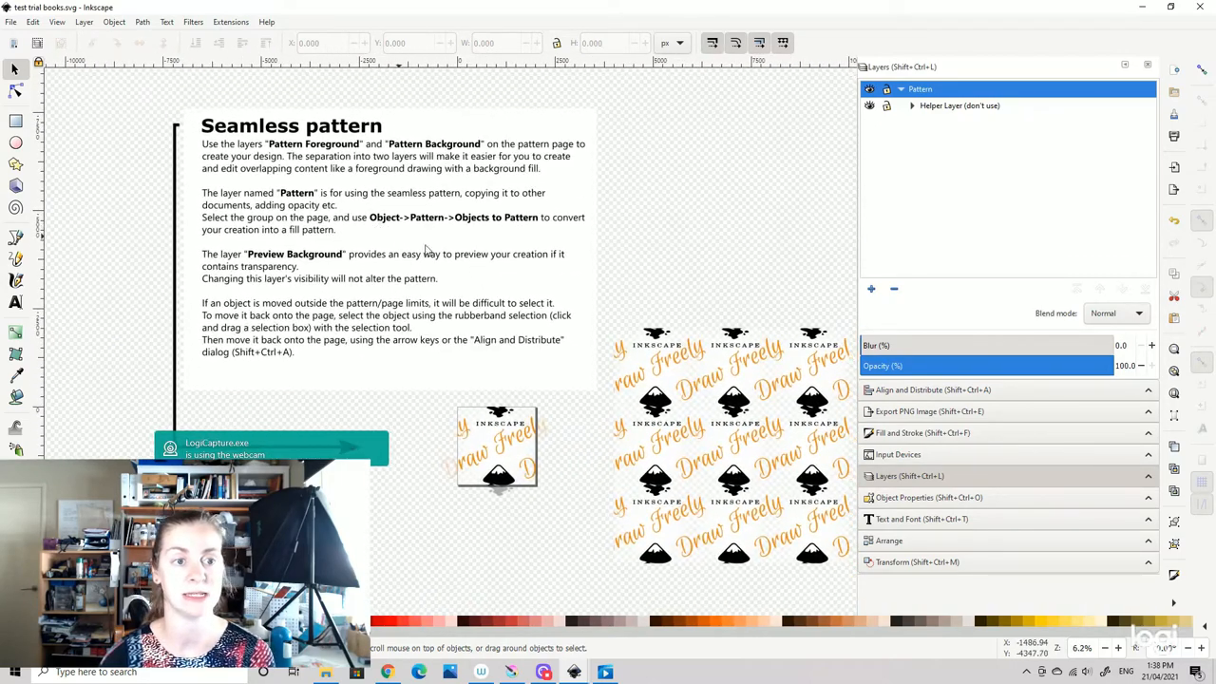
pyautogui.click(912, 106)
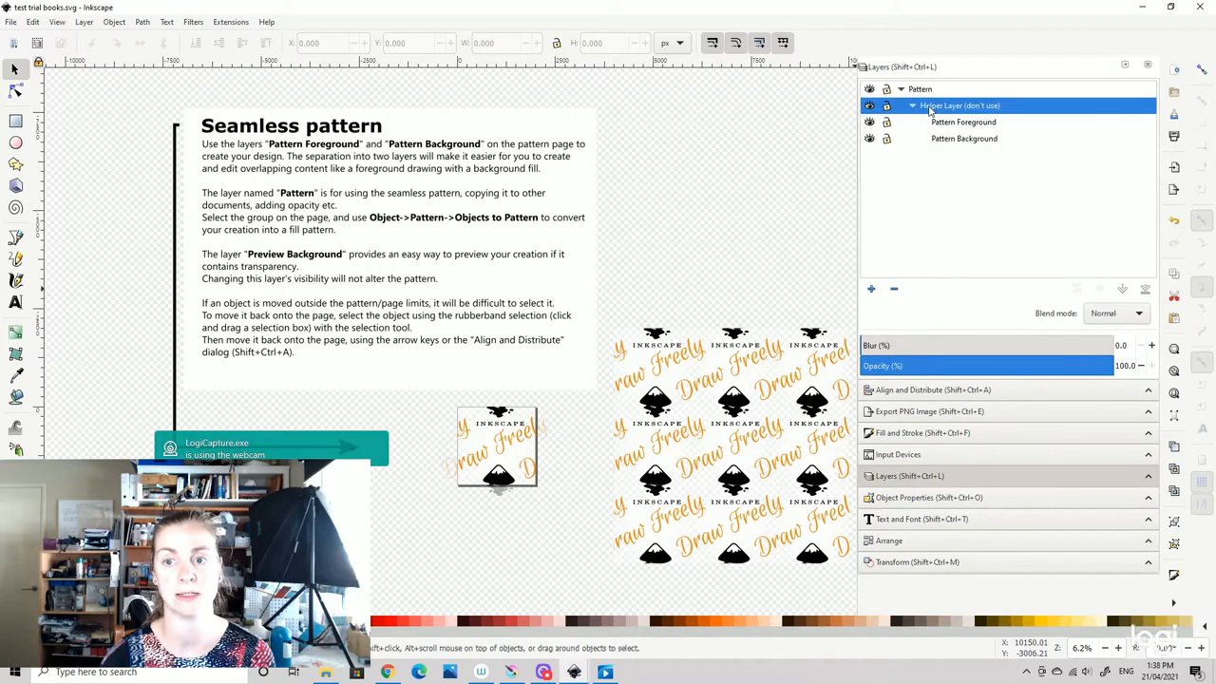
pyautogui.moveTo(674, 272)
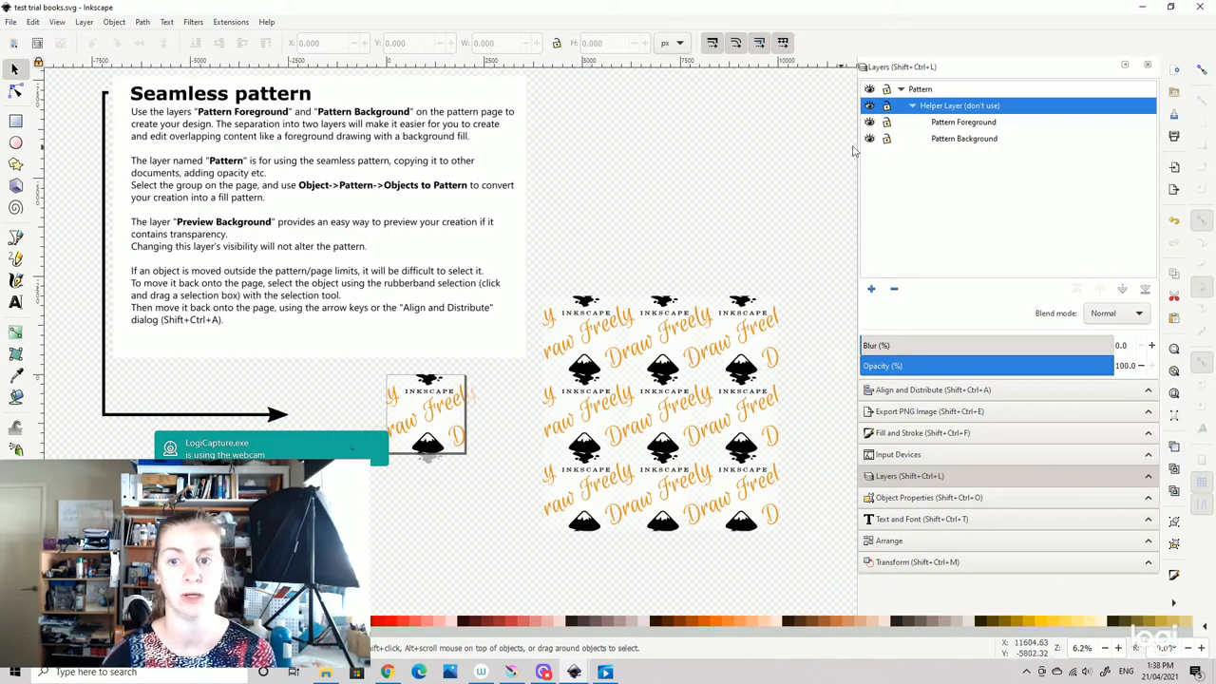
pyautogui.click(963, 122)
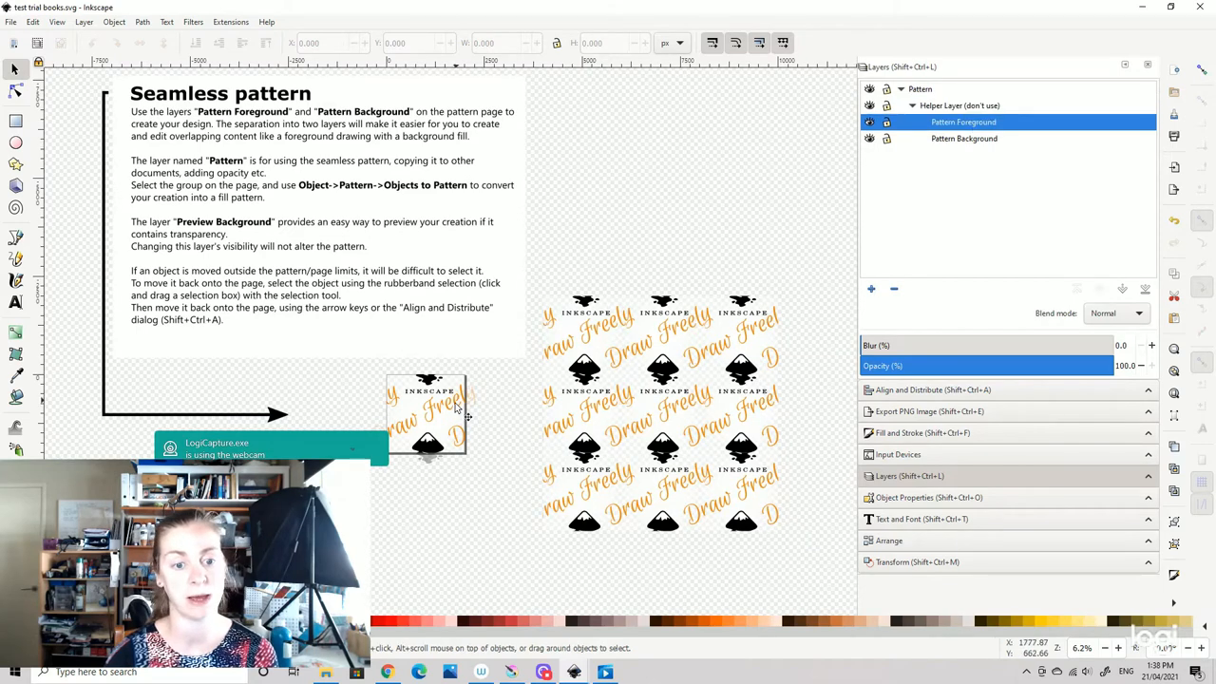
pyautogui.click(428, 418)
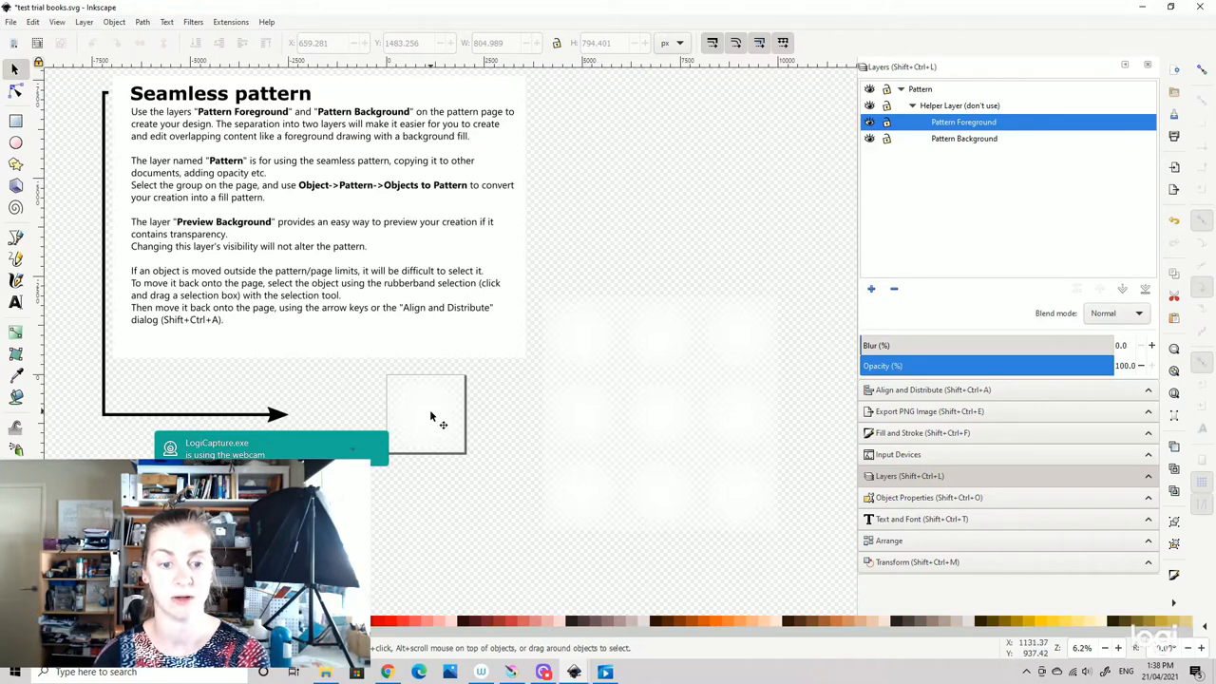
# - Select the pink background rectangle and set its height to 2000 px
pyautogui.click(964, 137)
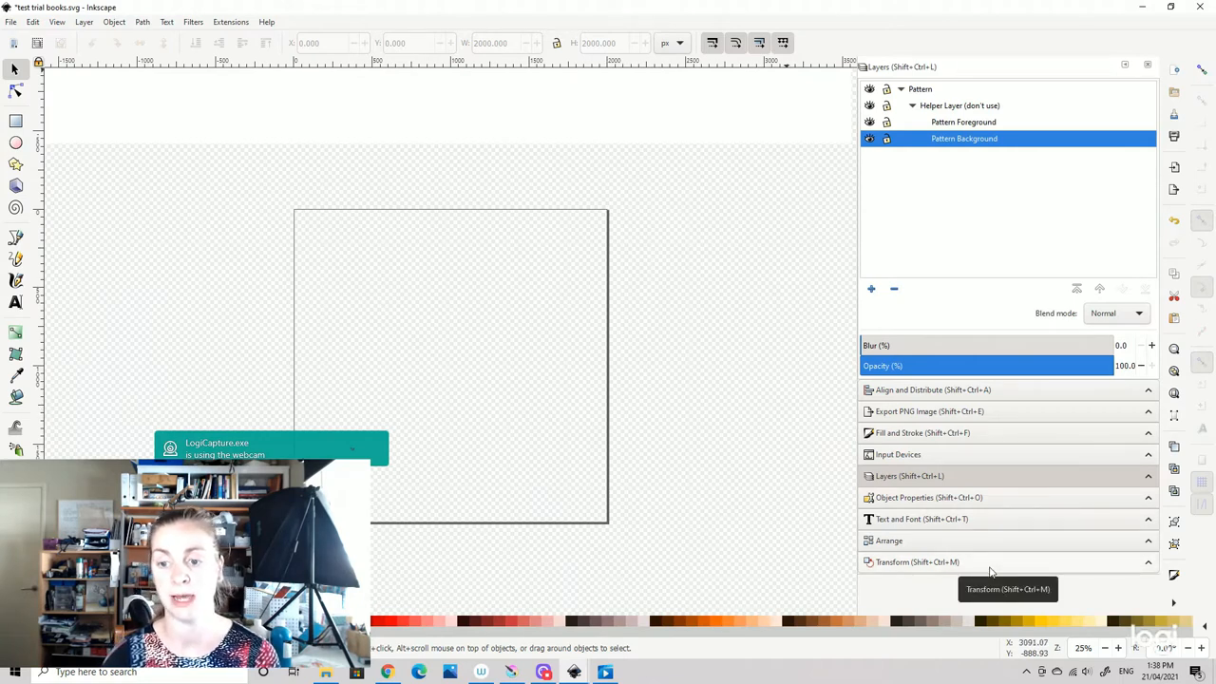
pyautogui.moveTo(944, 304)
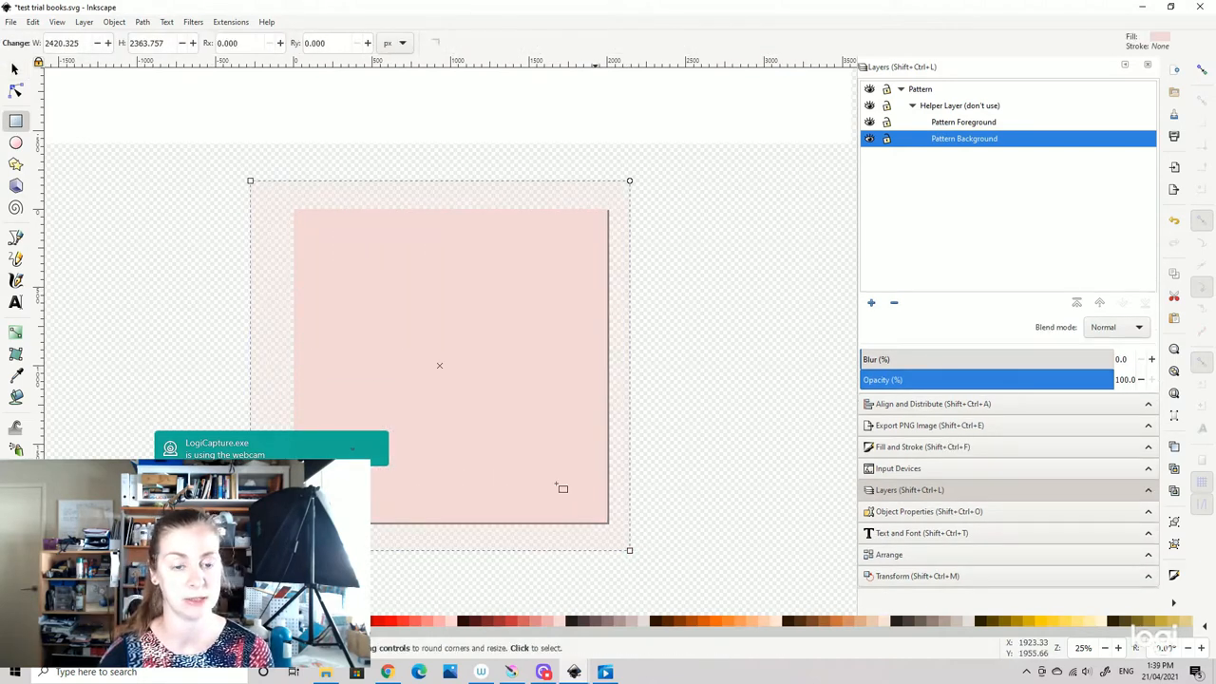
pyautogui.click(14, 70)
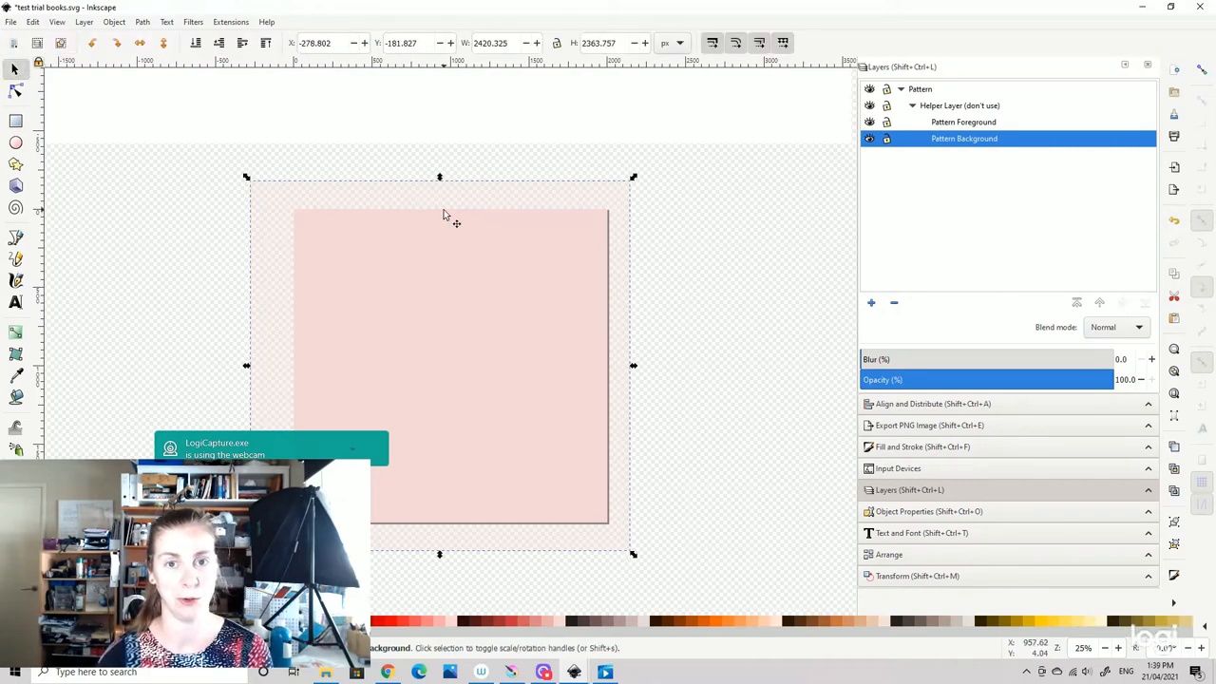
pyautogui.moveTo(498, 532)
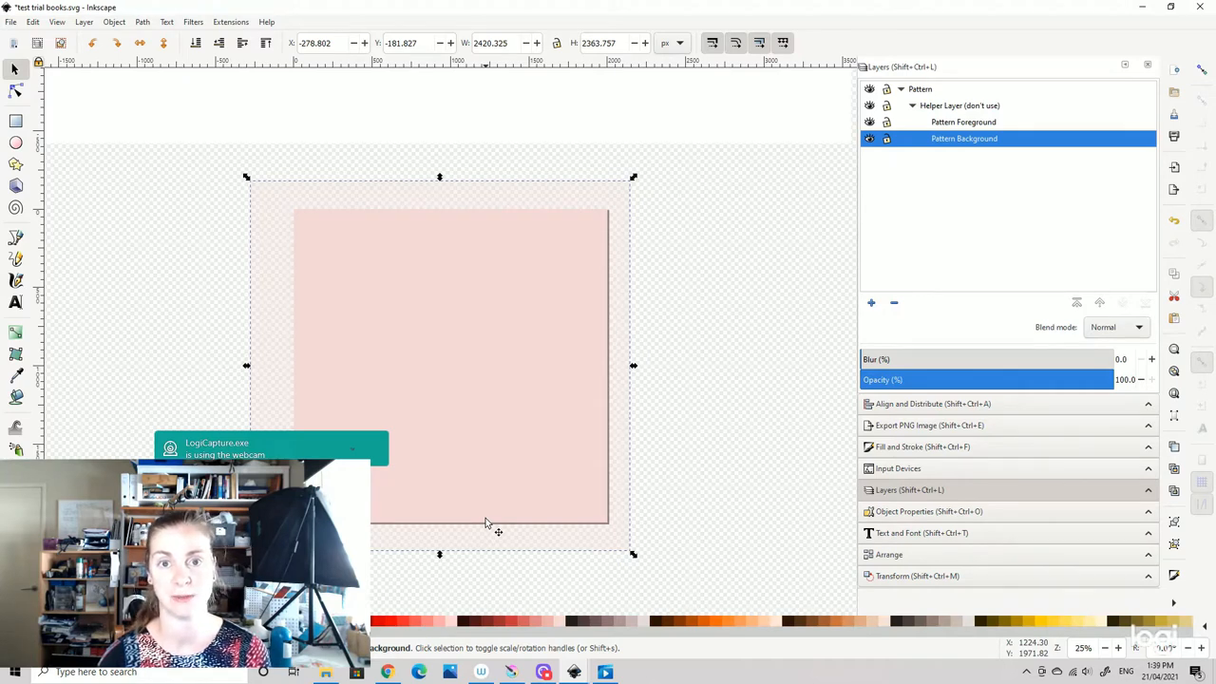
pyautogui.moveTo(514, 338)
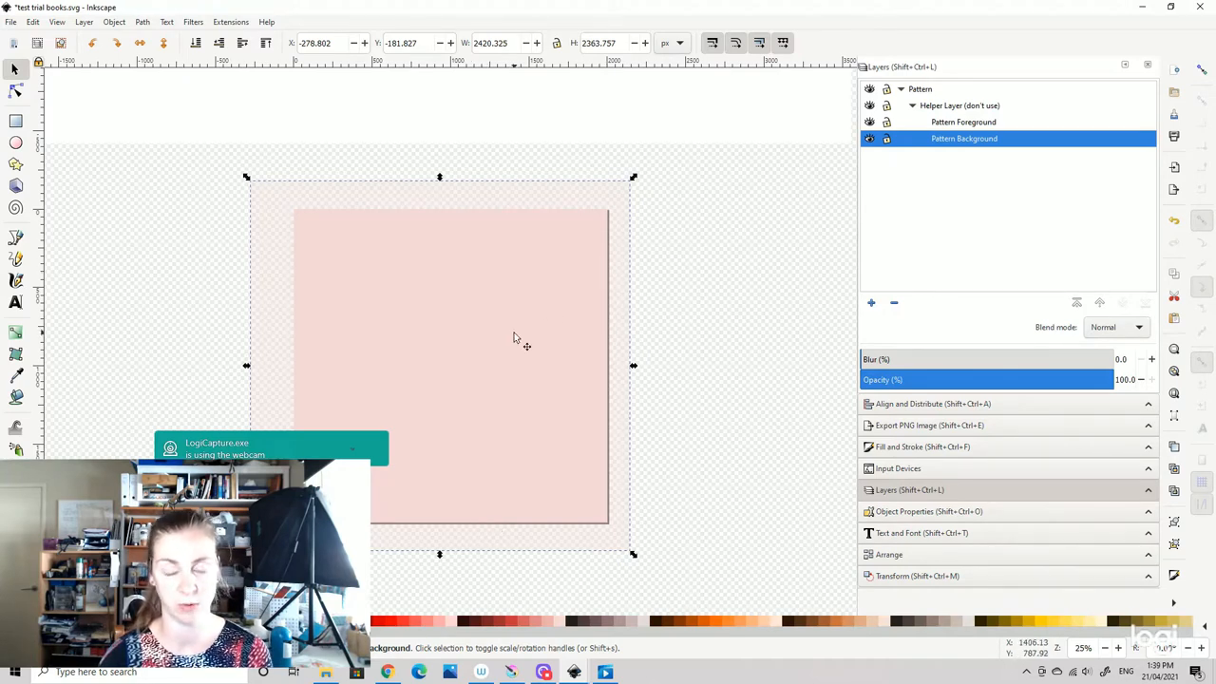
pyautogui.moveTo(518, 372)
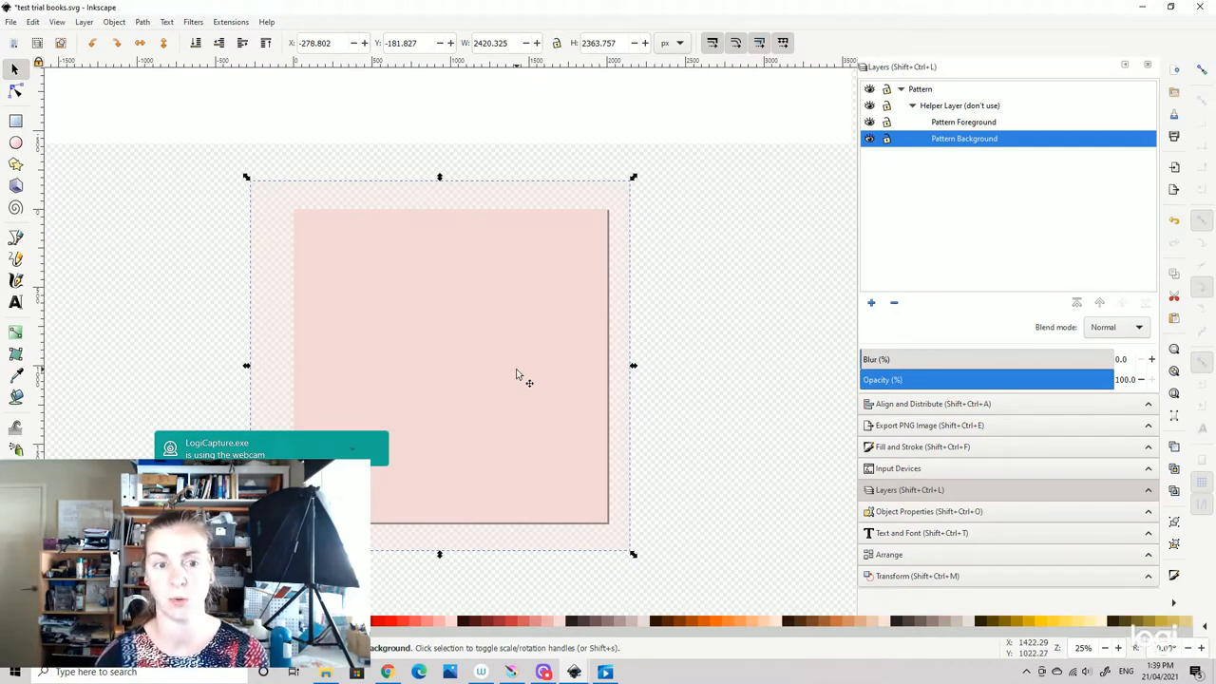
pyautogui.moveTo(491, 259)
pyautogui.write('2')
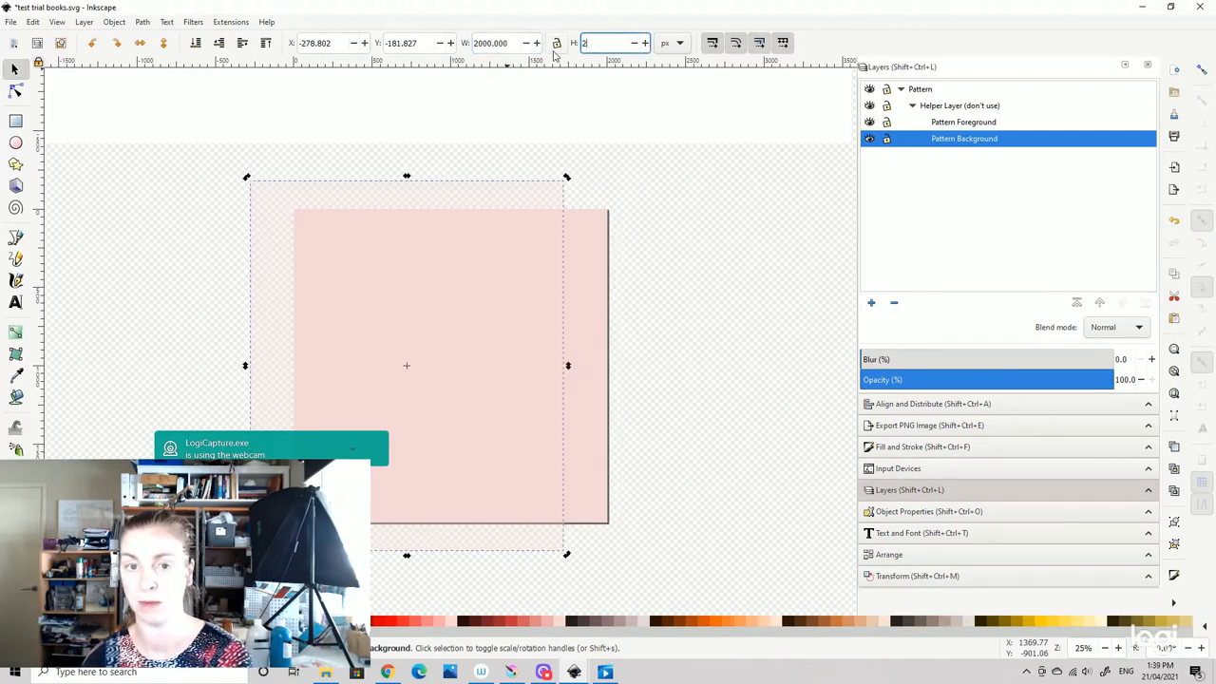
pyautogui.press('Return')
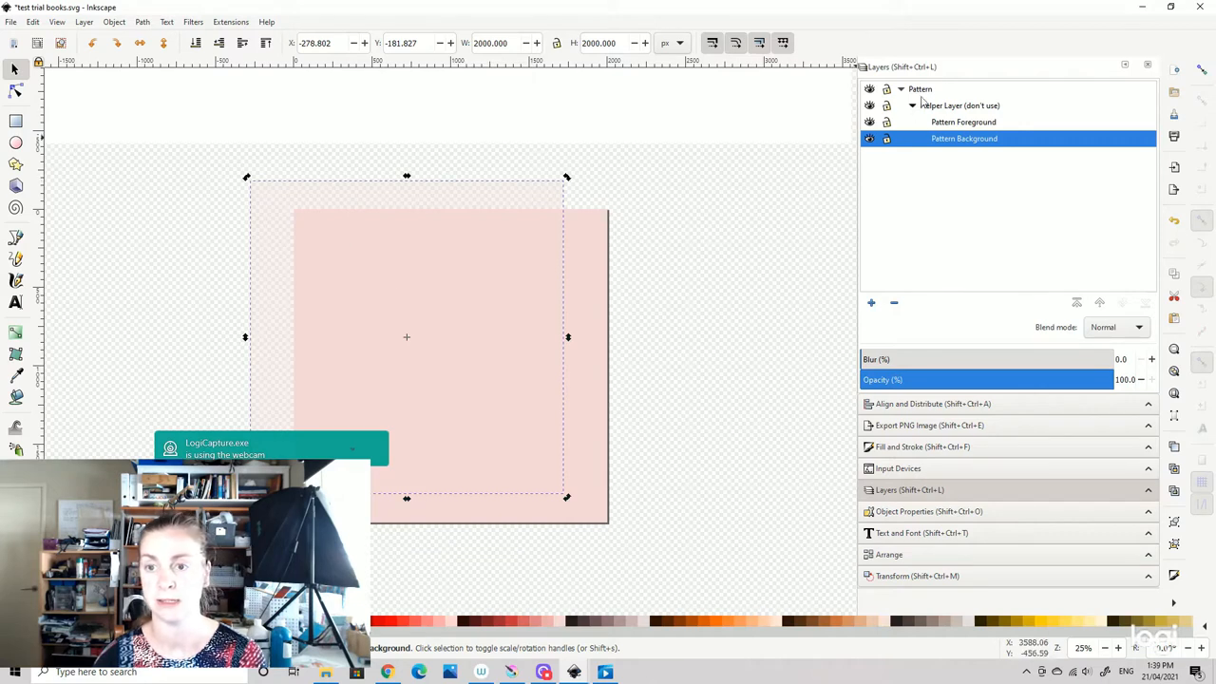
# - Align the pink background square to the page at 0, 0 using Align and Distribute
pyautogui.click(932, 403)
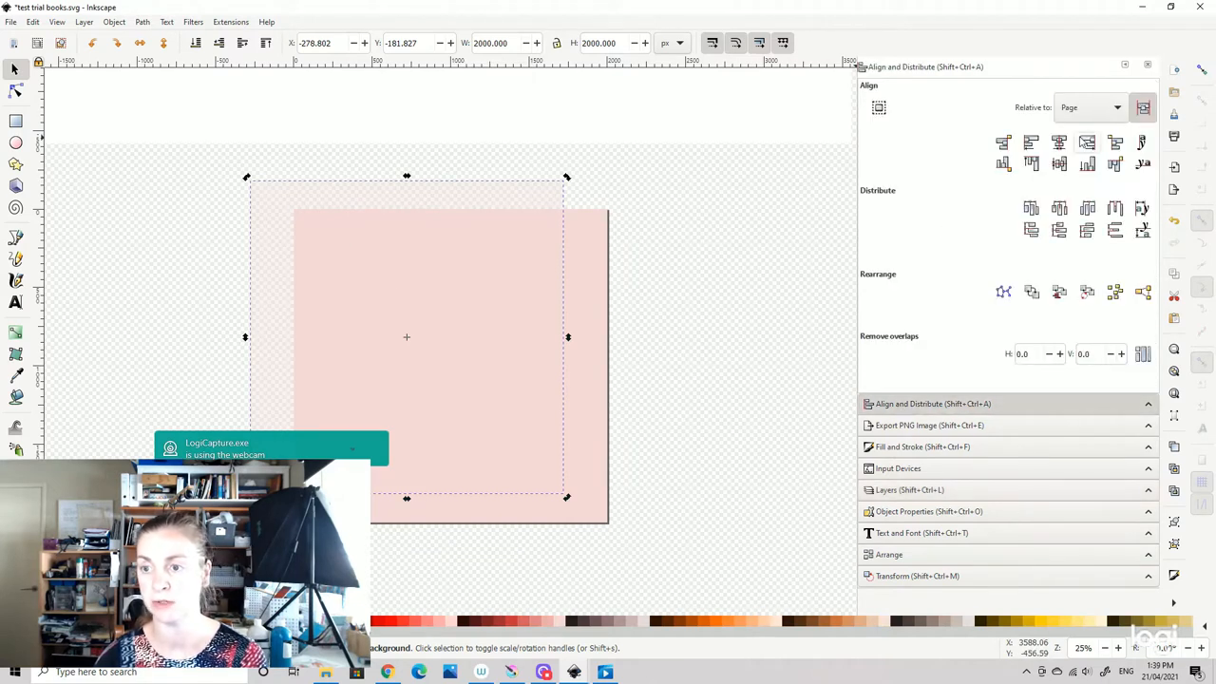
pyautogui.click(1058, 164)
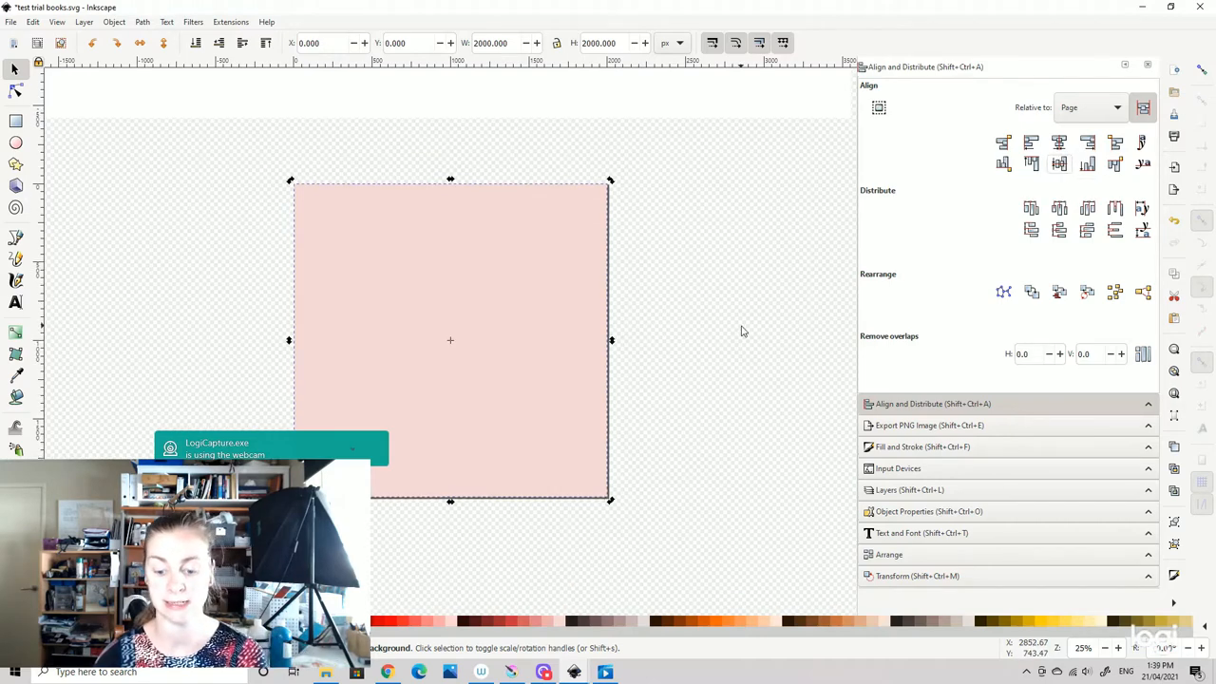
pyautogui.scroll(-3)
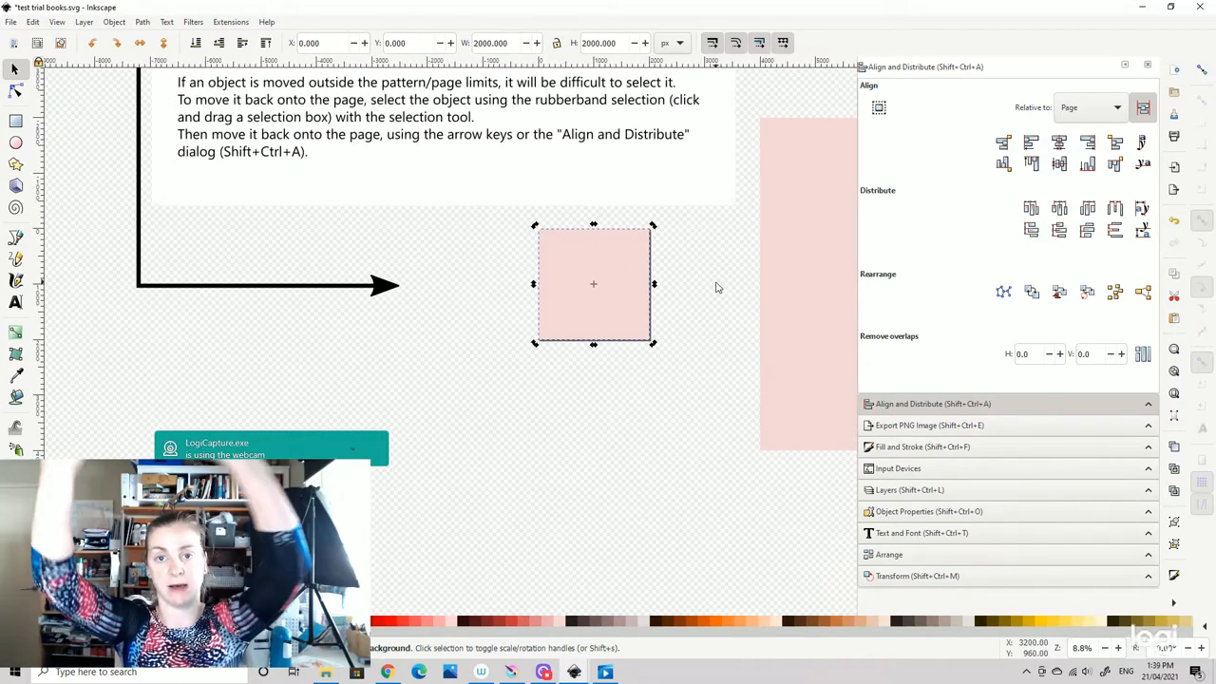
pyautogui.moveTo(669, 211)
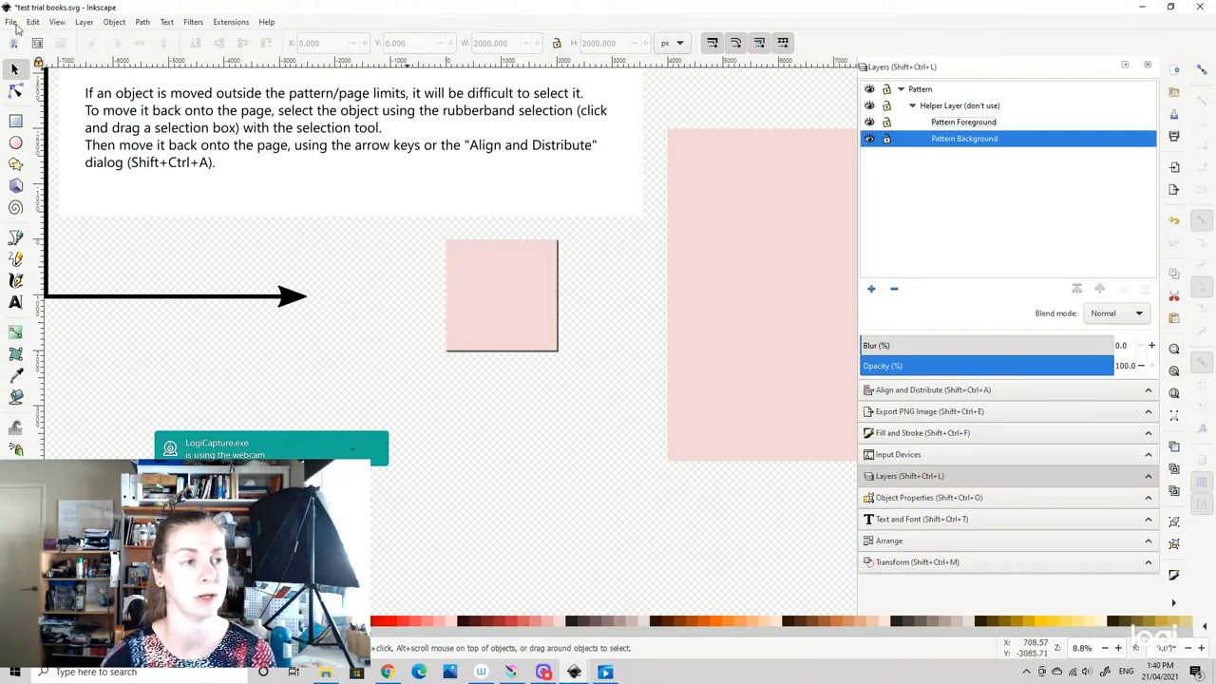
# - Import a seamless gold stars PNG from the DC Seamless Gold Star Overlays folder
pyautogui.click(10, 21)
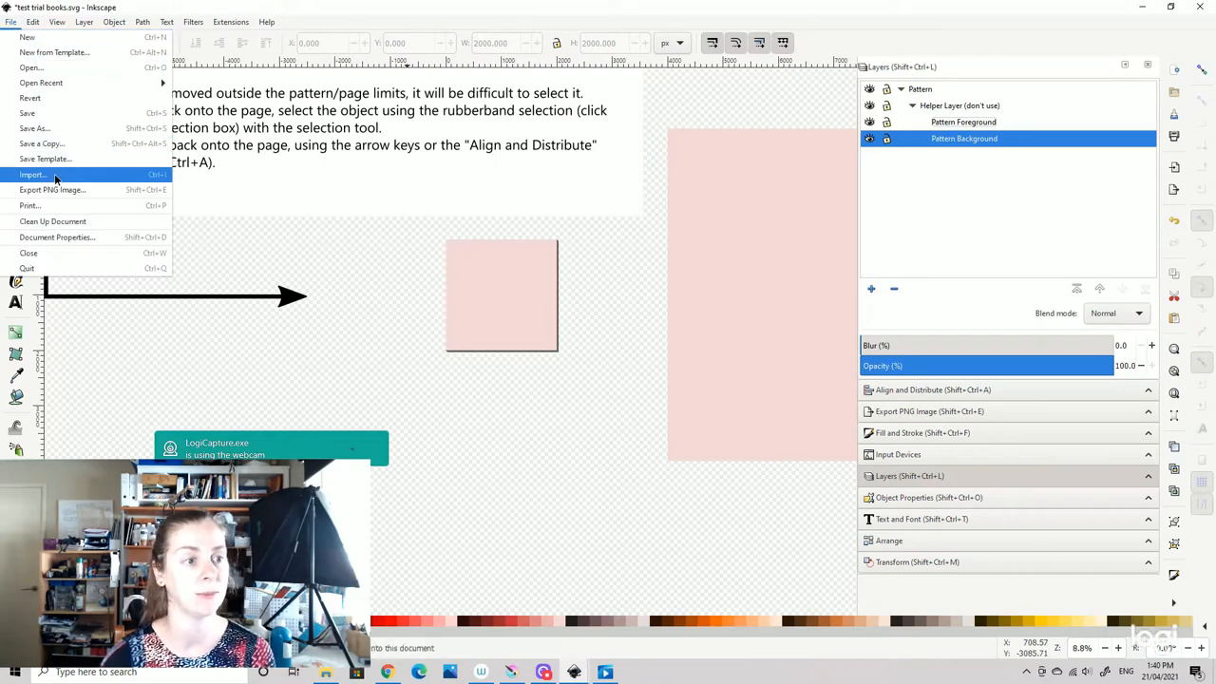
pyautogui.click(34, 174)
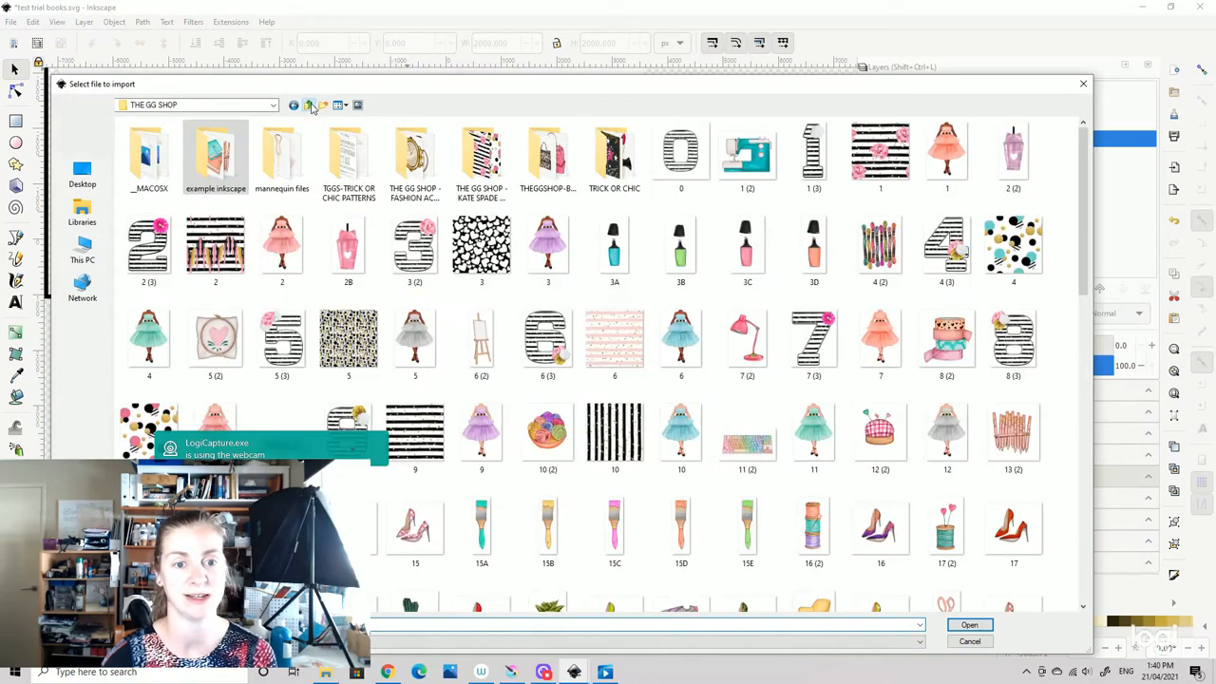
pyautogui.click(293, 105)
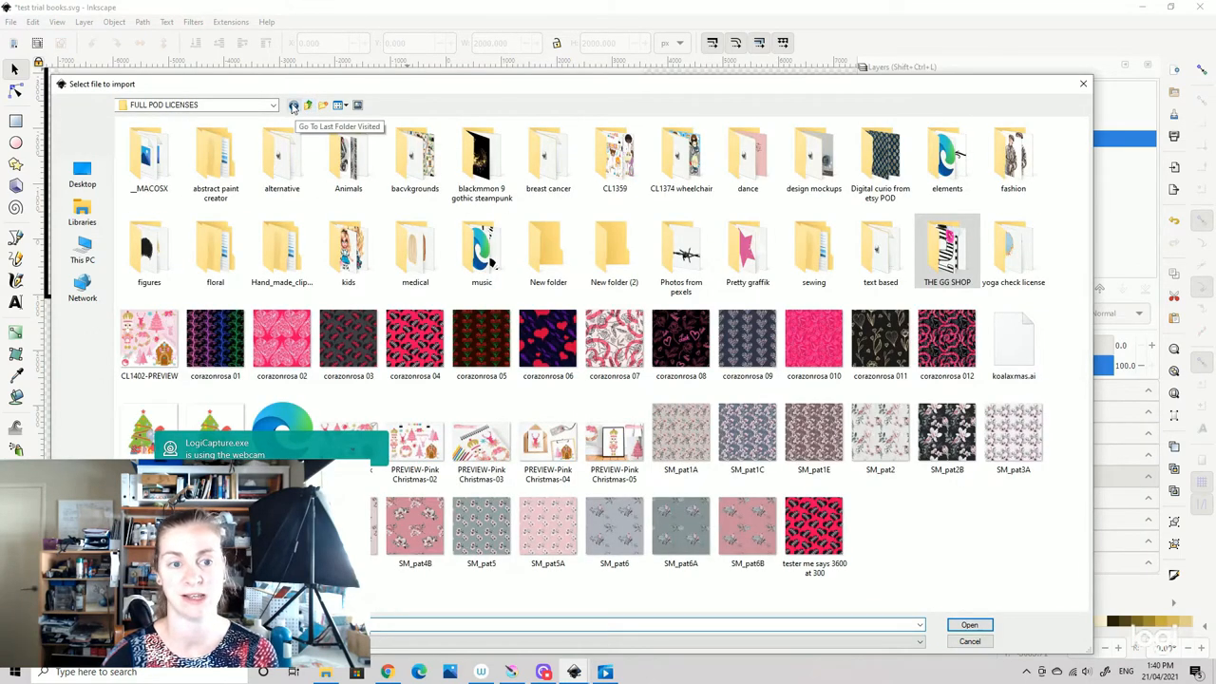
pyautogui.doubleClick(880, 156)
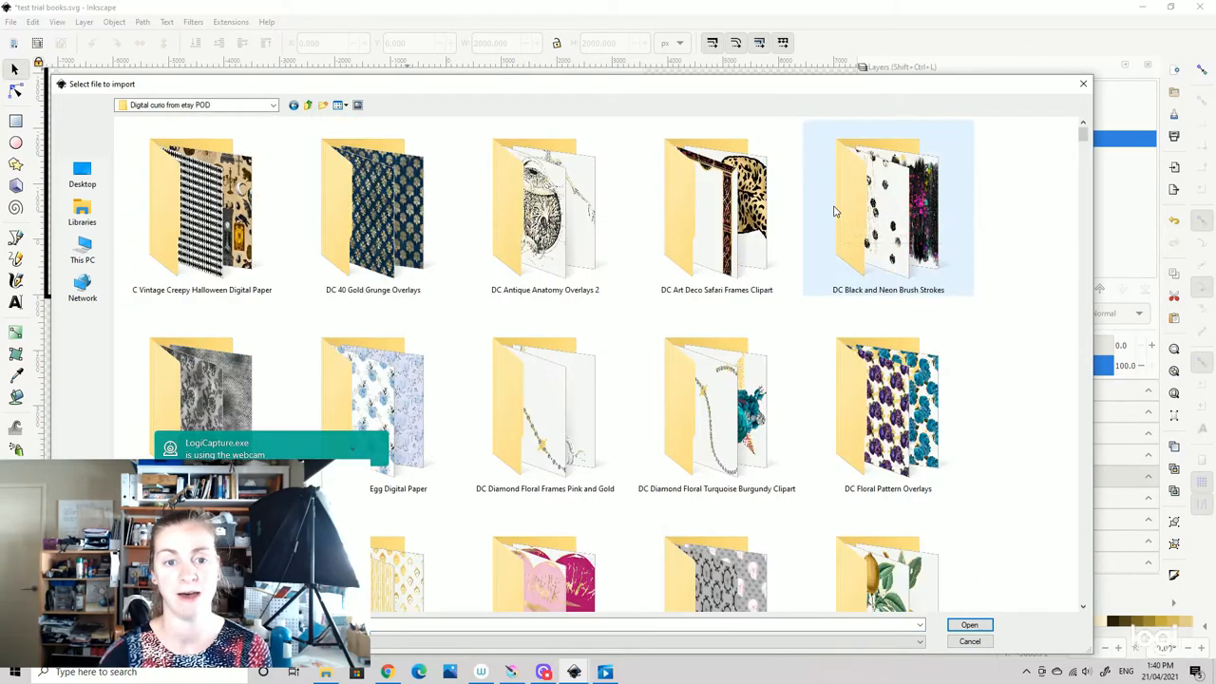
pyautogui.click(716, 209)
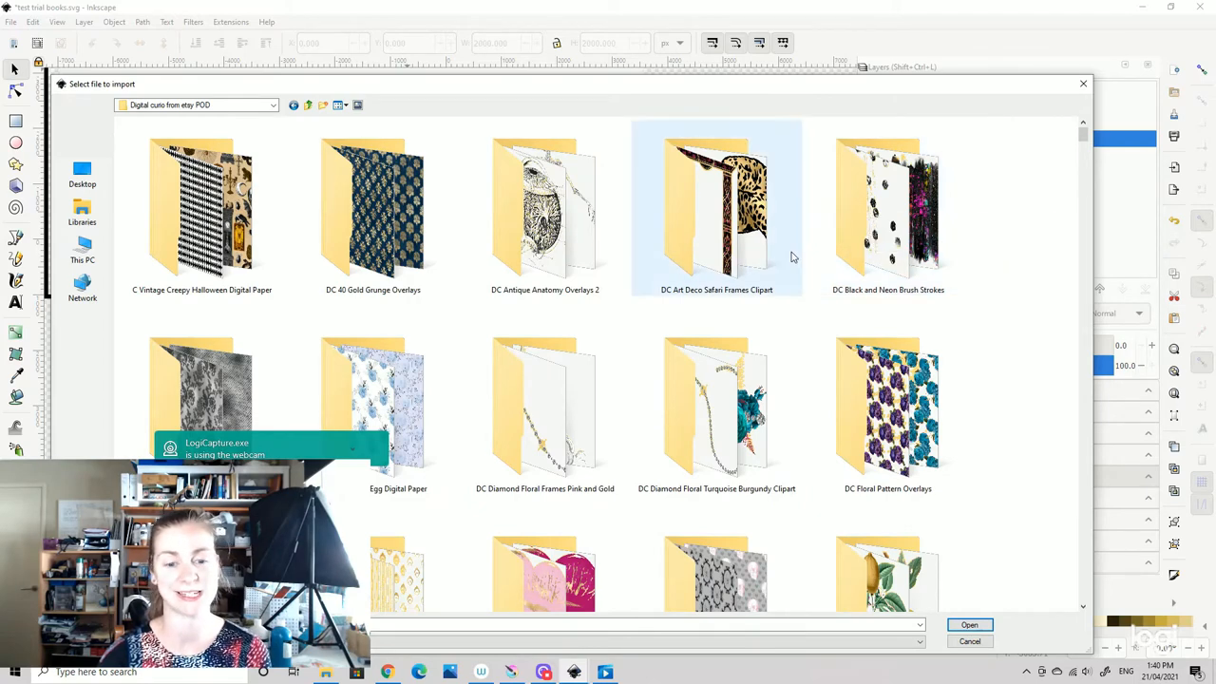
pyautogui.scroll(-3)
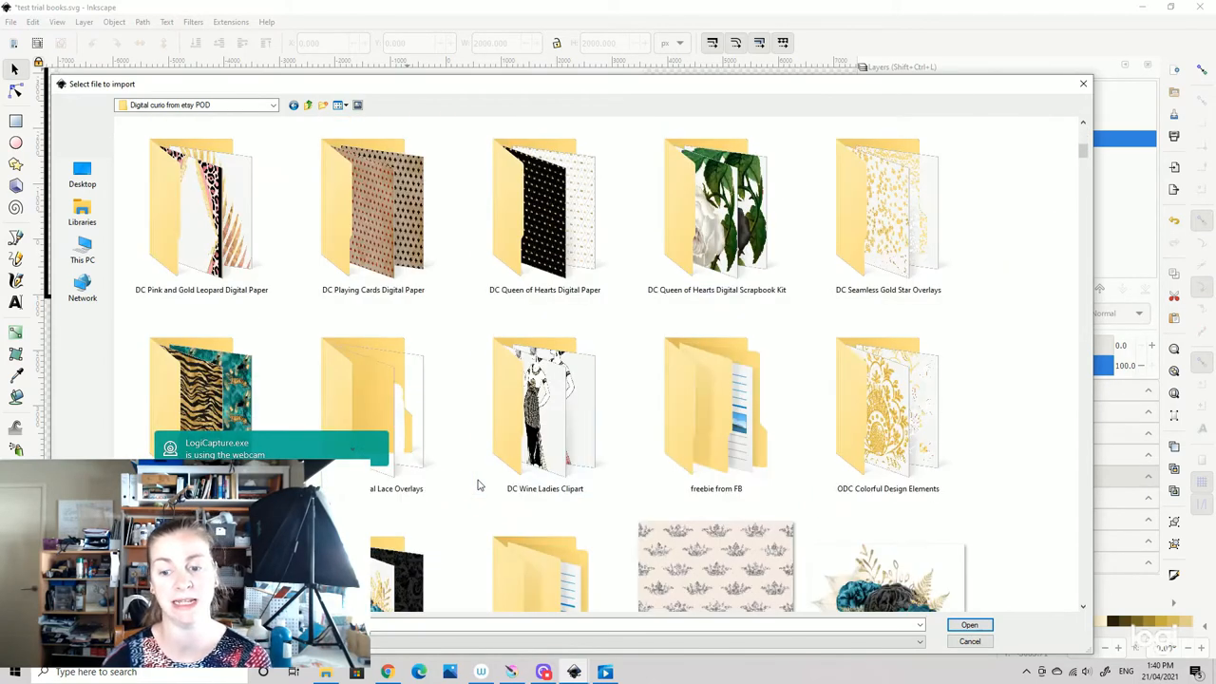
pyautogui.doubleClick(887, 209)
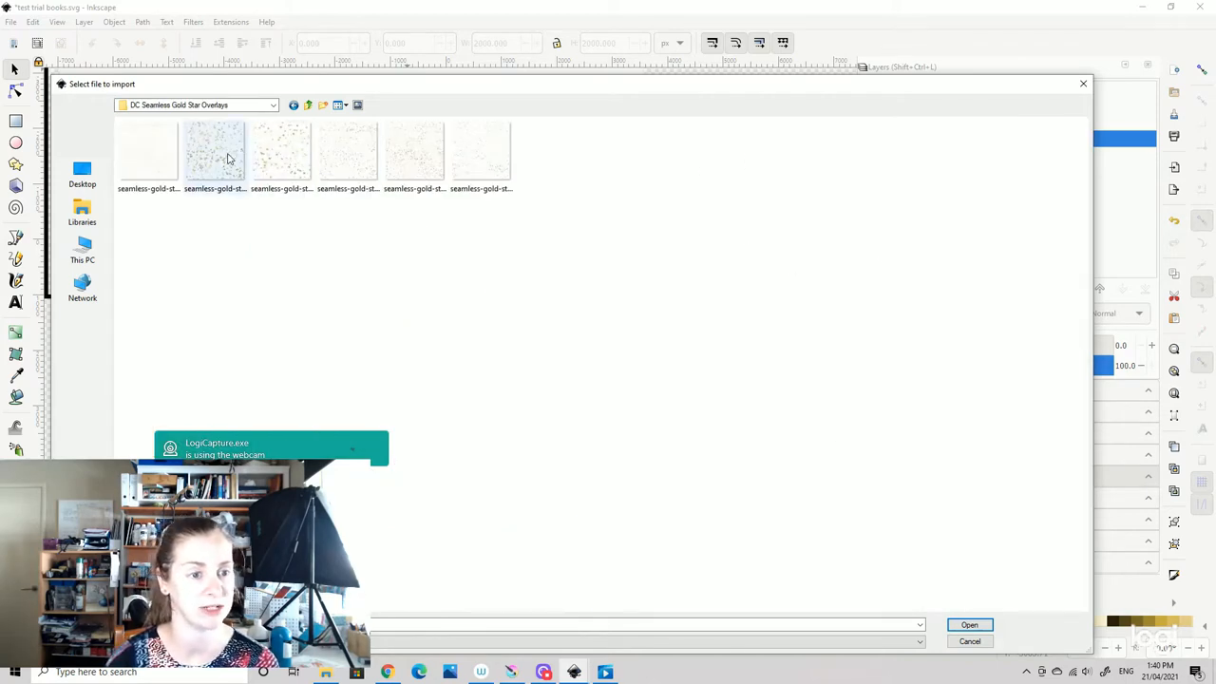
pyautogui.click(214, 149)
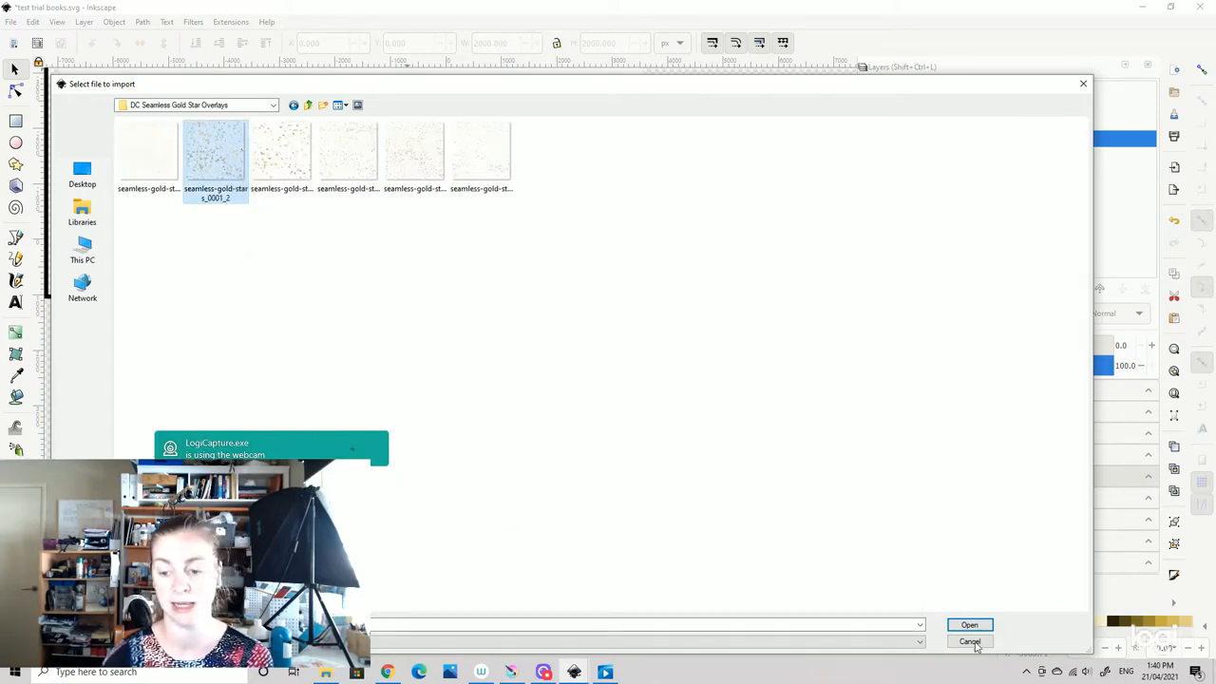
pyautogui.click(969, 641)
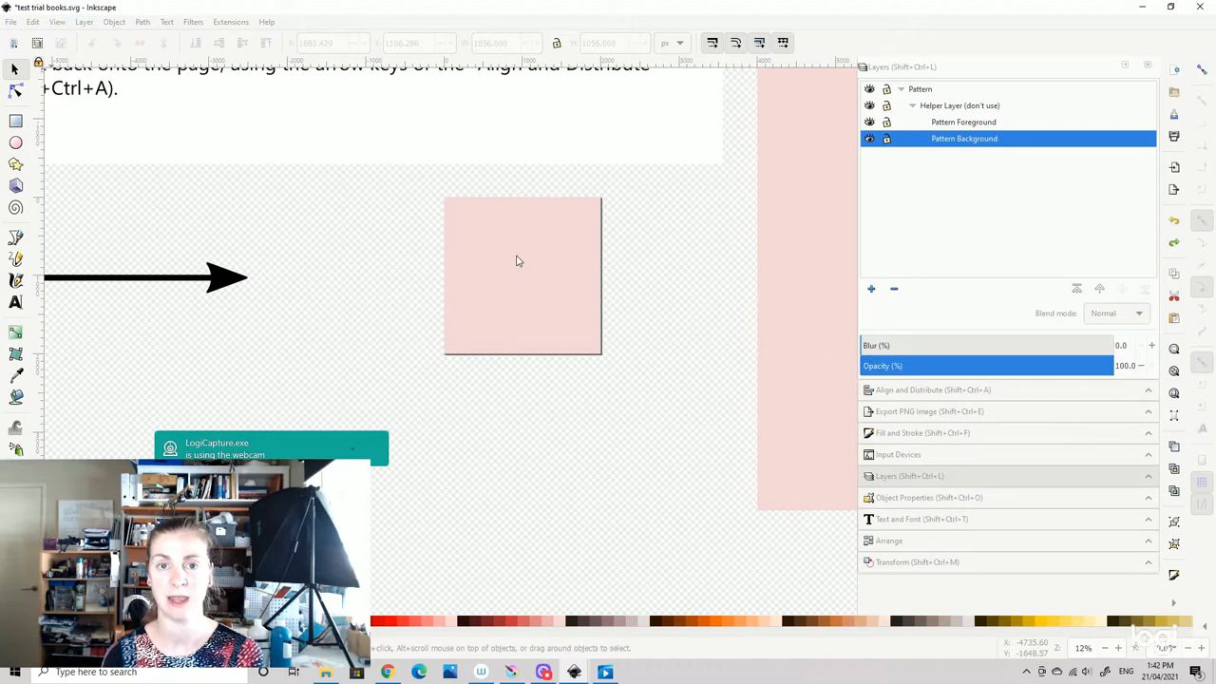
# - Place the gold star image, size it 2000 × 2000 px, and align it to the page at 0, 0
pyautogui.click(521, 275)
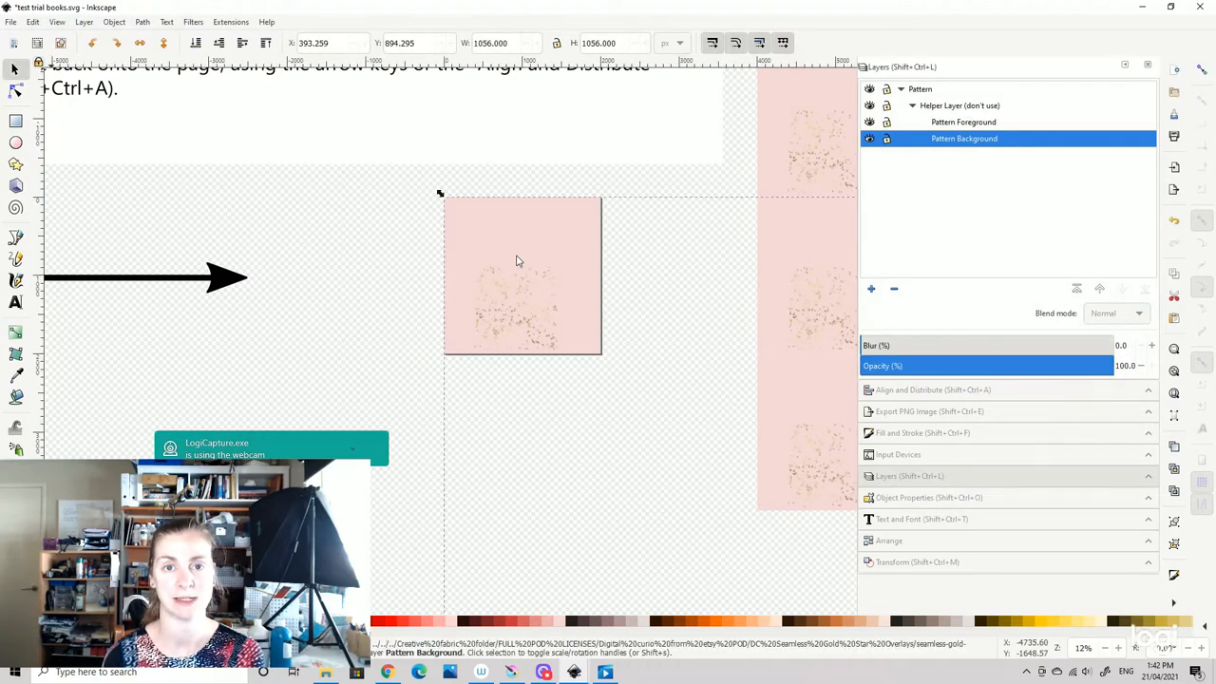
pyautogui.click(518, 275)
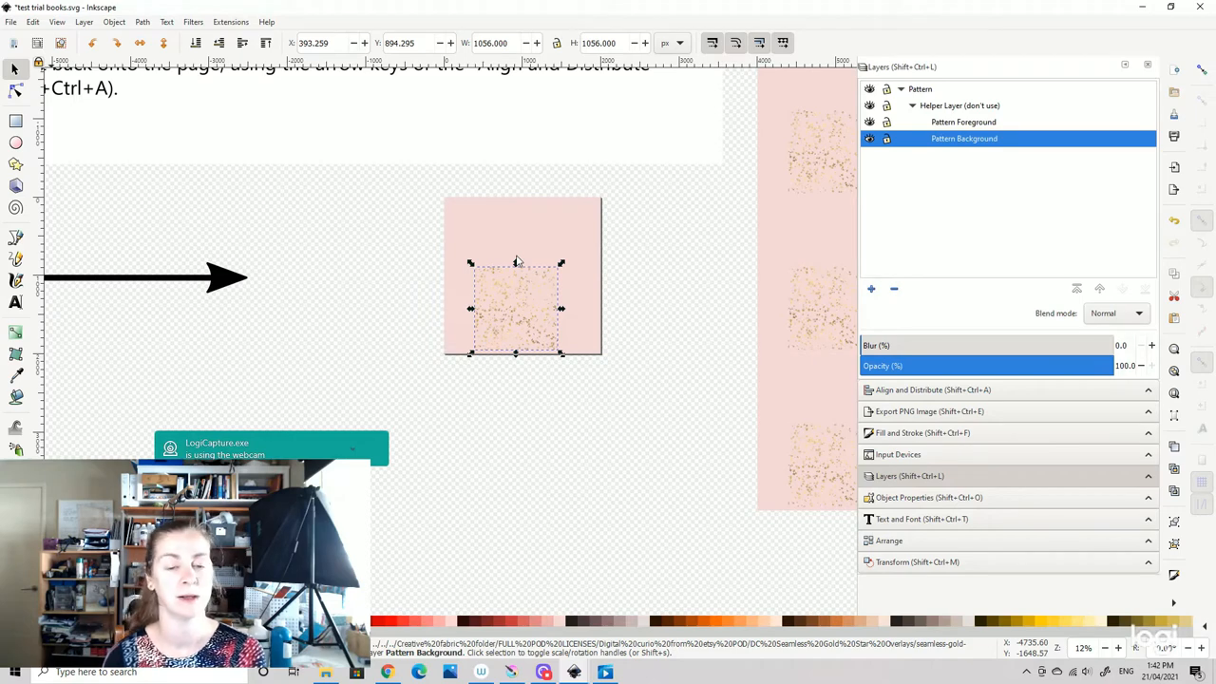
pyautogui.moveTo(529, 294)
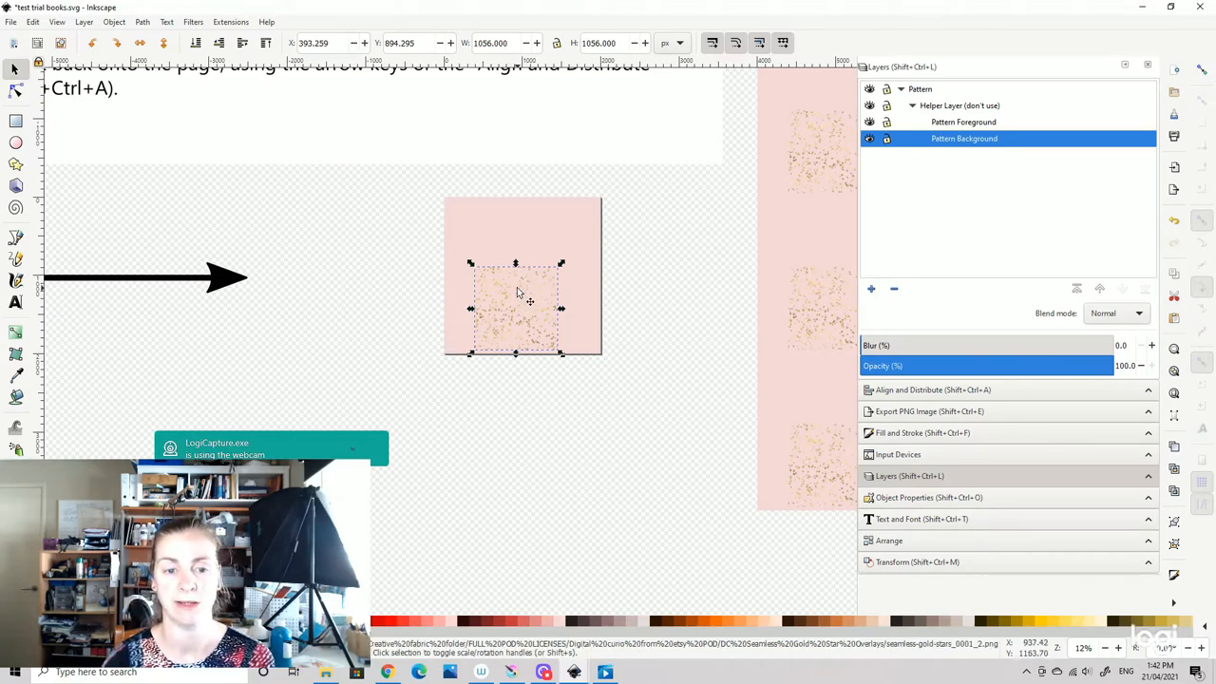
pyautogui.moveTo(529, 306)
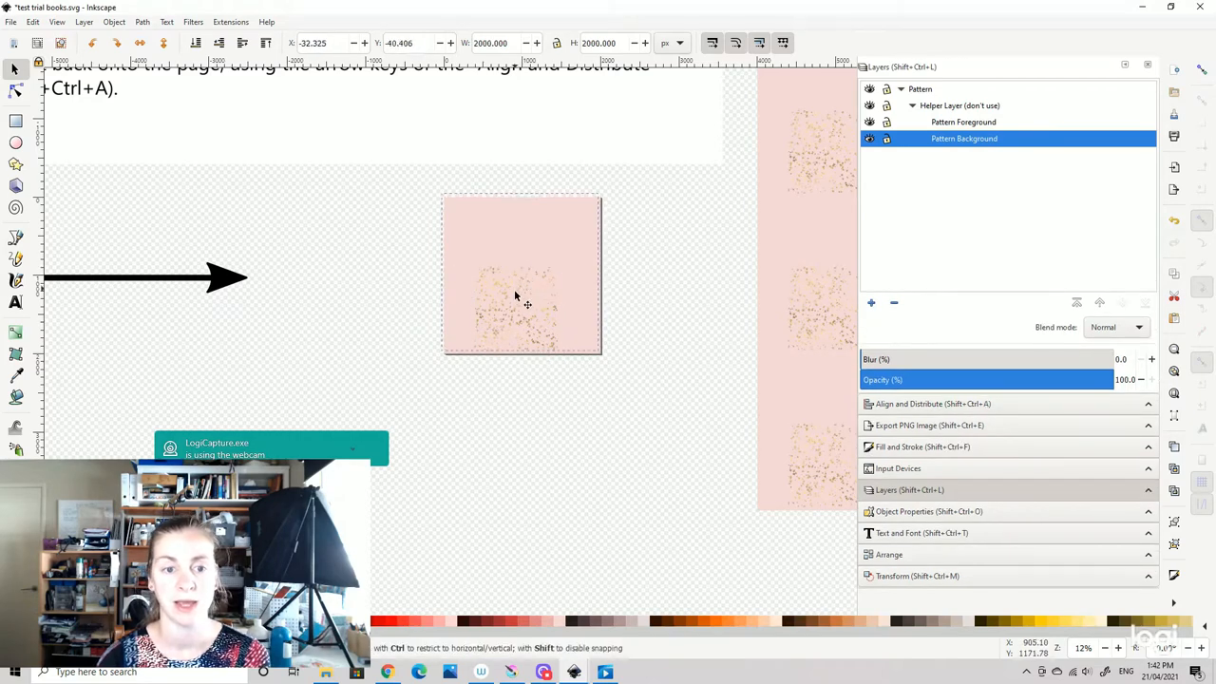
pyautogui.click(521, 276)
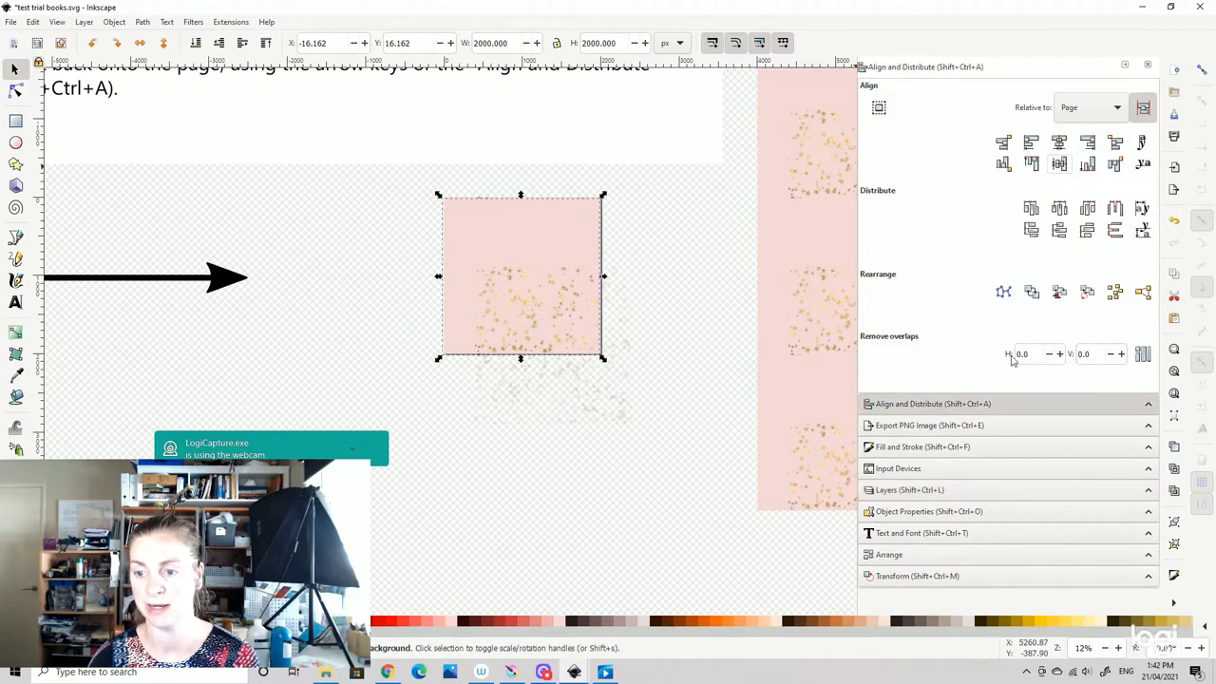
pyautogui.click(1058, 164)
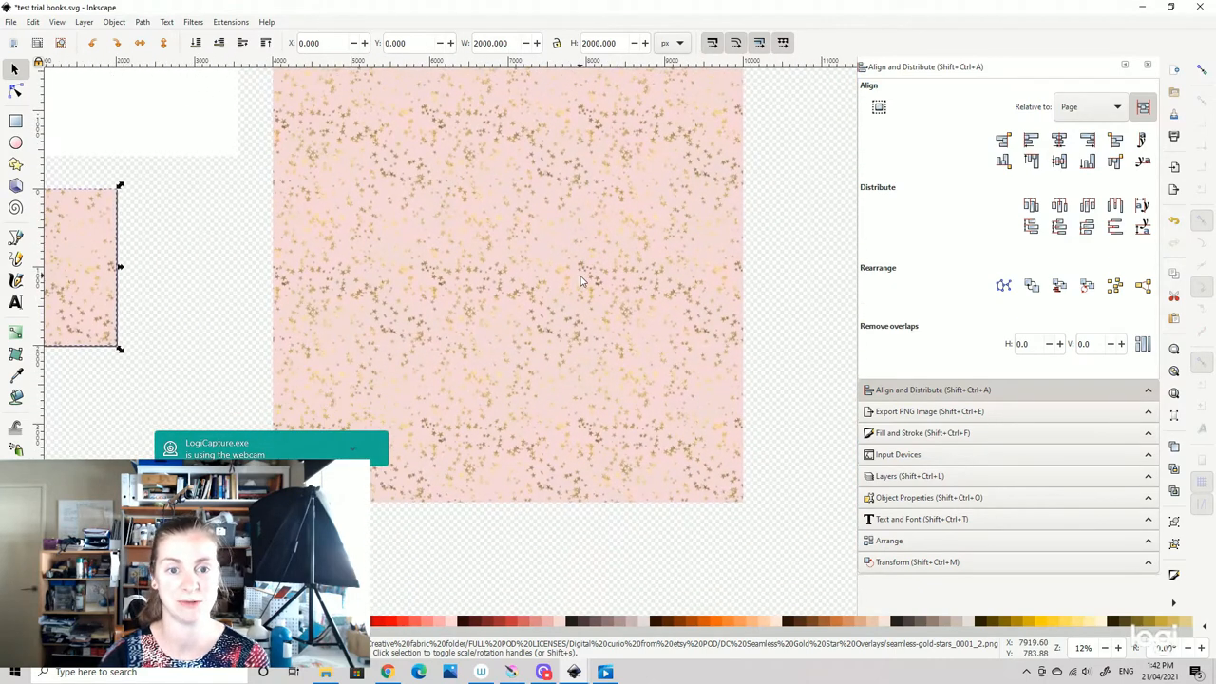
pyautogui.scroll(-3)
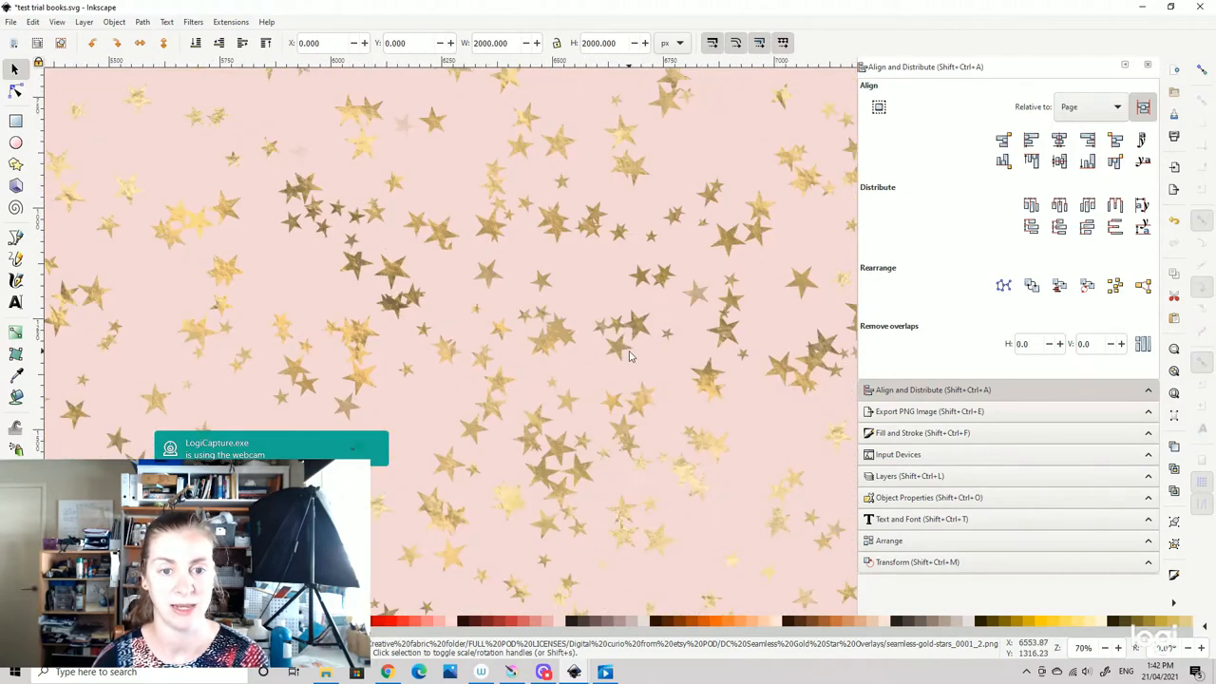
pyautogui.scroll(-3)
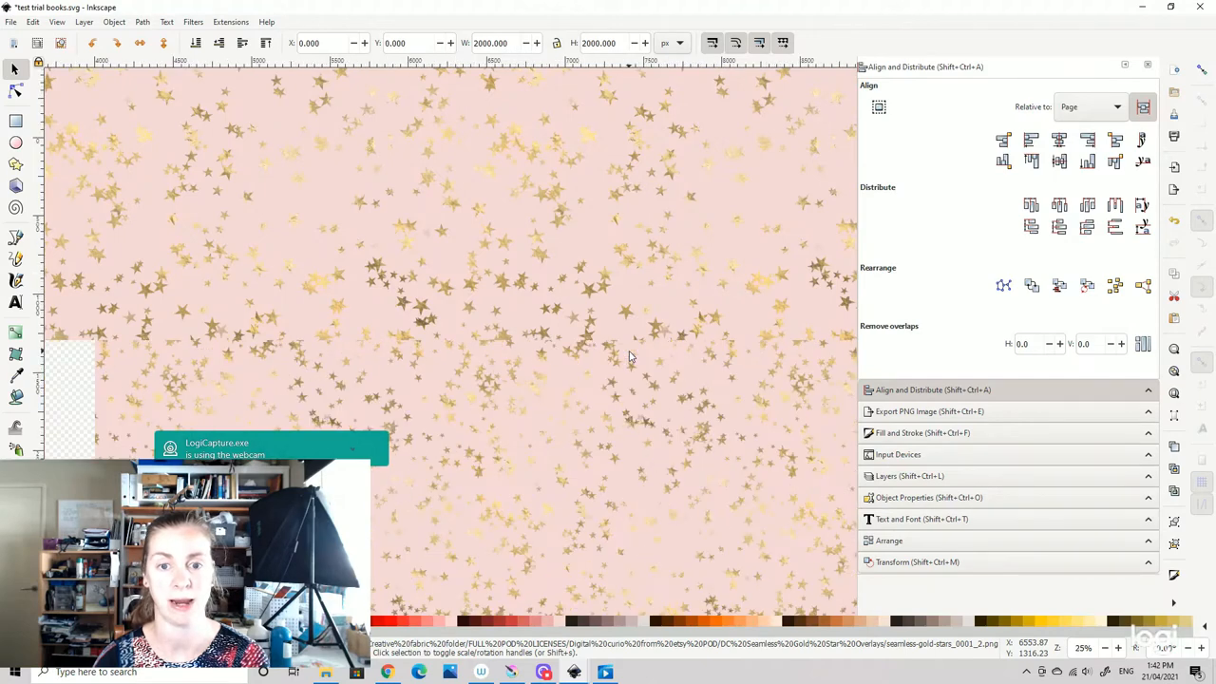
pyautogui.scroll(-3)
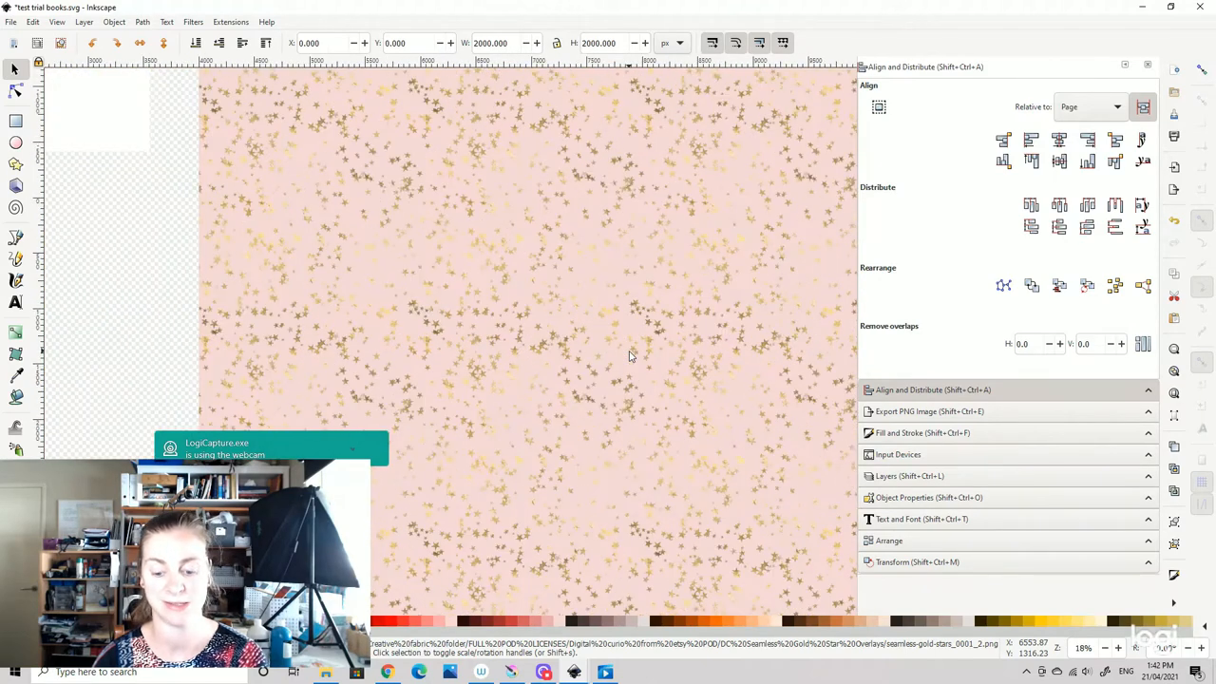
pyautogui.scroll(-3)
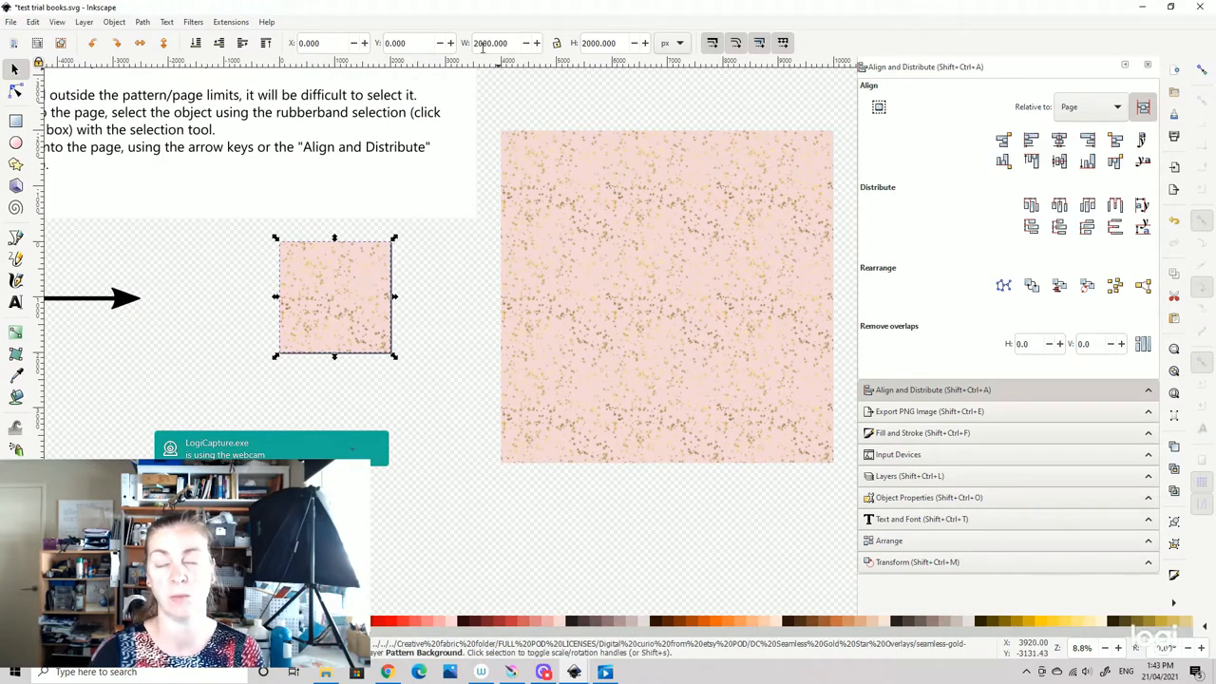
pyautogui.moveTo(599, 43)
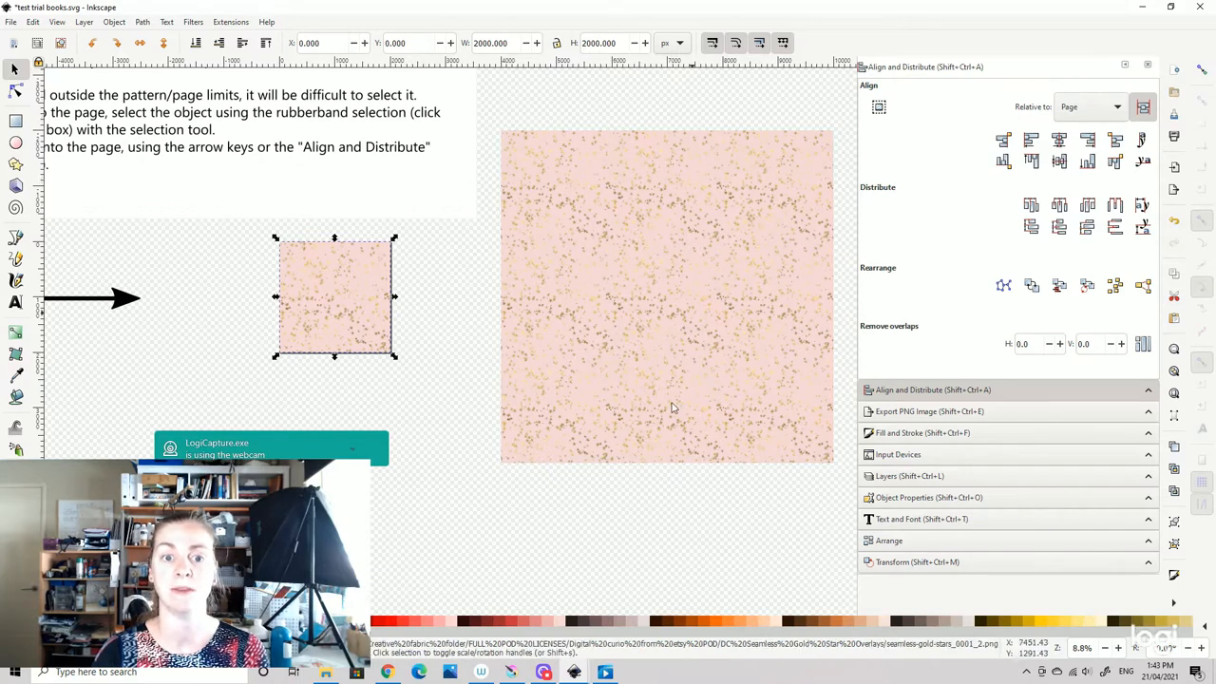
pyautogui.moveTo(582, 444)
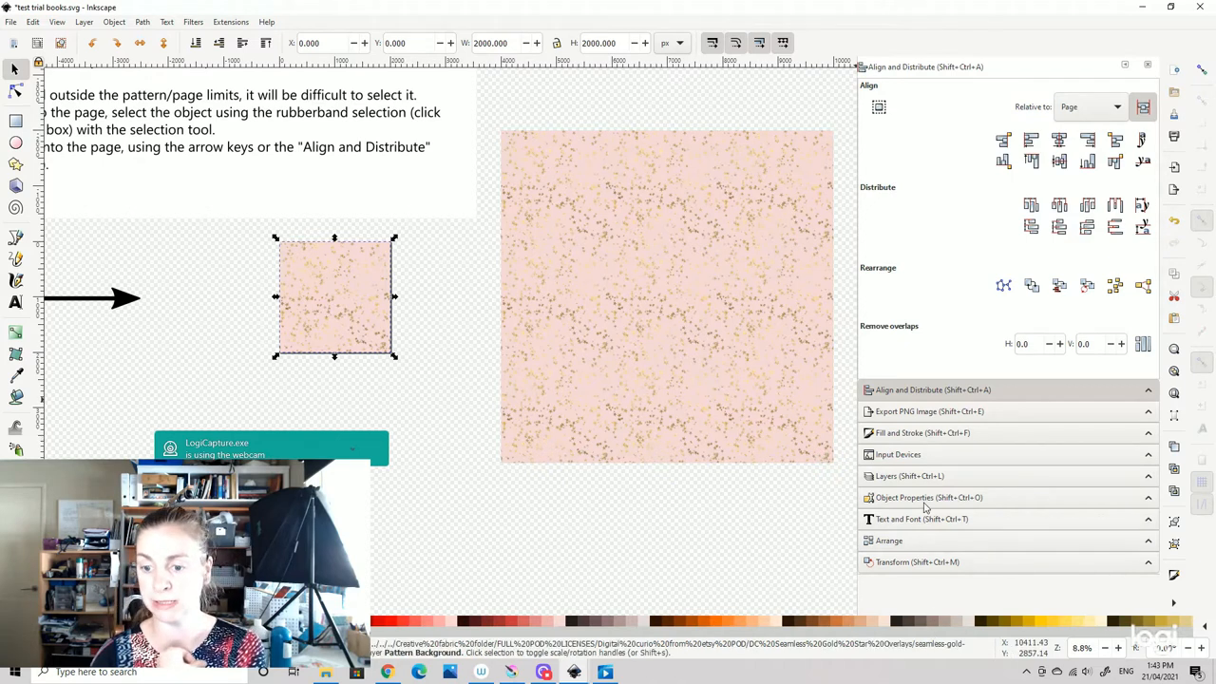
# - Lock the Pattern Background layer and make Pattern Foreground the active layer
pyautogui.click(909, 476)
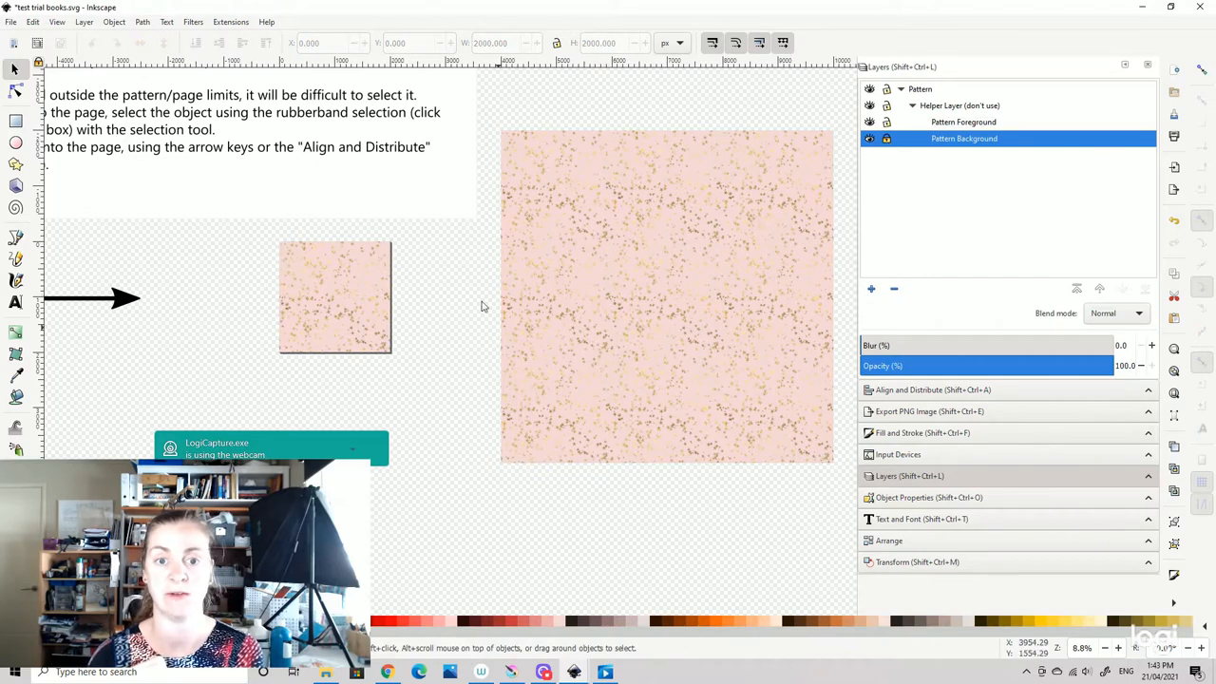
pyautogui.moveTo(694, 406)
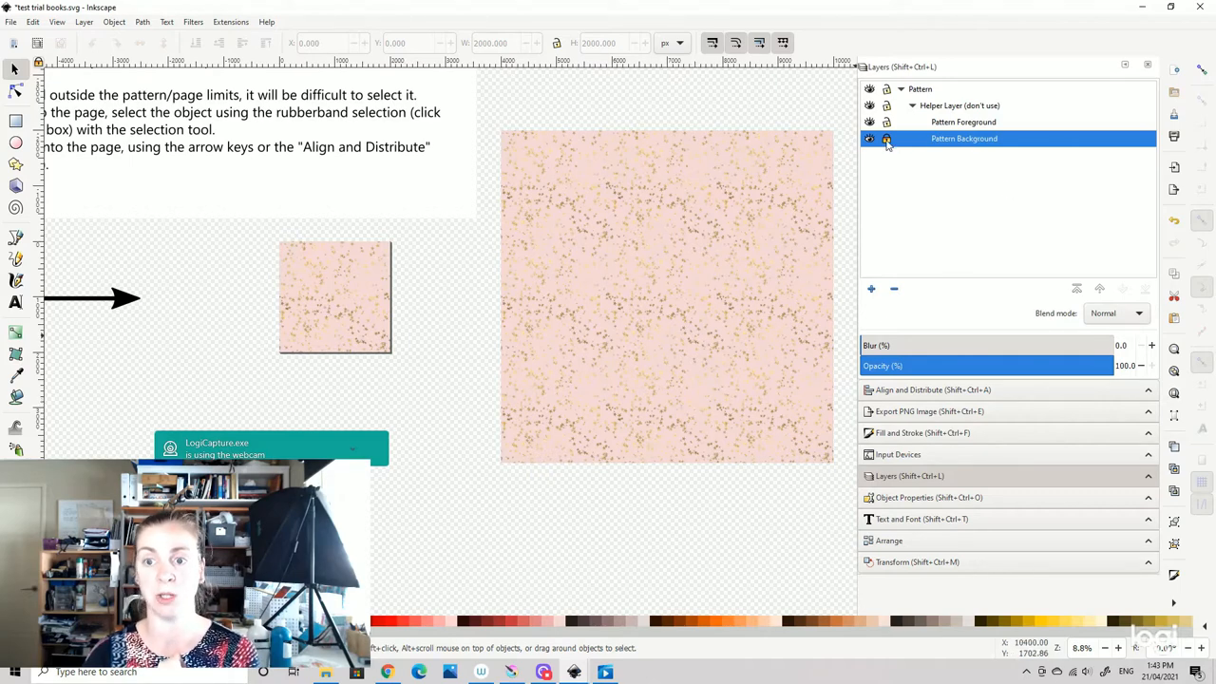
pyautogui.click(868, 138)
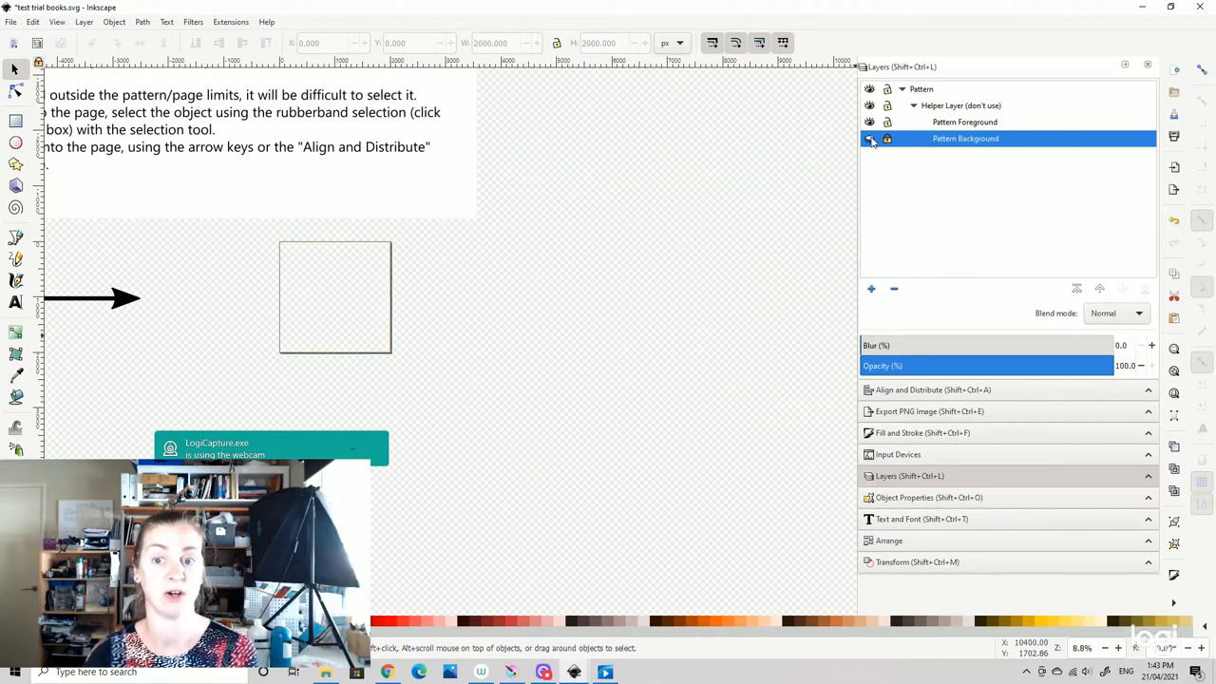
pyautogui.click(869, 138)
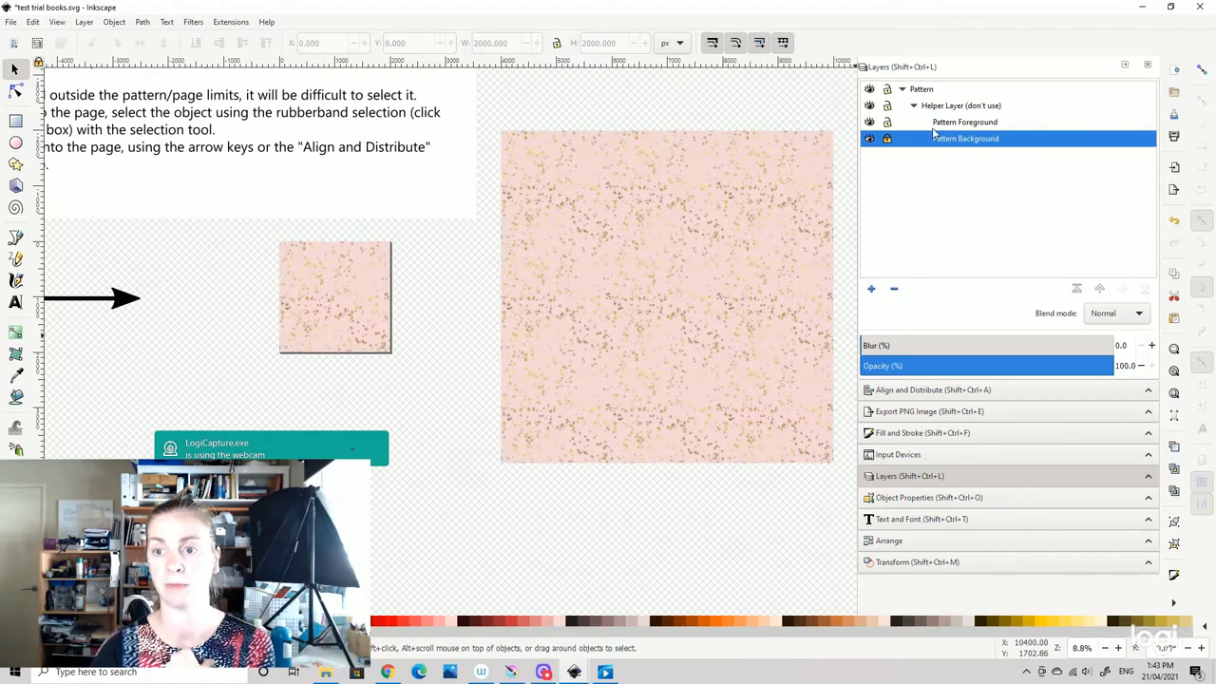
pyautogui.click(964, 122)
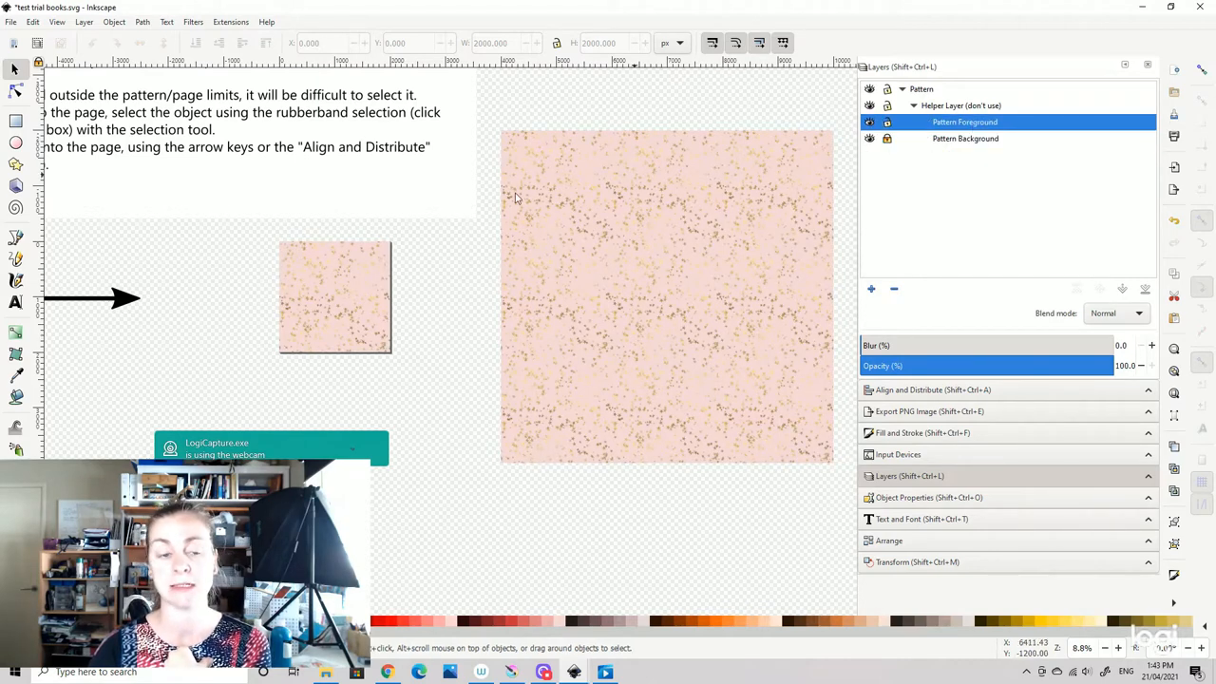
# - Centre the pattern tile in view and start a File > Import
pyautogui.hscroll(-3)
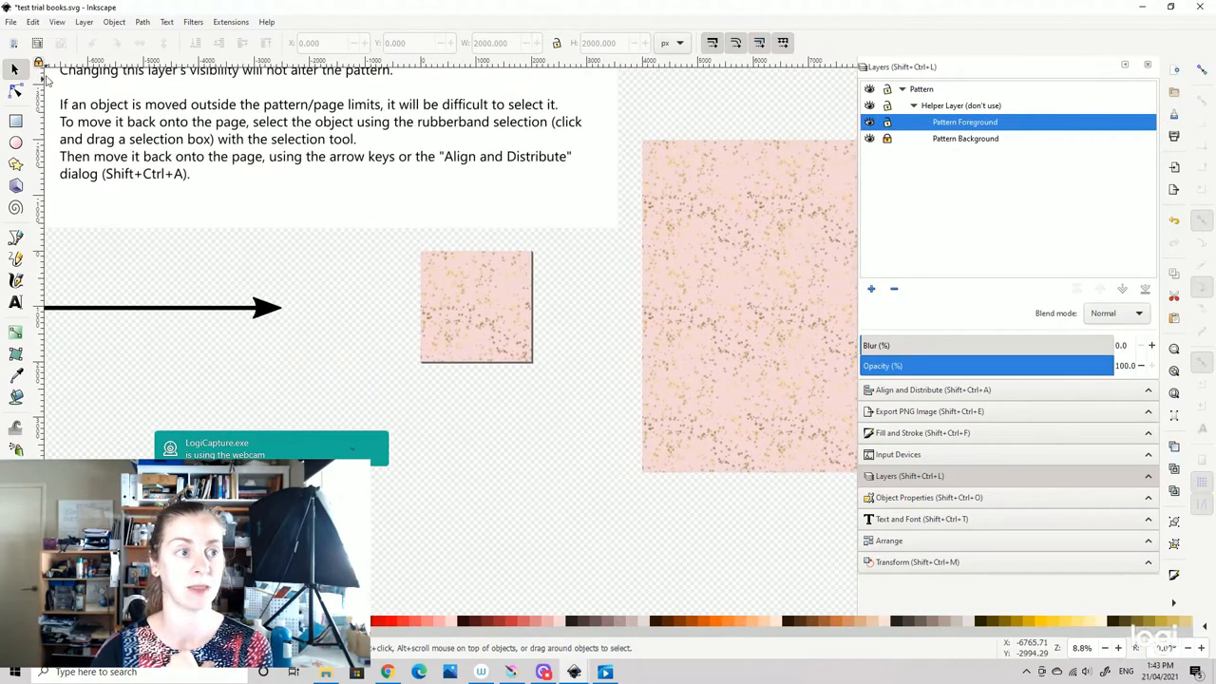
pyautogui.scroll(-3)
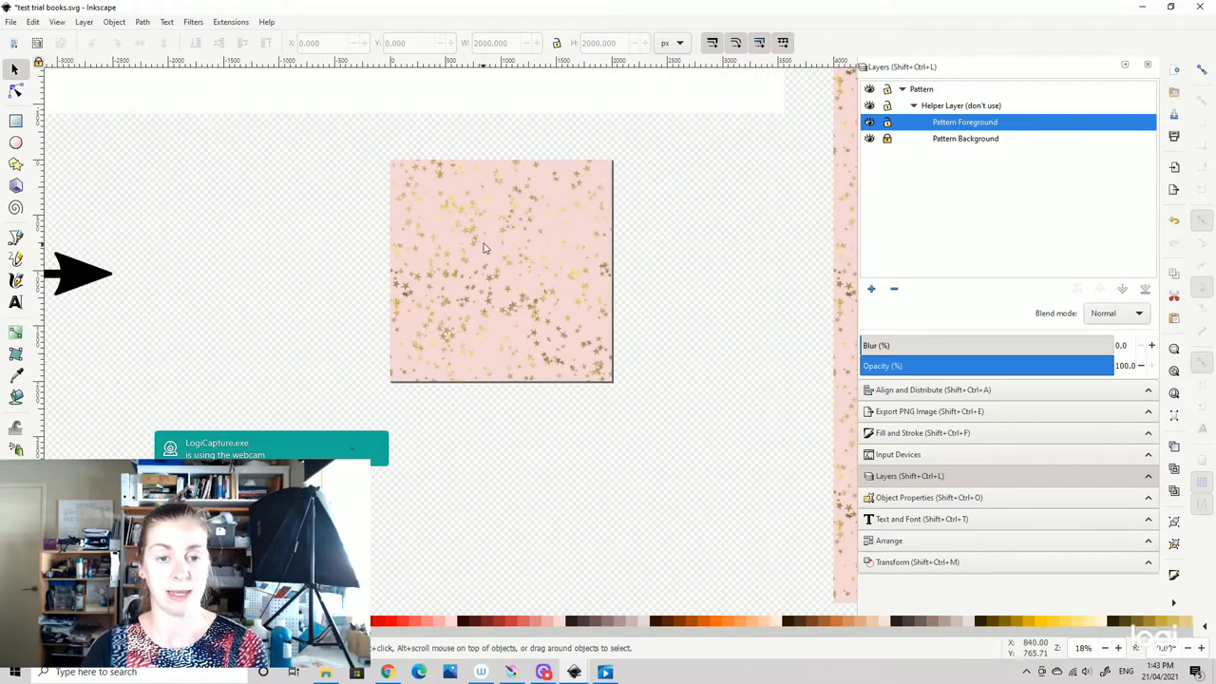
pyautogui.click(11, 21)
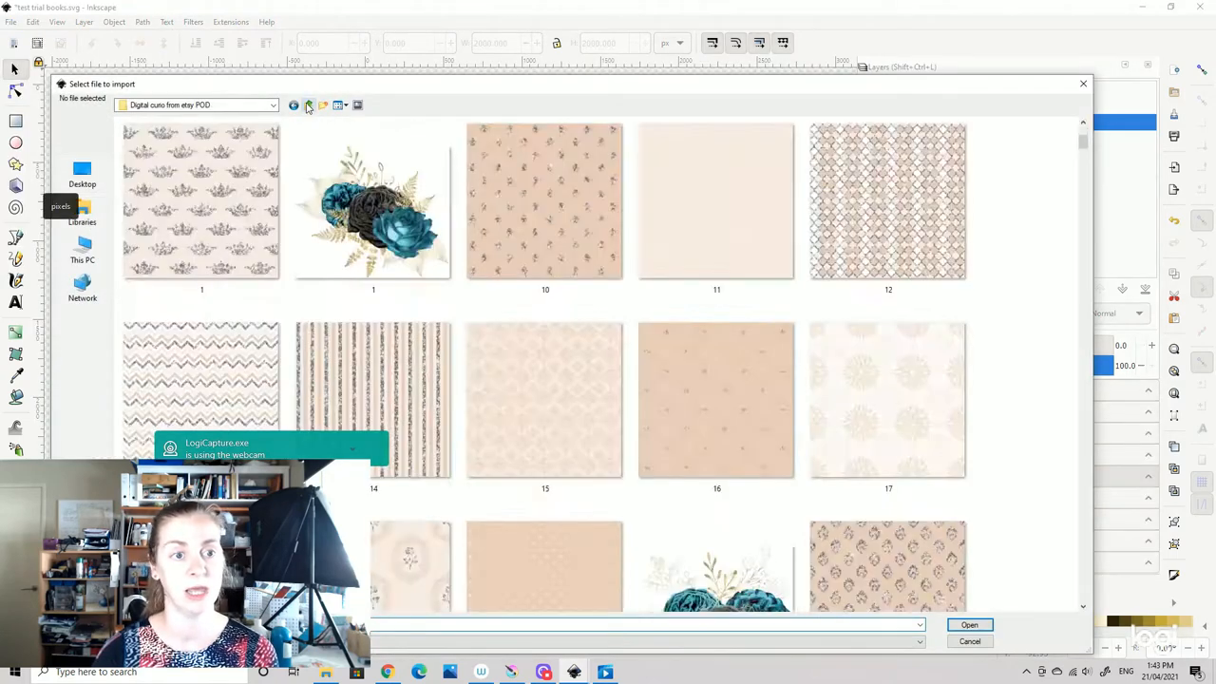
# - Browse through THE GG SHOP folders into 'example inkscape' and choose picture 7 (2)
pyautogui.click(308, 105)
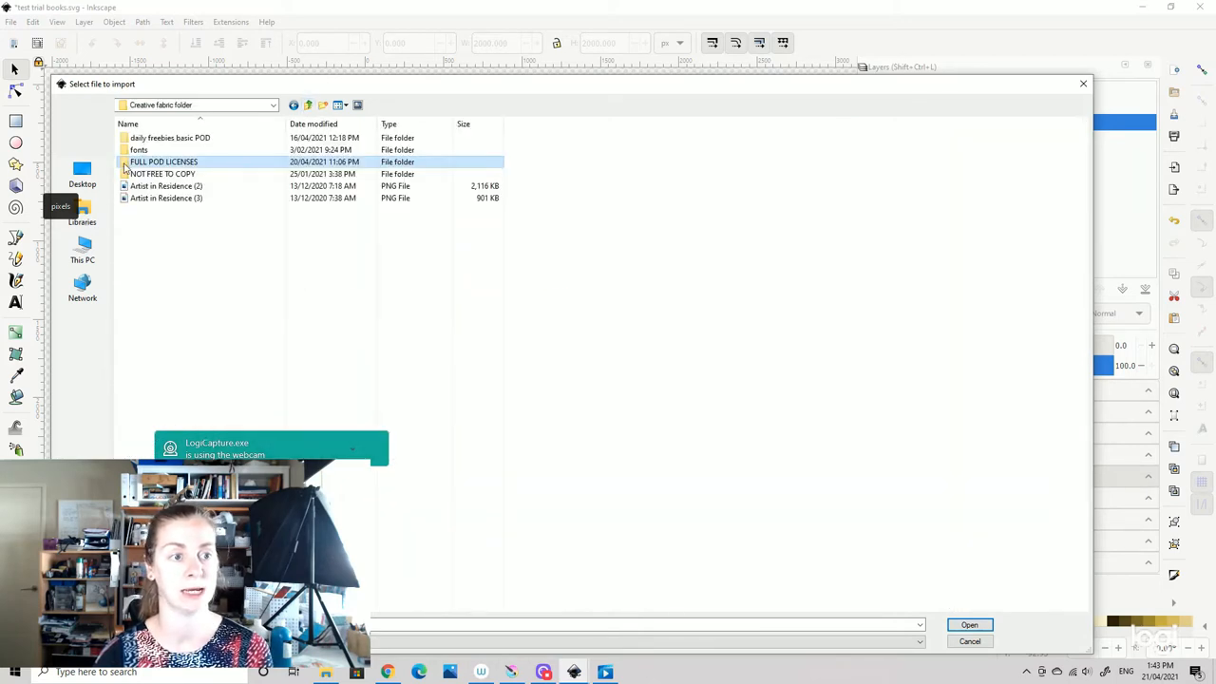
pyautogui.doubleClick(164, 162)
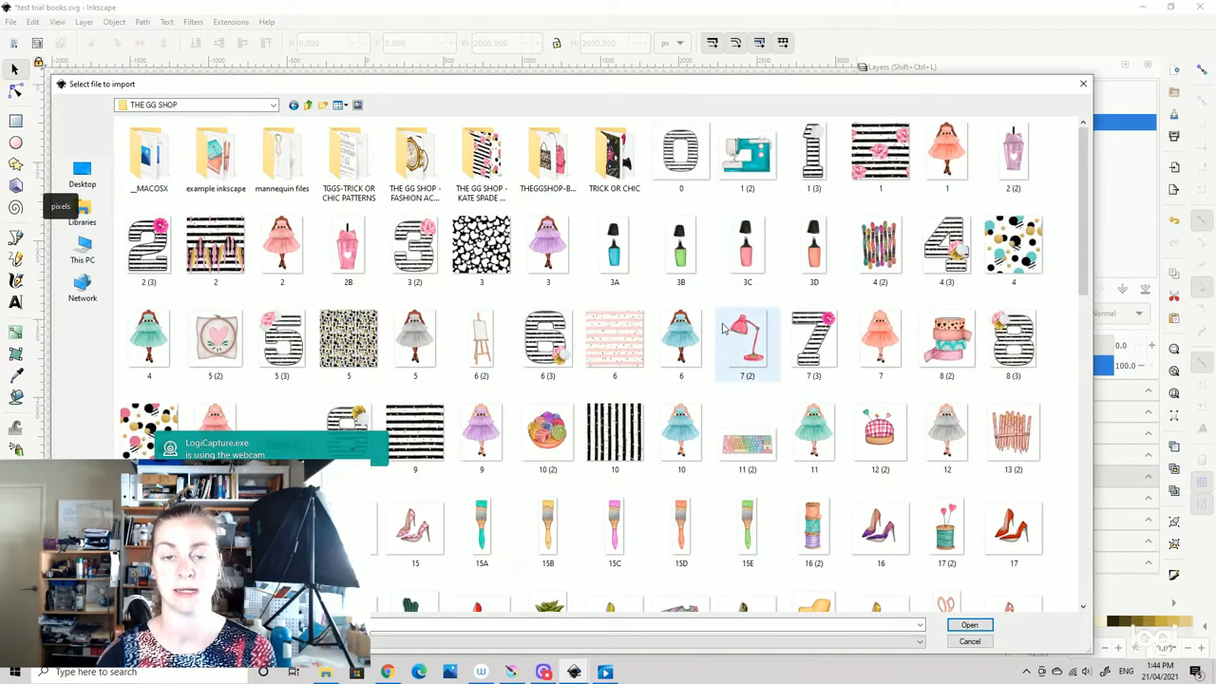
pyautogui.moveTo(748, 337)
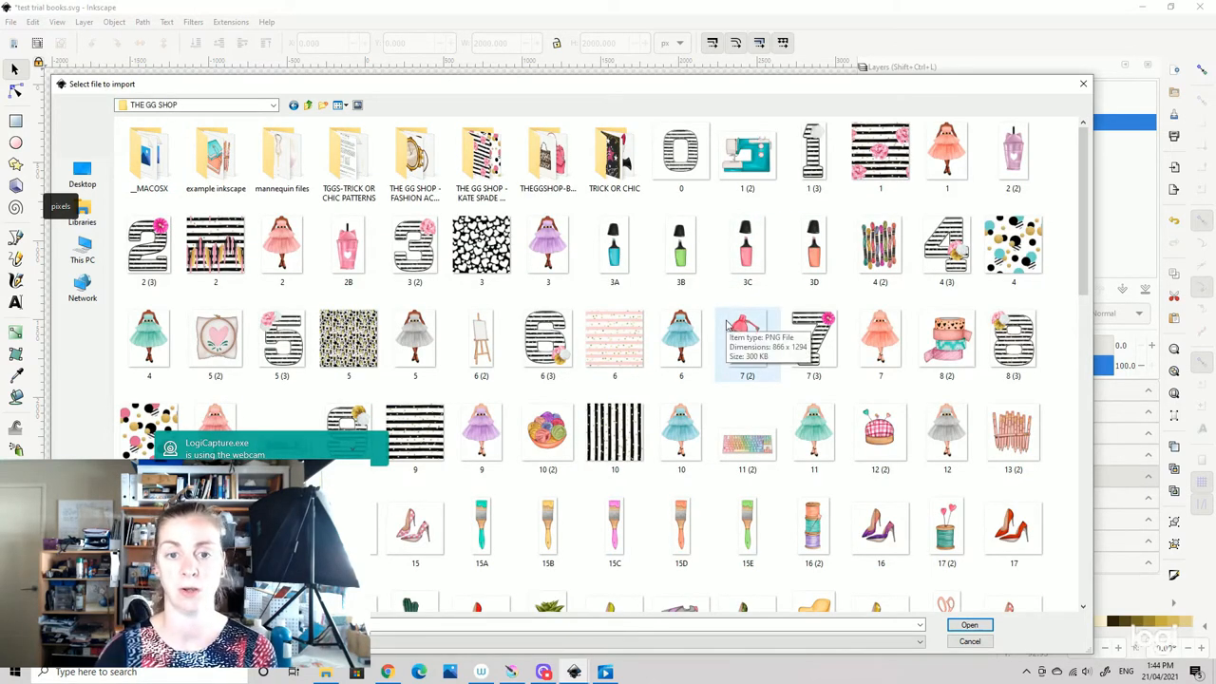
pyautogui.doubleClick(547, 152)
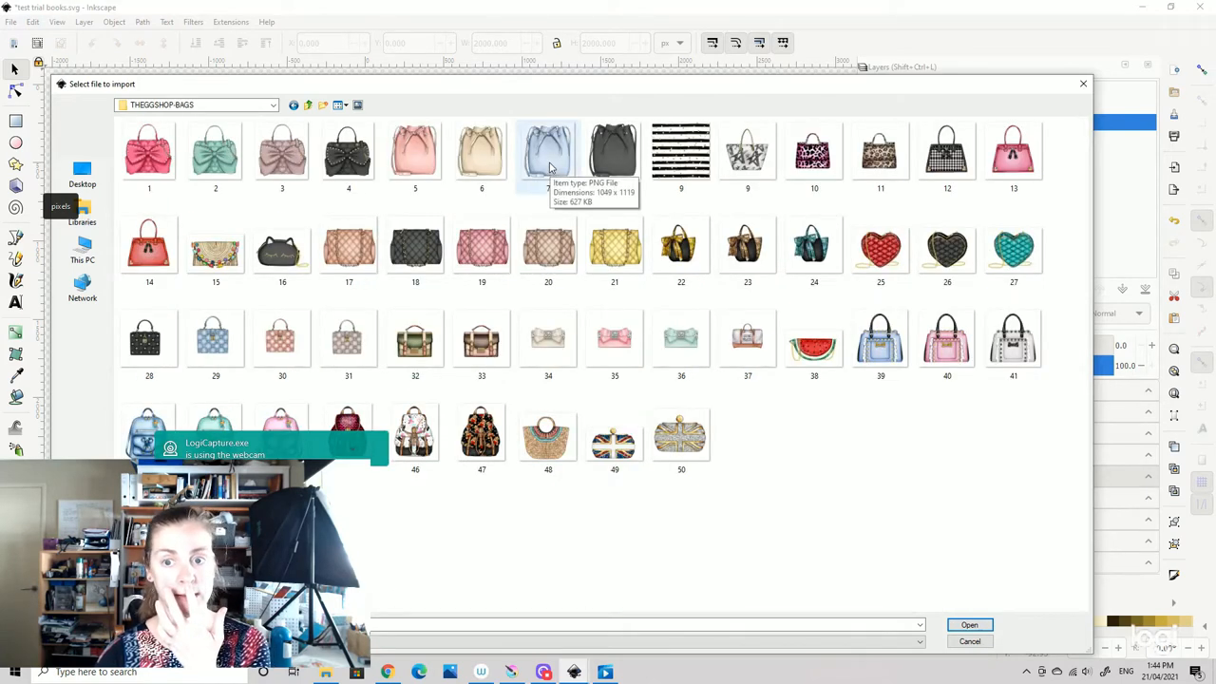
pyautogui.click(308, 104)
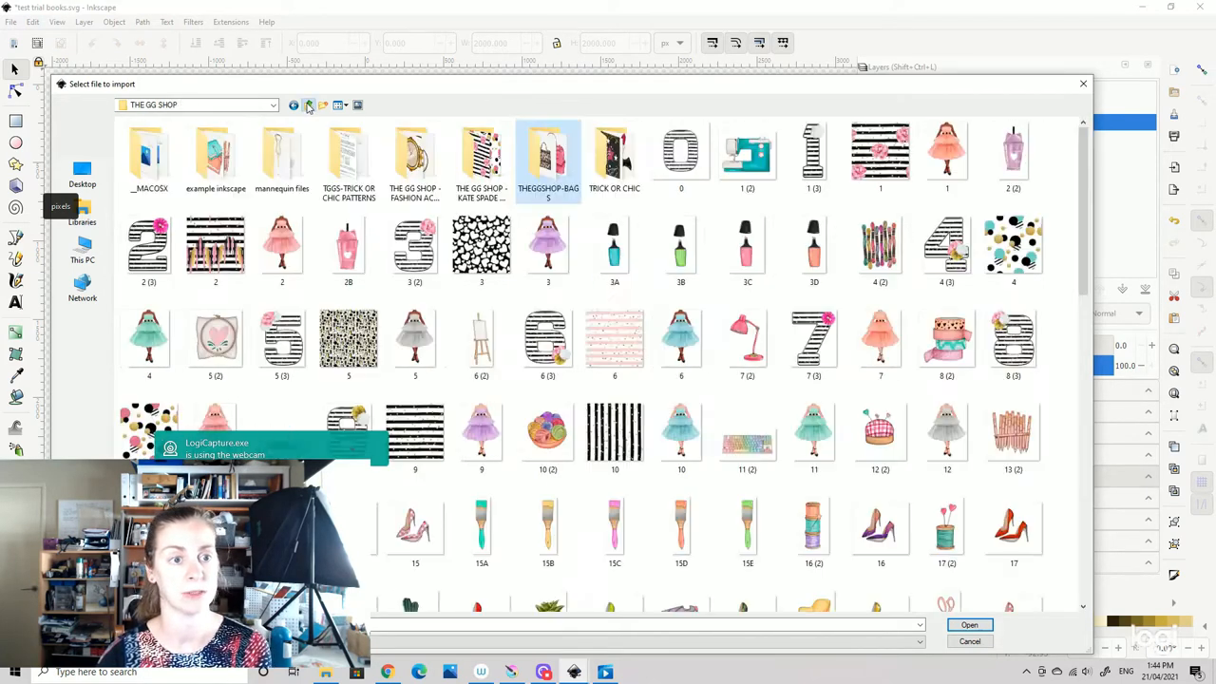
pyautogui.doubleClick(215, 152)
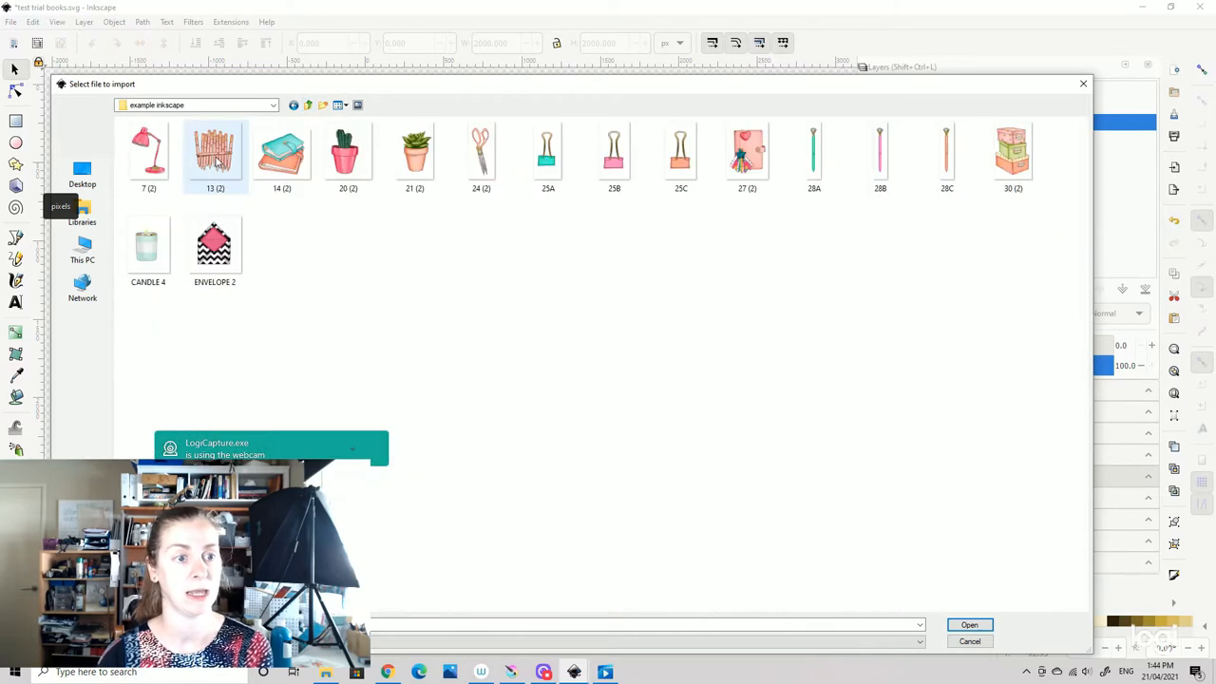
pyautogui.click(747, 152)
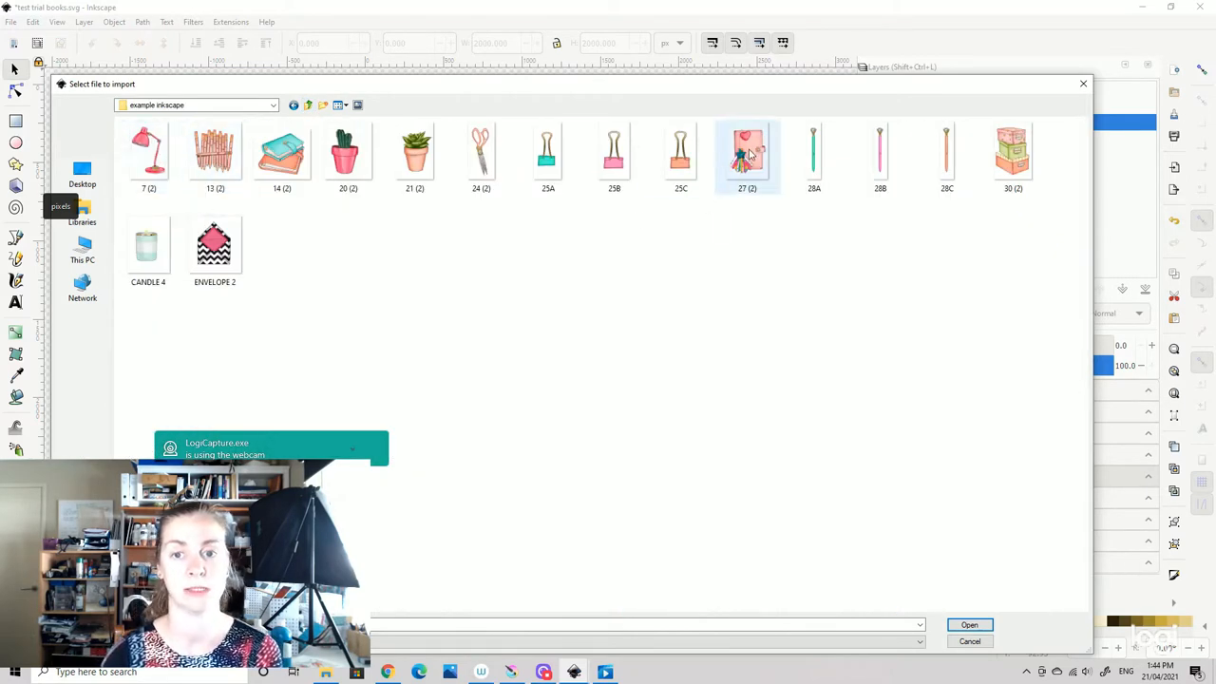
pyautogui.click(148, 157)
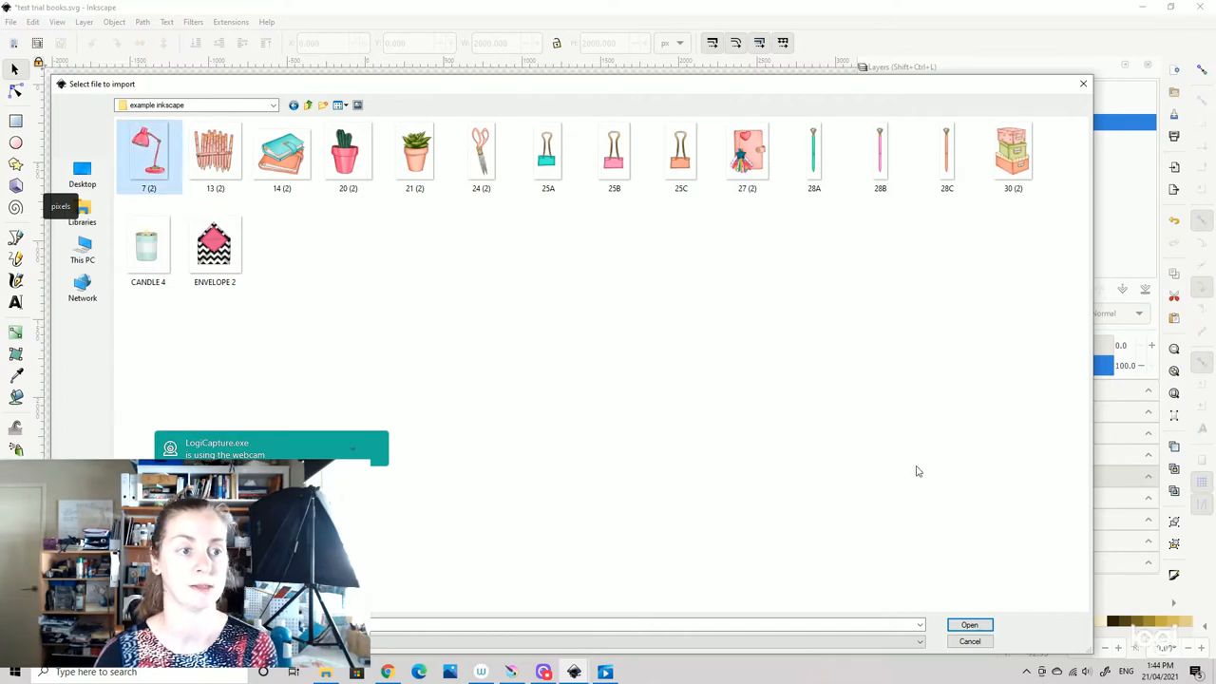
# - Import the pink lamp 7 (2), picture 13 (2) and stacked books 14 (2) onto the tile
pyautogui.click(969, 624)
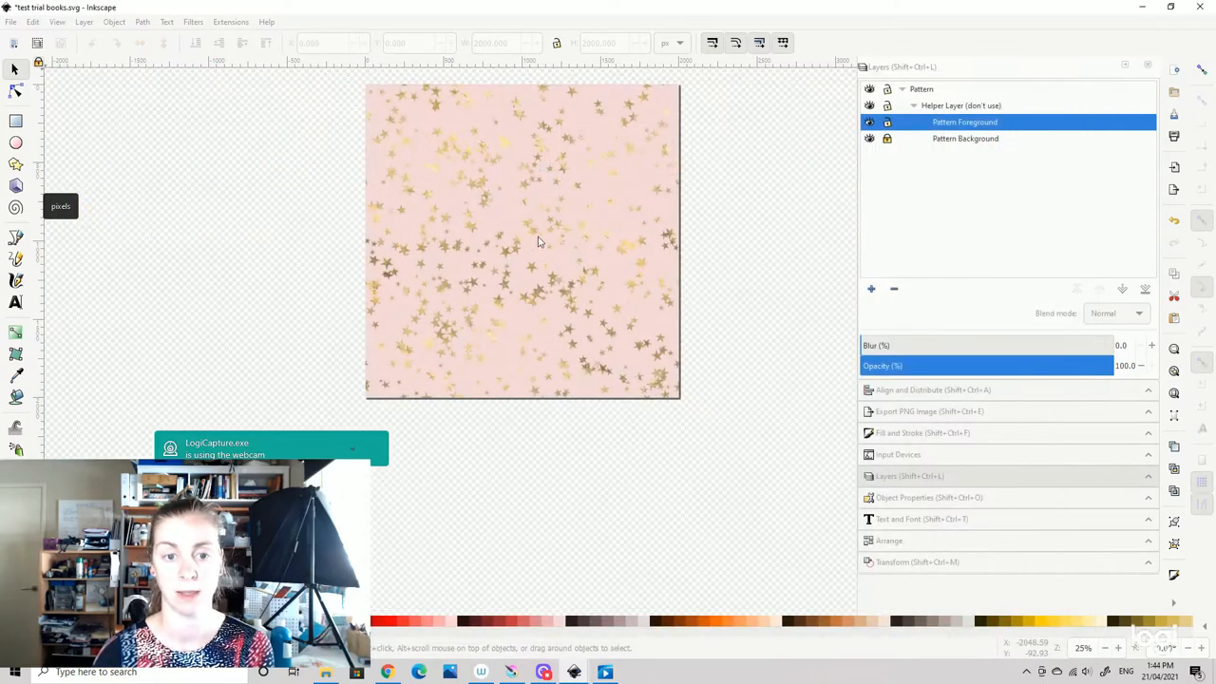
pyautogui.moveTo(532, 234)
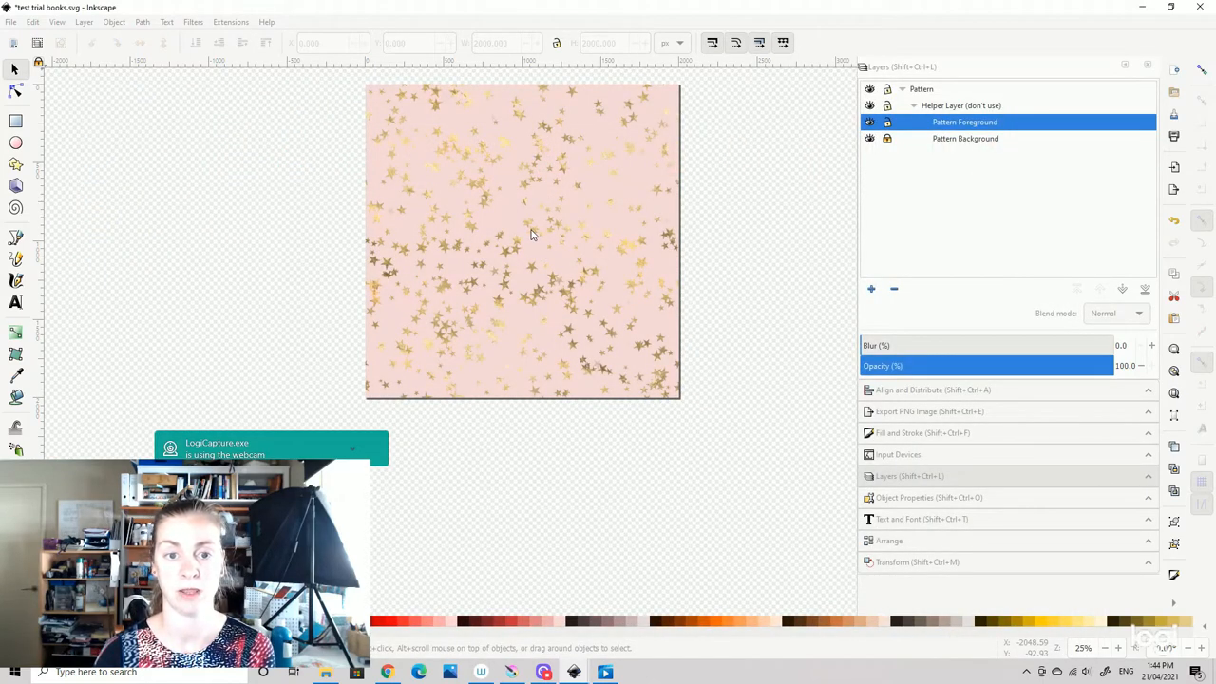
pyautogui.click(521, 279)
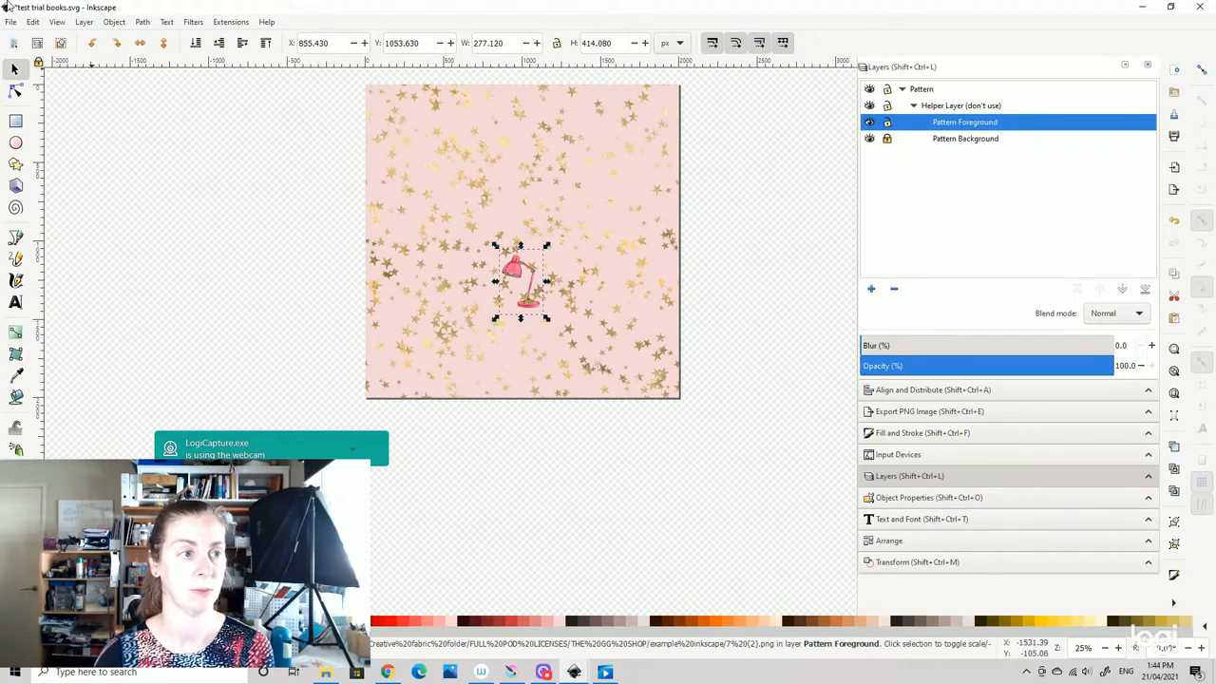
pyautogui.click(11, 21)
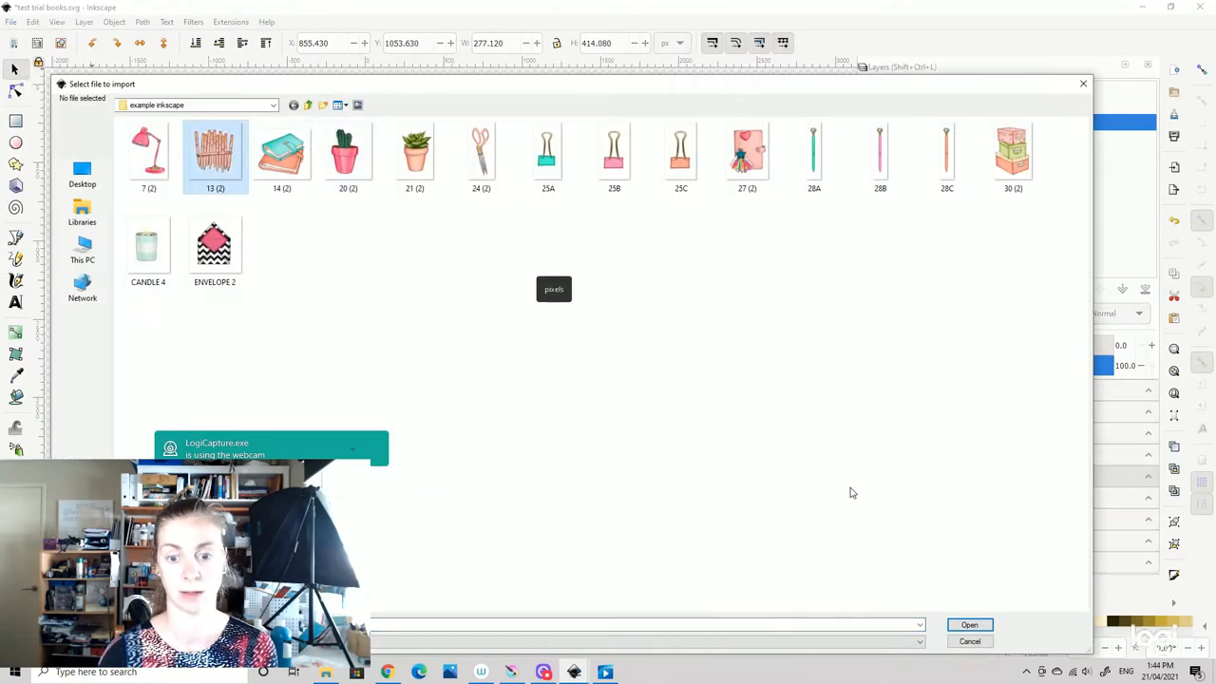
pyautogui.click(969, 624)
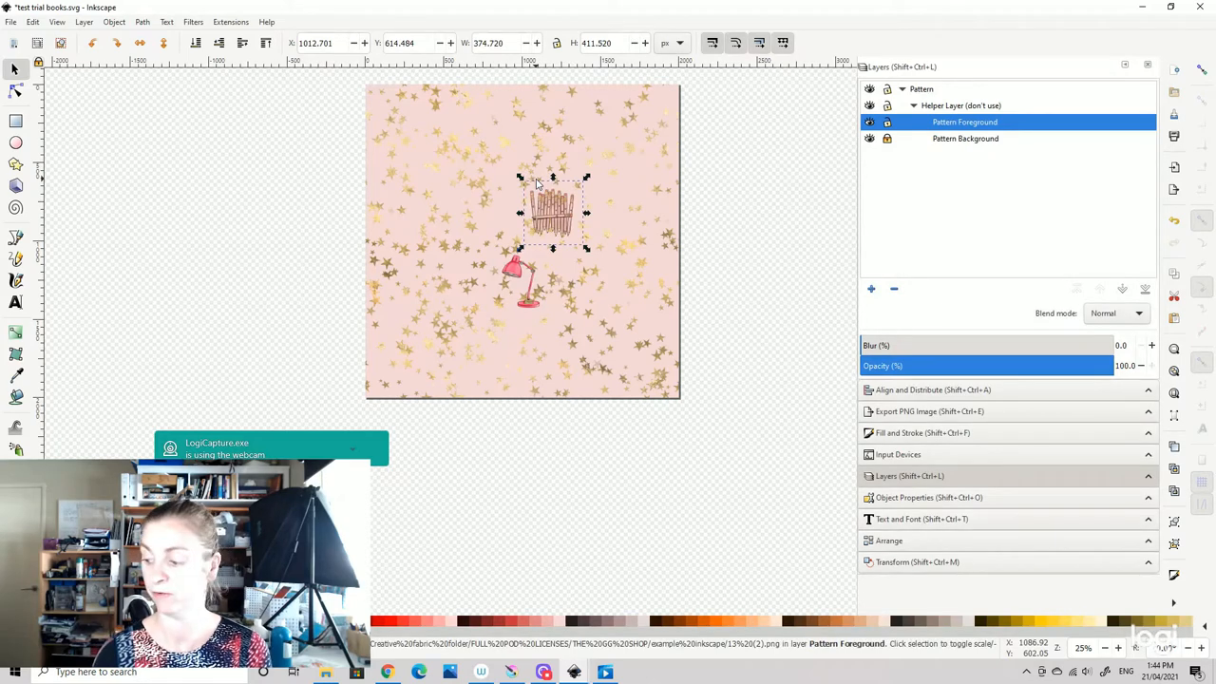
pyautogui.moveTo(450, 35)
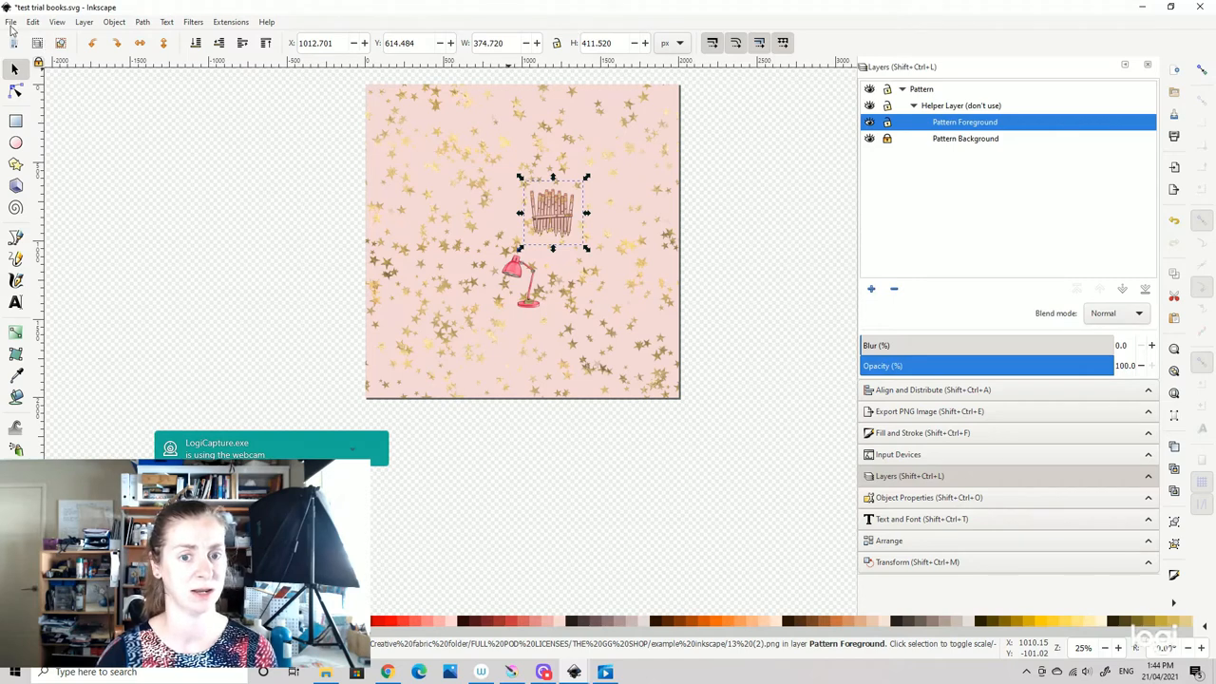
pyautogui.click(11, 21)
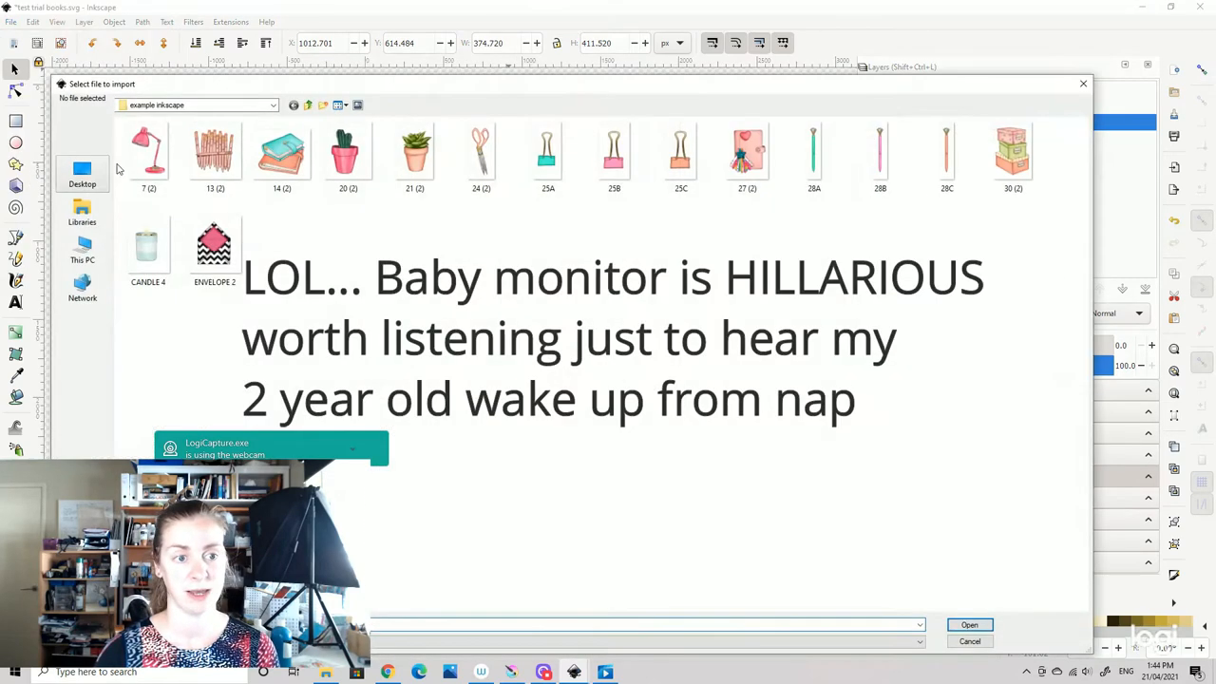
pyautogui.click(281, 152)
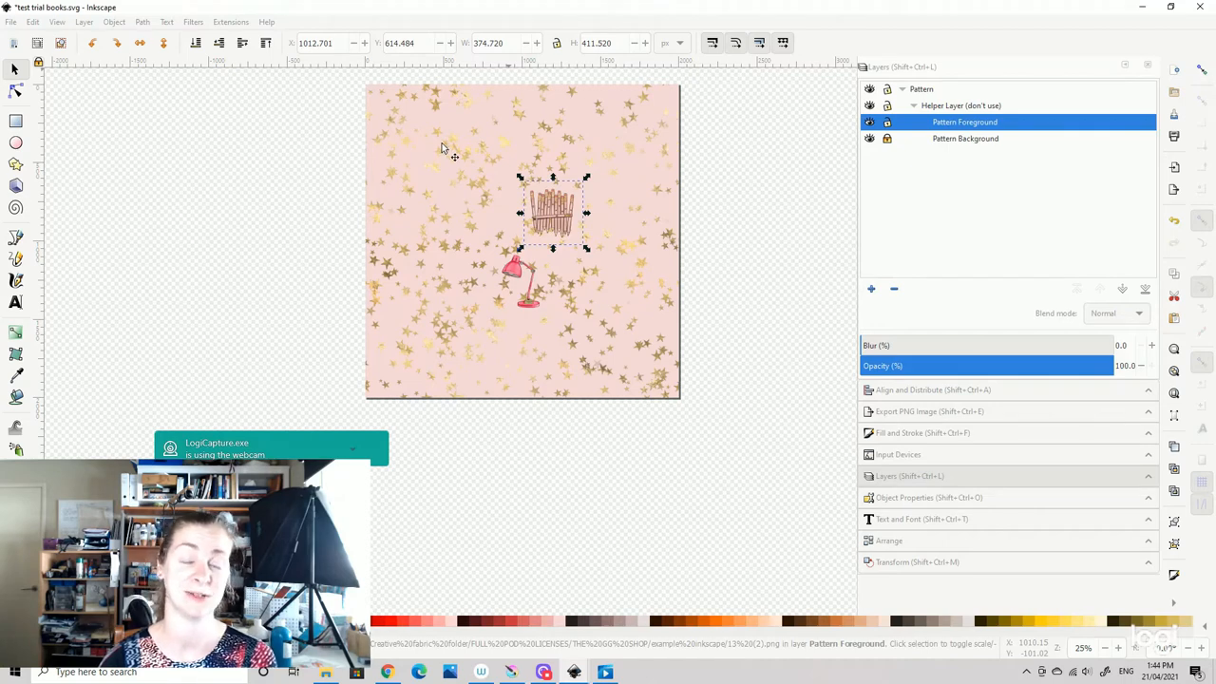
pyautogui.click(451, 157)
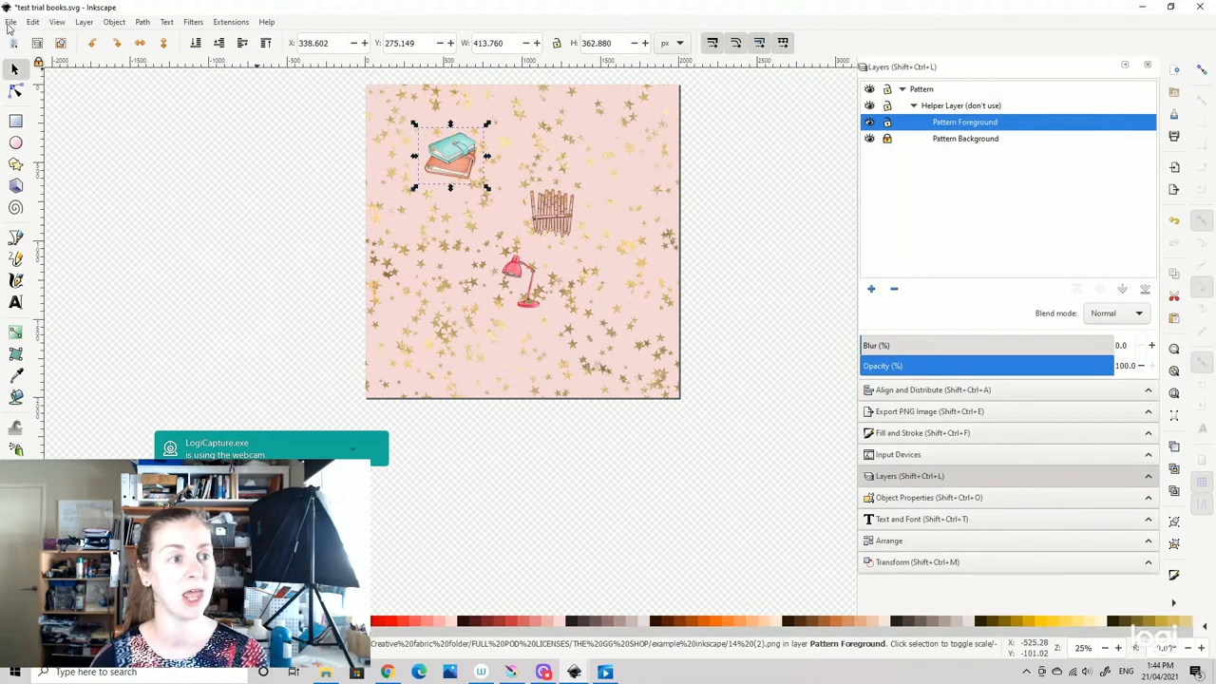
# - Import the cactus, succulent, scissors, binder clip and envelope, arranging pieces across the tile
pyautogui.click(11, 22)
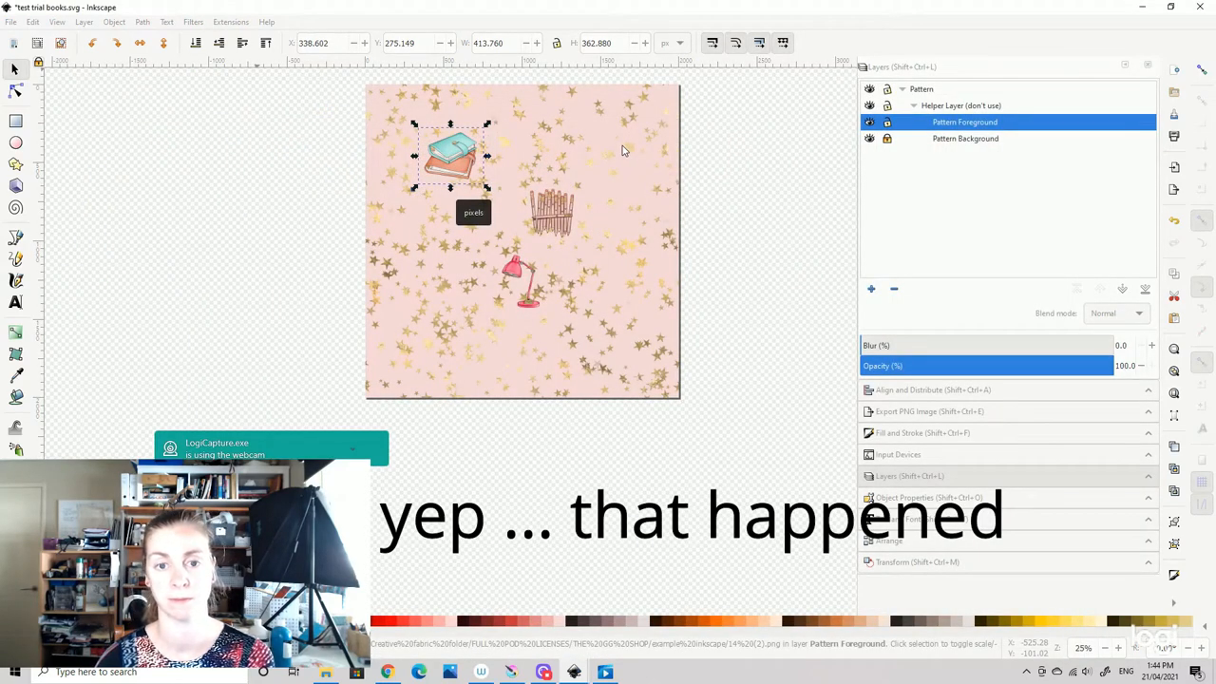
pyautogui.click(622, 162)
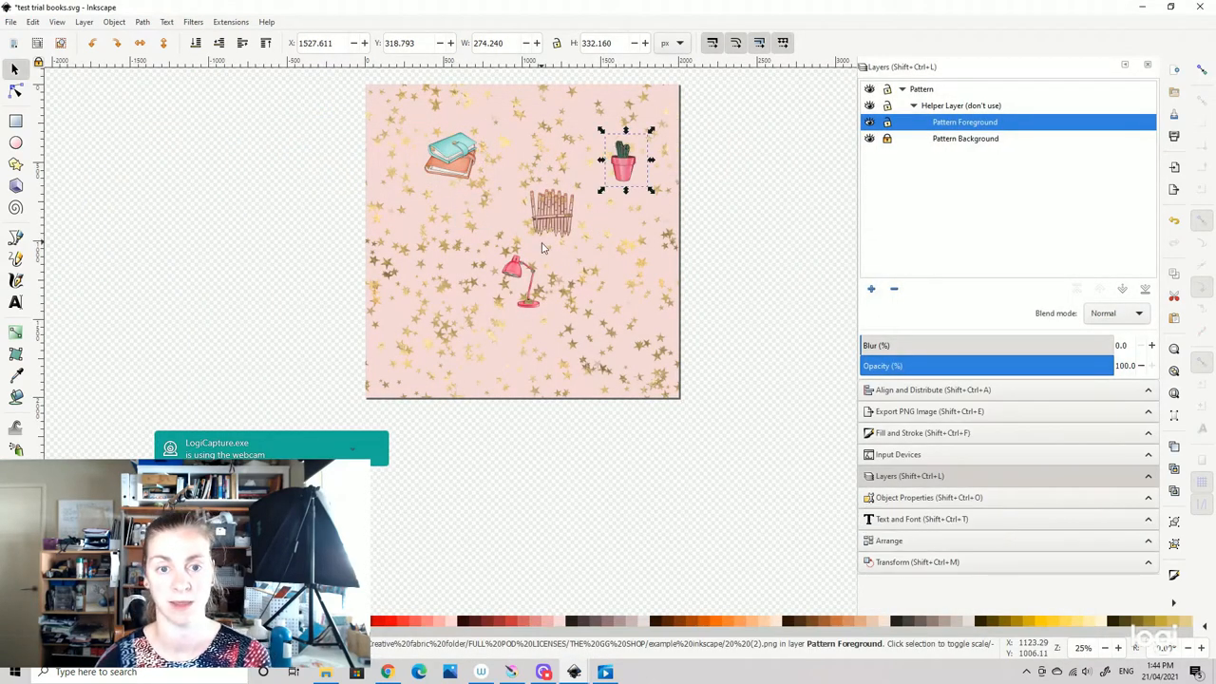
pyautogui.click(11, 21)
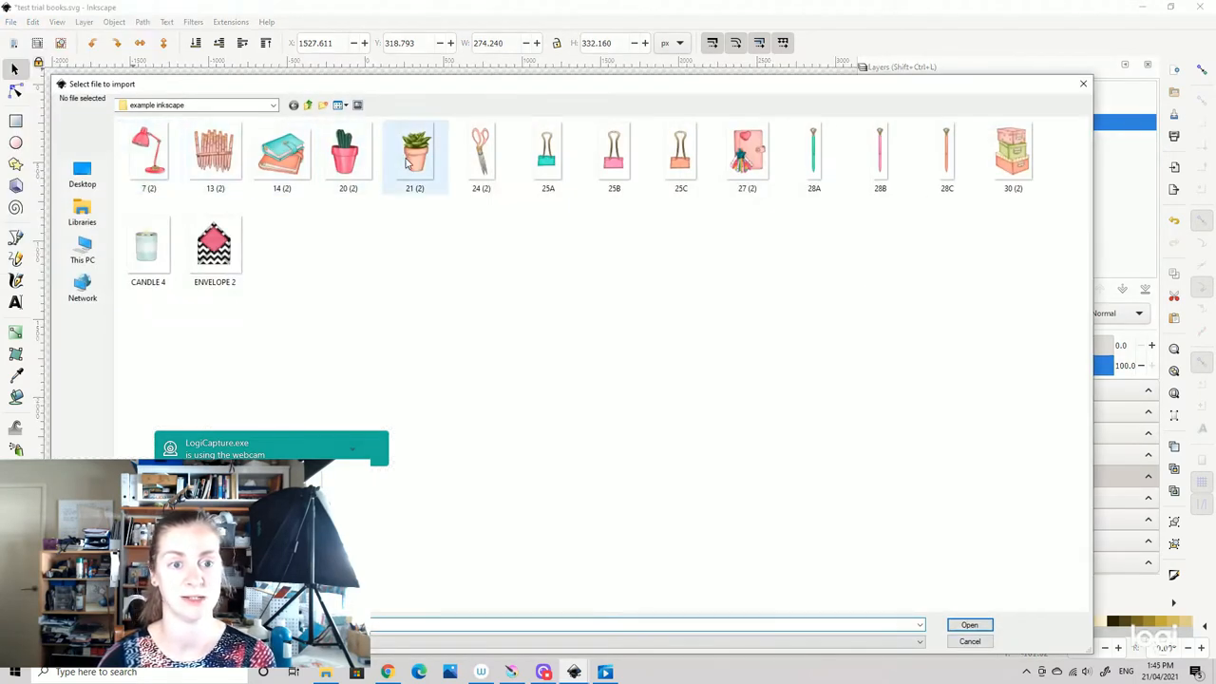
pyautogui.click(968, 624)
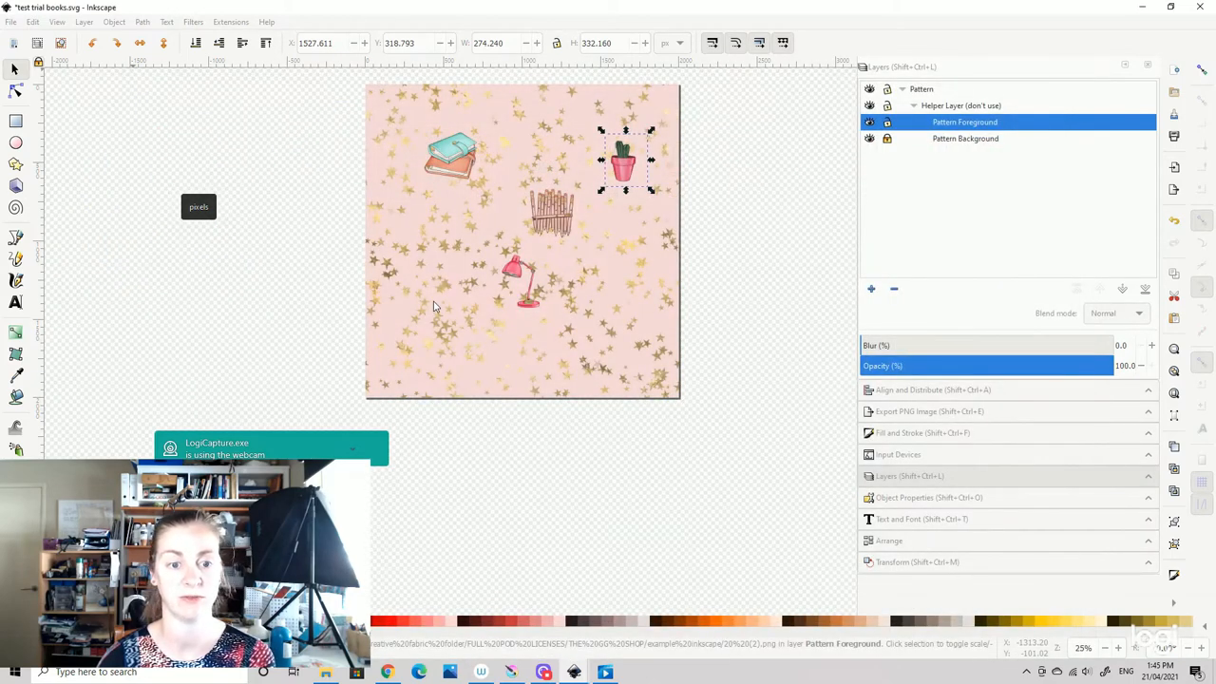
pyautogui.moveTo(444, 313)
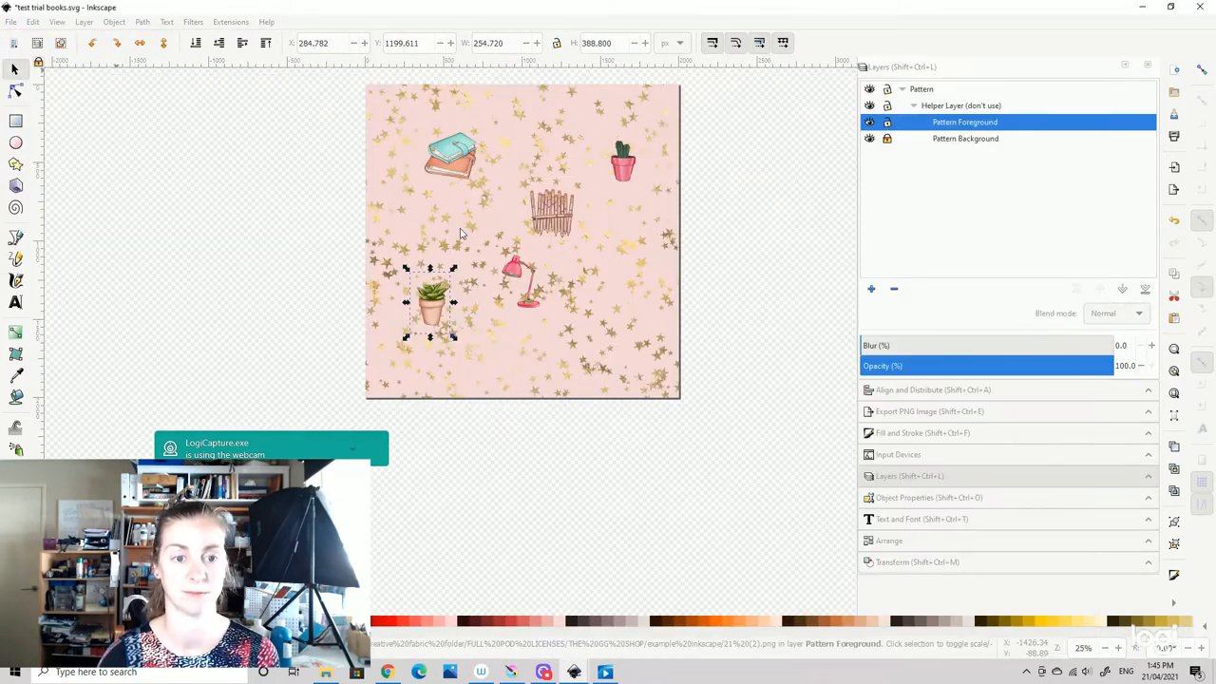
pyautogui.click(489, 232)
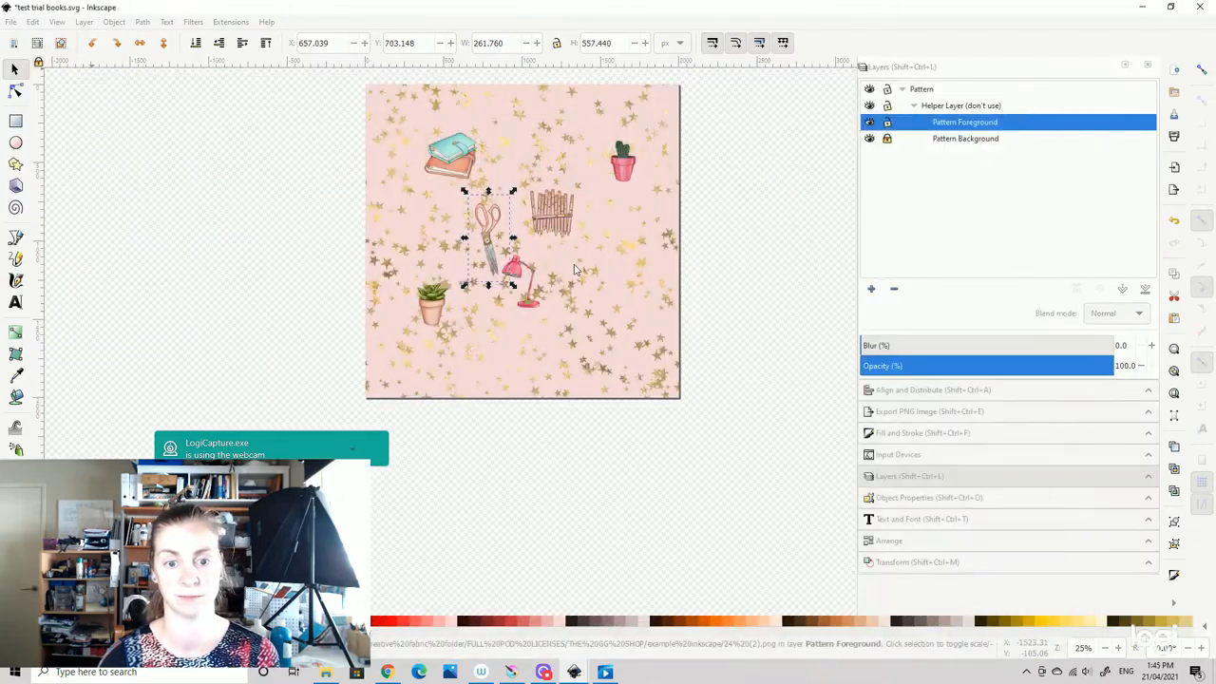
pyautogui.click(646, 243)
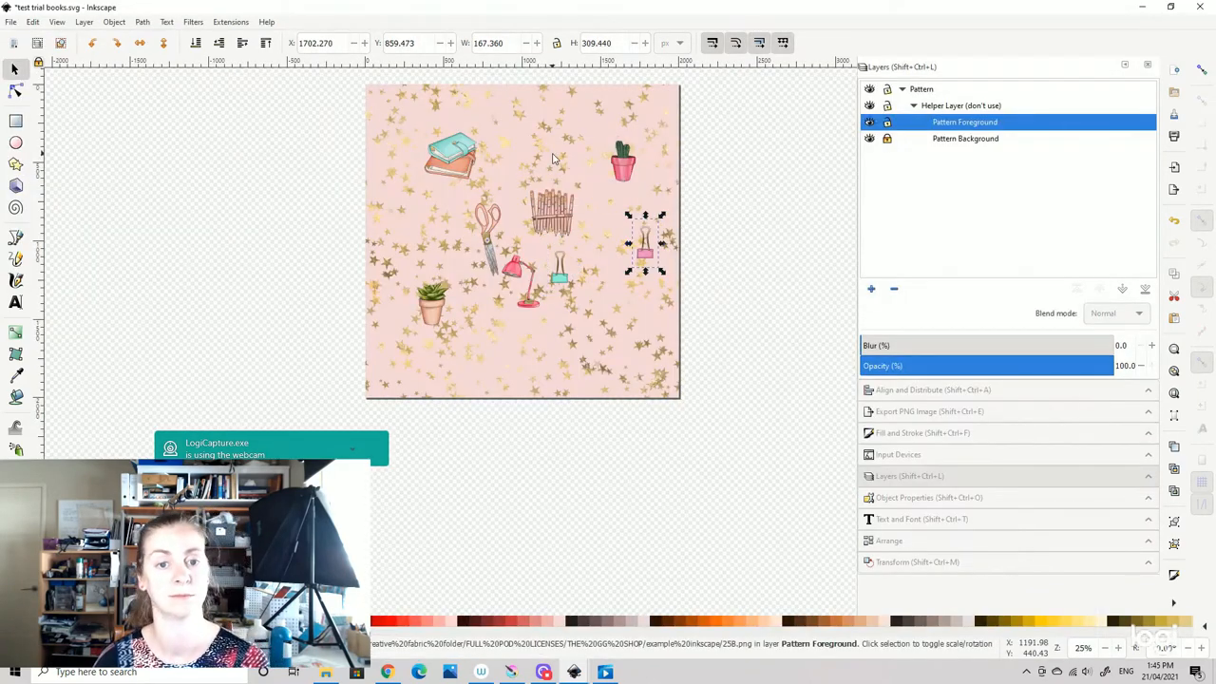
pyautogui.moveTo(644, 243); pyautogui.dragTo(625, 308)
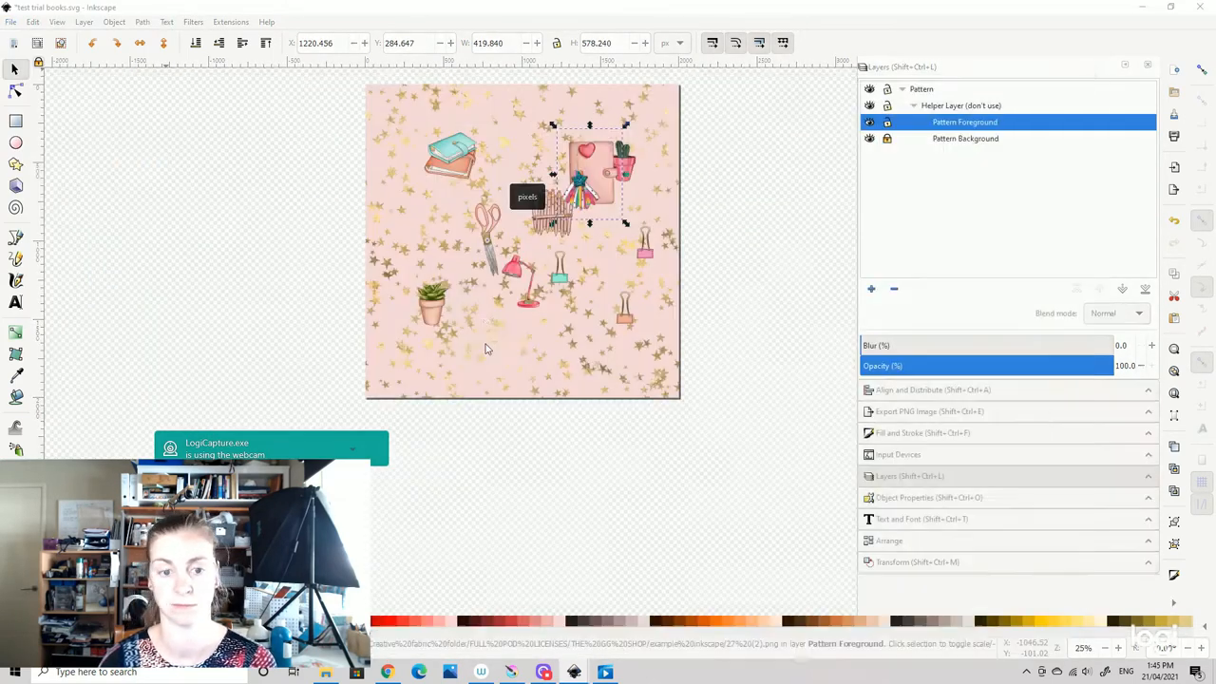
pyautogui.moveTo(587, 176); pyautogui.dragTo(483, 323)
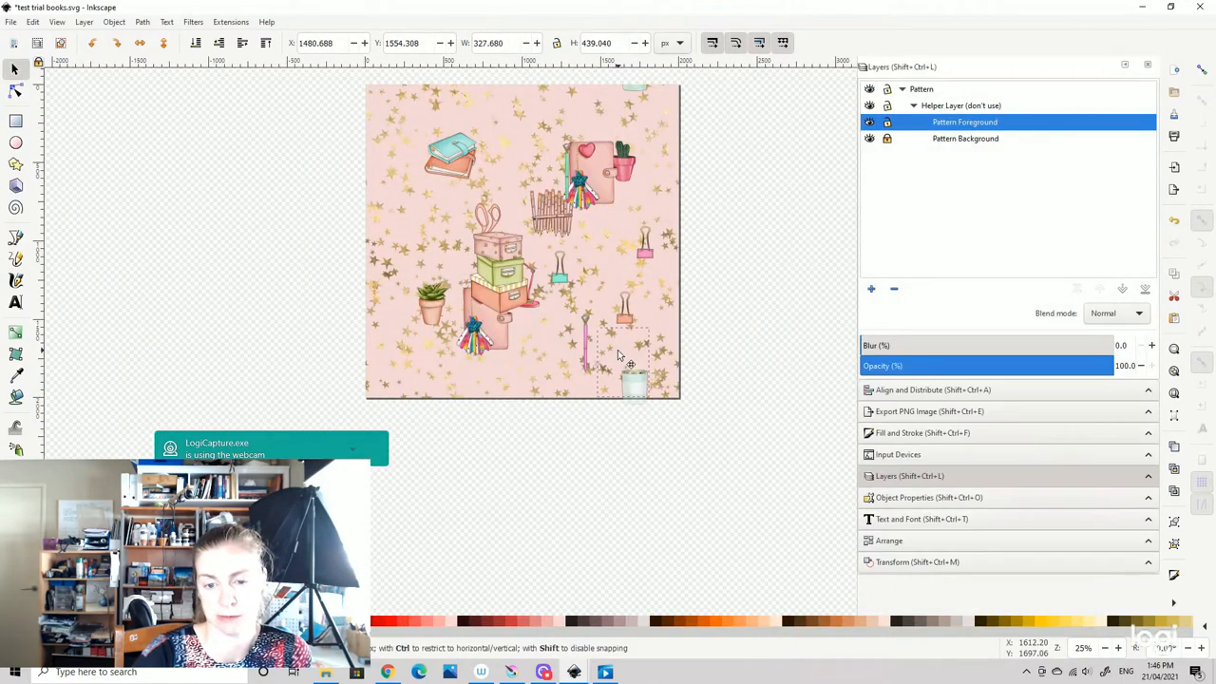
pyautogui.click(623, 365)
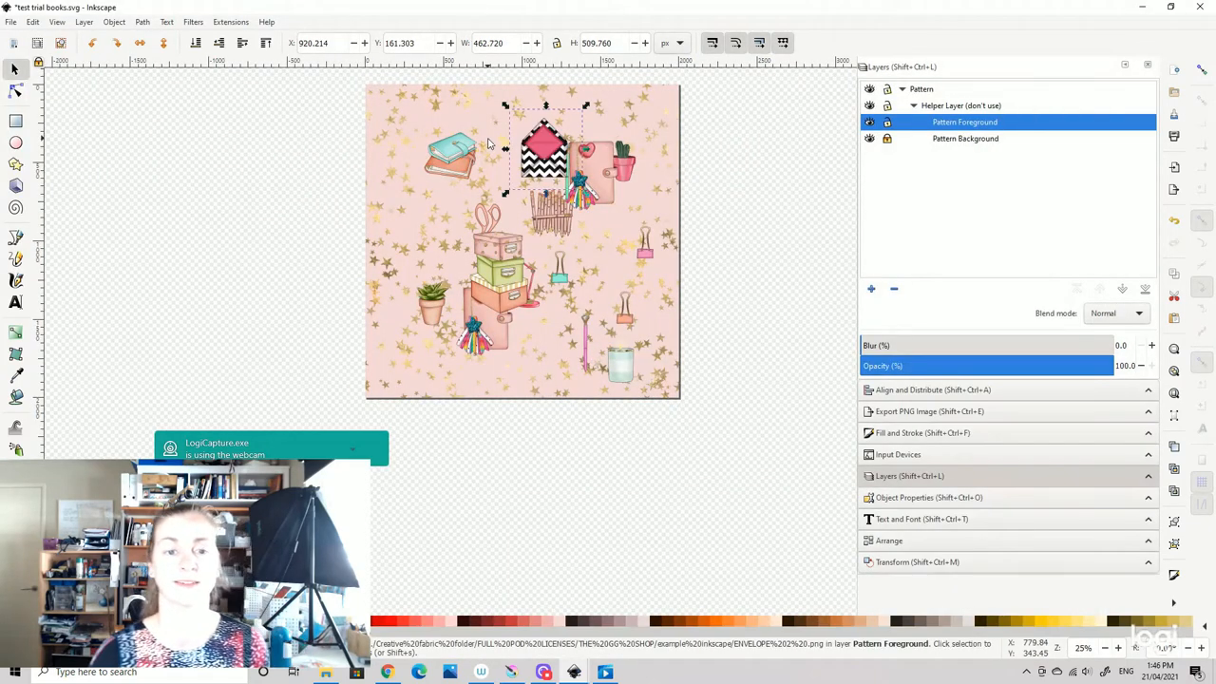
pyautogui.moveTo(501, 148)
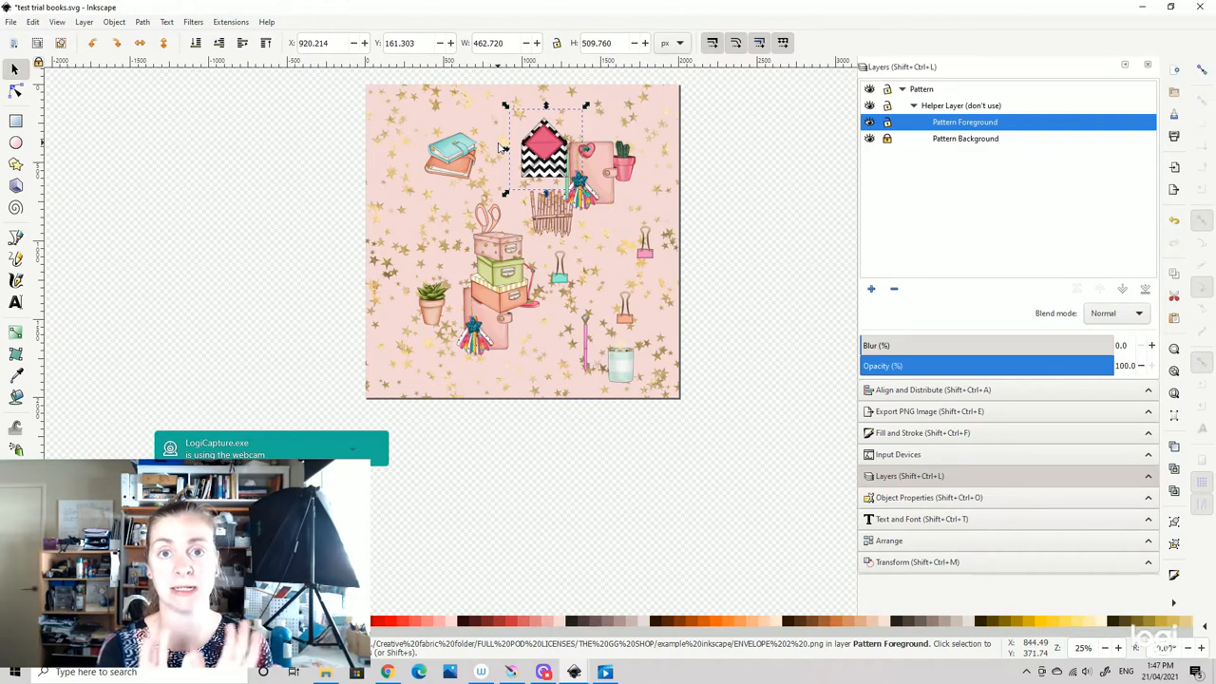
pyautogui.moveTo(161, 283)
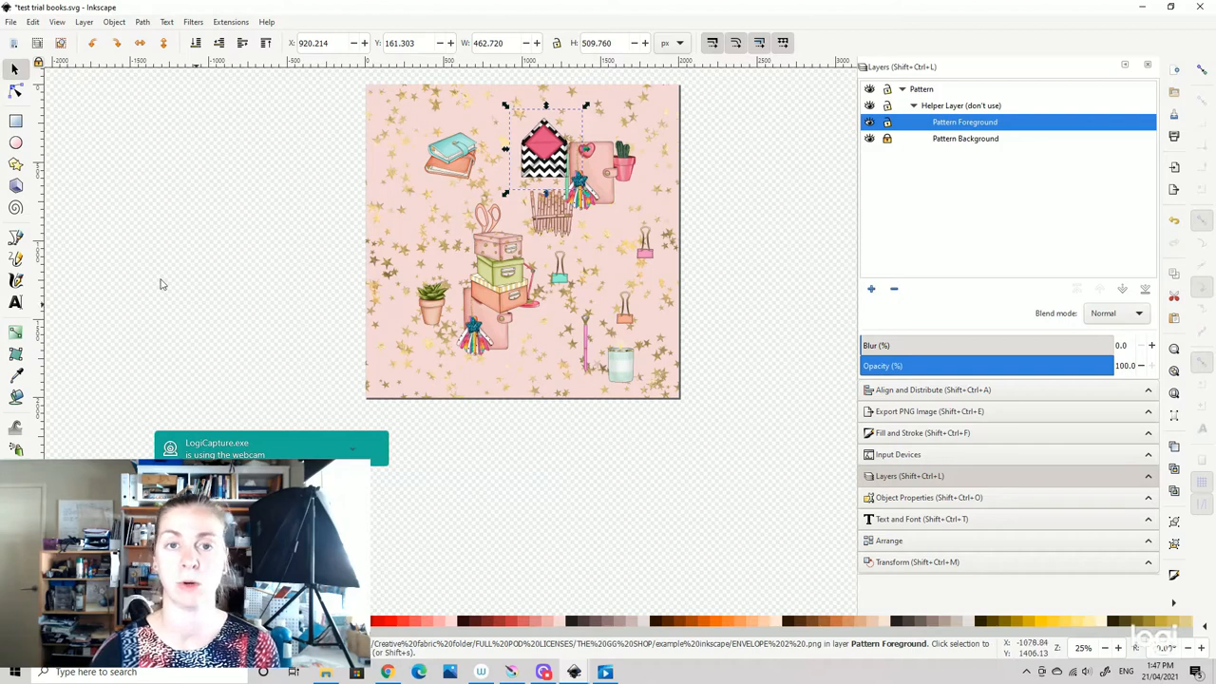
pyautogui.moveTo(132, 251)
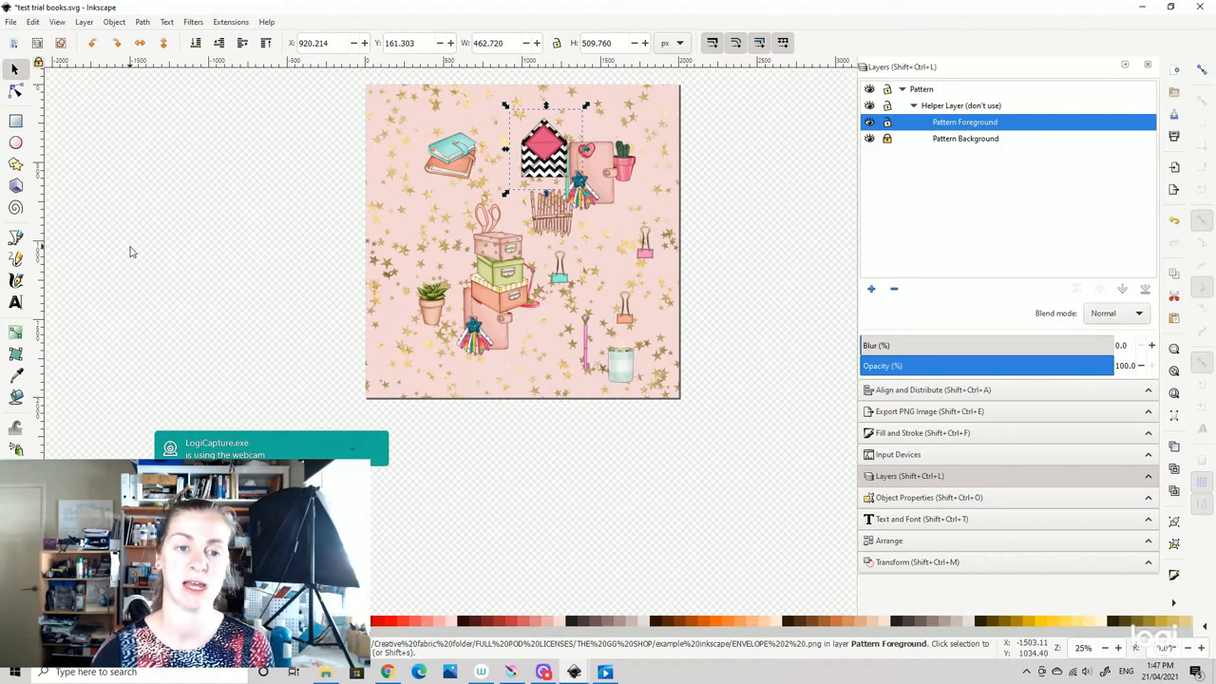
pyautogui.moveTo(179, 235)
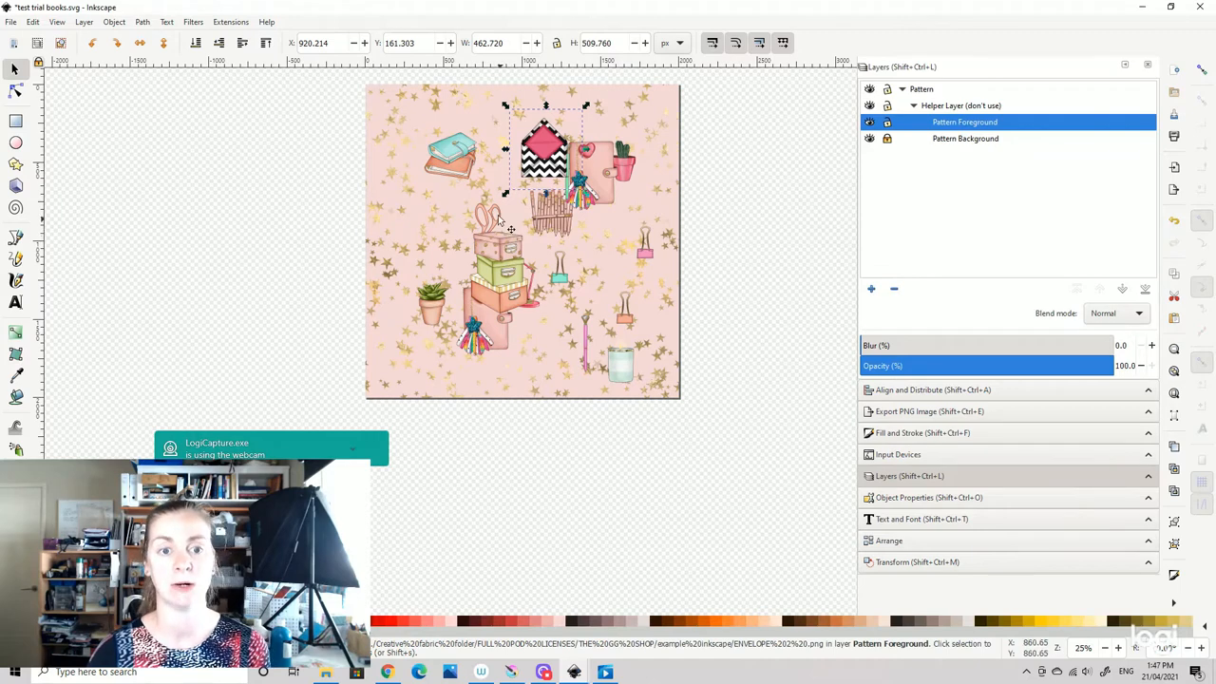
pyautogui.moveTo(690, 217)
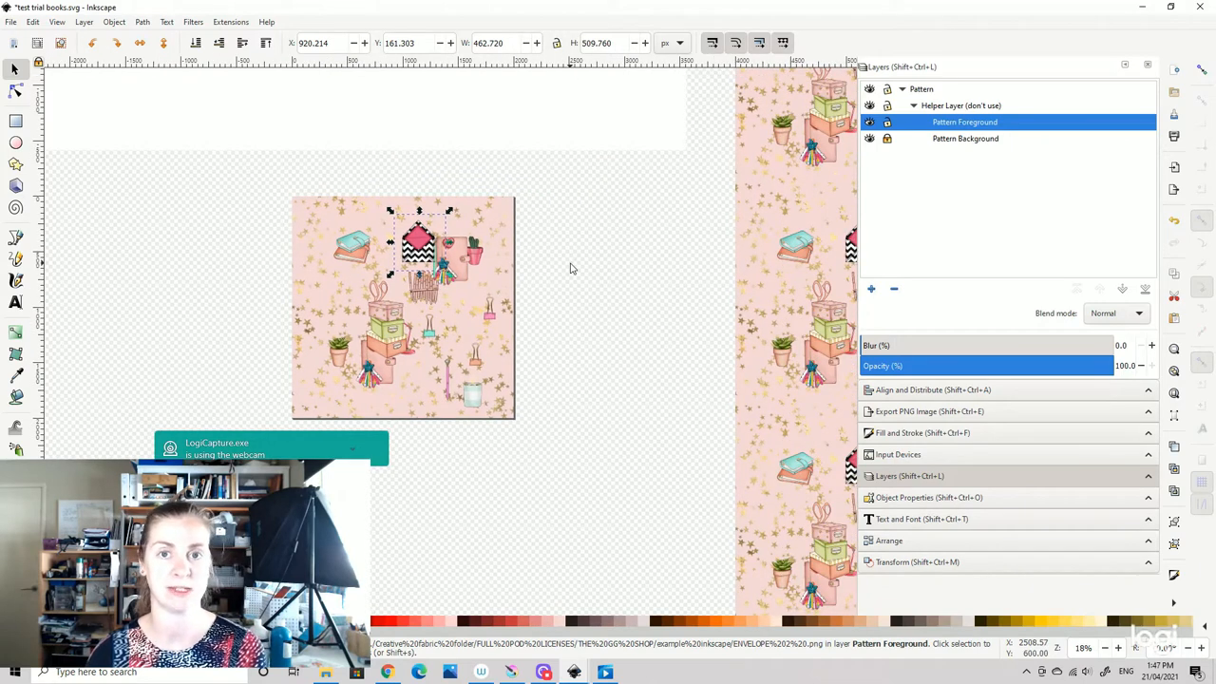
pyautogui.moveTo(498, 244)
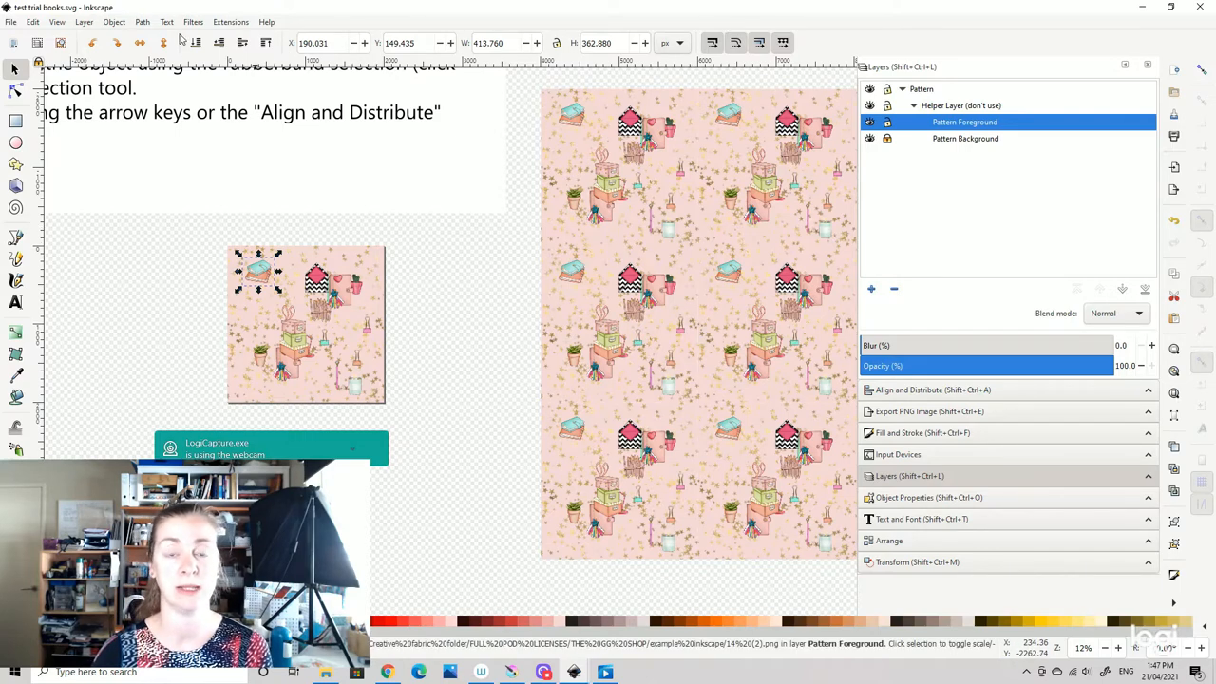
pyautogui.moveTo(219, 42)
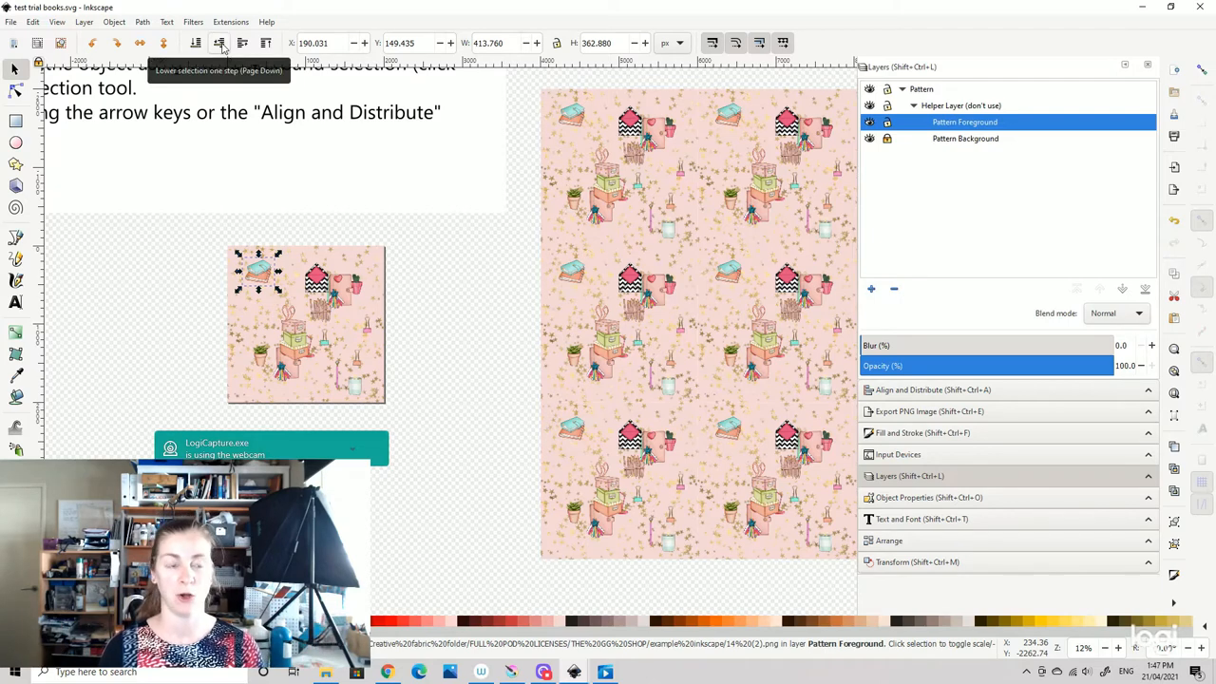
pyautogui.moveTo(505, 264)
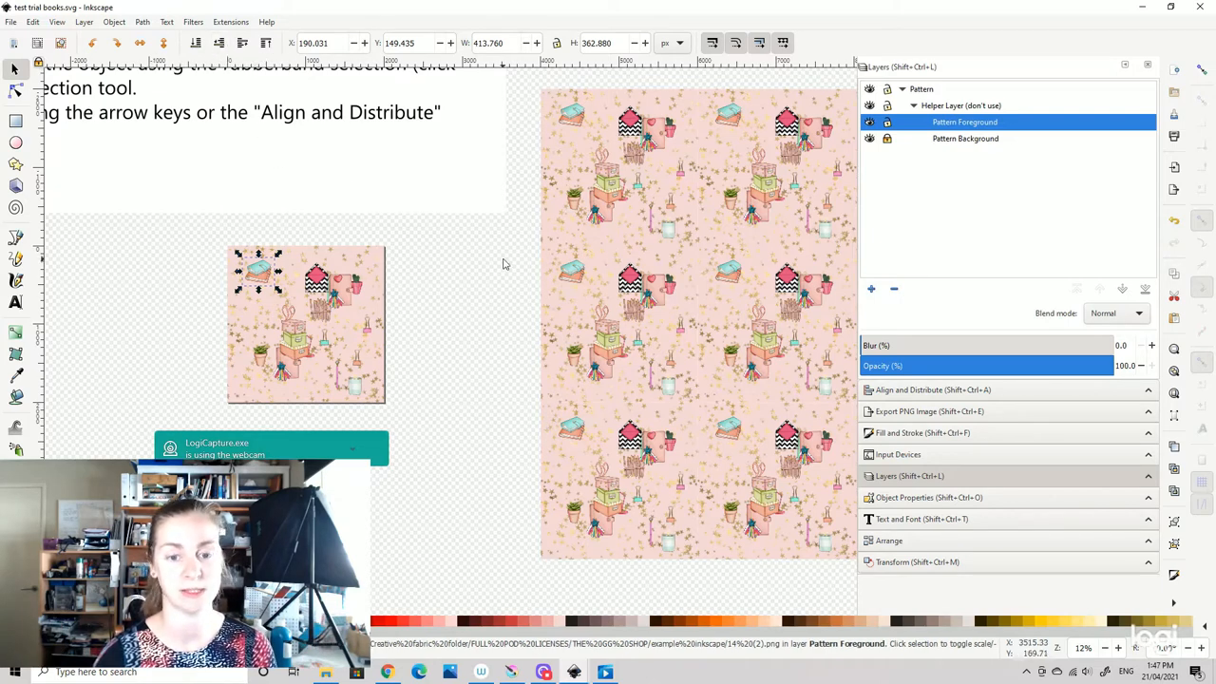
# - Scroll the canvas to bring the full repeating pattern preview into view
pyautogui.scroll(-3)
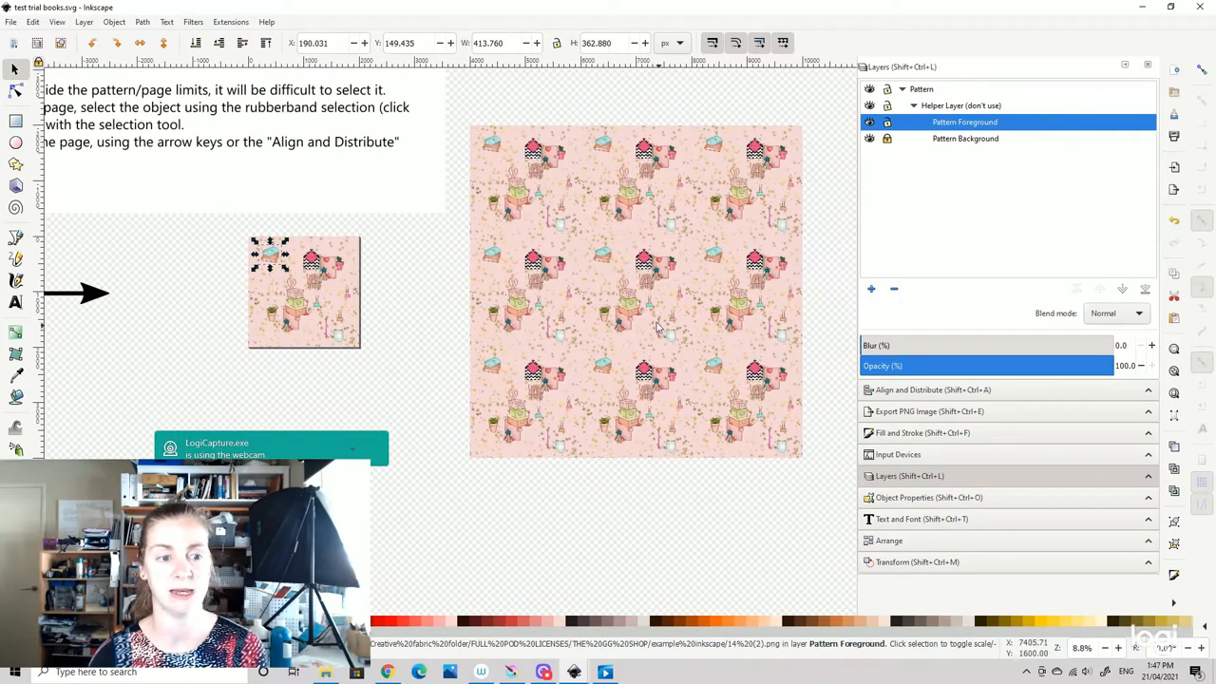
pyautogui.moveTo(674, 244)
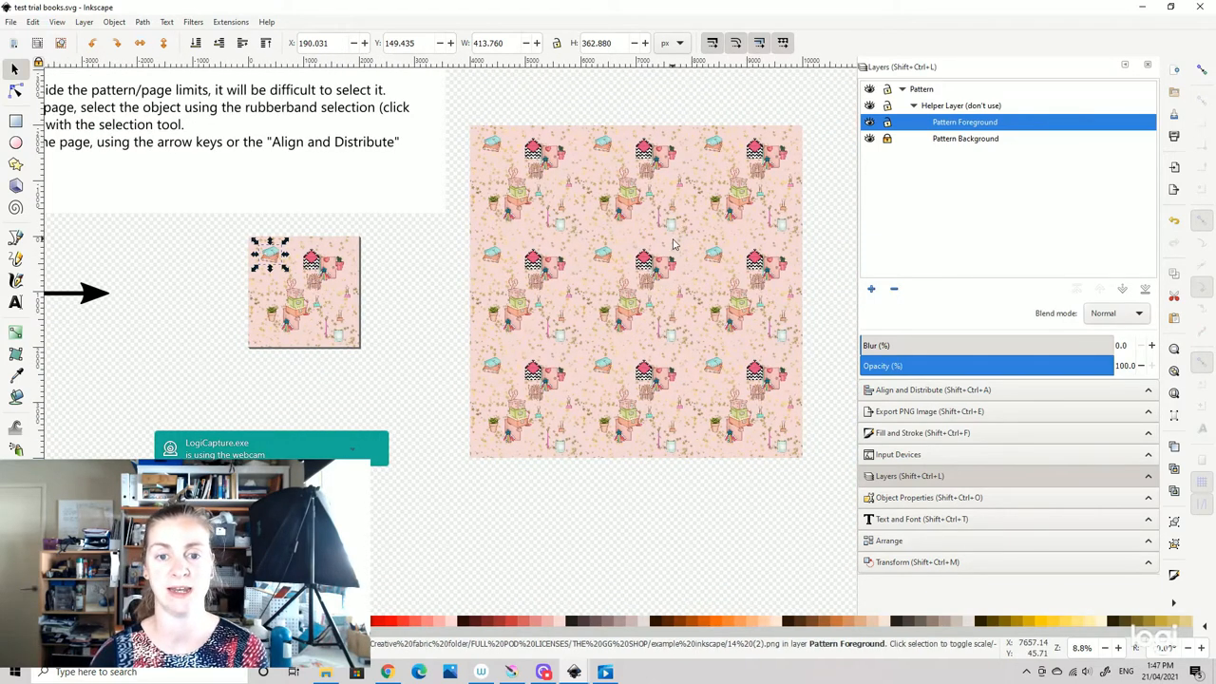
pyautogui.moveTo(637, 279)
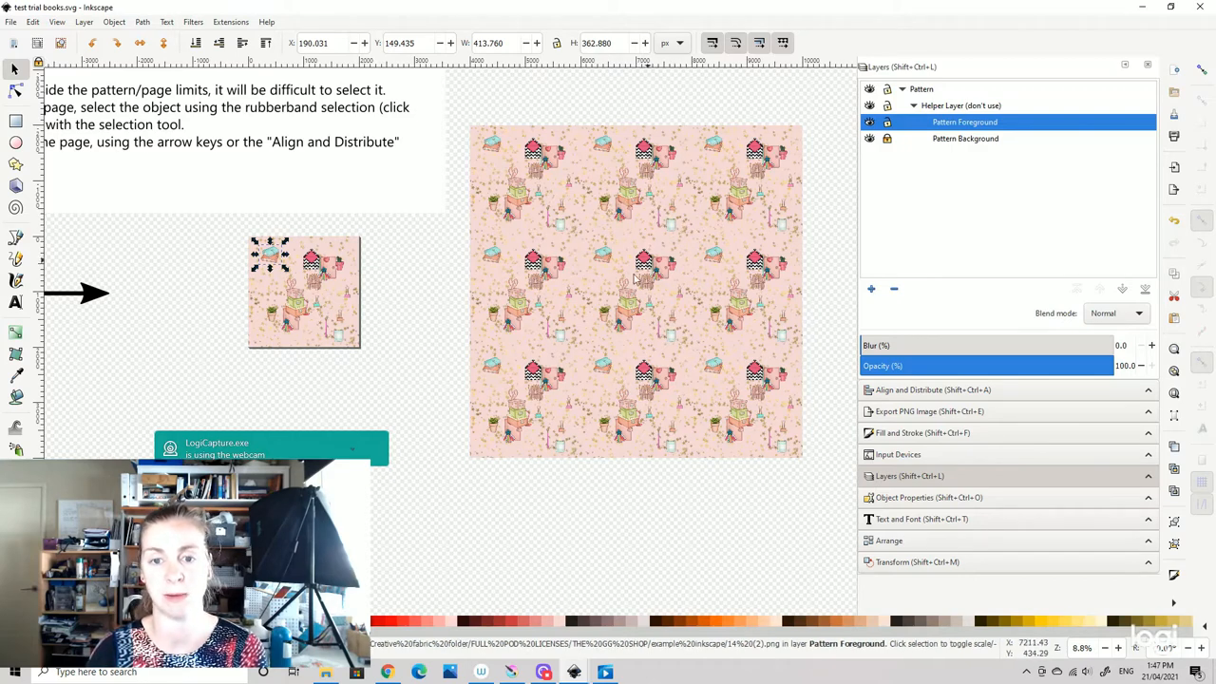
pyautogui.scroll(-3)
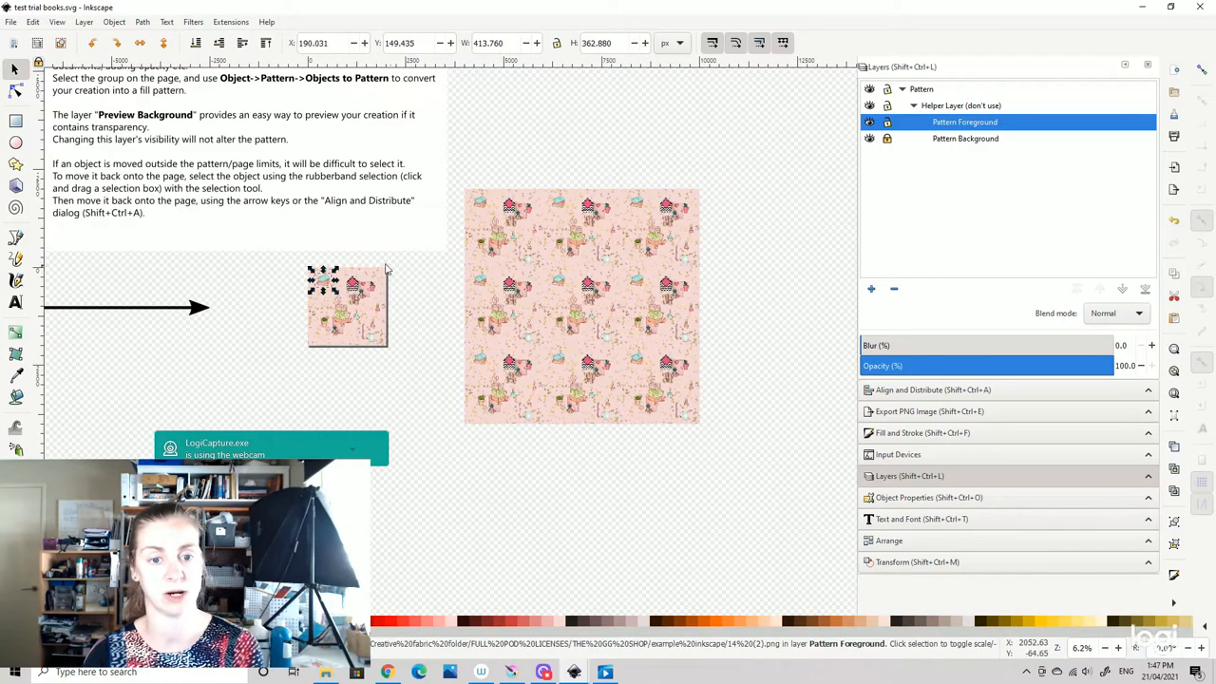
pyautogui.scroll(3)
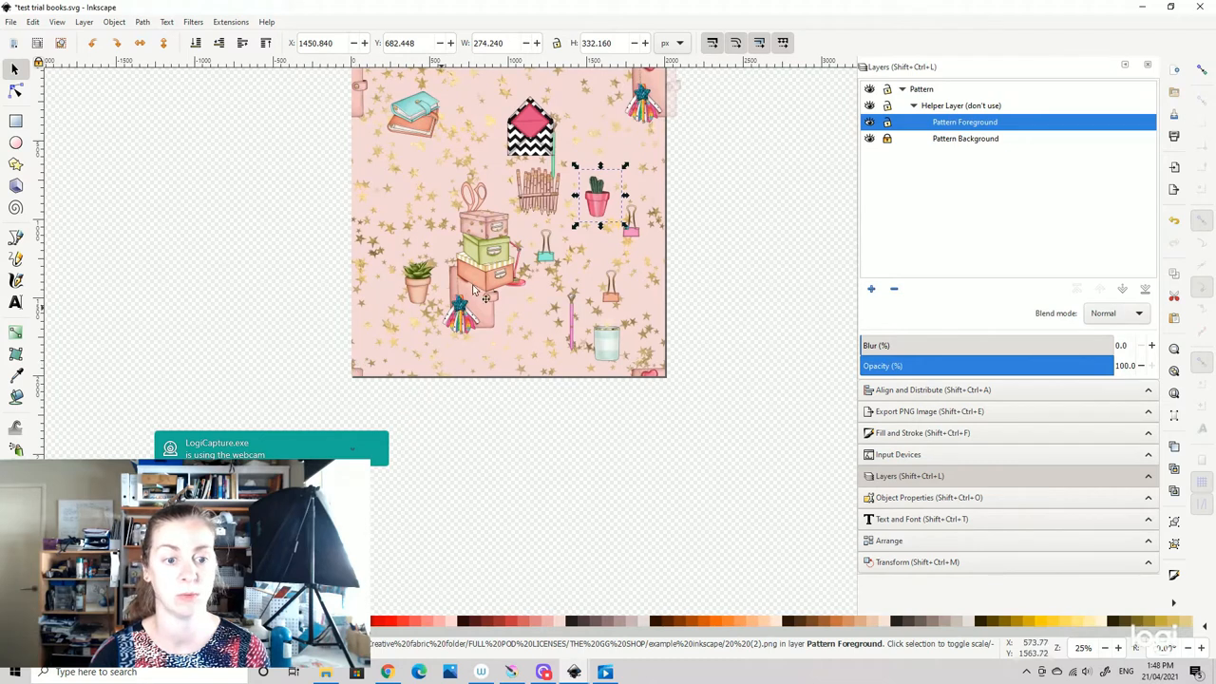
pyautogui.moveTo(653, 377)
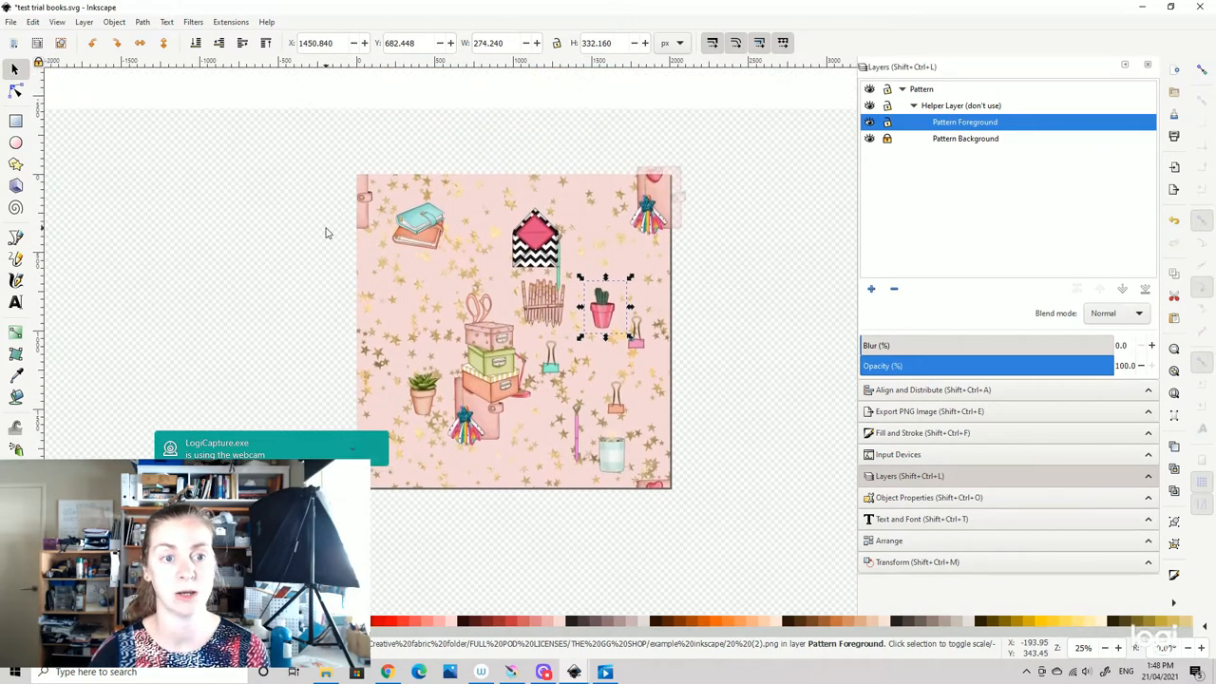
pyautogui.moveTo(683, 240)
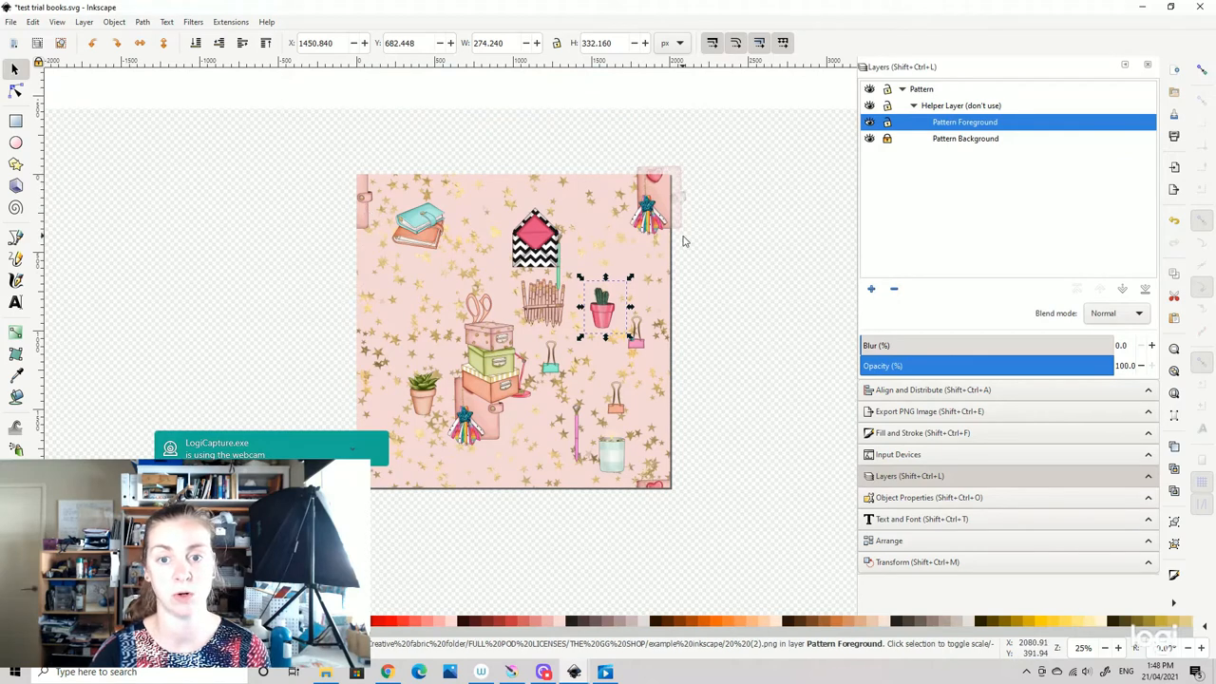
pyautogui.moveTo(605, 485)
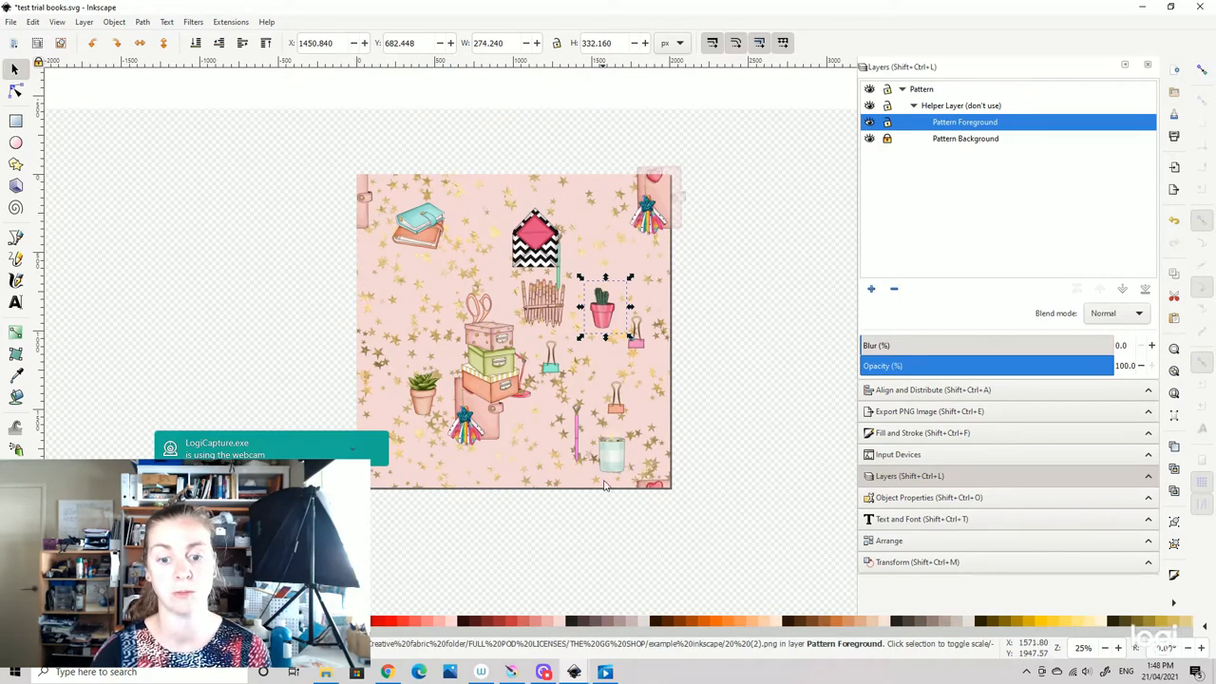
pyautogui.moveTo(482, 410)
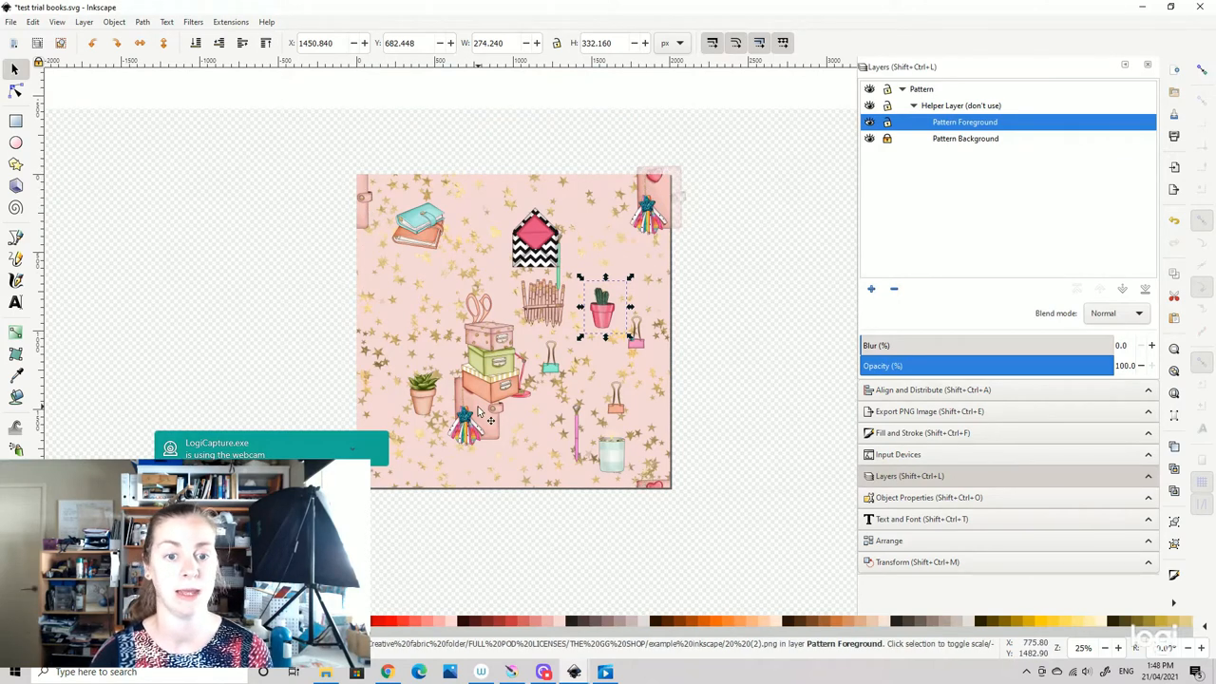
pyautogui.moveTo(580, 276)
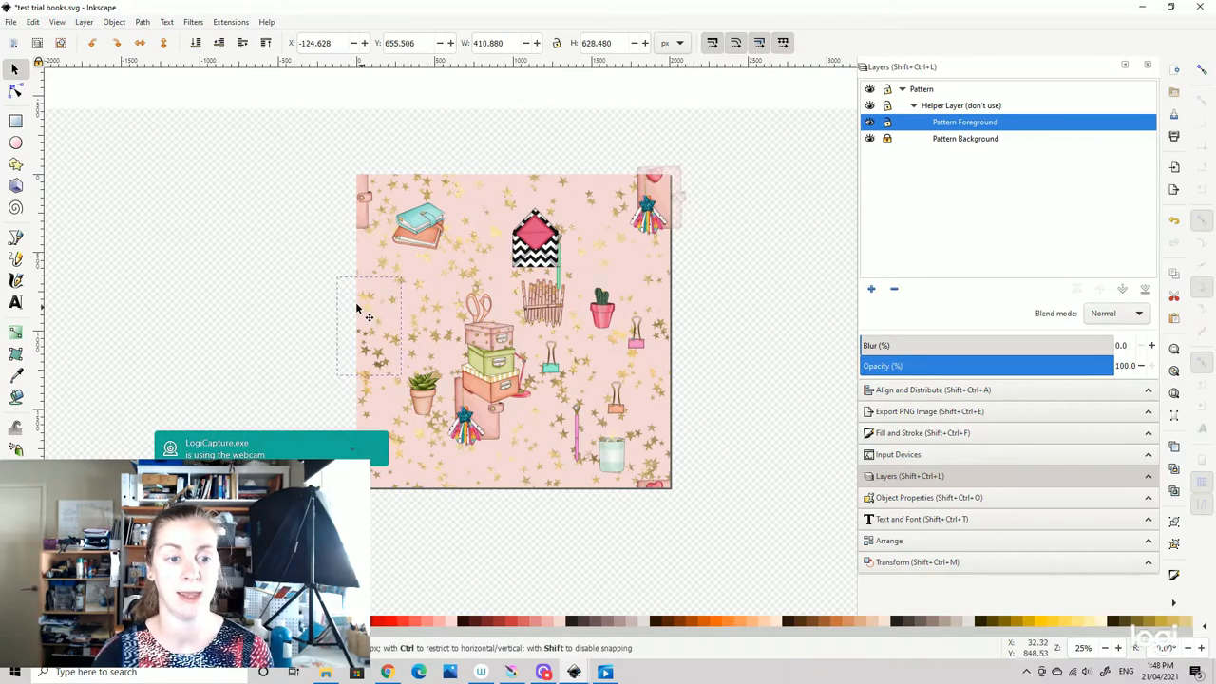
# - Move the box stack to the left edge, shrink the envelope, and rotate the green pen
pyautogui.moveTo(369, 326); pyautogui.dragTo(489, 465)
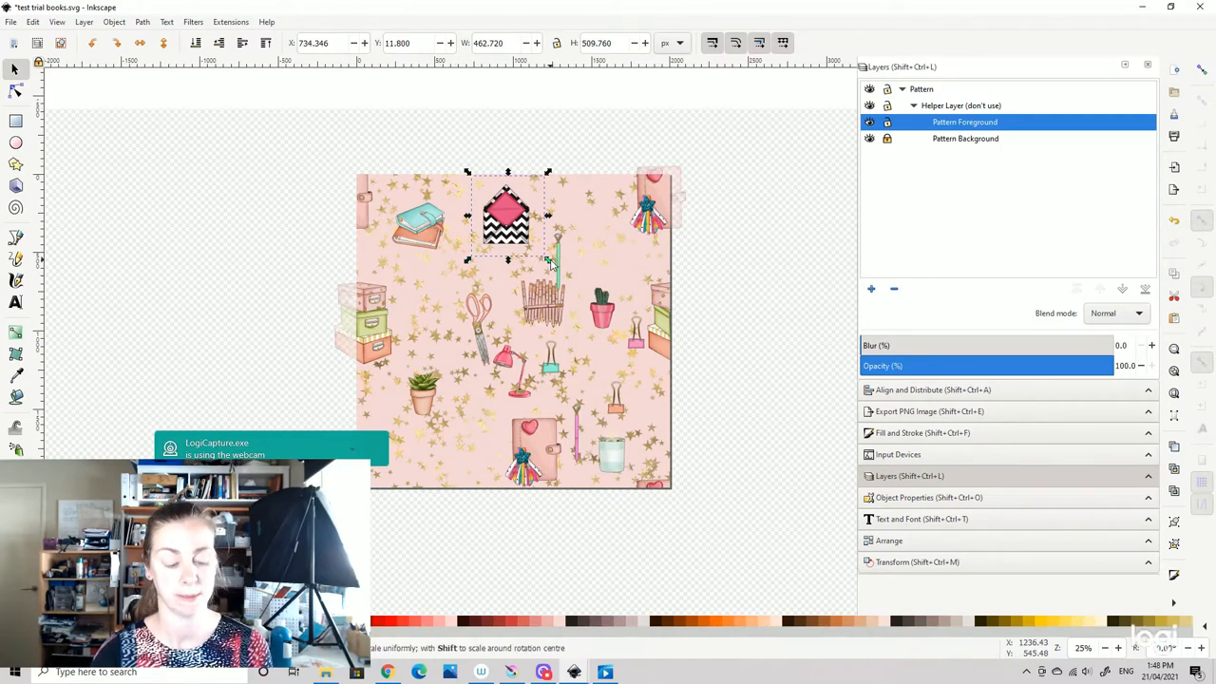
pyautogui.moveTo(548, 259); pyautogui.dragTo(589, 292)
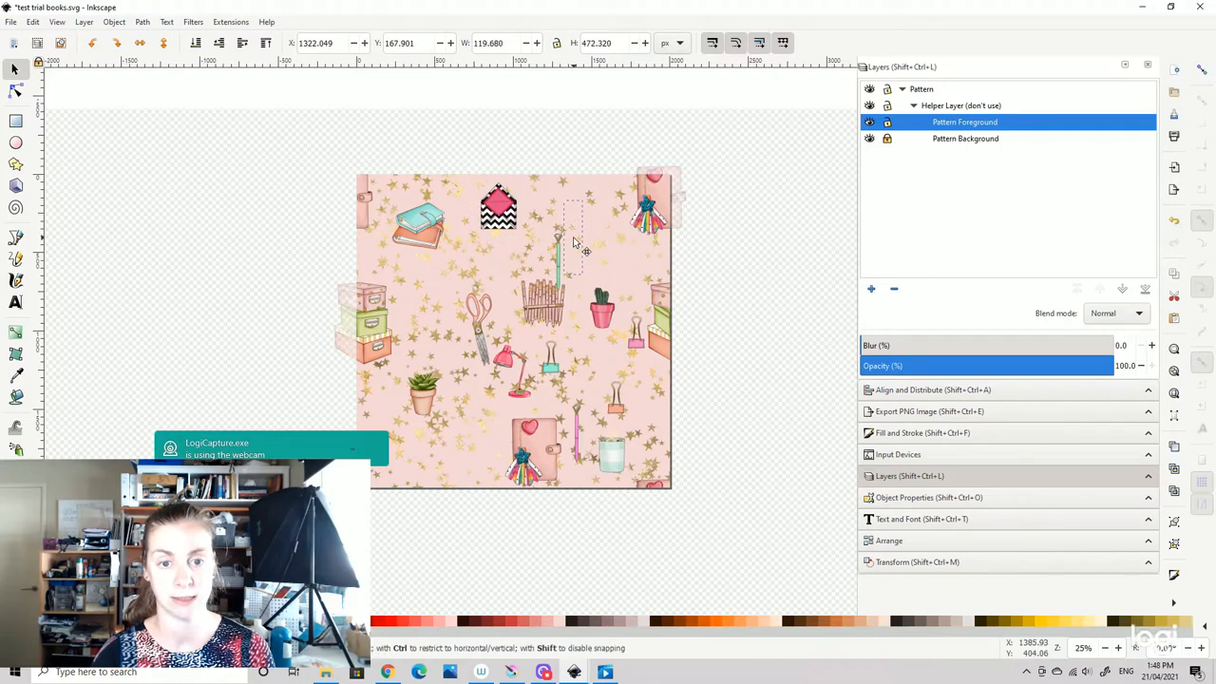
pyautogui.click(571, 239)
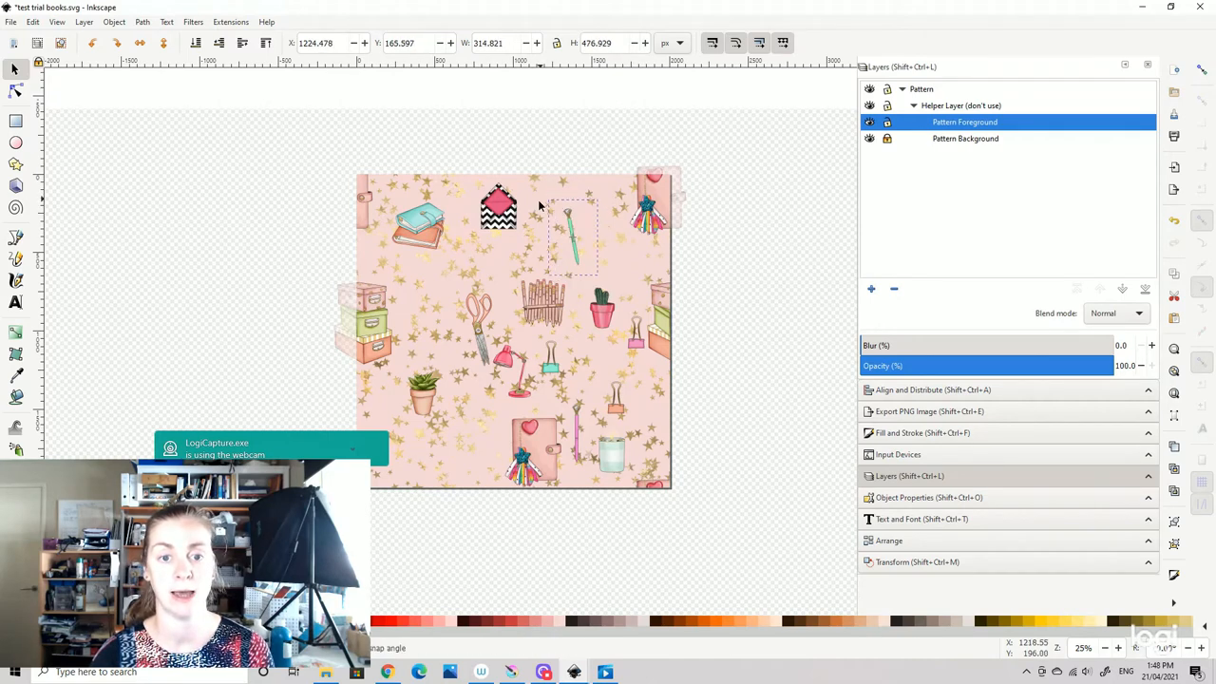
pyautogui.click(573, 237)
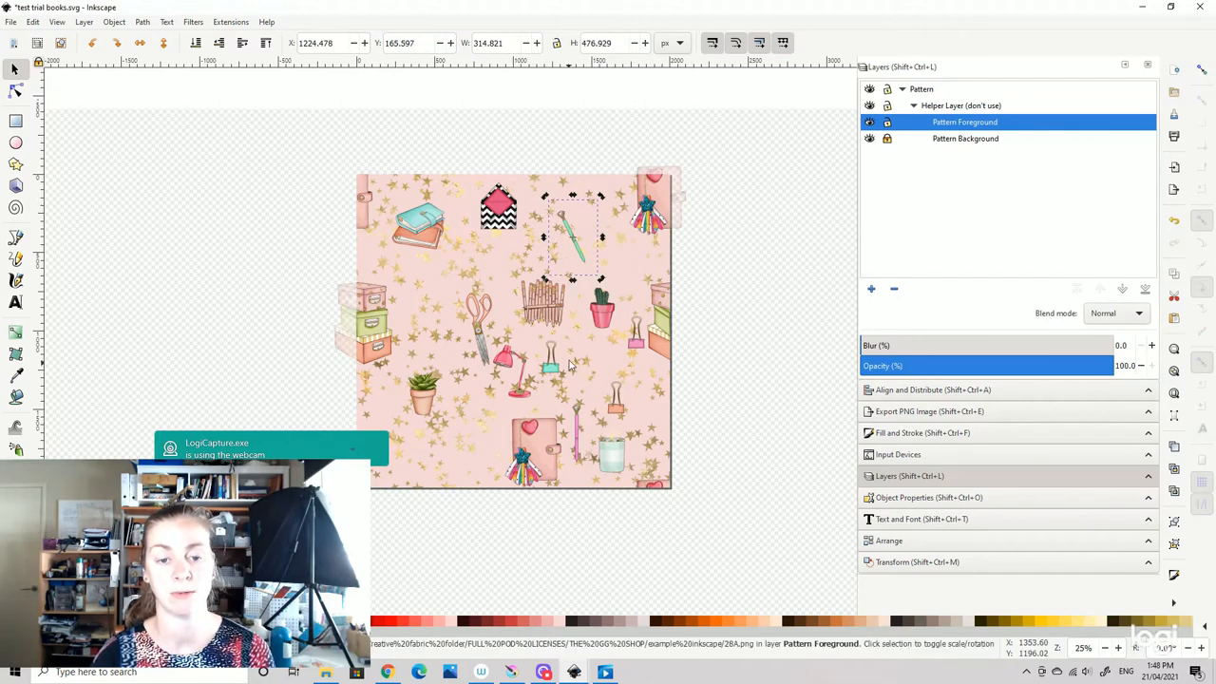
pyautogui.moveTo(593, 353)
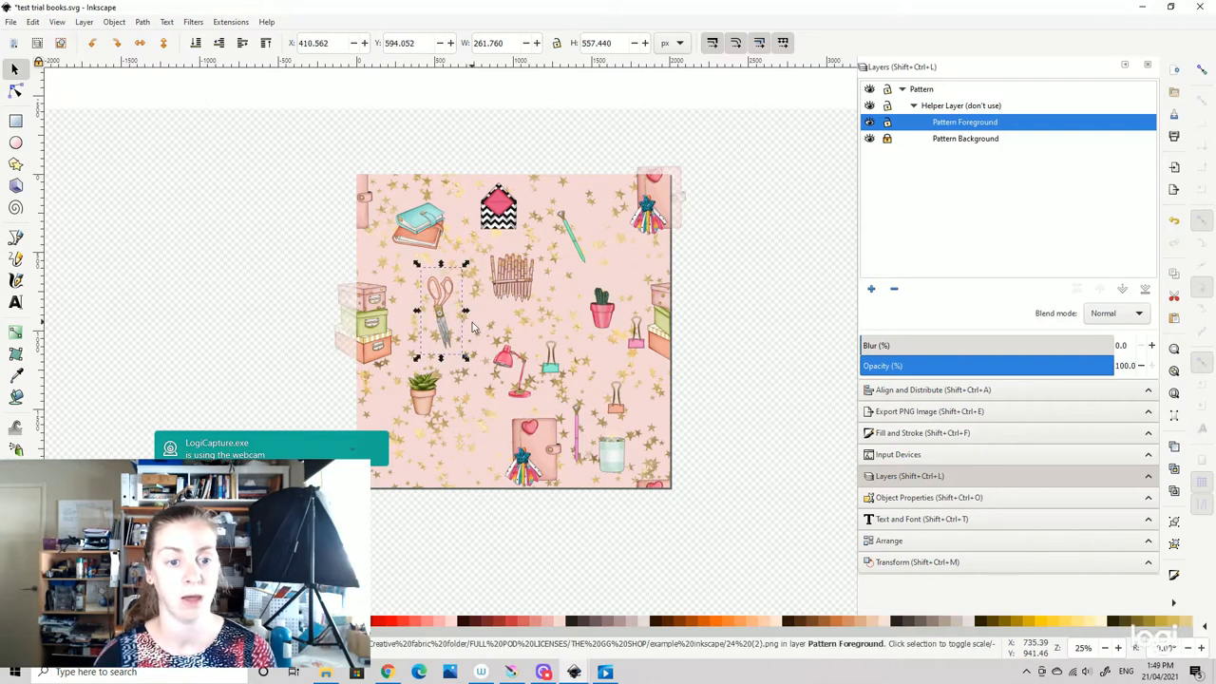
pyautogui.moveTo(650, 233)
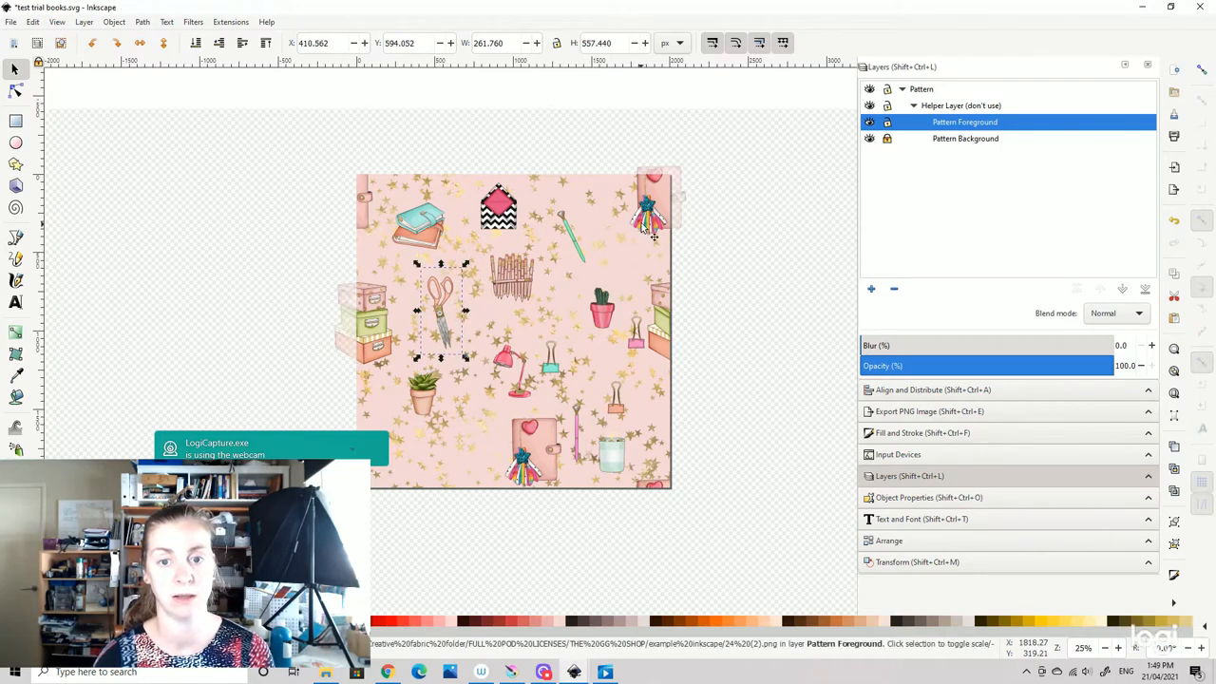
pyautogui.moveTo(513, 375)
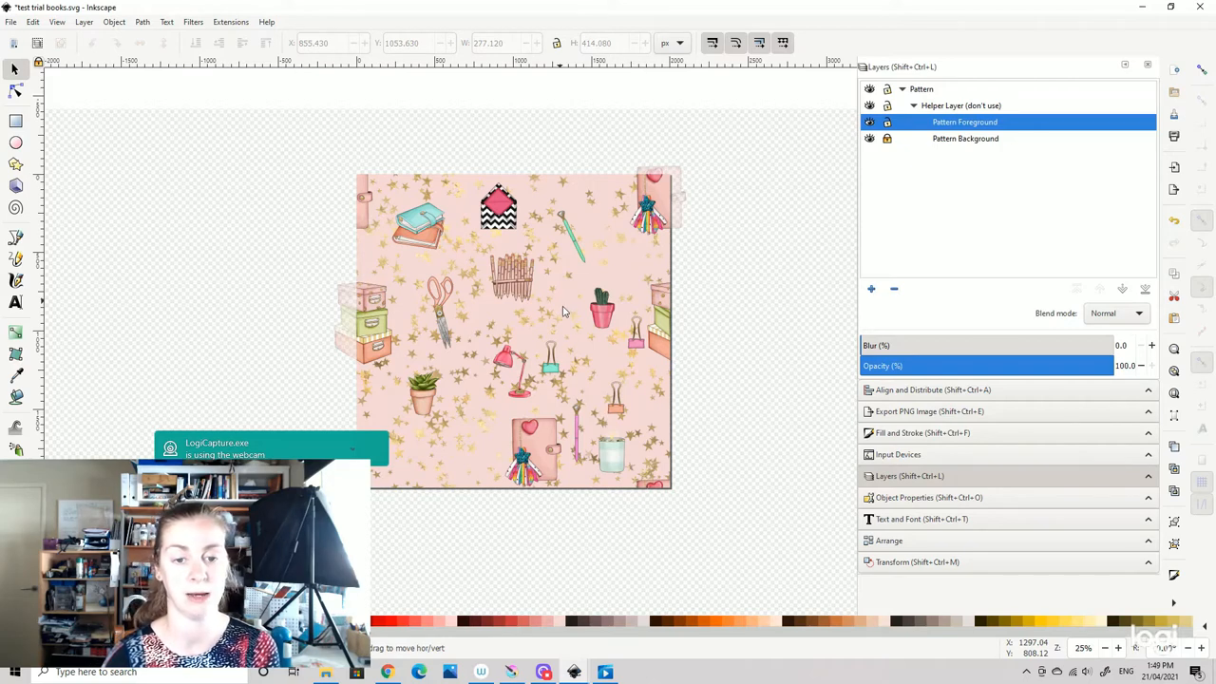
# - Place a duplicate desk lamp and flip it horizontally
pyautogui.click(560, 302)
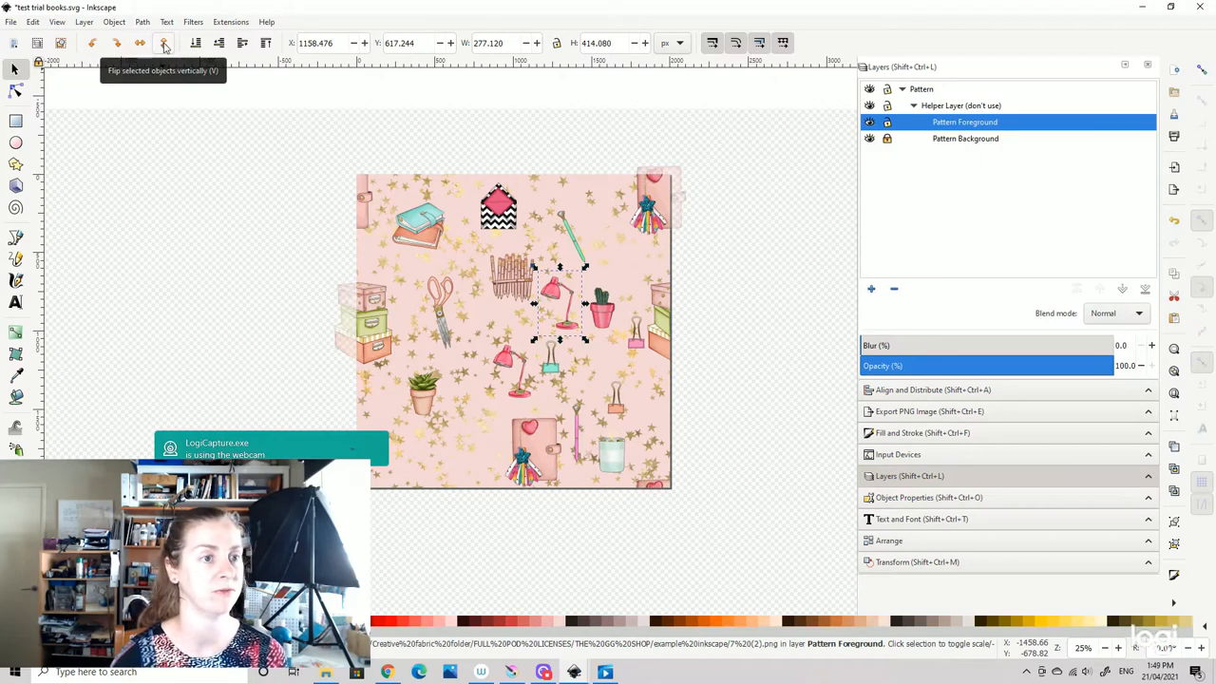
pyautogui.moveTo(139, 44)
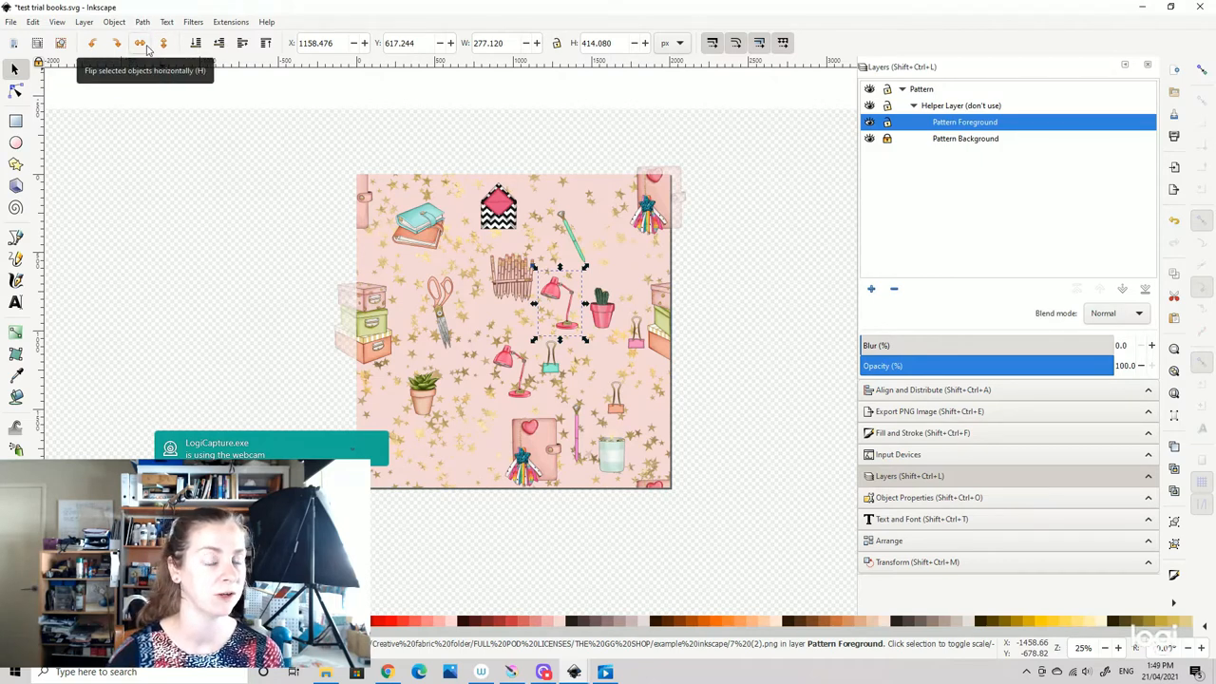
pyautogui.click(140, 43)
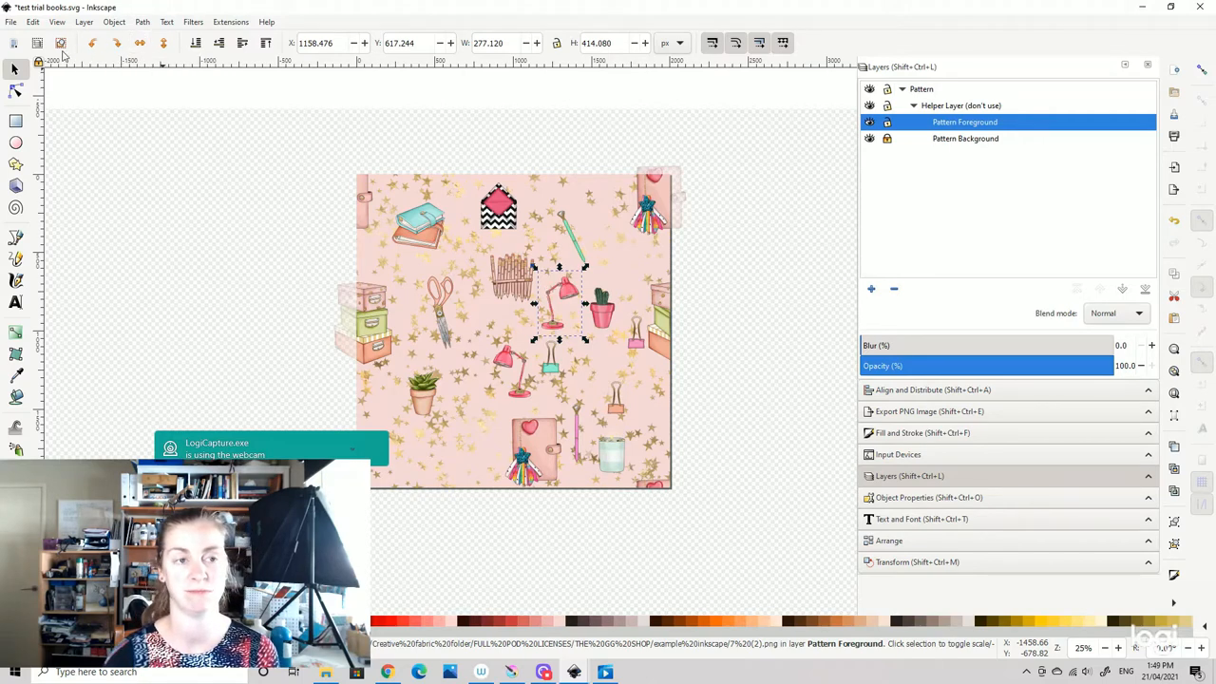
pyautogui.moveTo(339, 138)
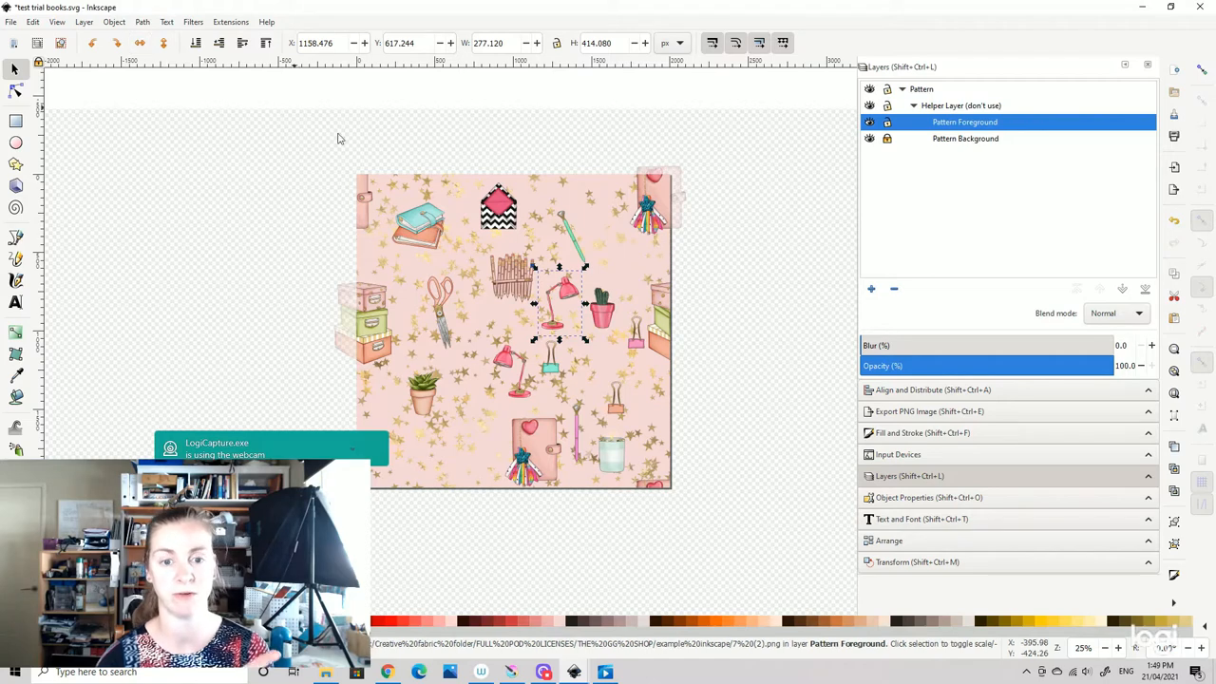
pyautogui.moveTo(568, 302)
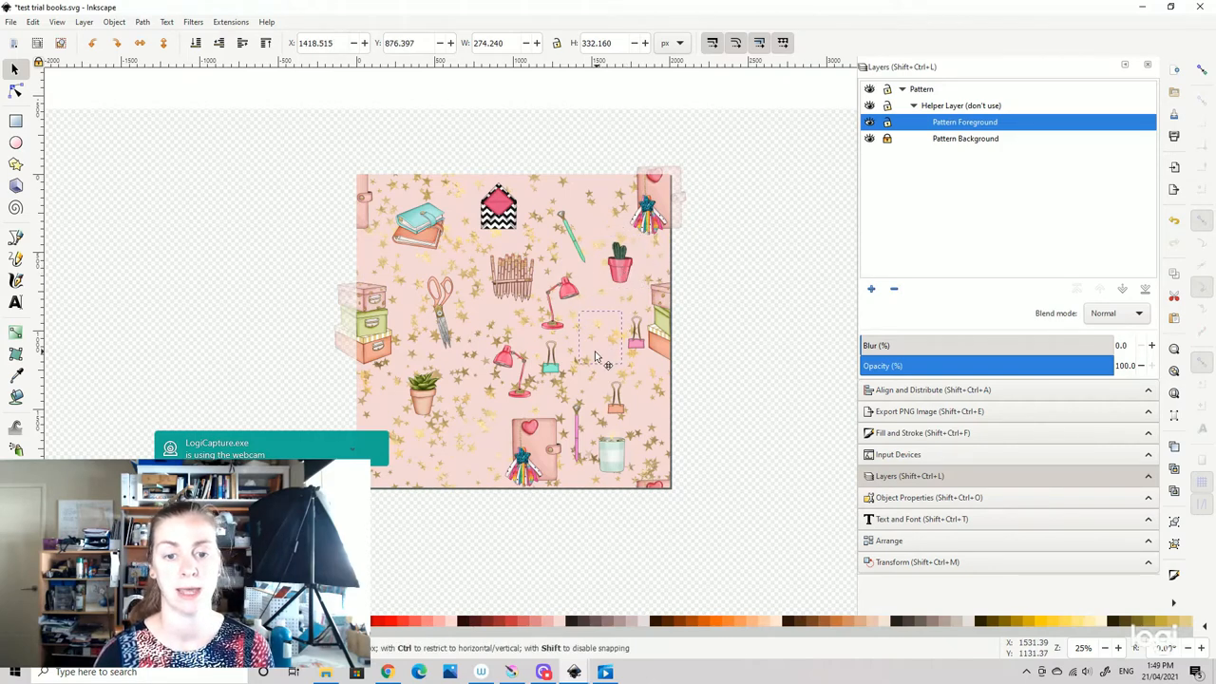
# - Stamp a second cactus pot below the first, shift the candle jar right, and zoom out
pyautogui.click(596, 342)
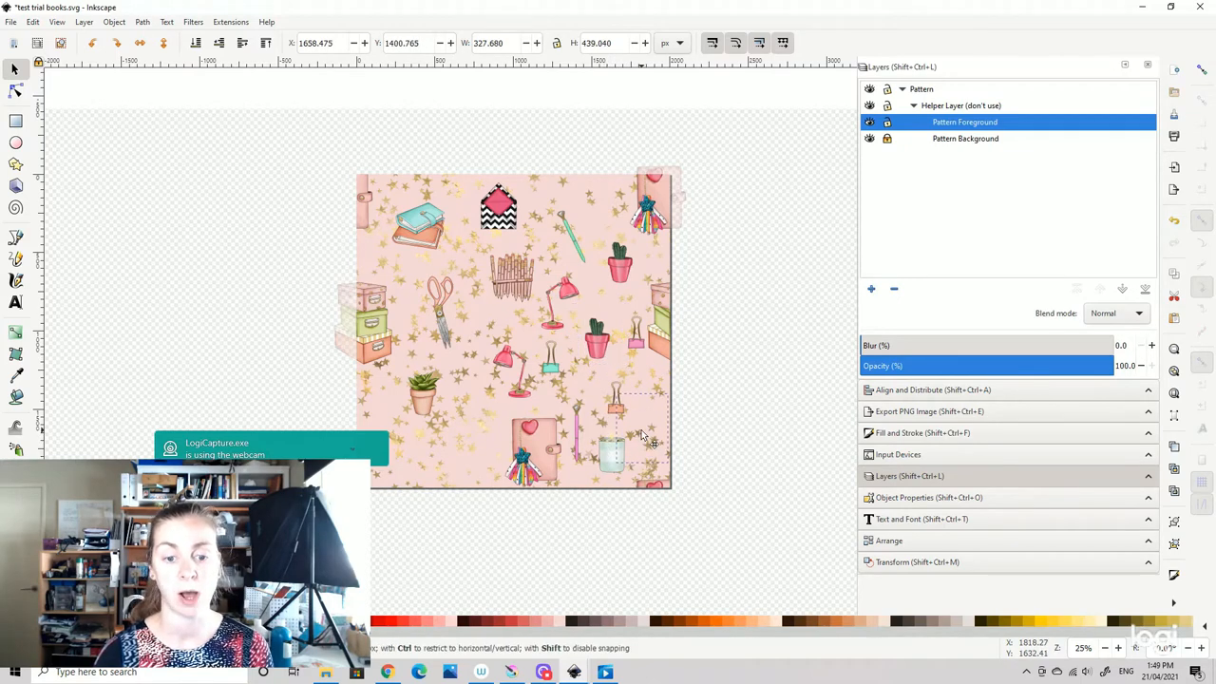
pyautogui.click(638, 437)
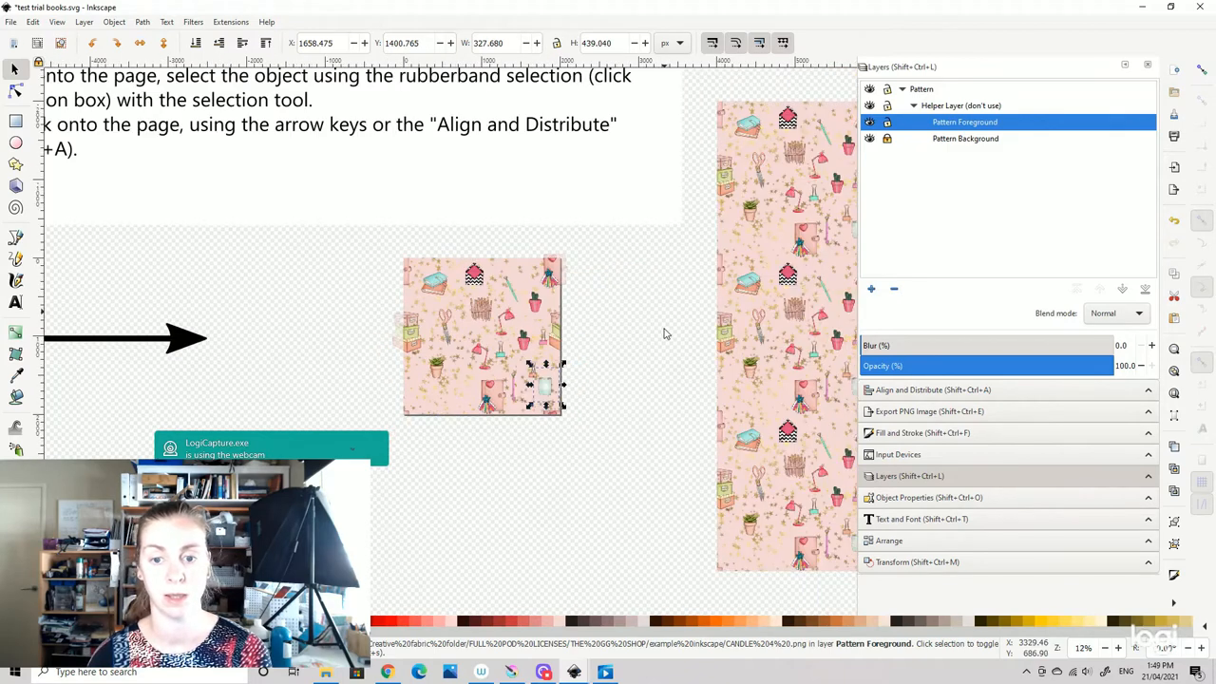
pyautogui.scroll(-3)
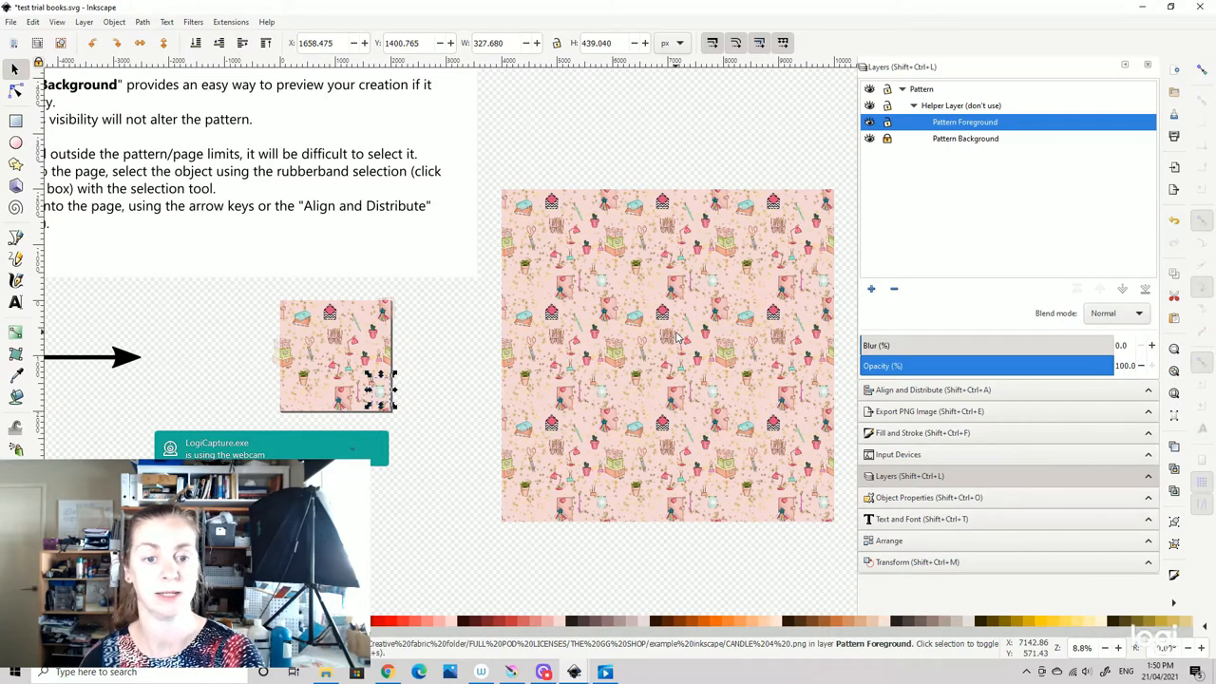
pyautogui.moveTo(598, 359)
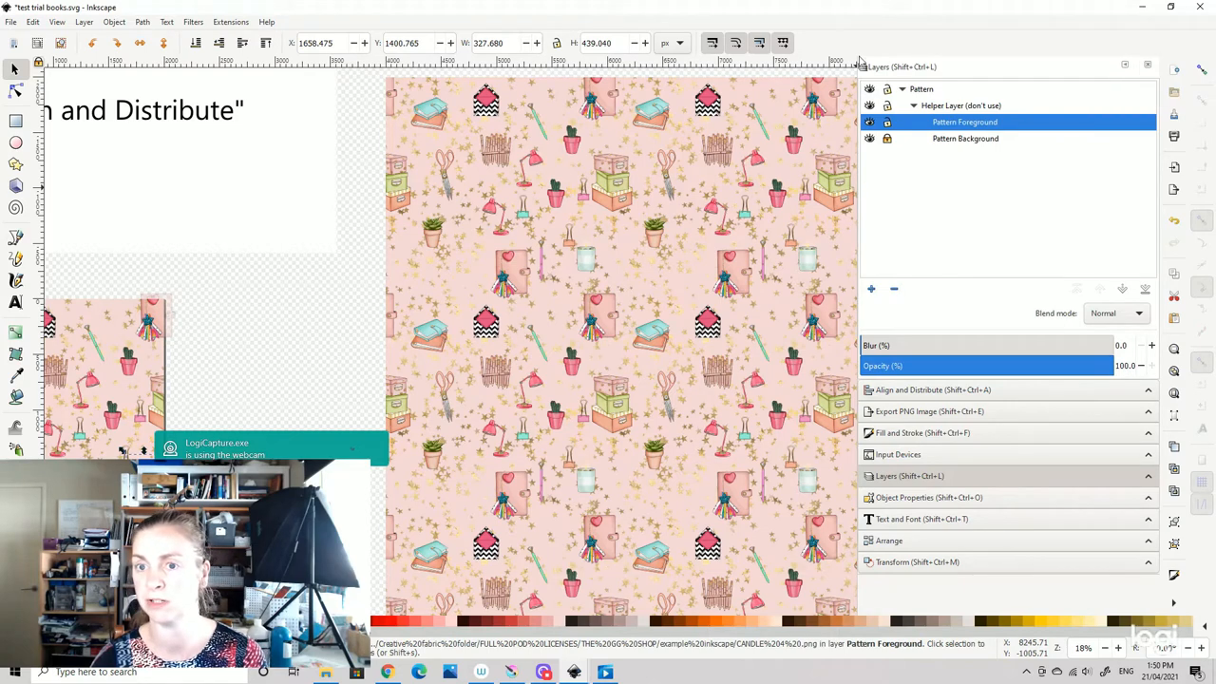
# - Nudge a motif near the left edge and move the middle box stack onto the tile's top edge
pyautogui.click(1173, 606)
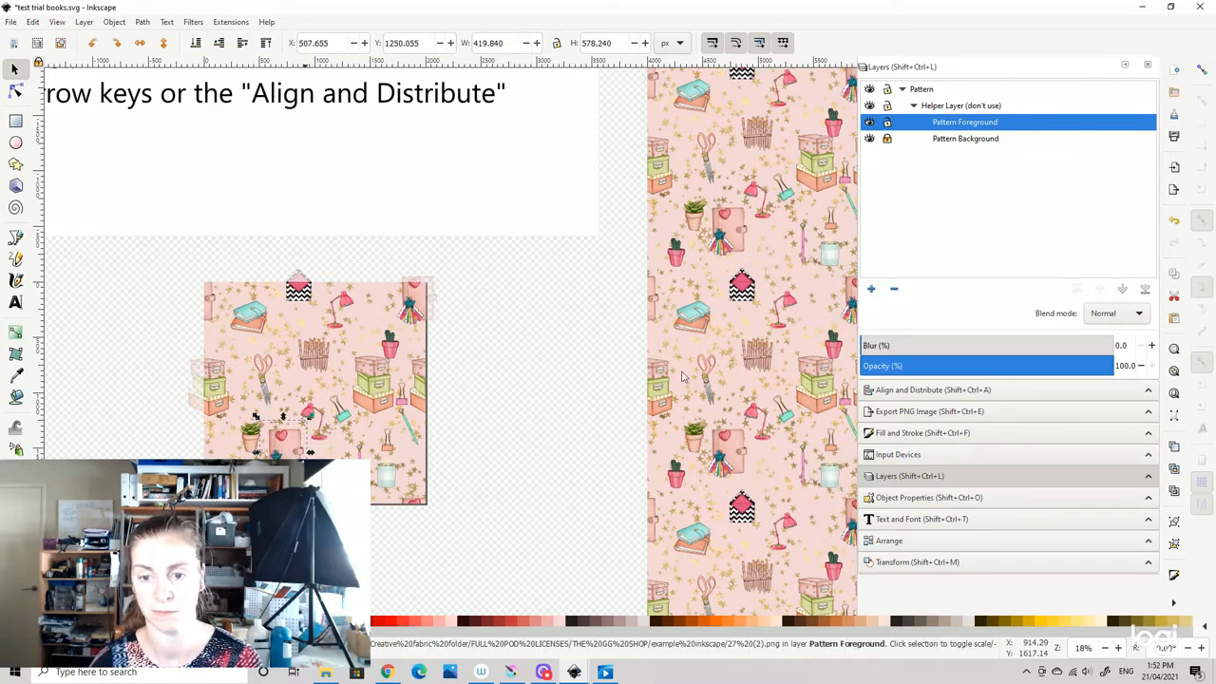
pyautogui.click(313, 361)
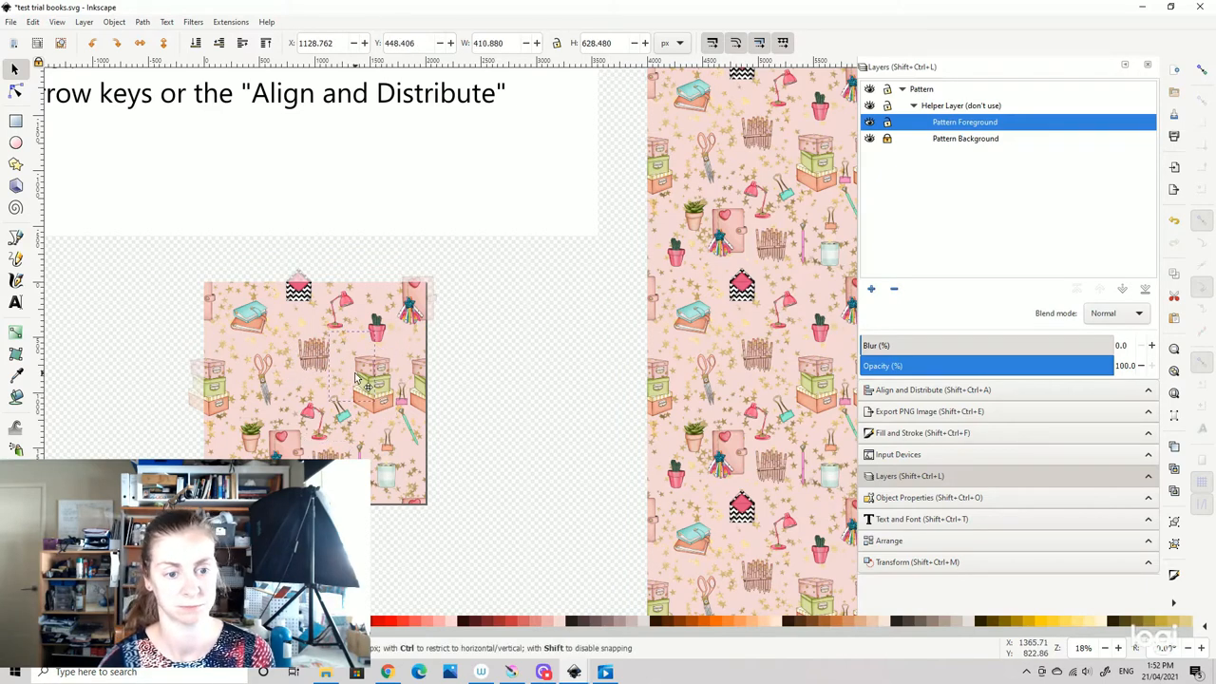
pyautogui.click(342, 370)
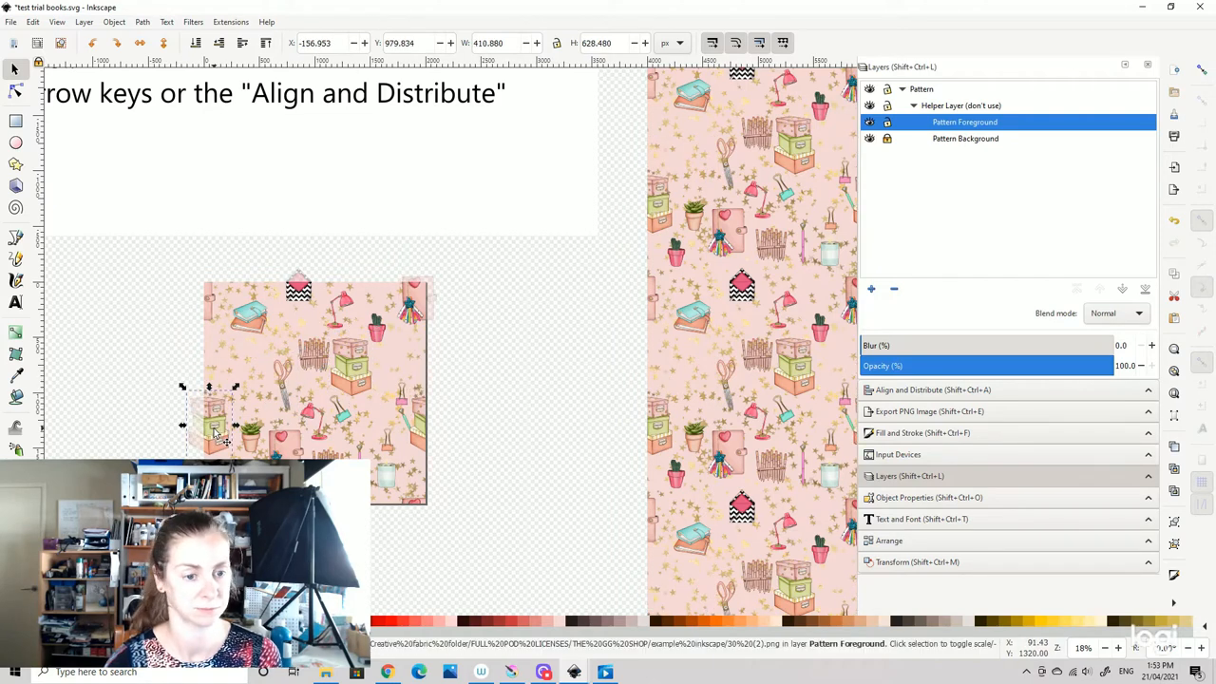
pyautogui.moveTo(214, 428); pyautogui.dragTo(242, 352)
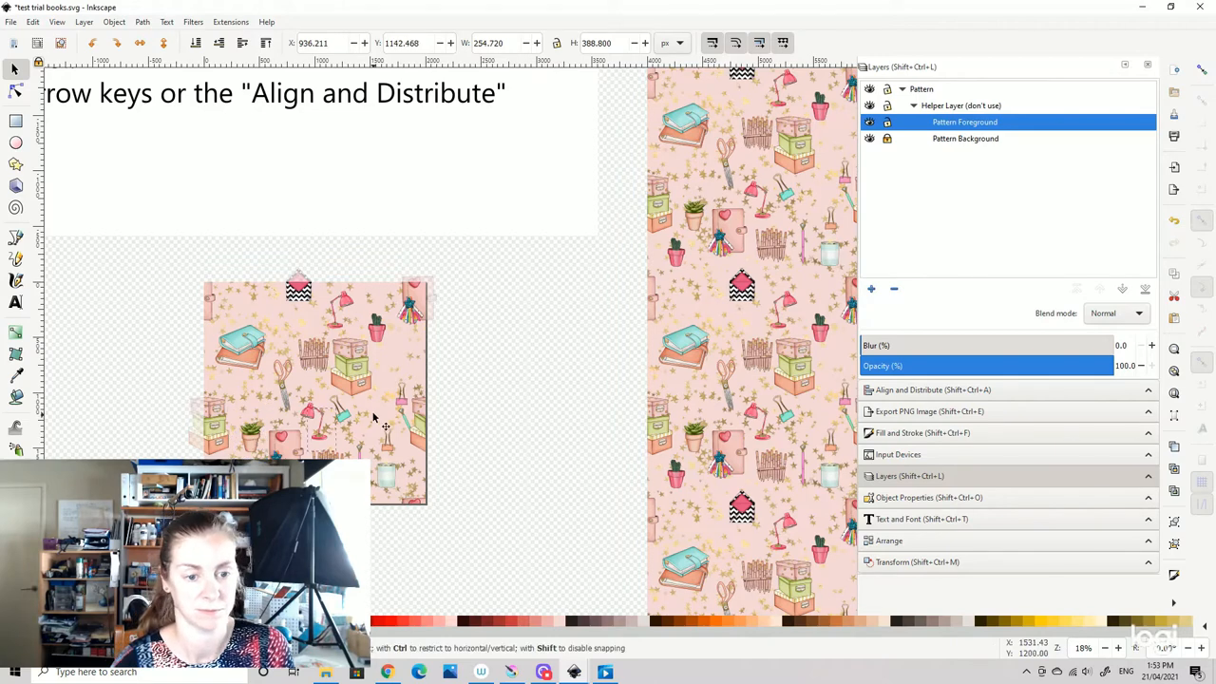
pyautogui.click(356, 365)
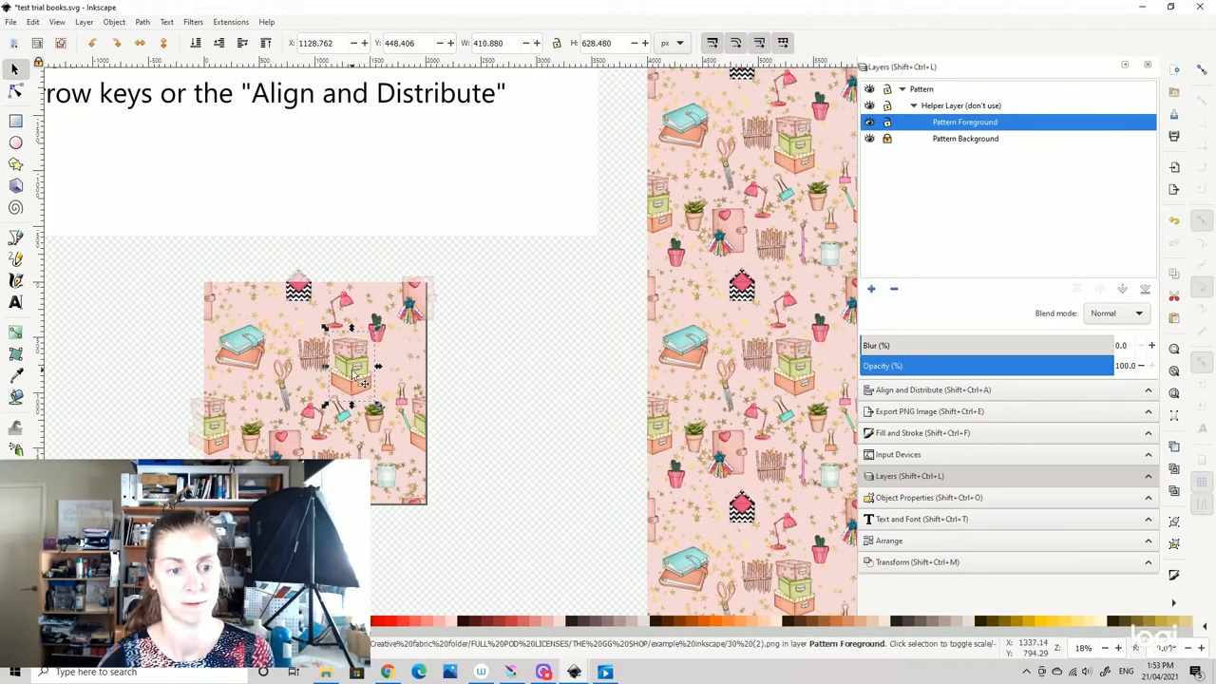
pyautogui.moveTo(351, 370); pyautogui.dragTo(252, 313)
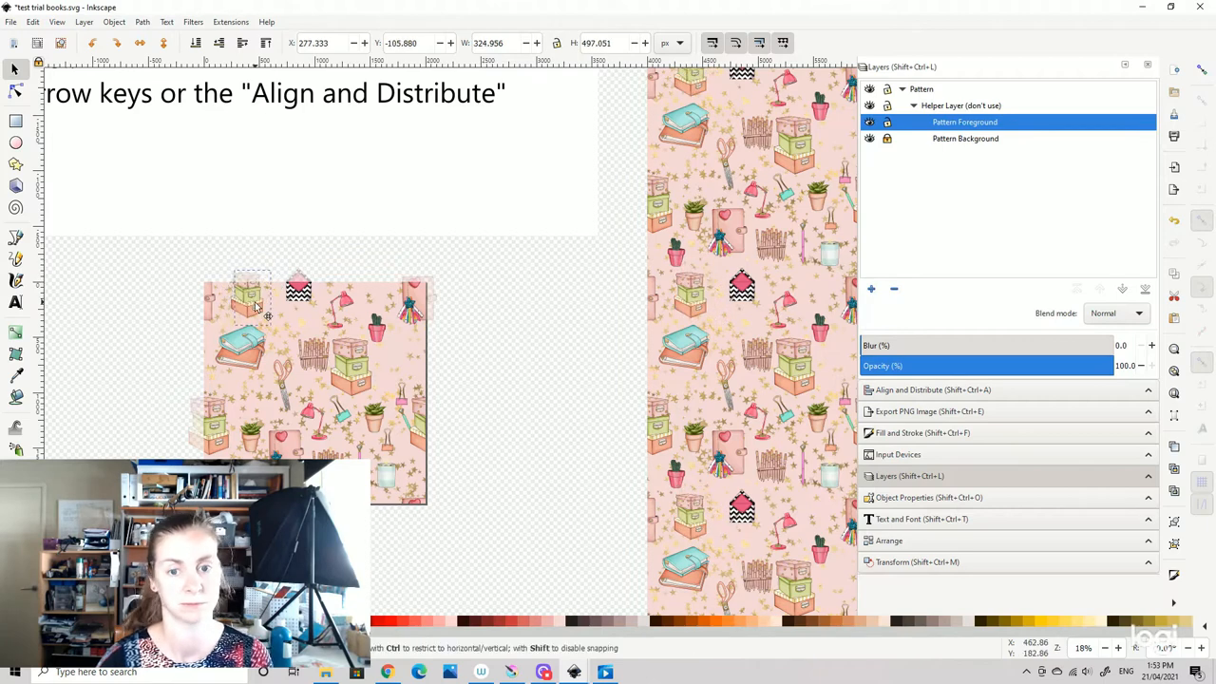
pyautogui.moveTo(251, 295); pyautogui.dragTo(251, 281)
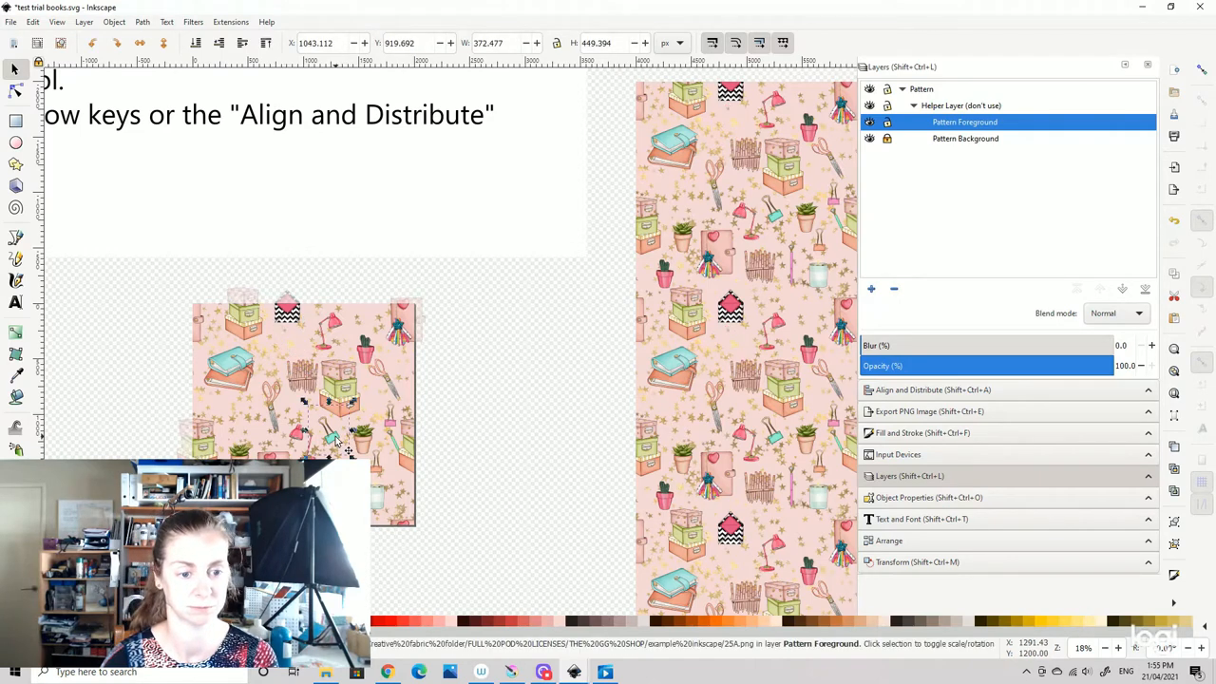
pyautogui.moveTo(331, 439)
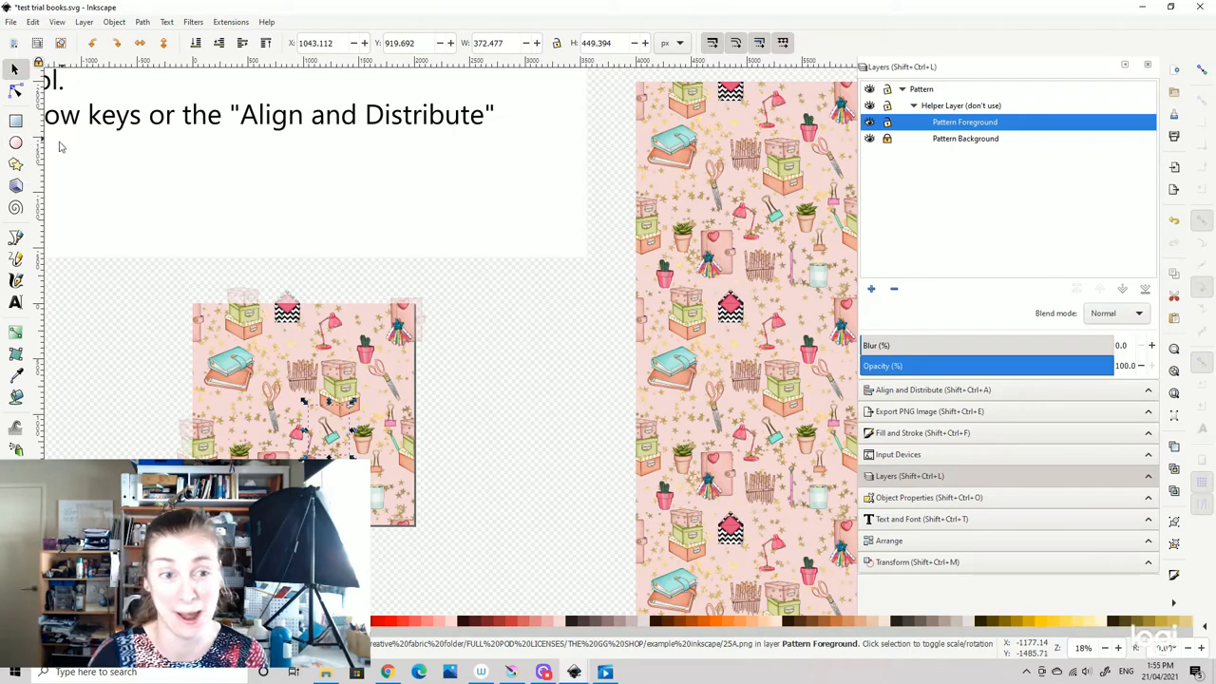
pyautogui.moveTo(174, 263)
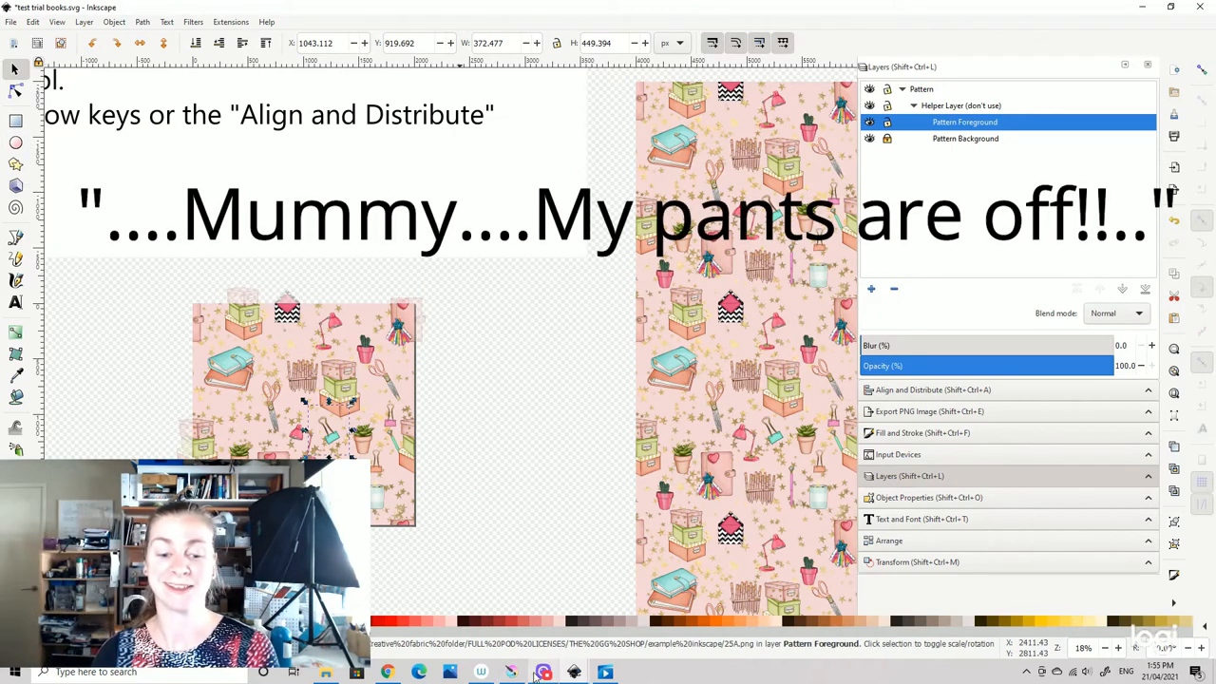
pyautogui.click(543, 671)
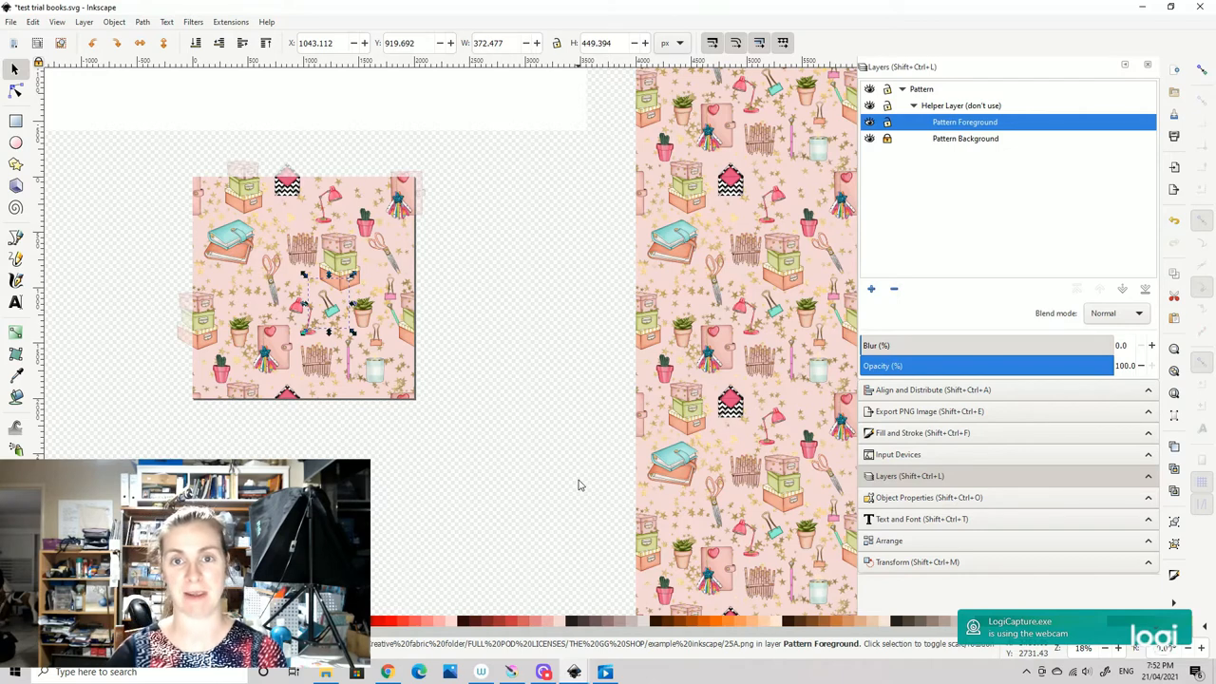
pyautogui.moveTo(503, 402)
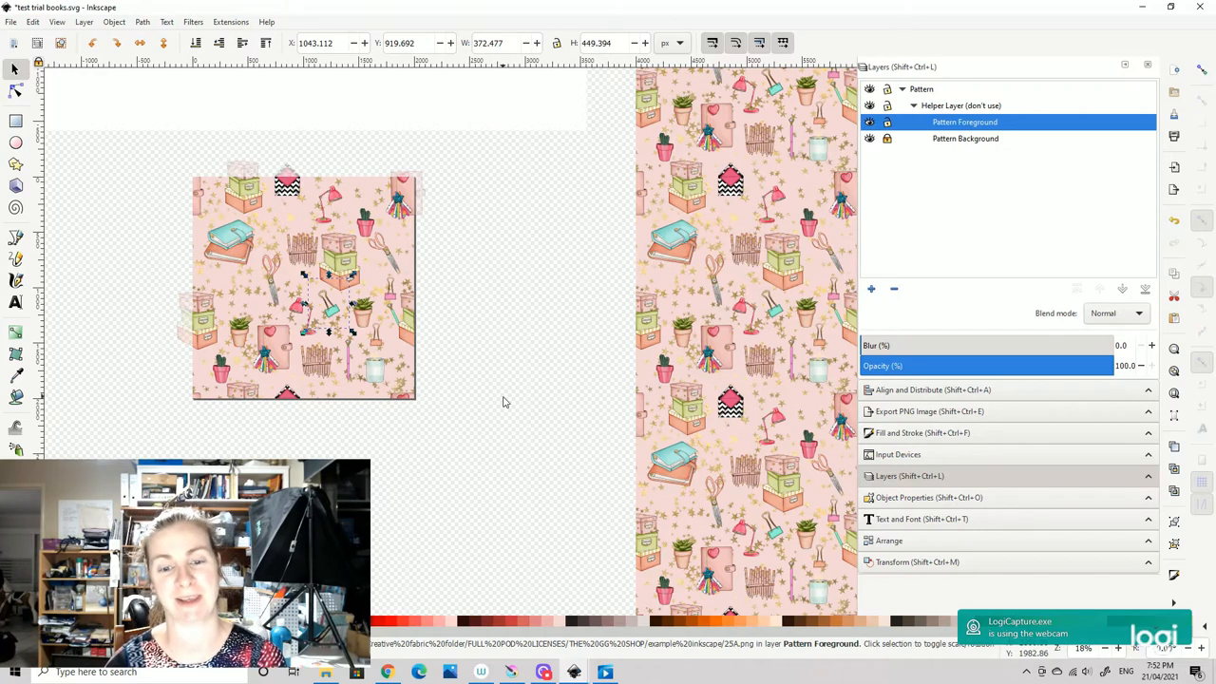
pyautogui.moveTo(495, 397)
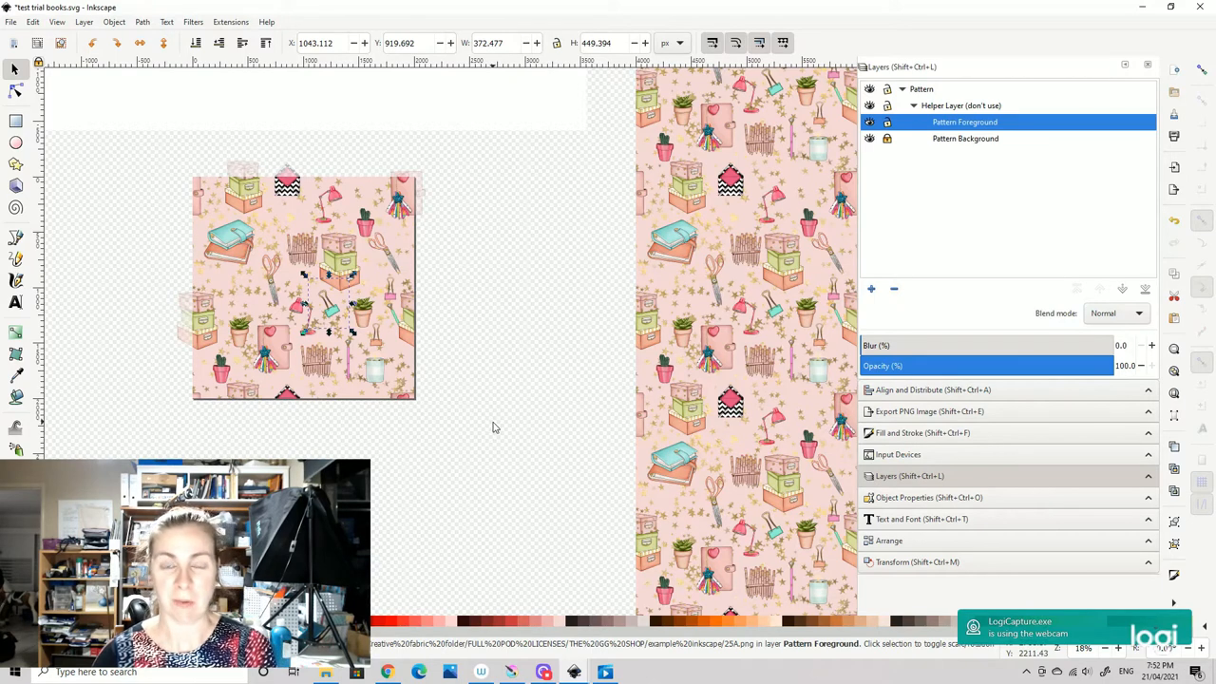
pyautogui.moveTo(492, 425)
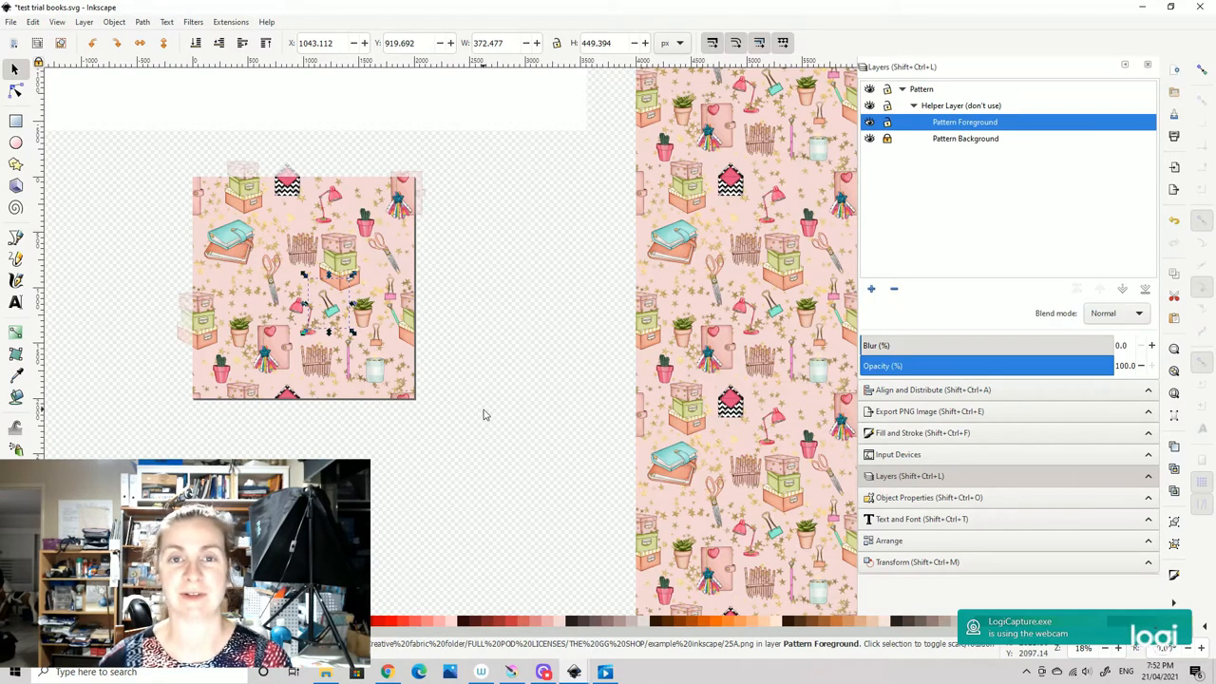
pyautogui.moveTo(488, 410)
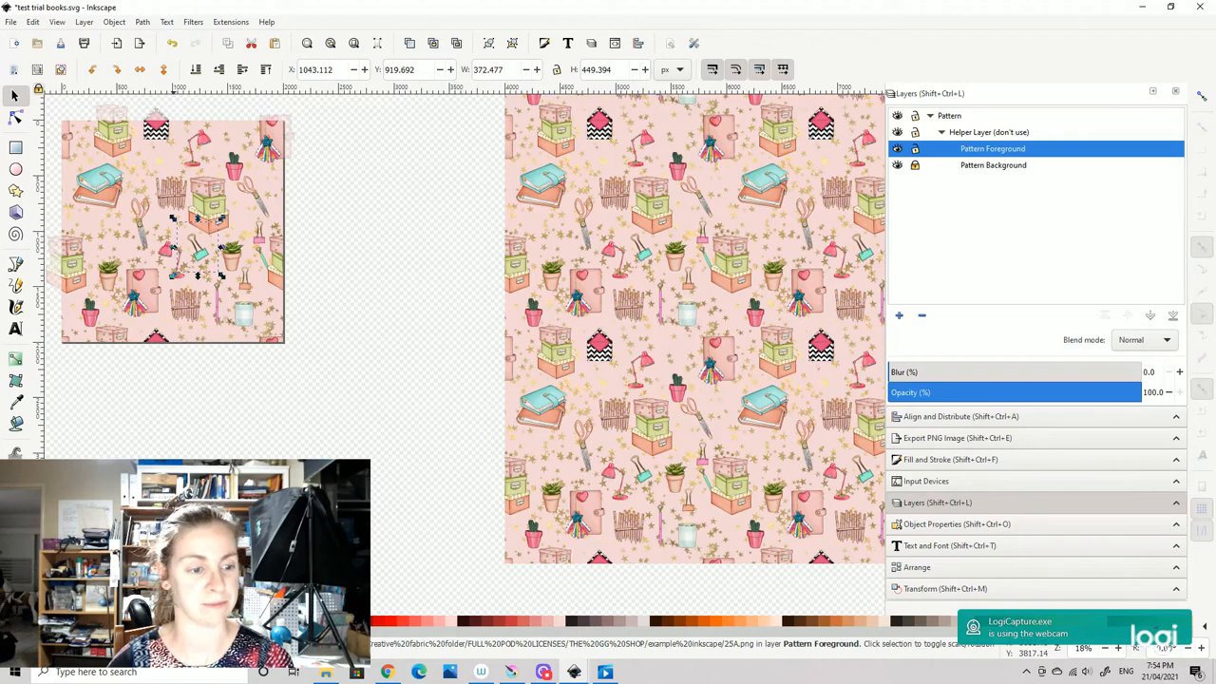
pyautogui.moveTo(155, 202)
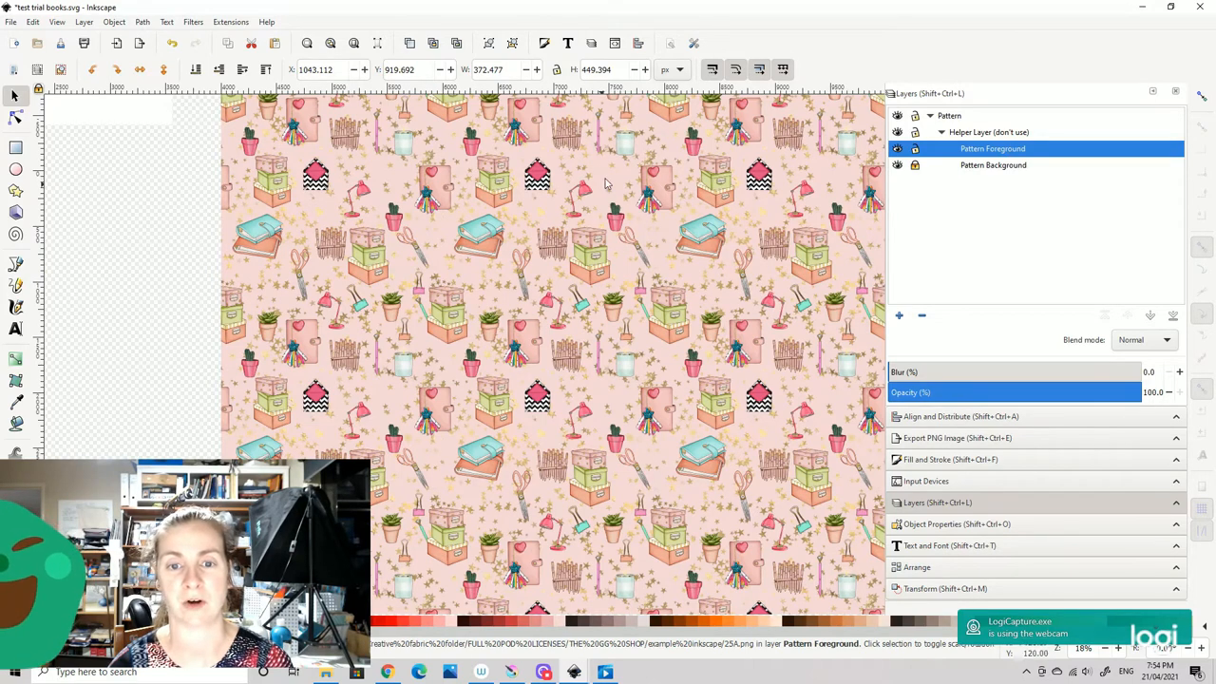
pyautogui.moveTo(612, 182)
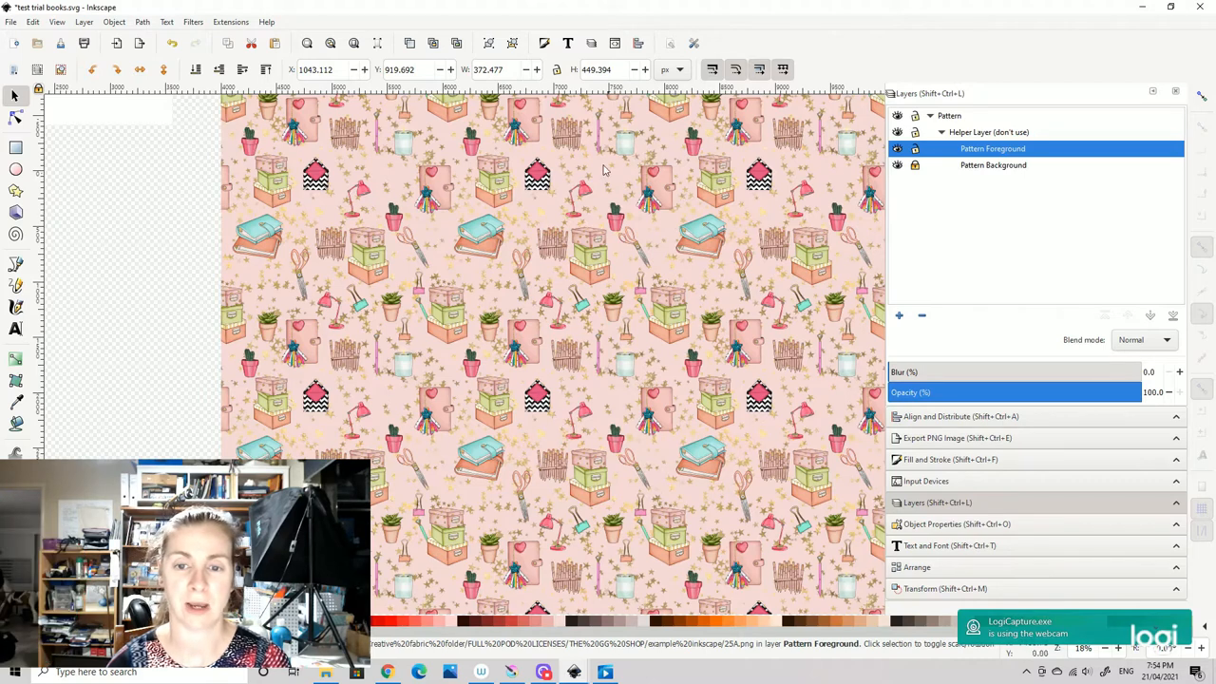
pyautogui.moveTo(646, 195)
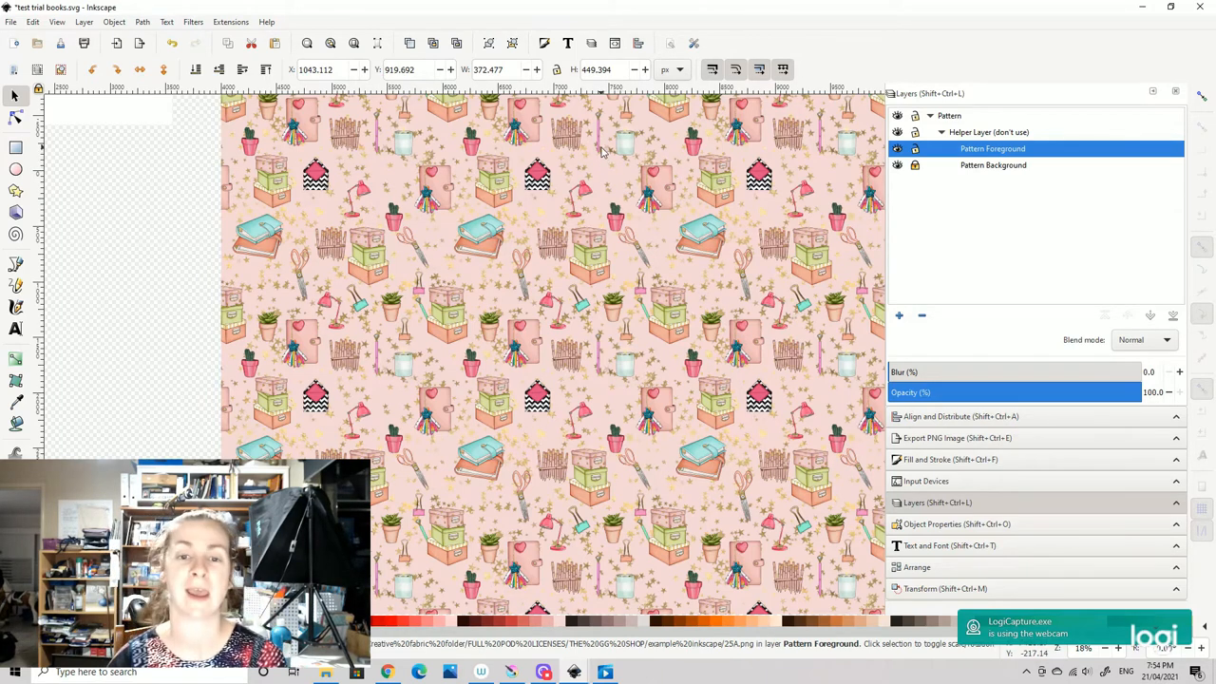
pyautogui.moveTo(606, 277)
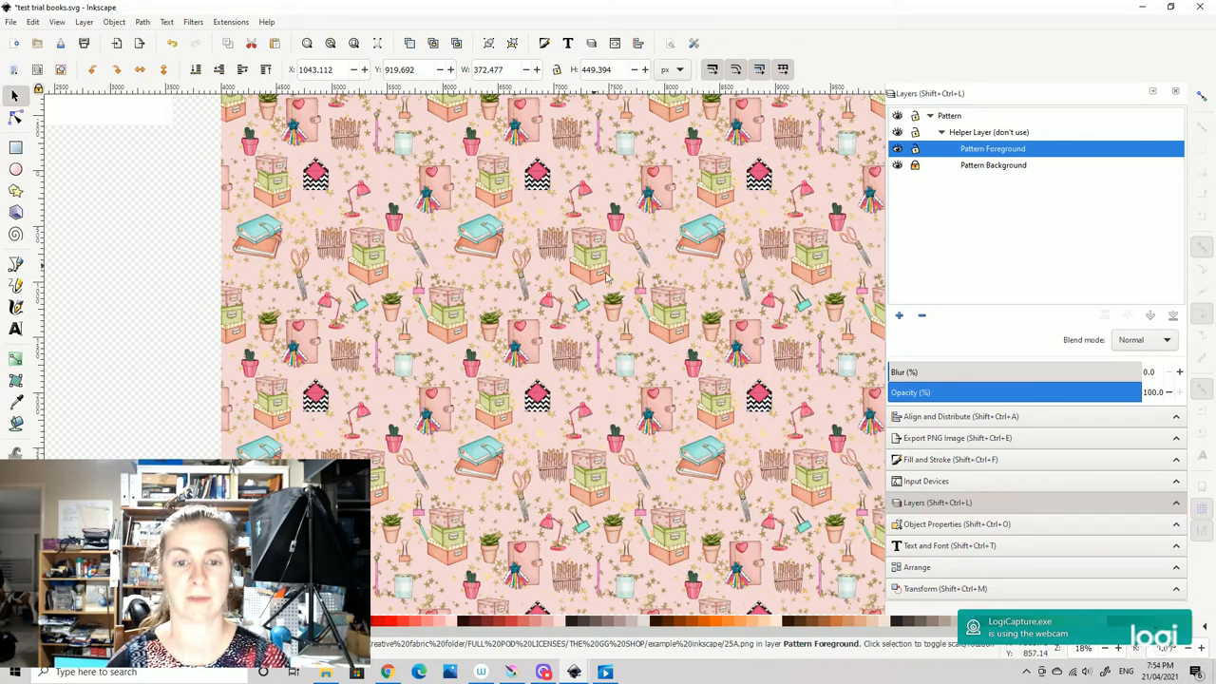
pyautogui.moveTo(636, 183)
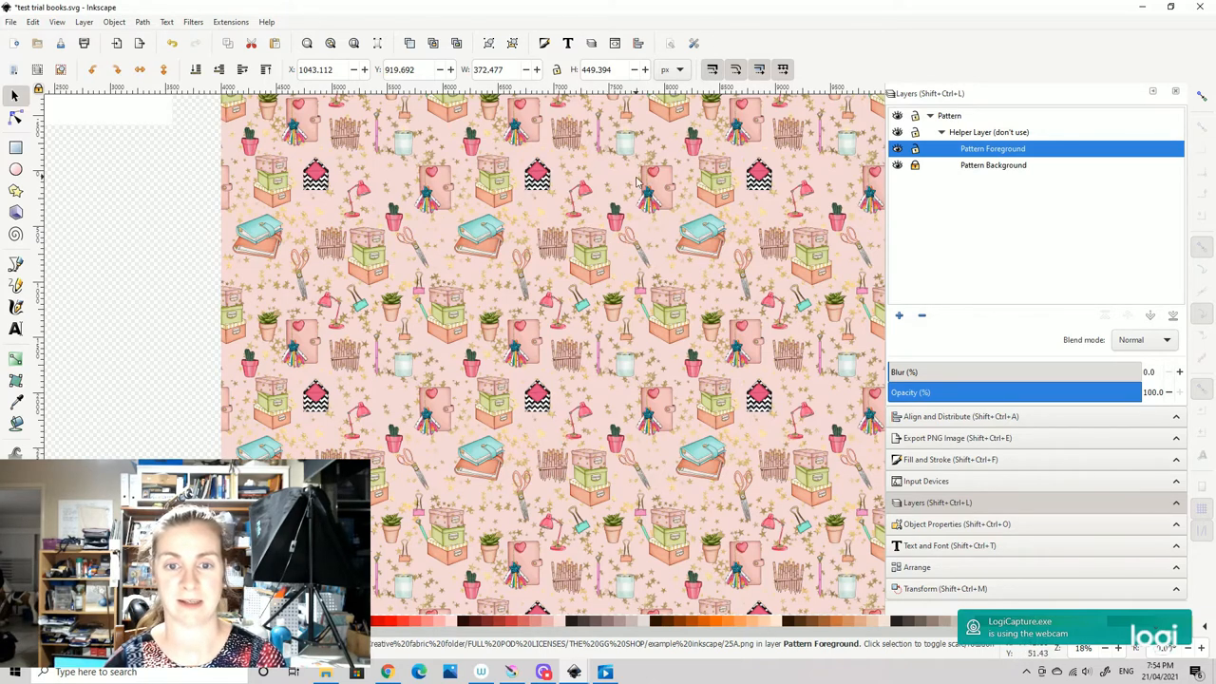
pyautogui.moveTo(546, 311)
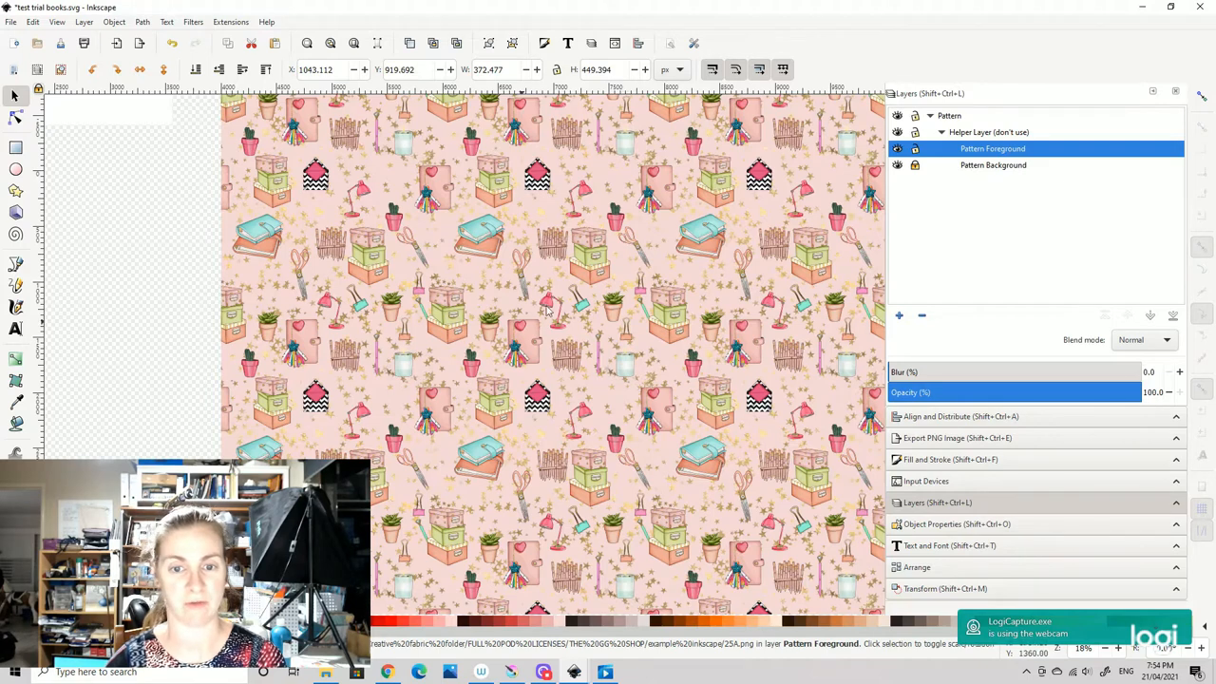
pyautogui.moveTo(549, 166)
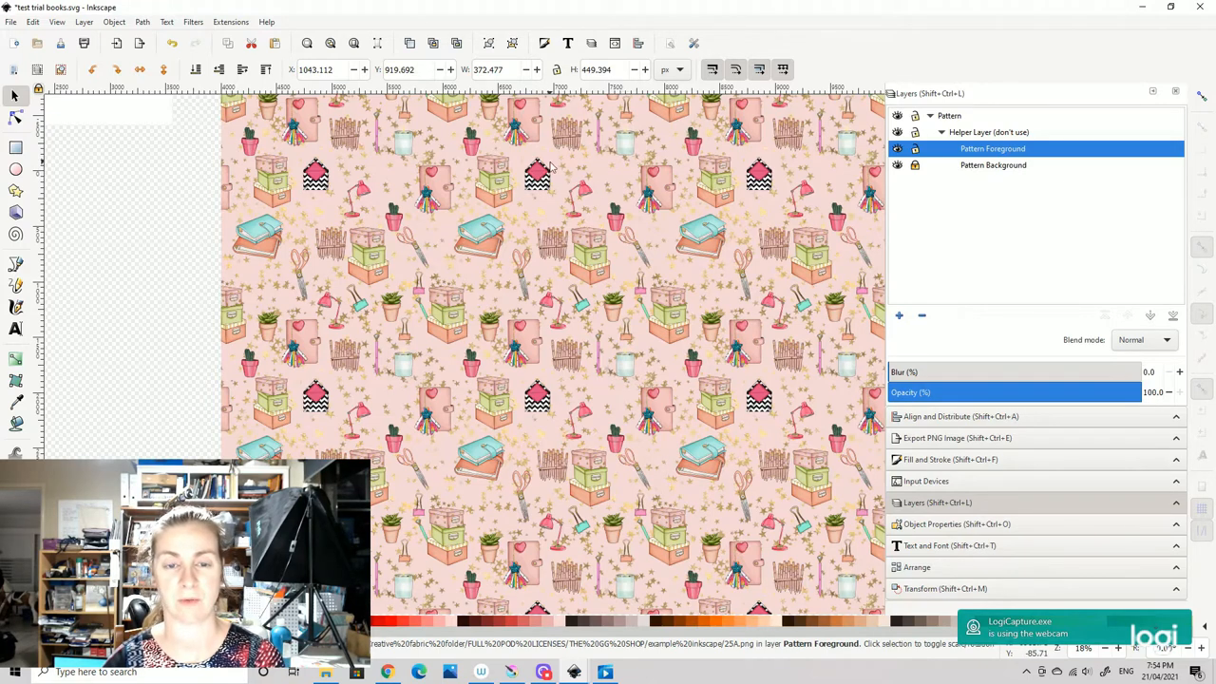
pyautogui.moveTo(502, 177)
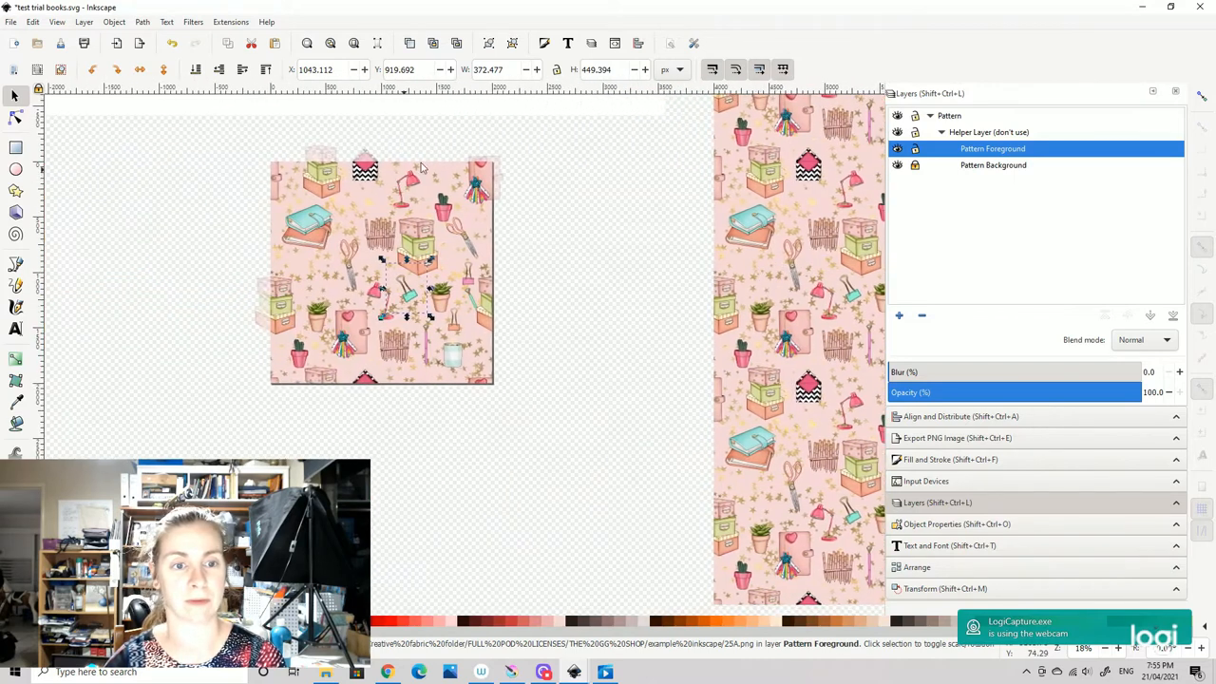
# - Select the teal book motif on the tile
pyautogui.click(313, 228)
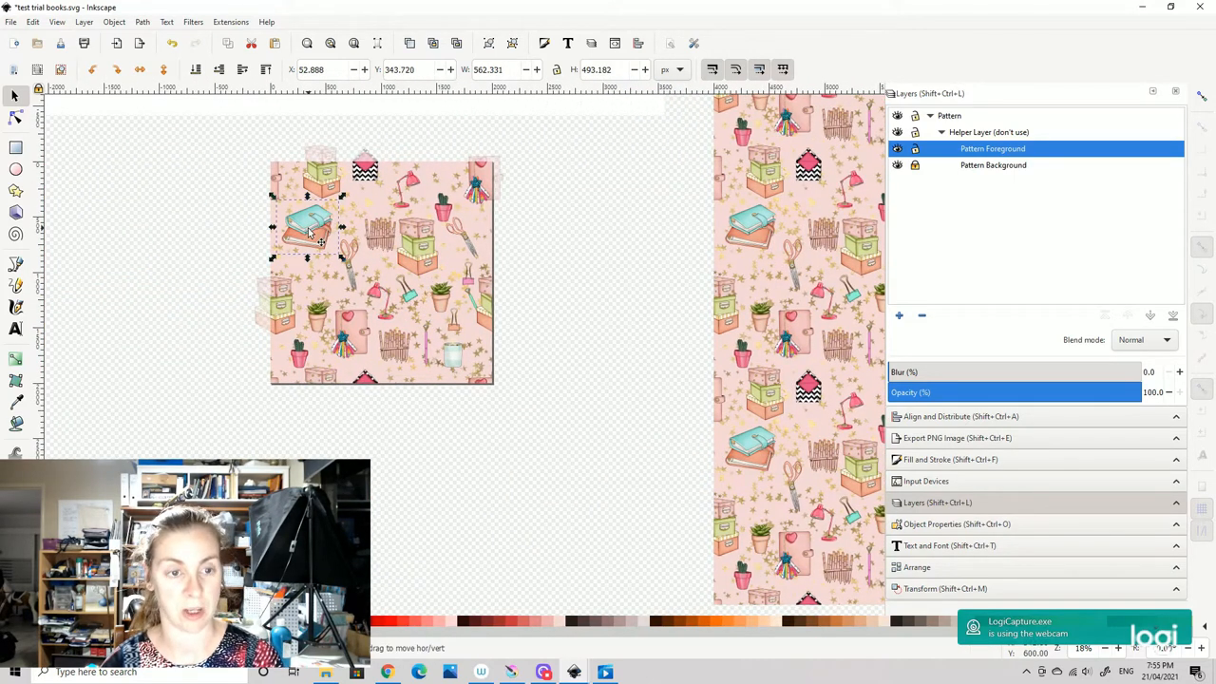
pyautogui.moveTo(437, 163)
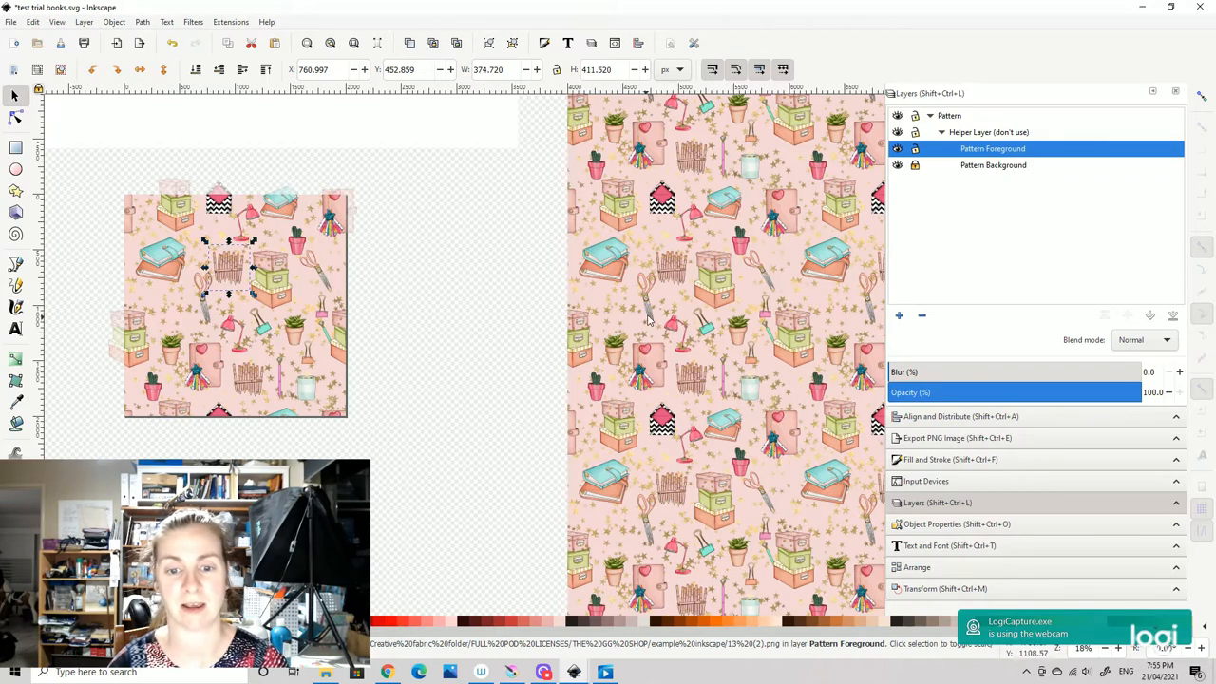
pyautogui.moveTo(636, 319)
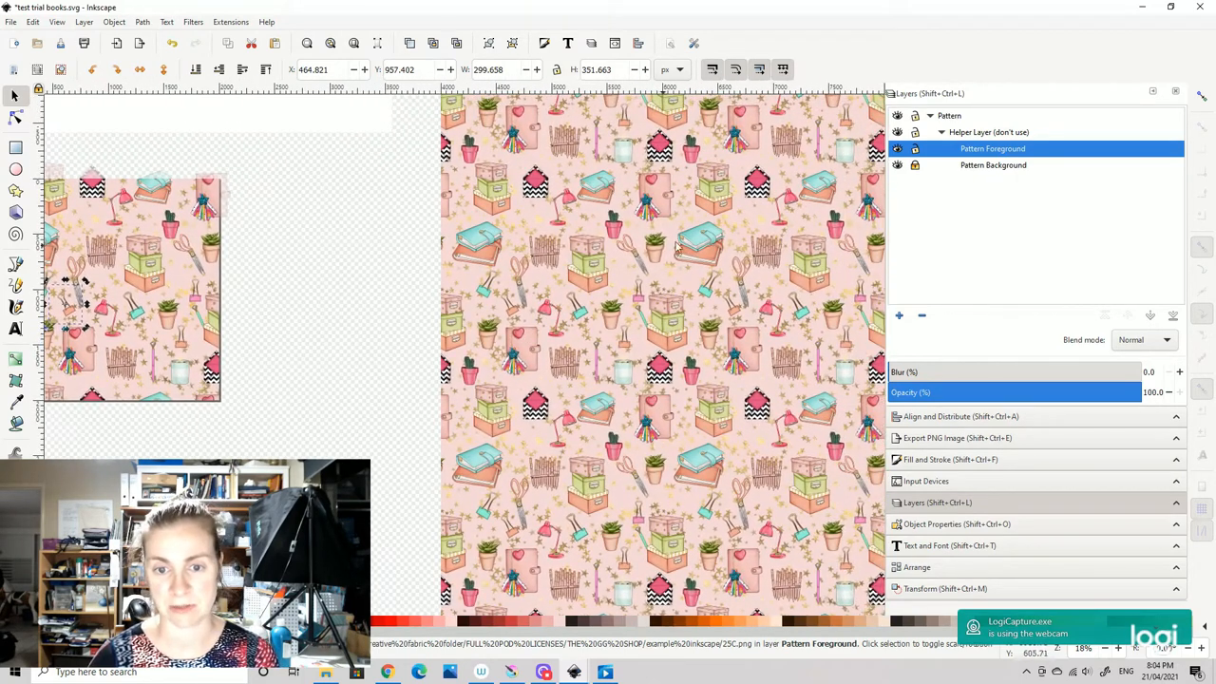
pyautogui.moveTo(698, 302)
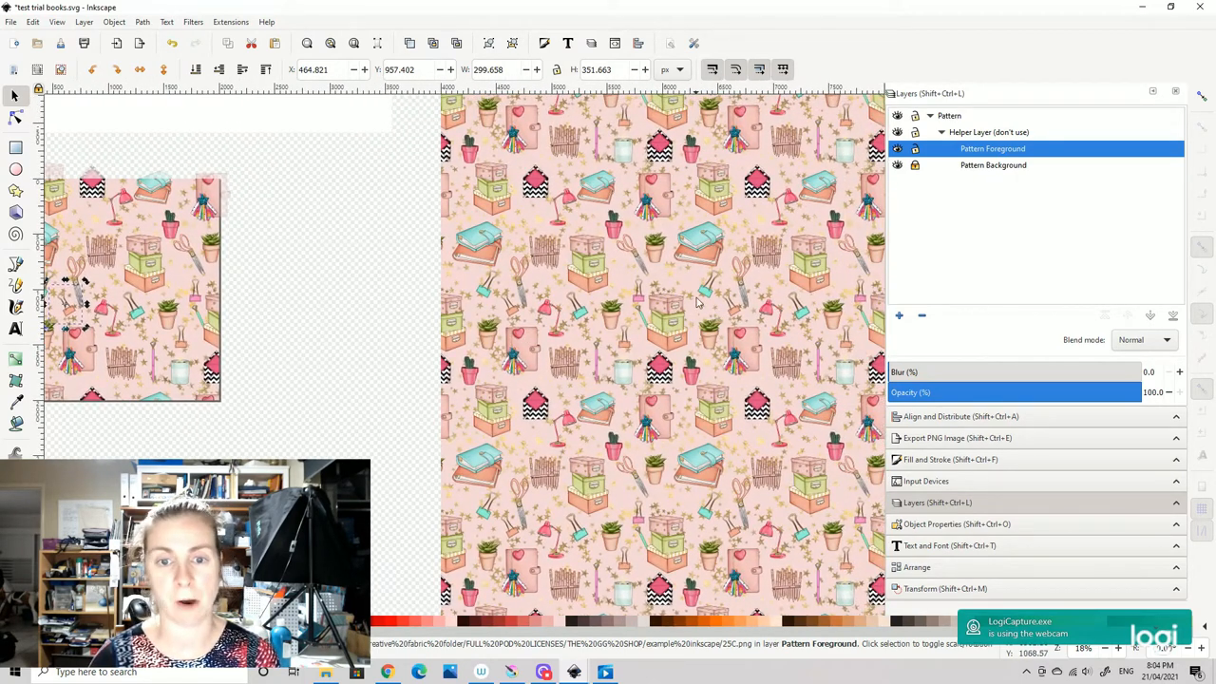
pyautogui.moveTo(772, 368)
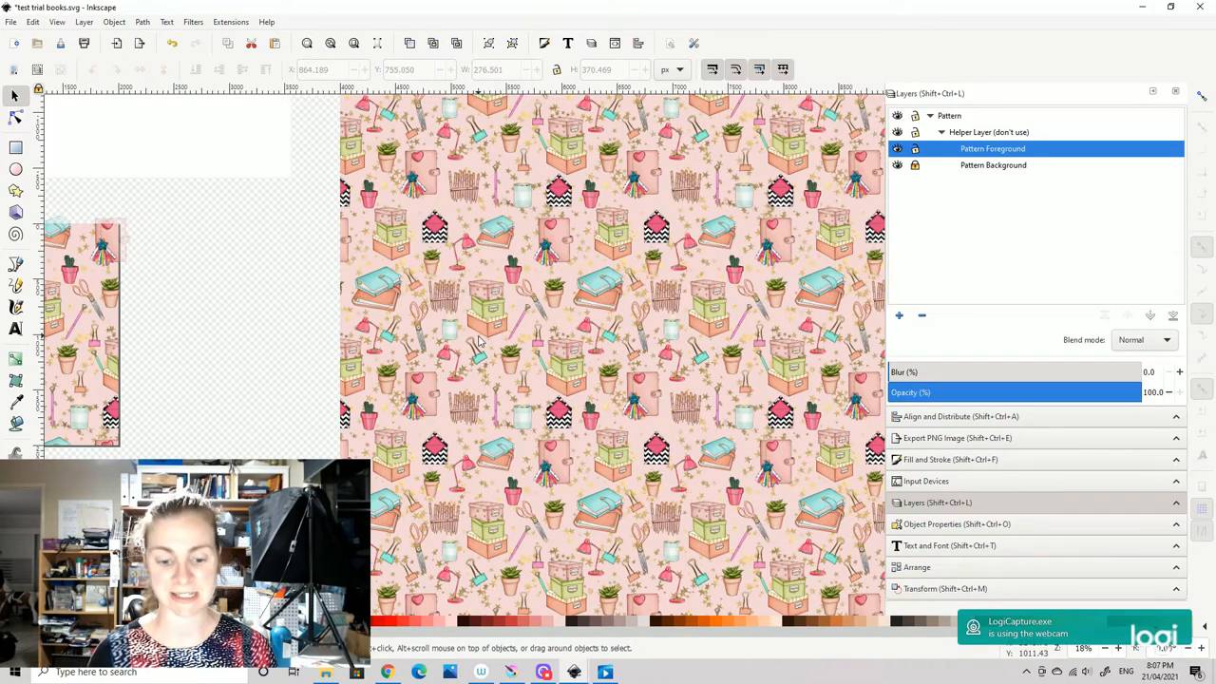
pyautogui.moveTo(675, 254)
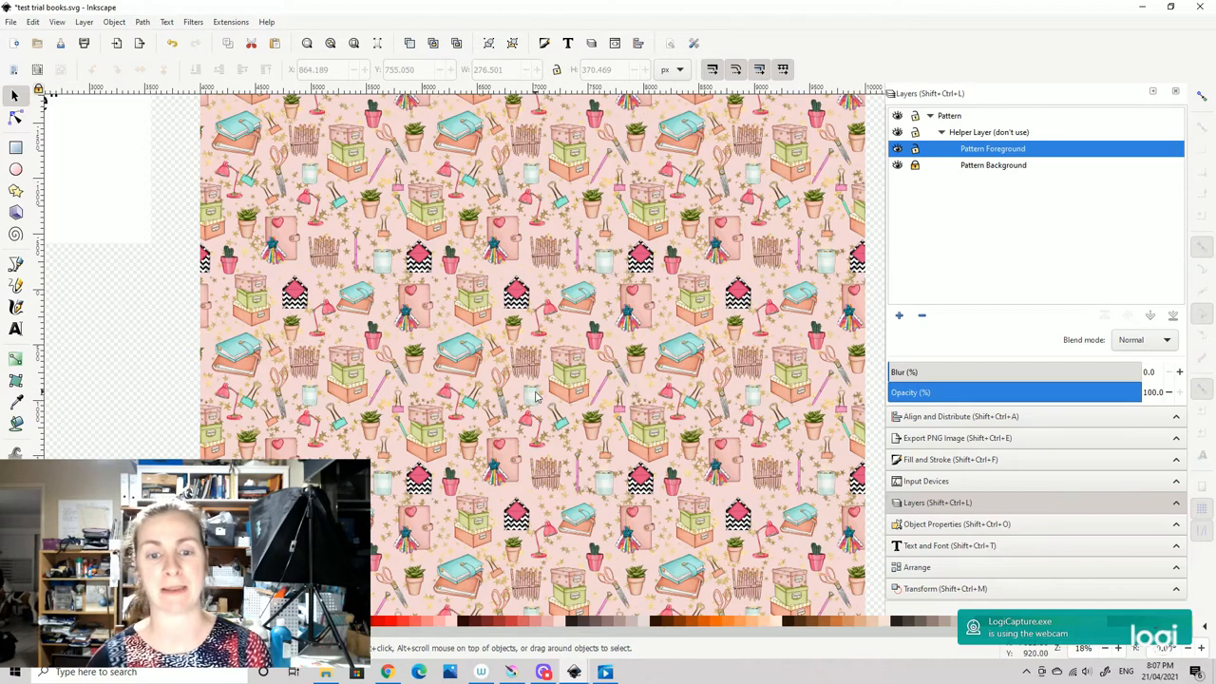
pyautogui.moveTo(332, 266)
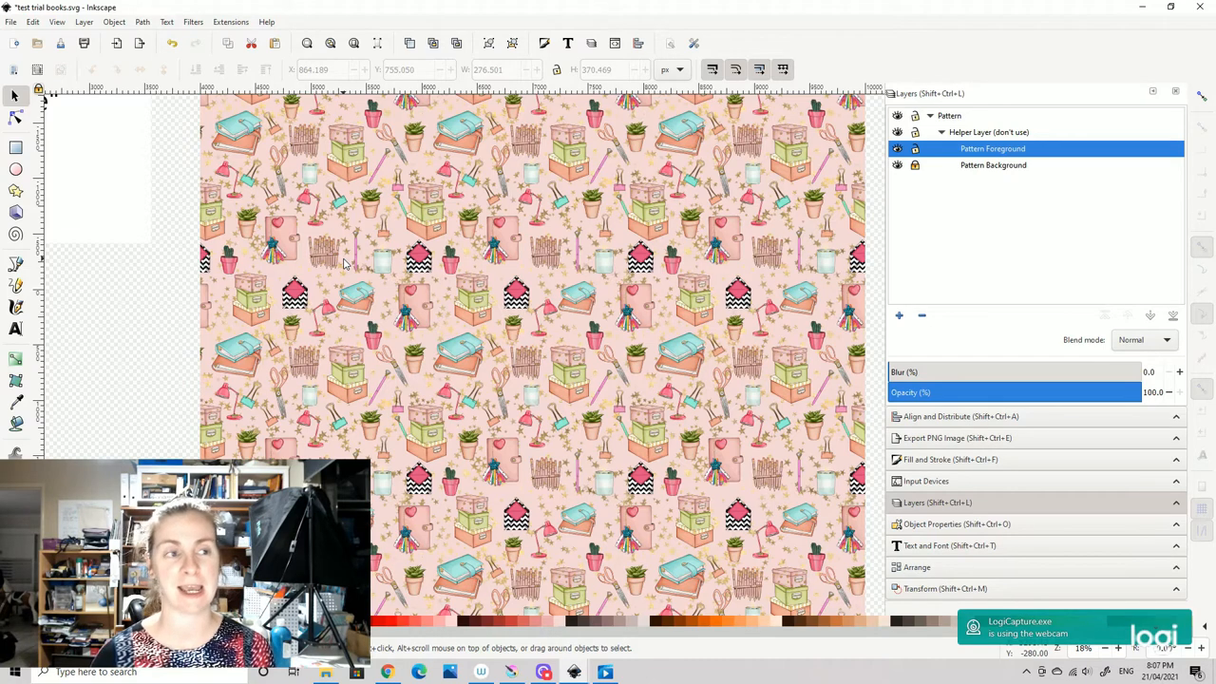
# - Show the Layers dialog with Pattern Foreground and Pattern Background under the helper layer
pyautogui.click(10, 21)
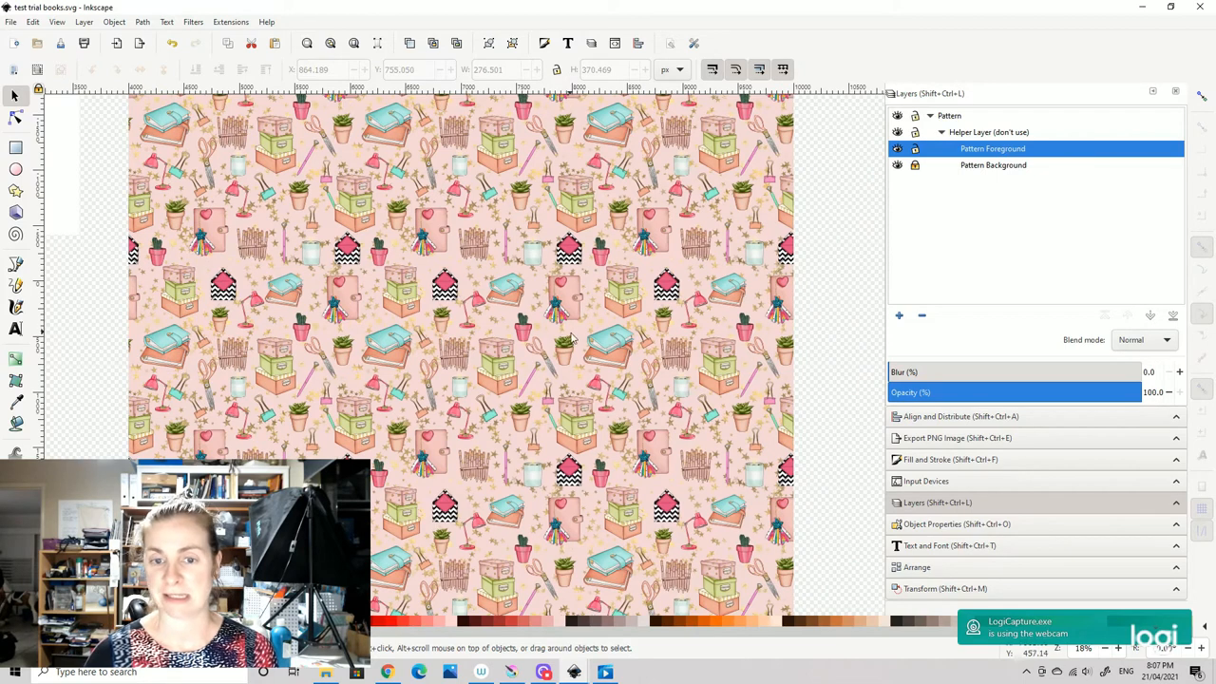
pyautogui.moveTo(565, 318)
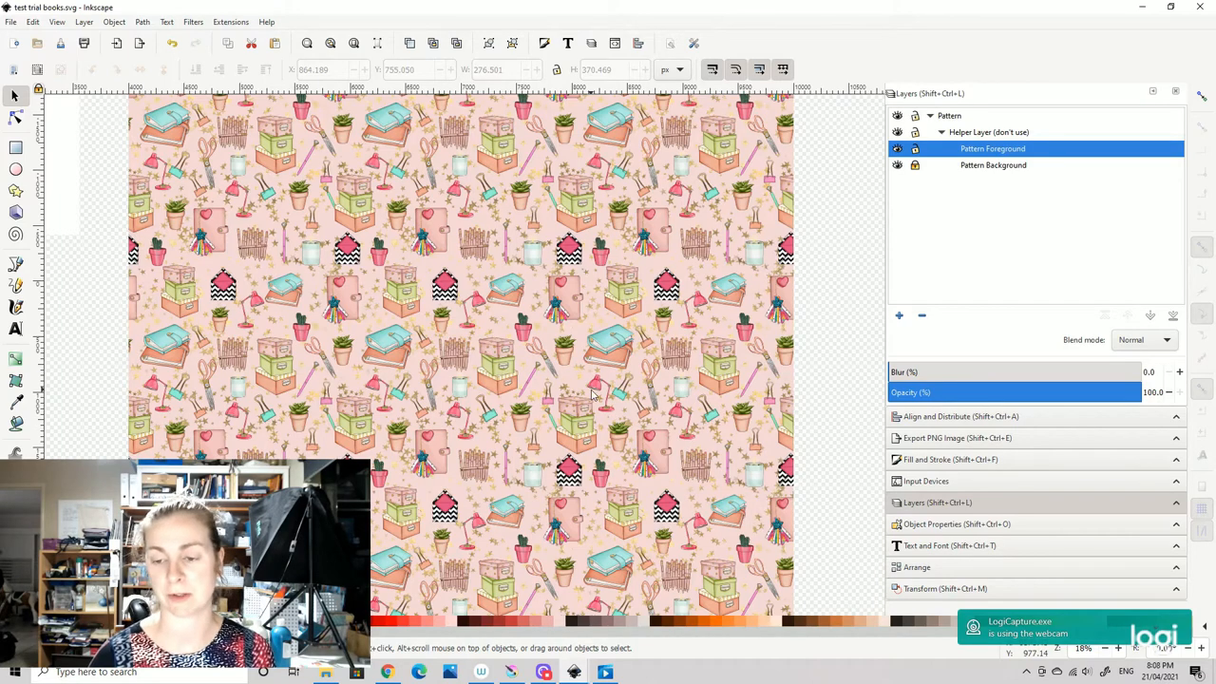
pyautogui.moveTo(581, 237)
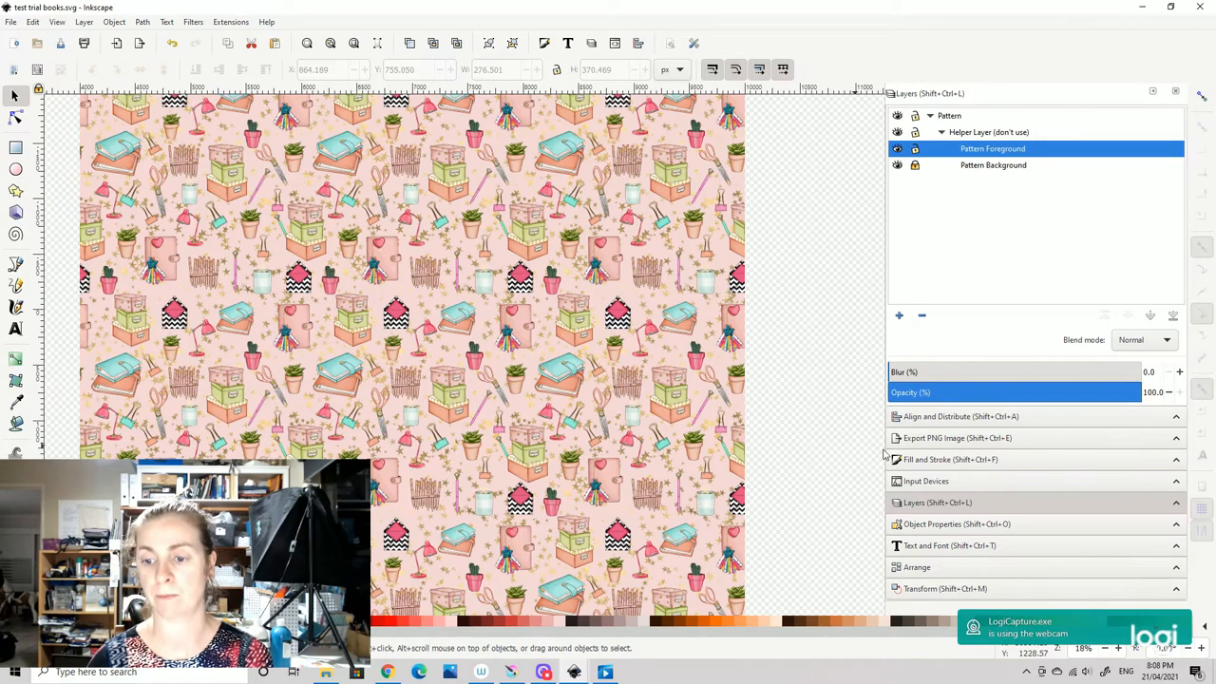
pyautogui.moveTo(948, 437)
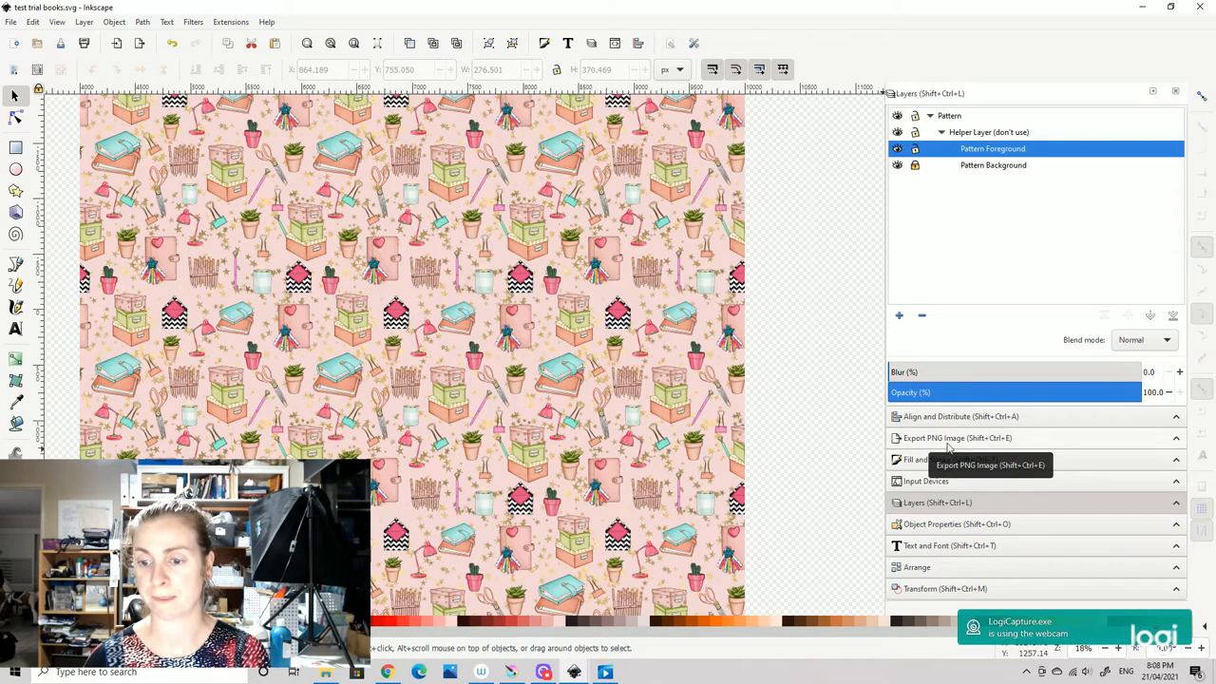
# - Compare Drawing and Page export areas in Export PNG, leaving Page at 2000 × 2000 px
pyautogui.click(956, 438)
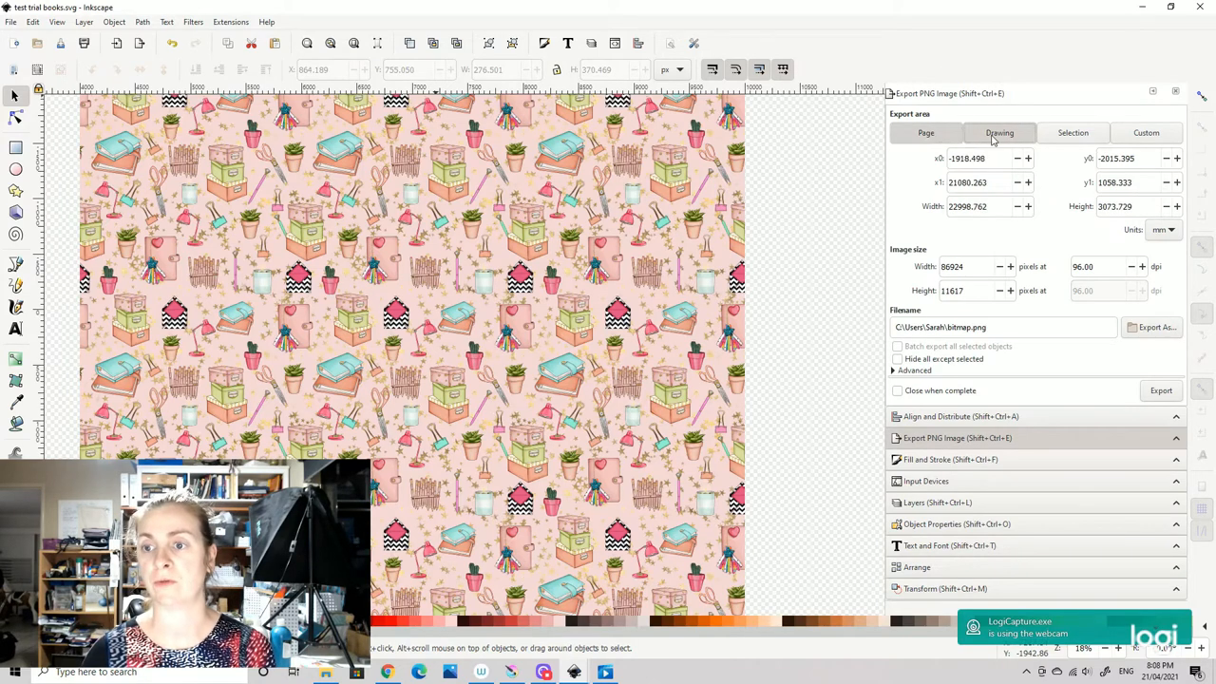
pyautogui.click(925, 132)
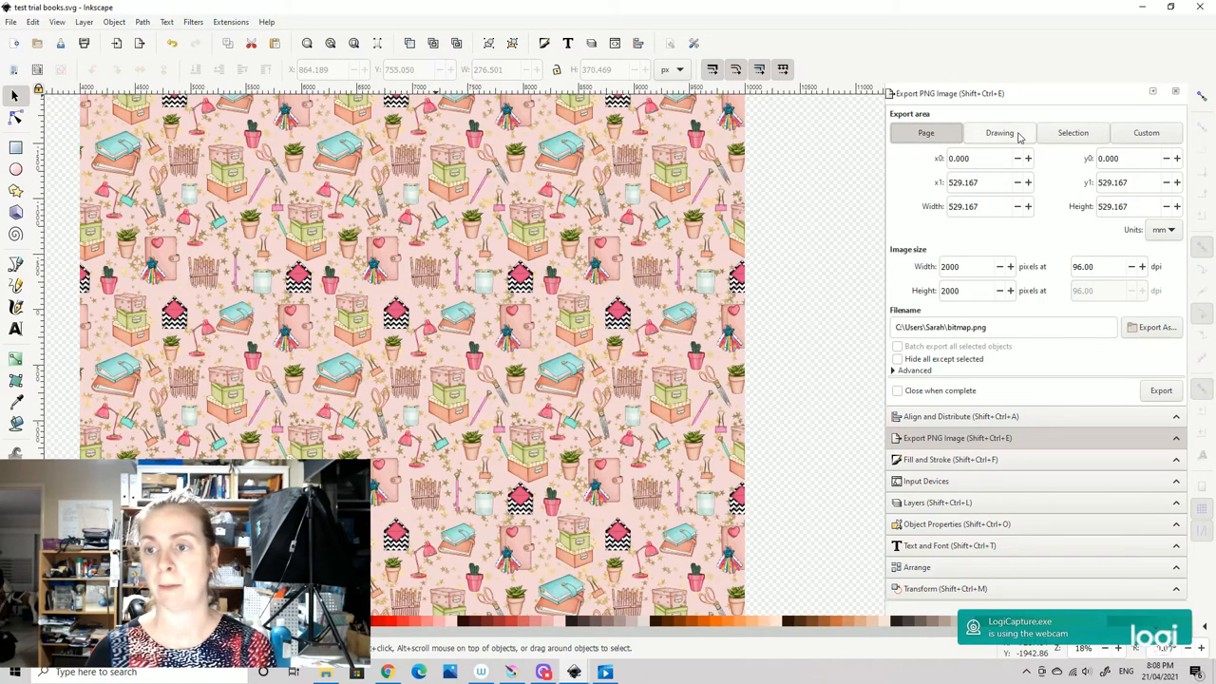
pyautogui.click(1072, 132)
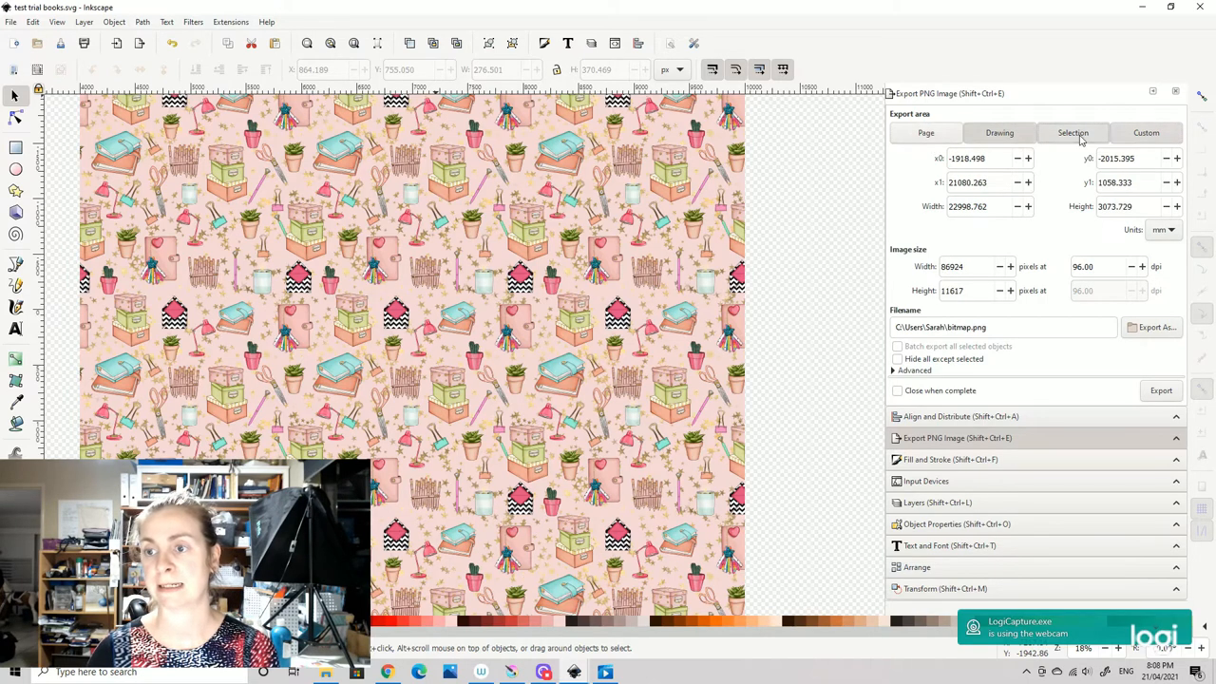
pyautogui.click(998, 132)
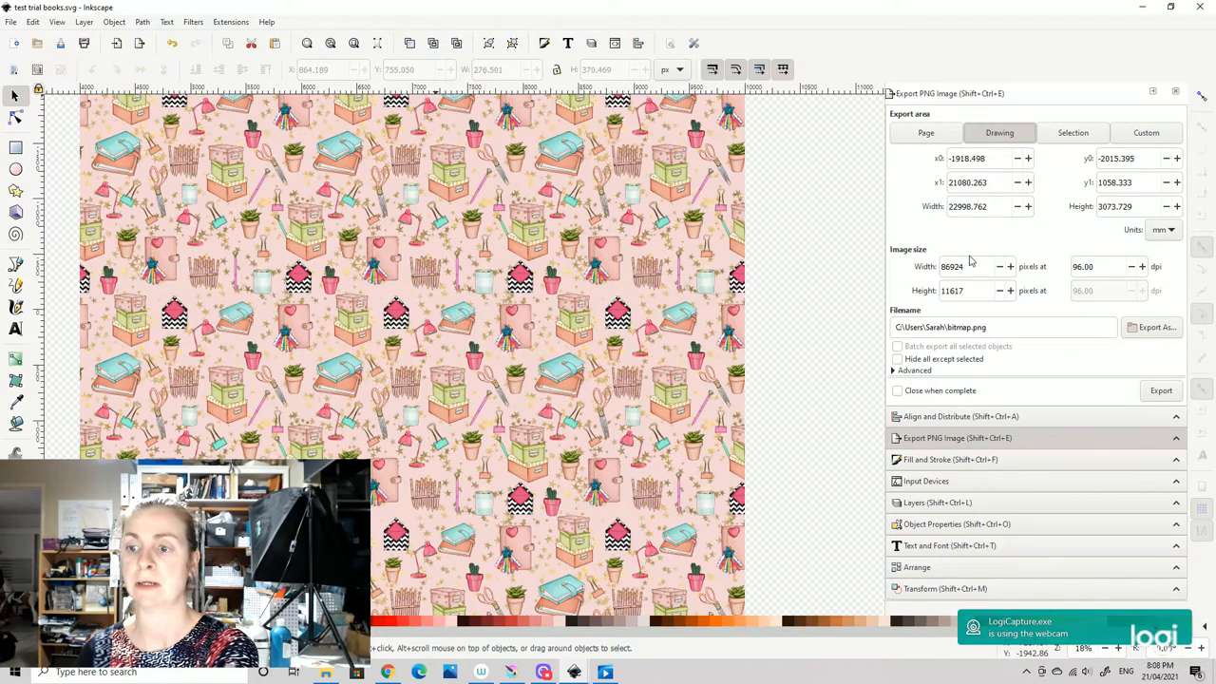
pyautogui.click(925, 132)
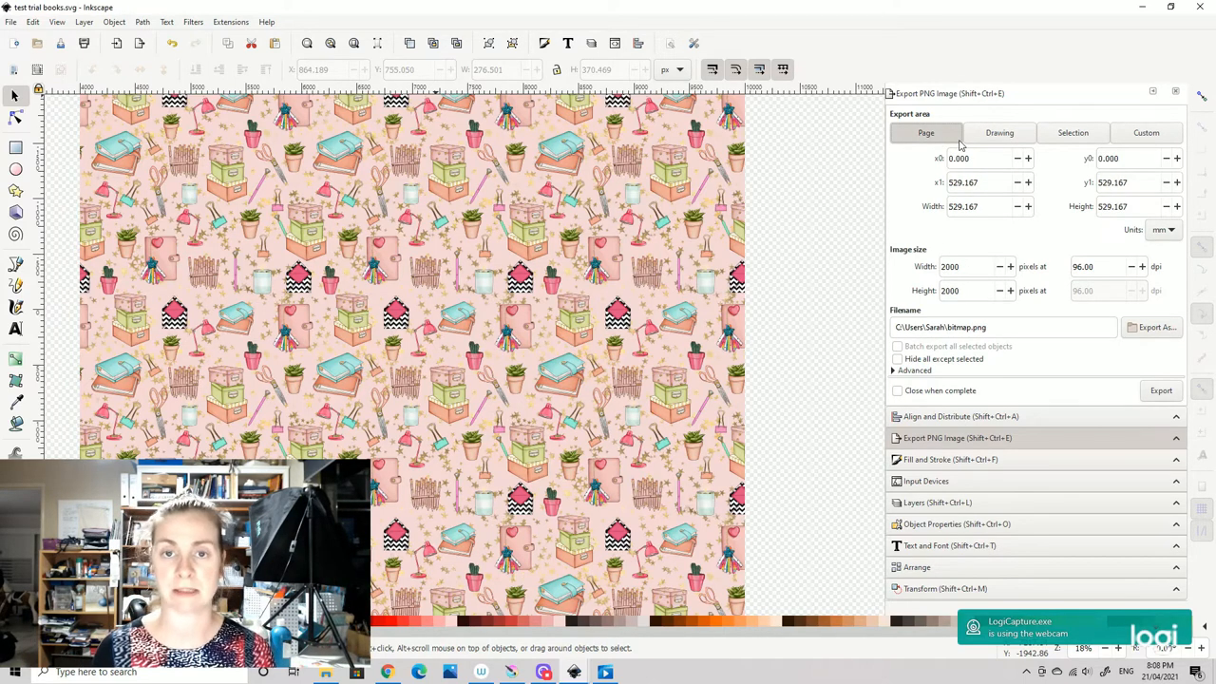
pyautogui.moveTo(788, 118)
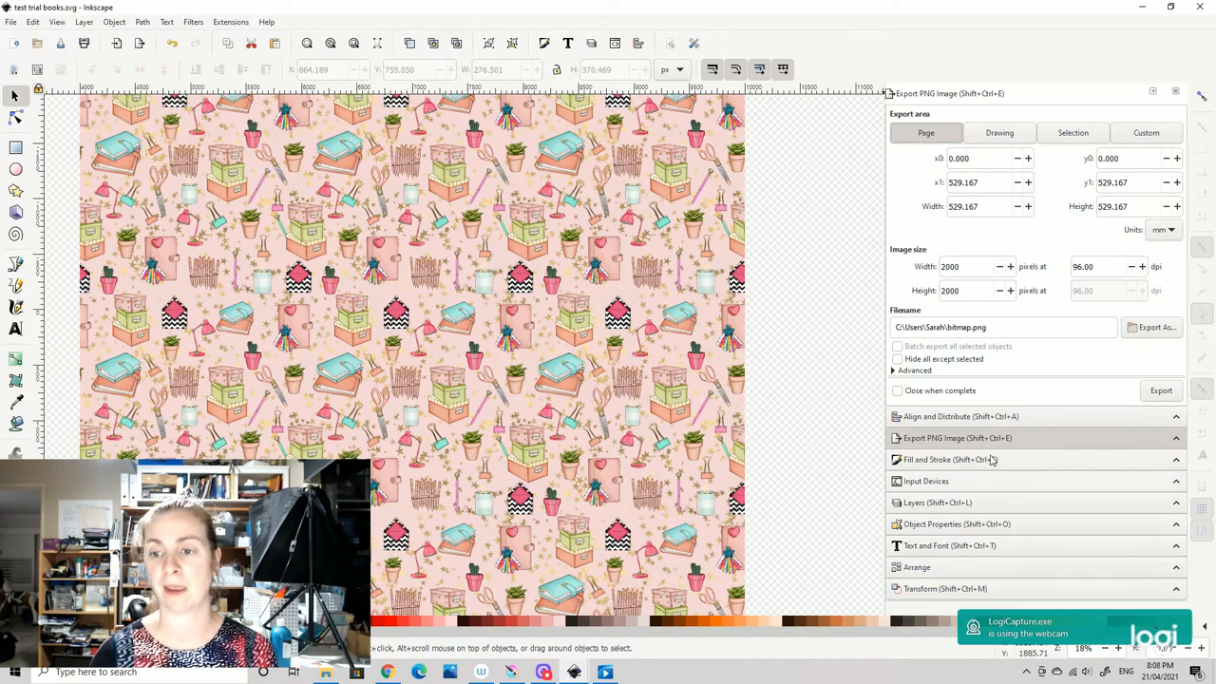
pyautogui.moveTo(947, 219)
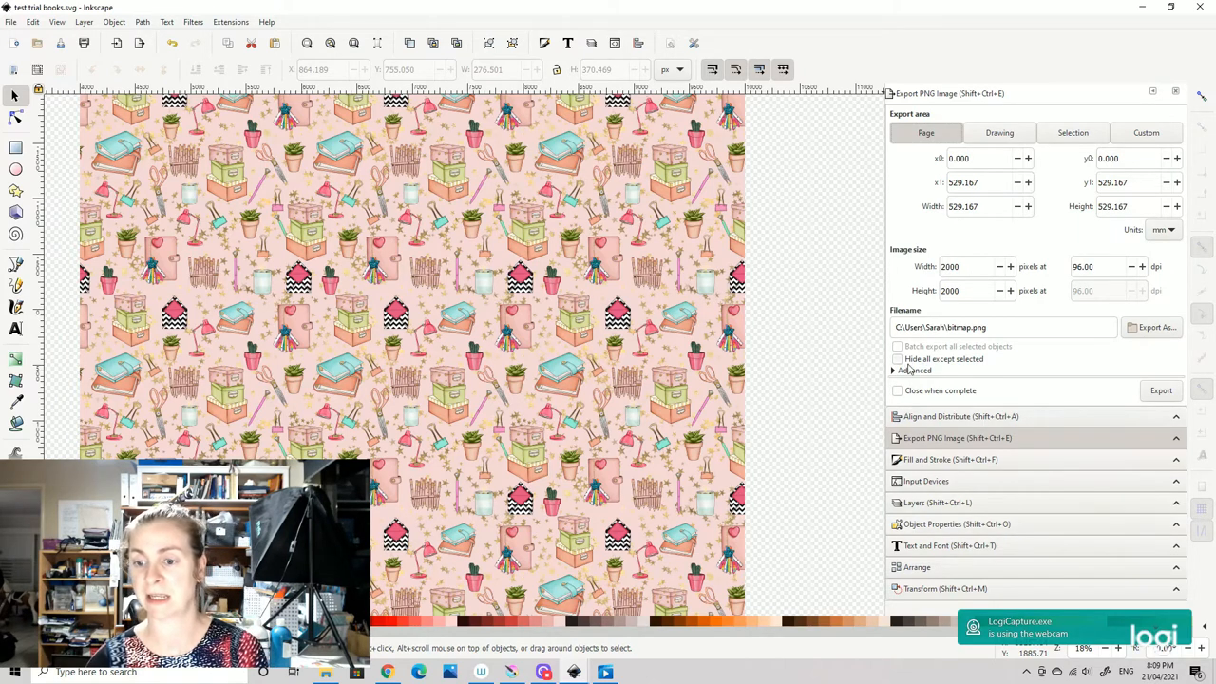
# - Expand Advanced export options and enter 300 dpi, making the image 6250 × 6250 px
pyautogui.click(915, 369)
pyautogui.write('3')
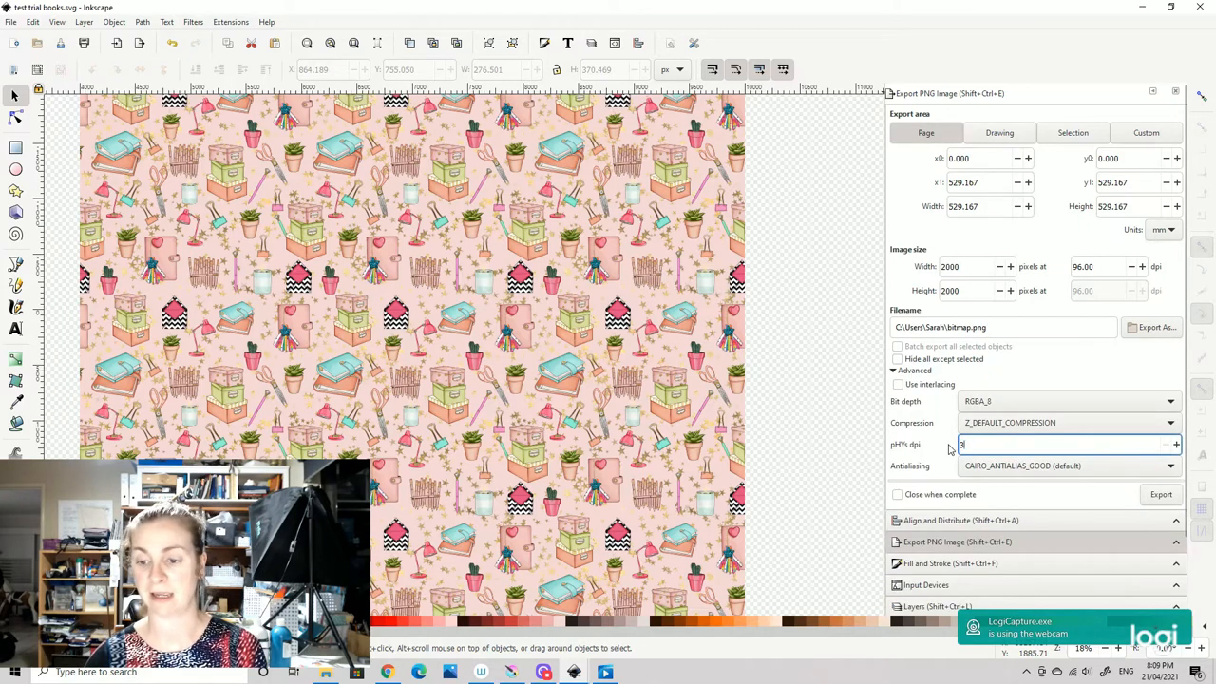
pyautogui.write('00')
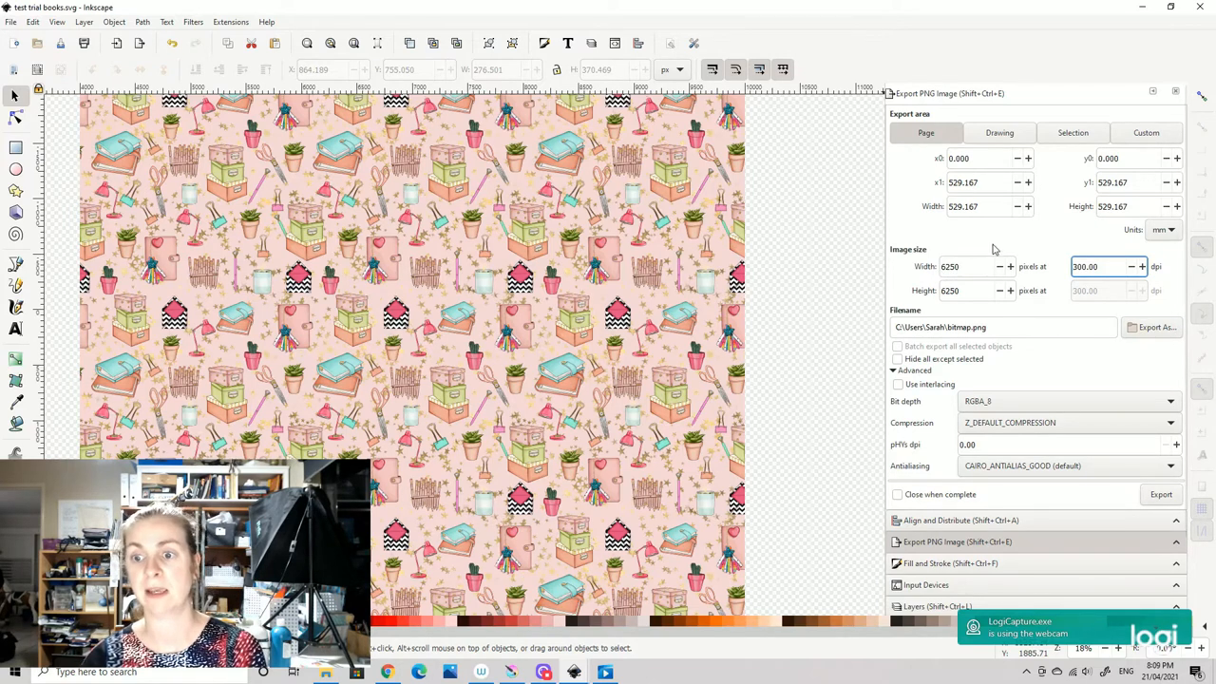
pyautogui.moveTo(1055, 241)
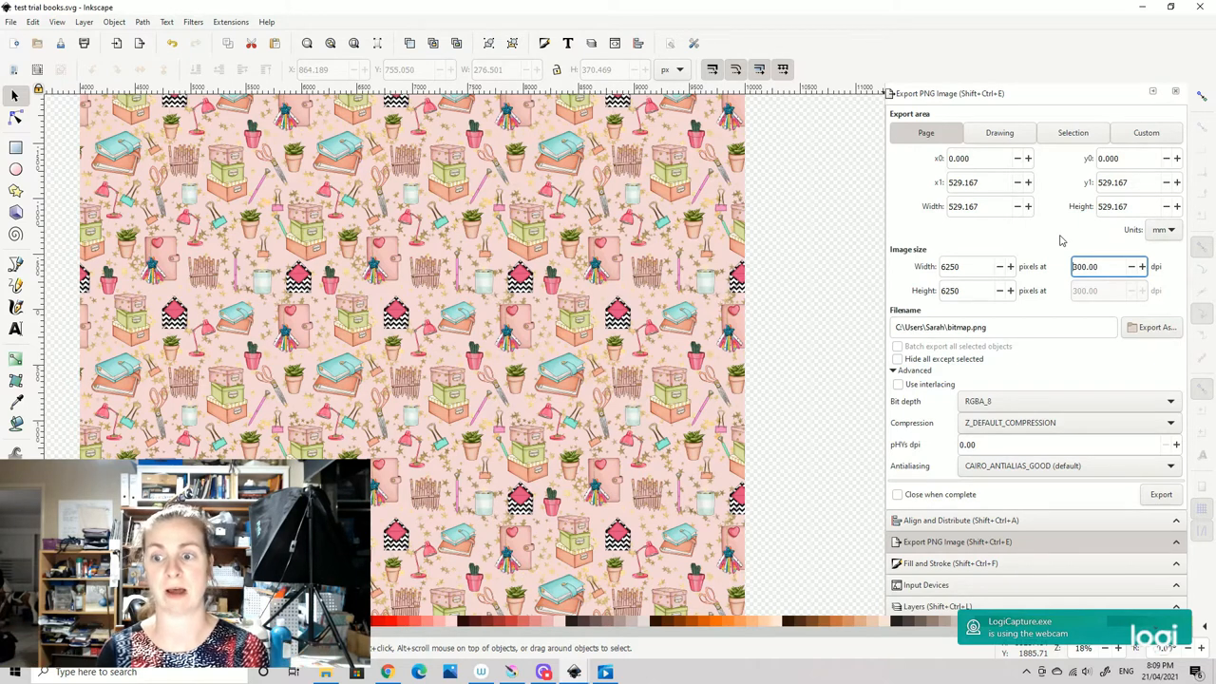
pyautogui.moveTo(1004, 290)
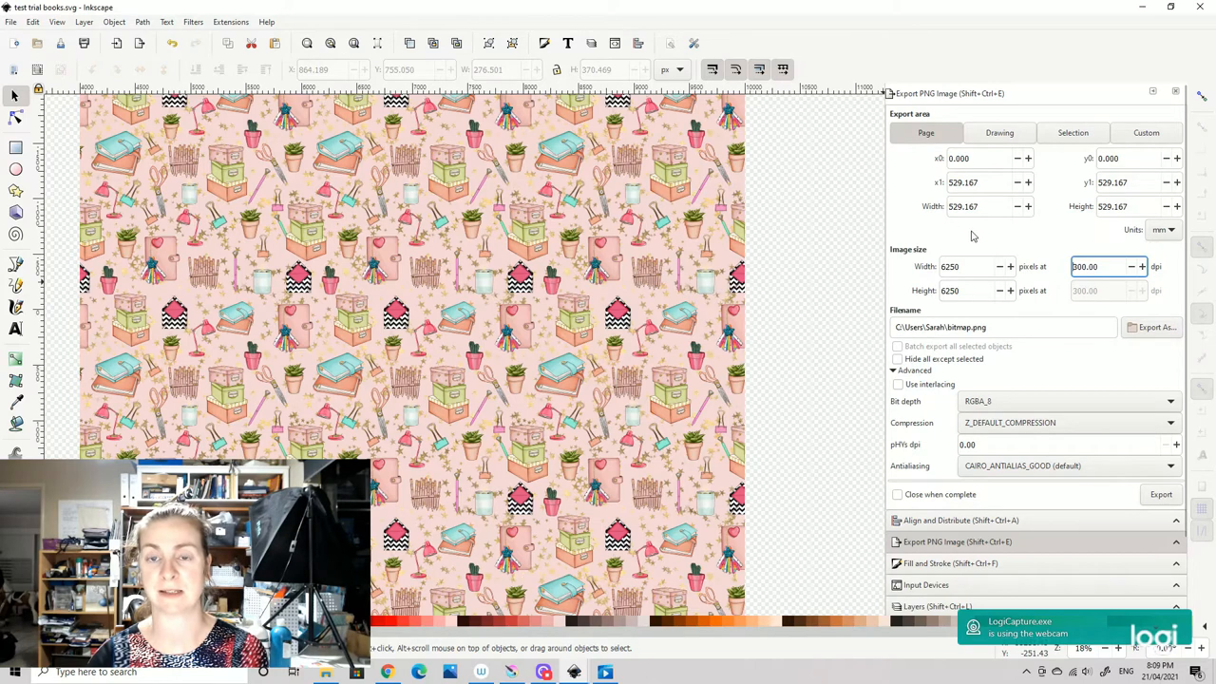
pyautogui.moveTo(925, 378)
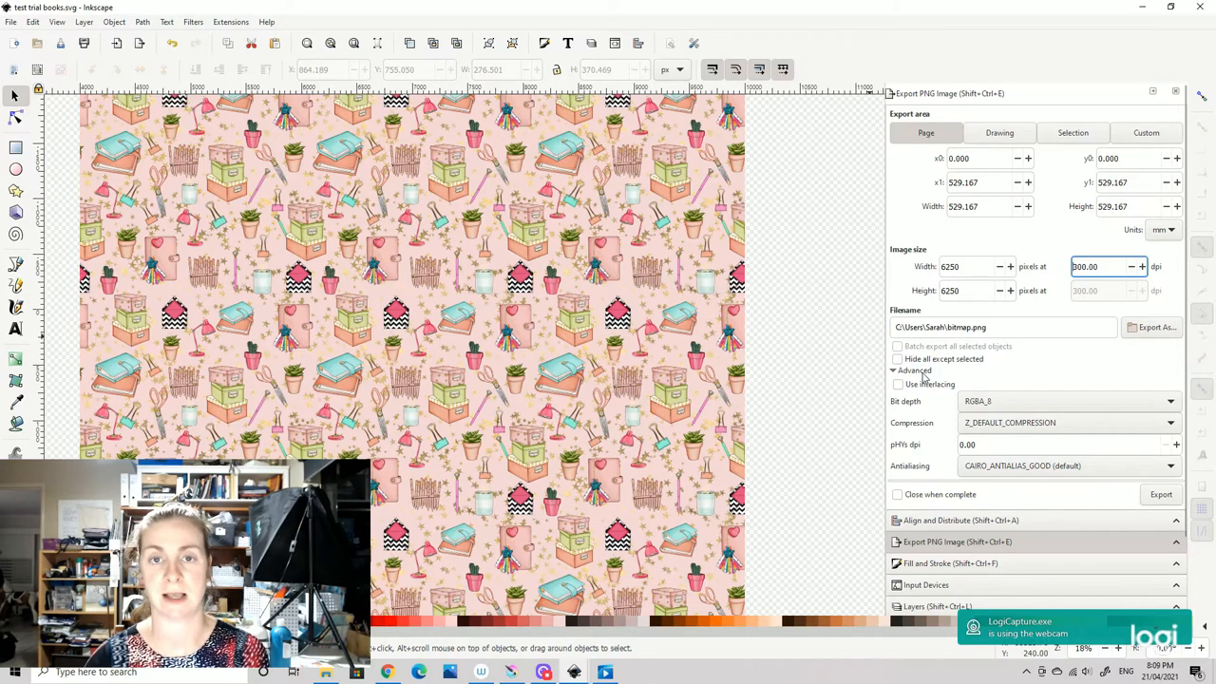
pyautogui.moveTo(898, 358)
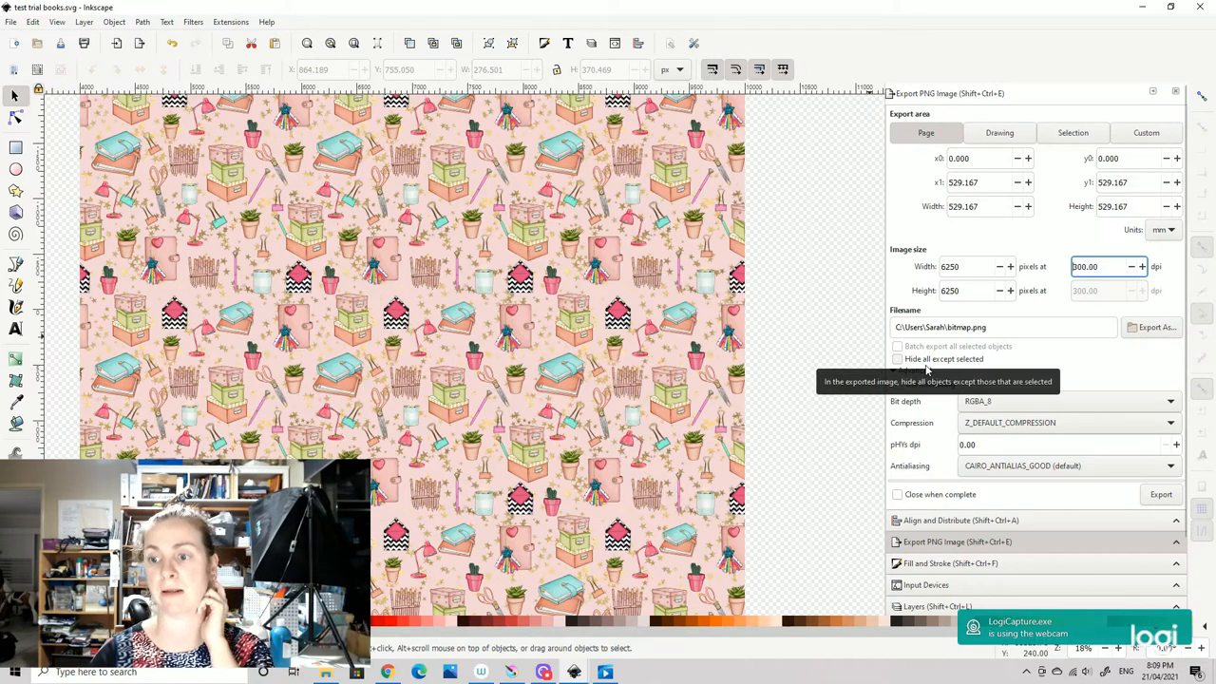
pyautogui.click(913, 369)
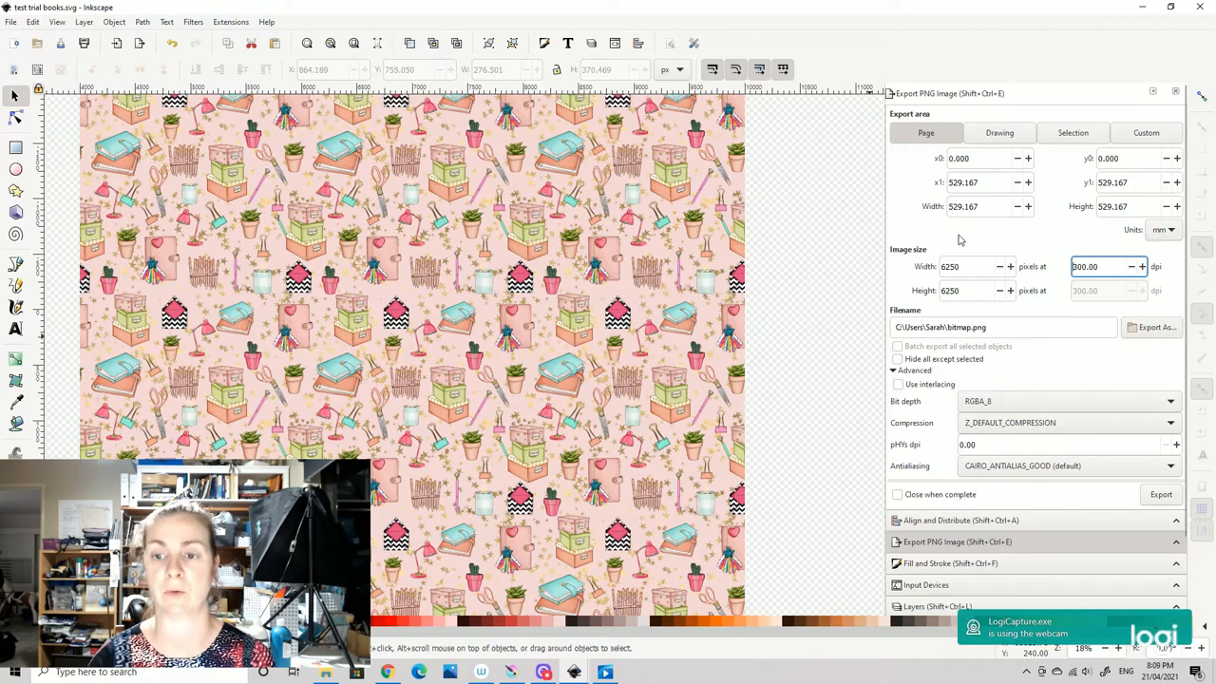
pyautogui.moveTo(972, 258)
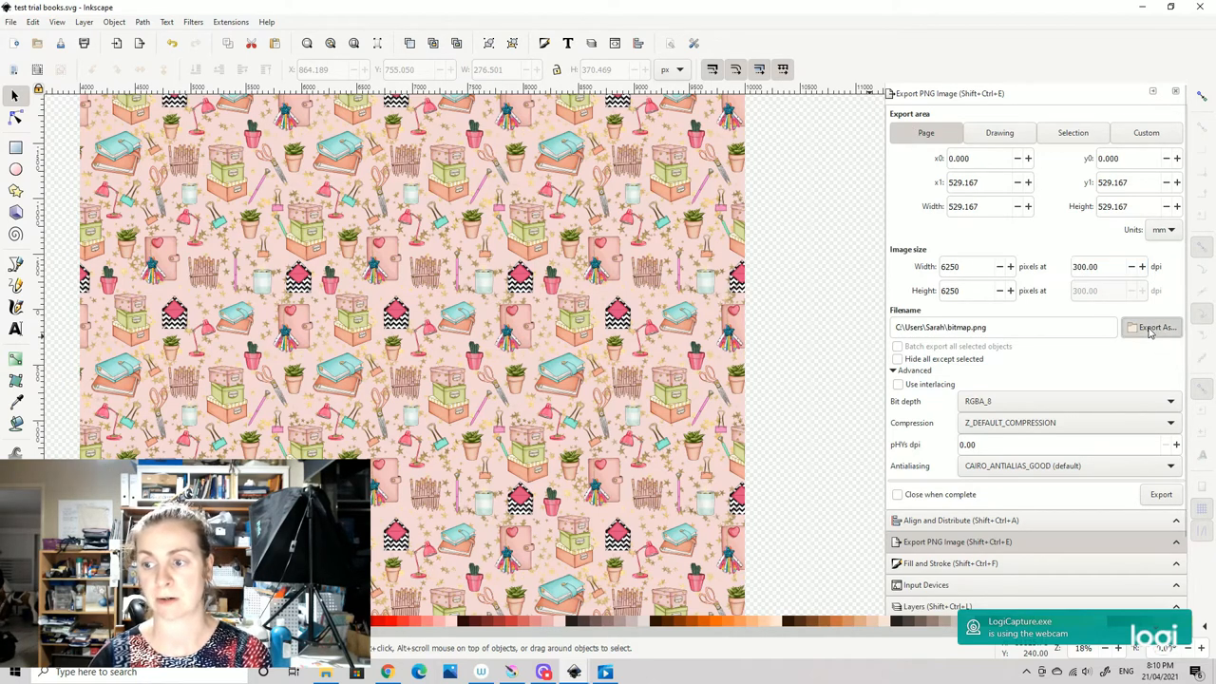
# - Name the export 'book test 6250 at 300dpi' in D:\TESTS, save, and export the PNG
pyautogui.click(1155, 326)
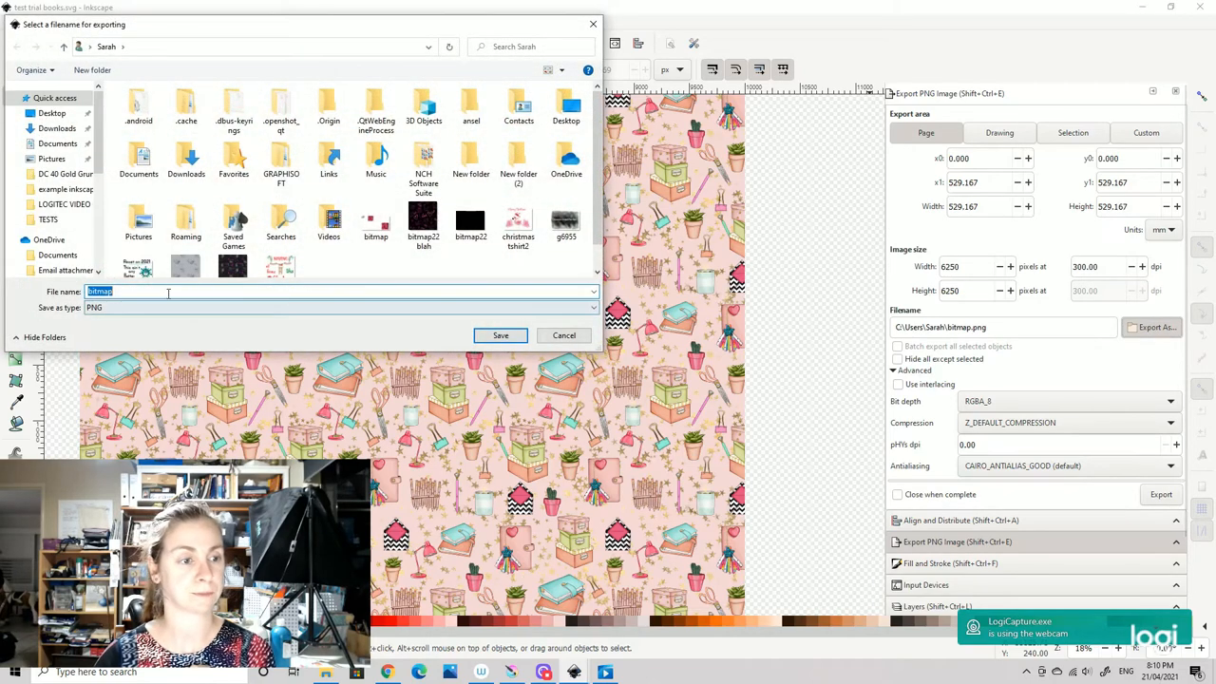
pyautogui.click(50, 149)
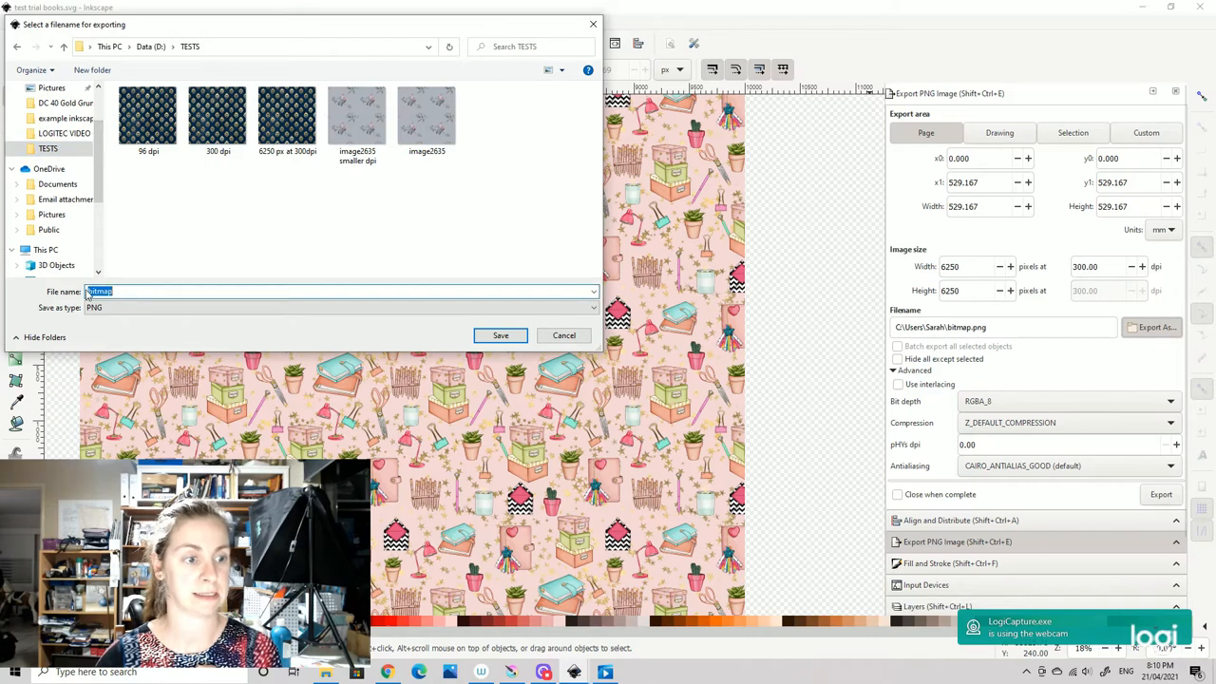
pyautogui.write('book')
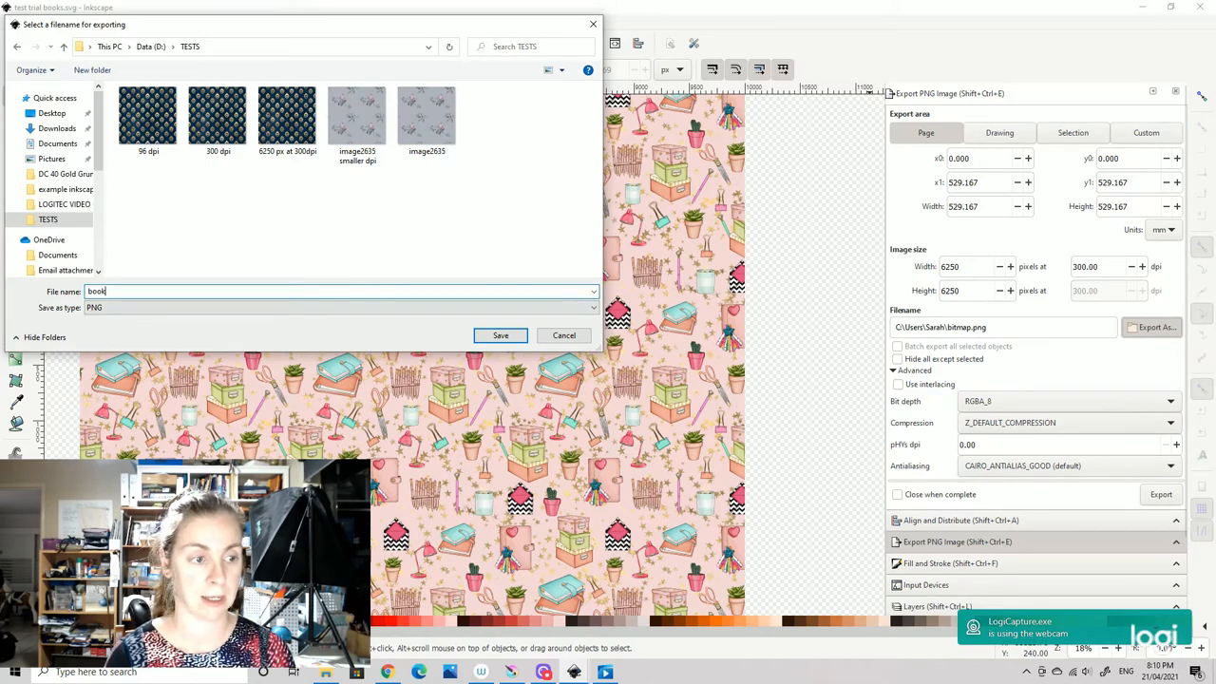
pyautogui.write('test')
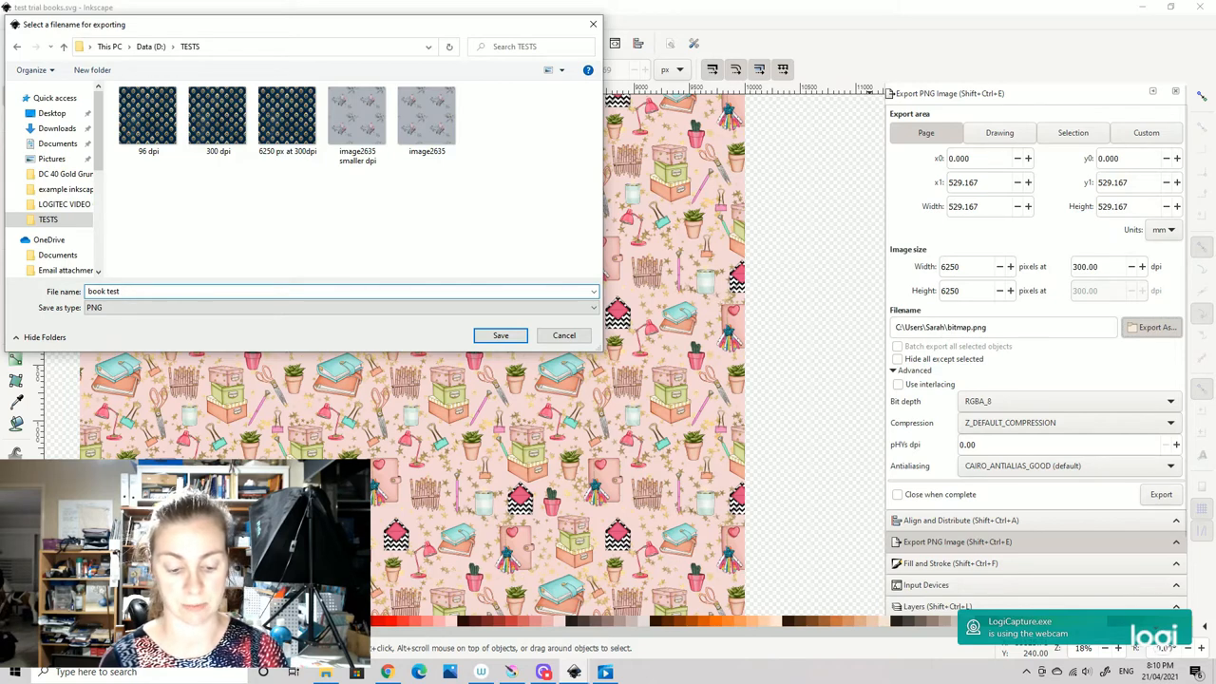
pyautogui.write('6250')
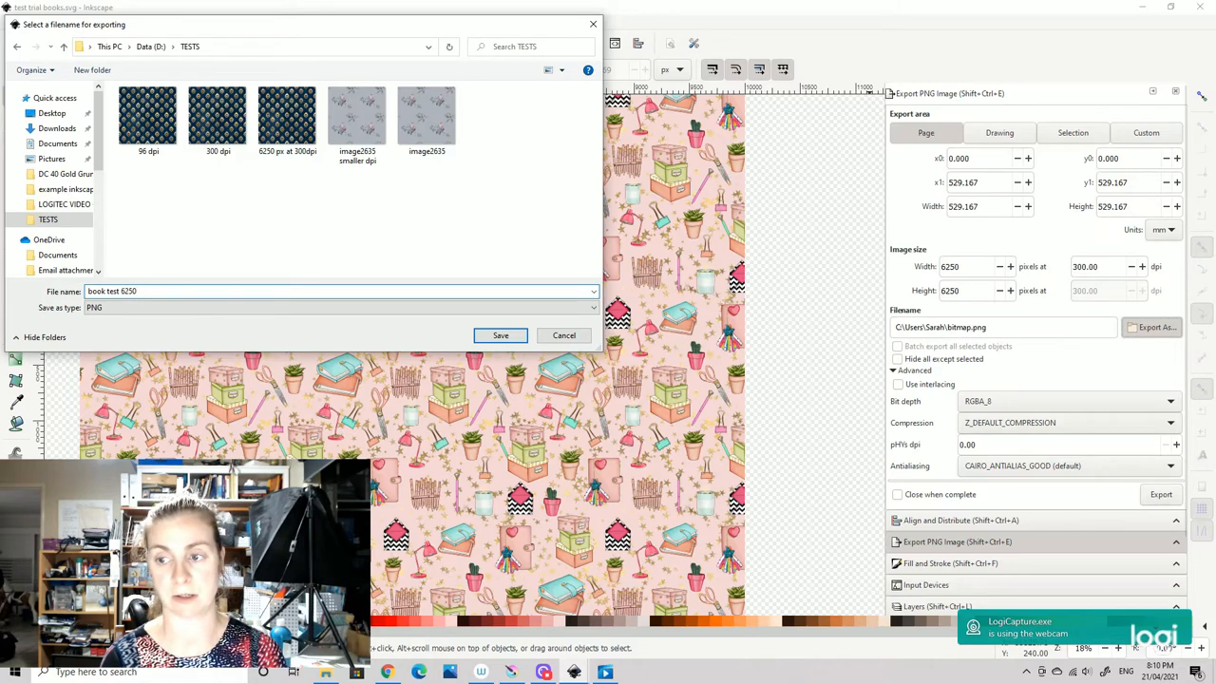
pyautogui.write('p')
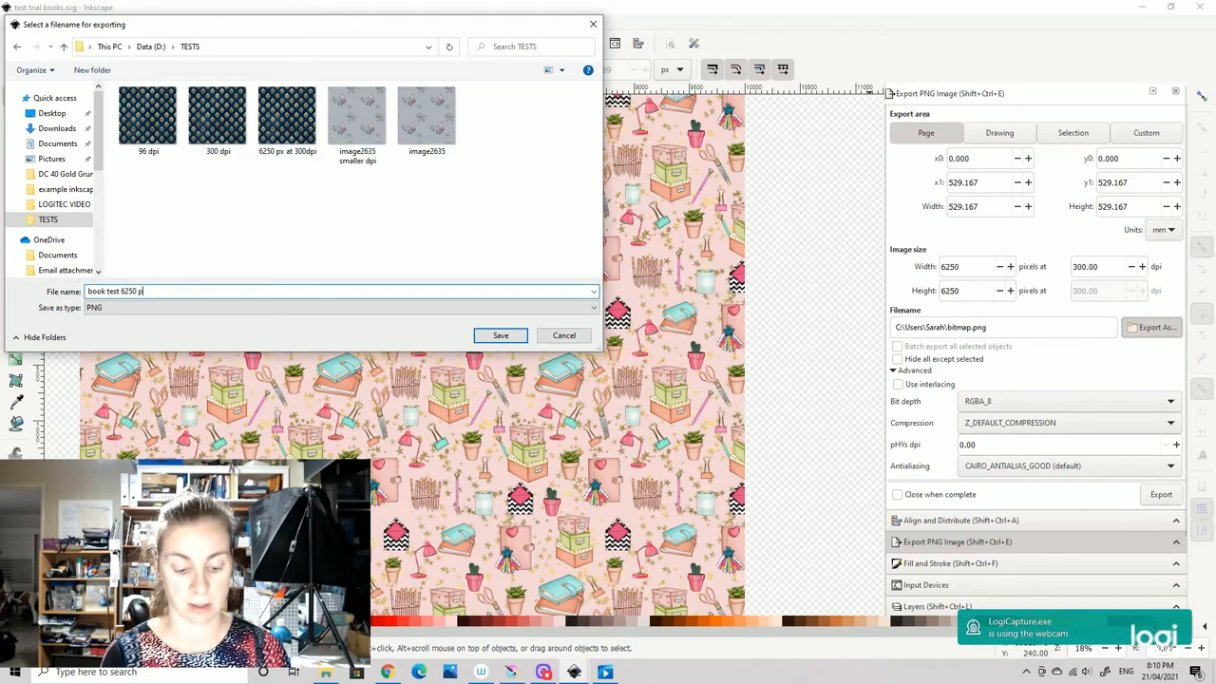
pyautogui.press('BackSpace')
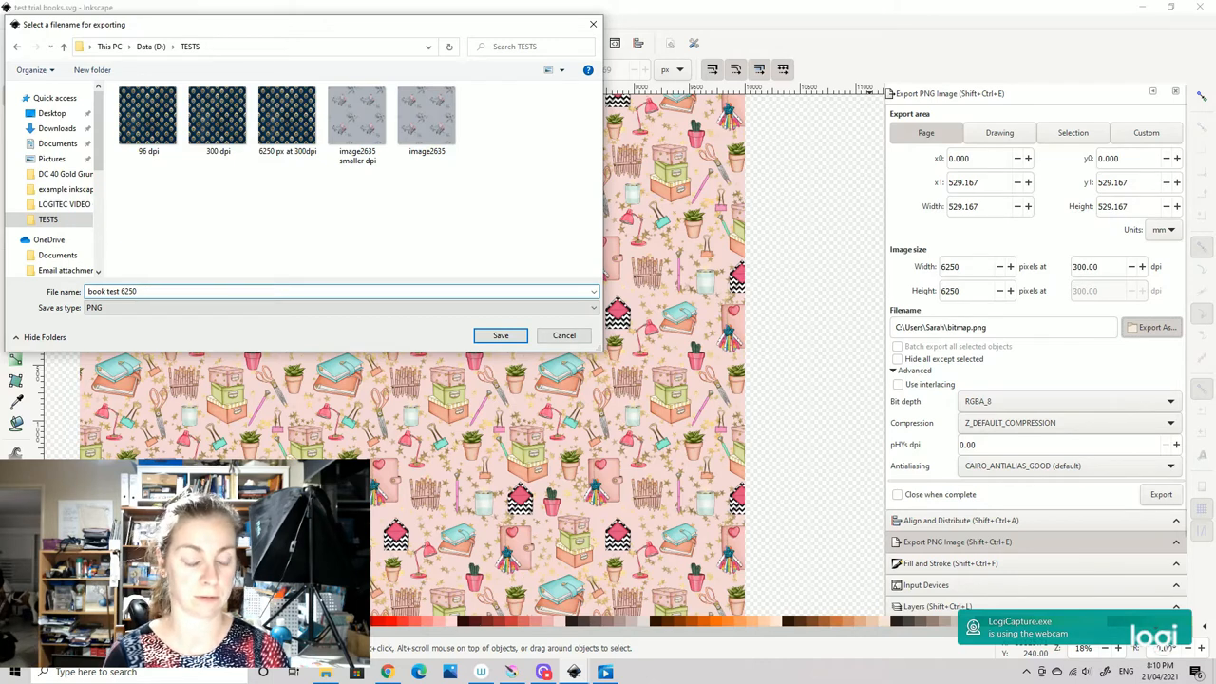
pyautogui.write('at 300dpi')
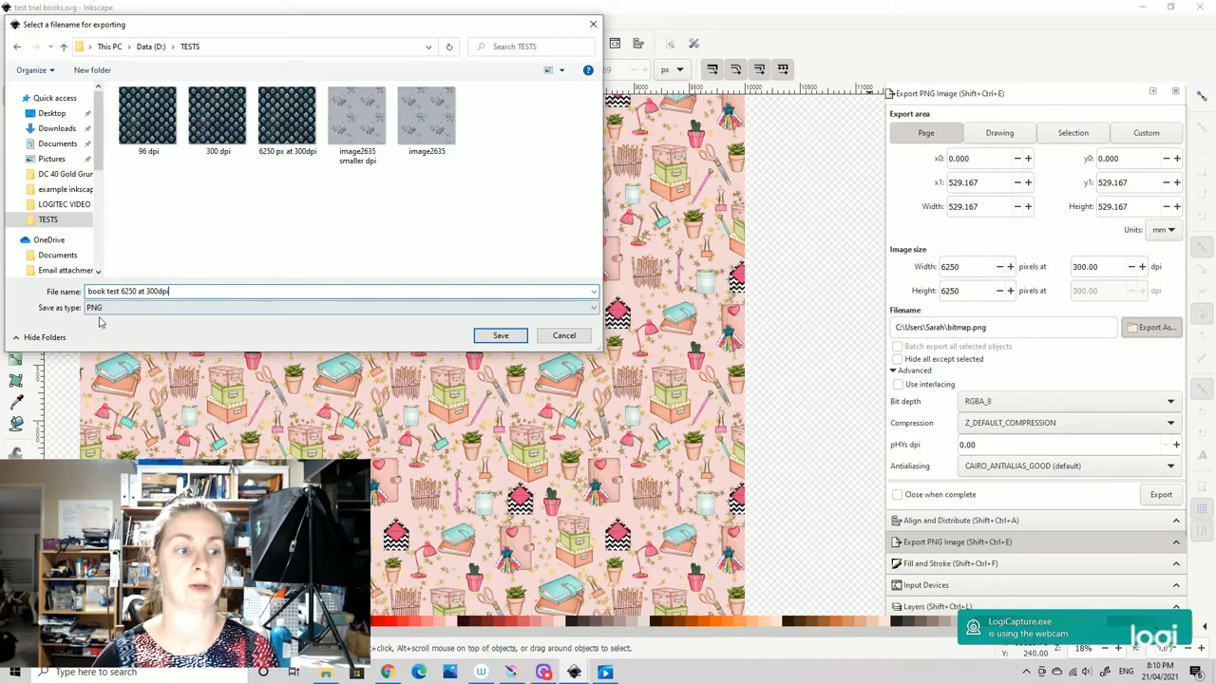
pyautogui.click(499, 334)
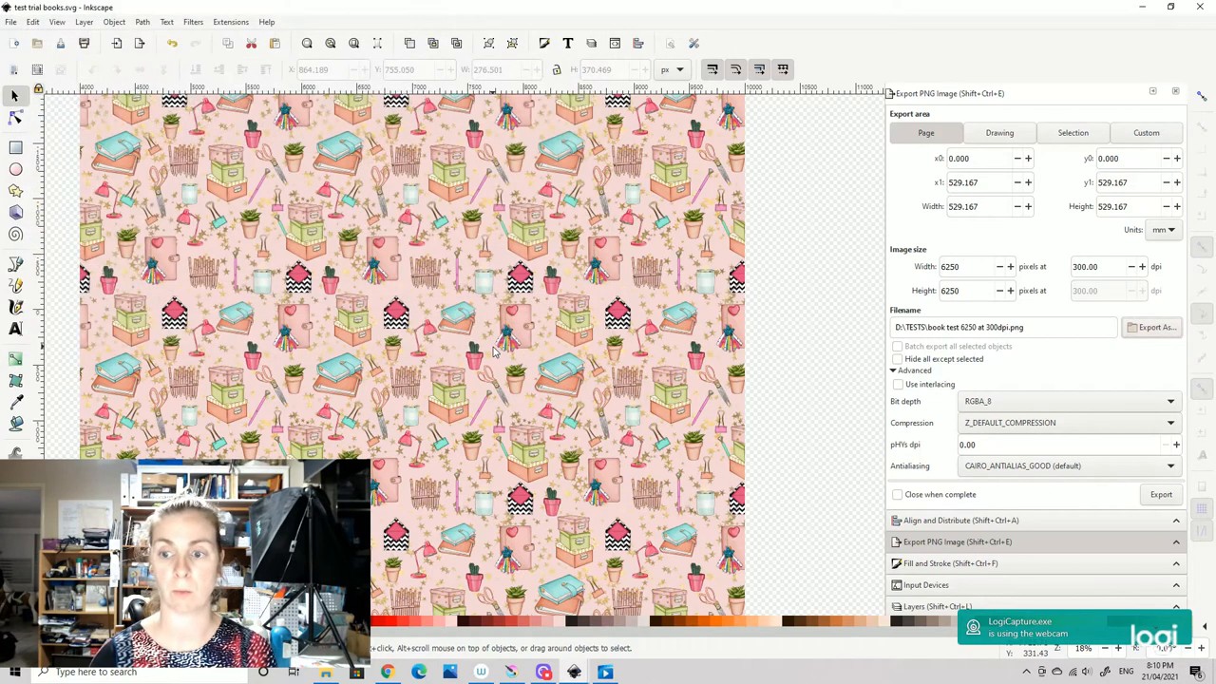
pyautogui.moveTo(489, 352)
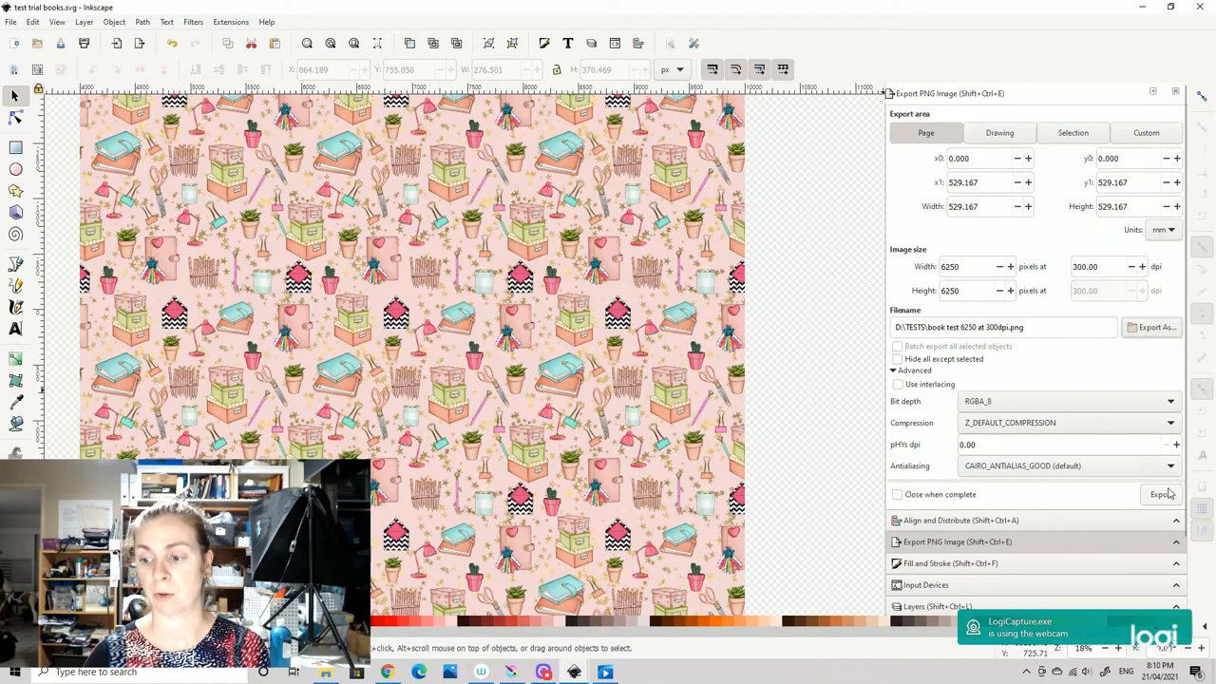
pyautogui.click(1156, 494)
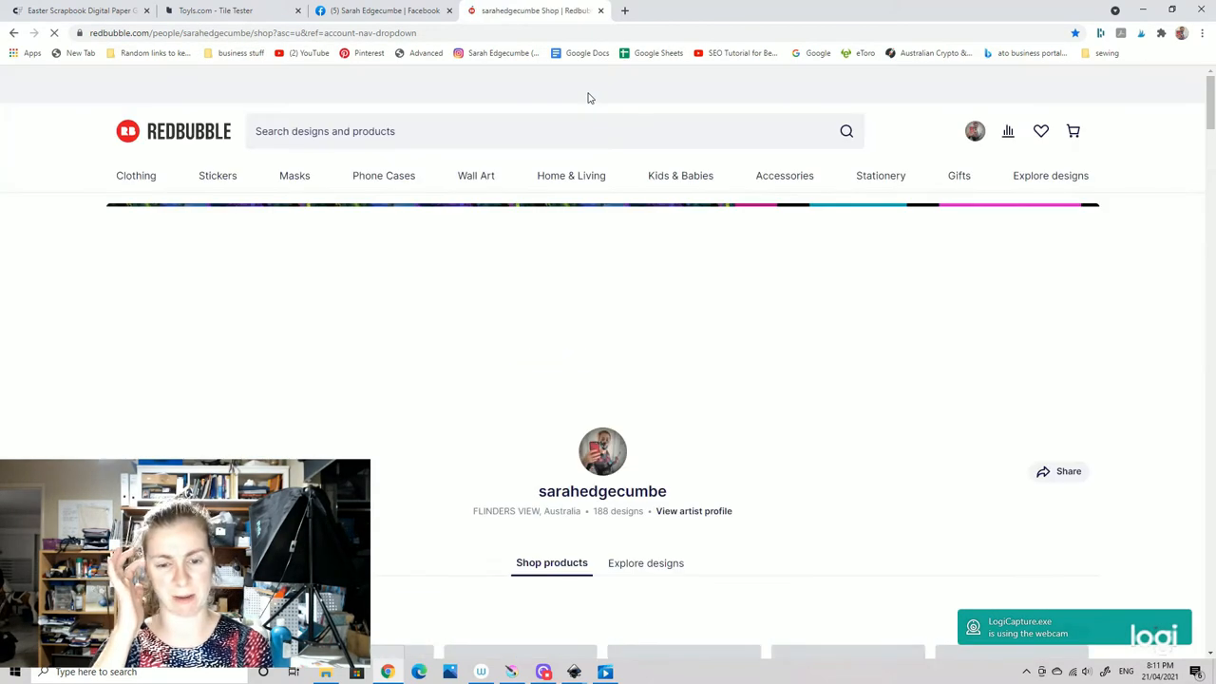
# - Scroll the artist shop page, then open the profile avatar's account dropdown
pyautogui.scroll(-3)
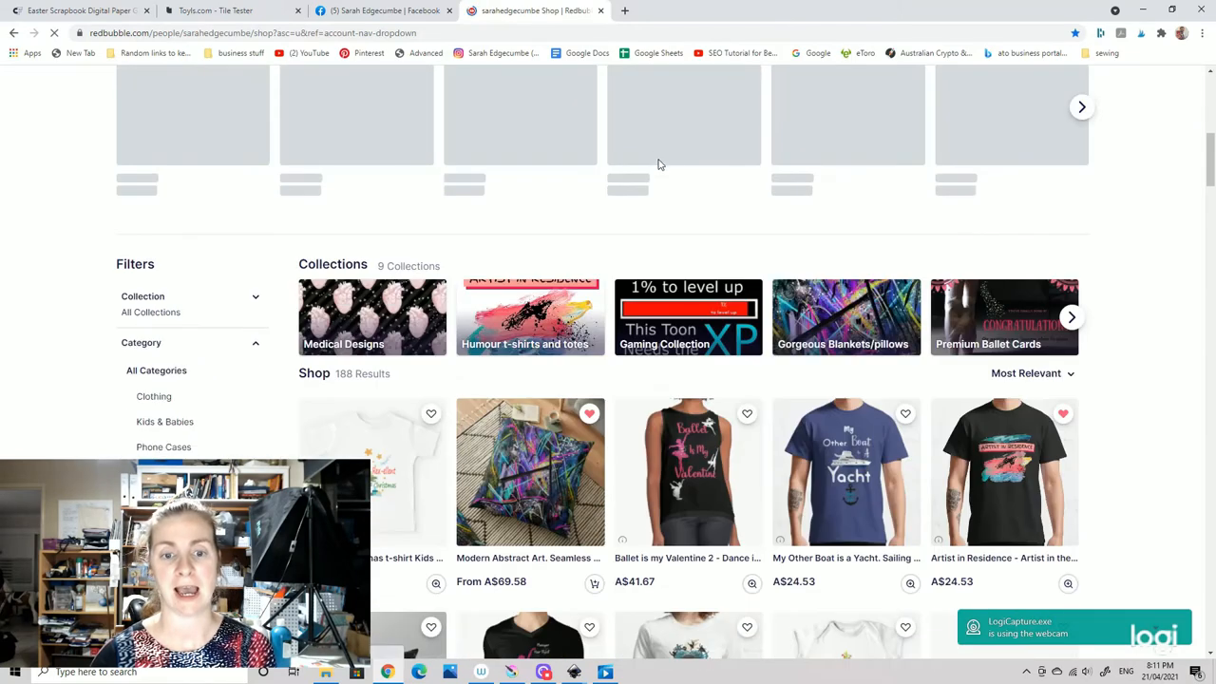
pyautogui.scroll(3)
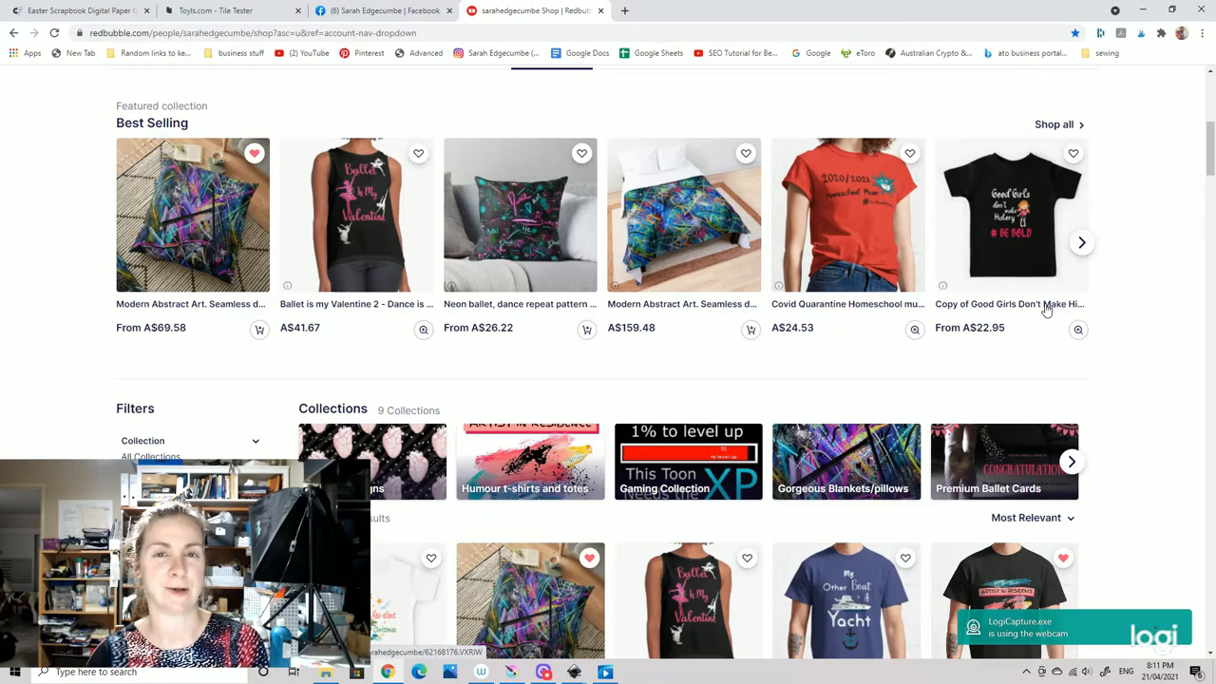
pyautogui.scroll(3)
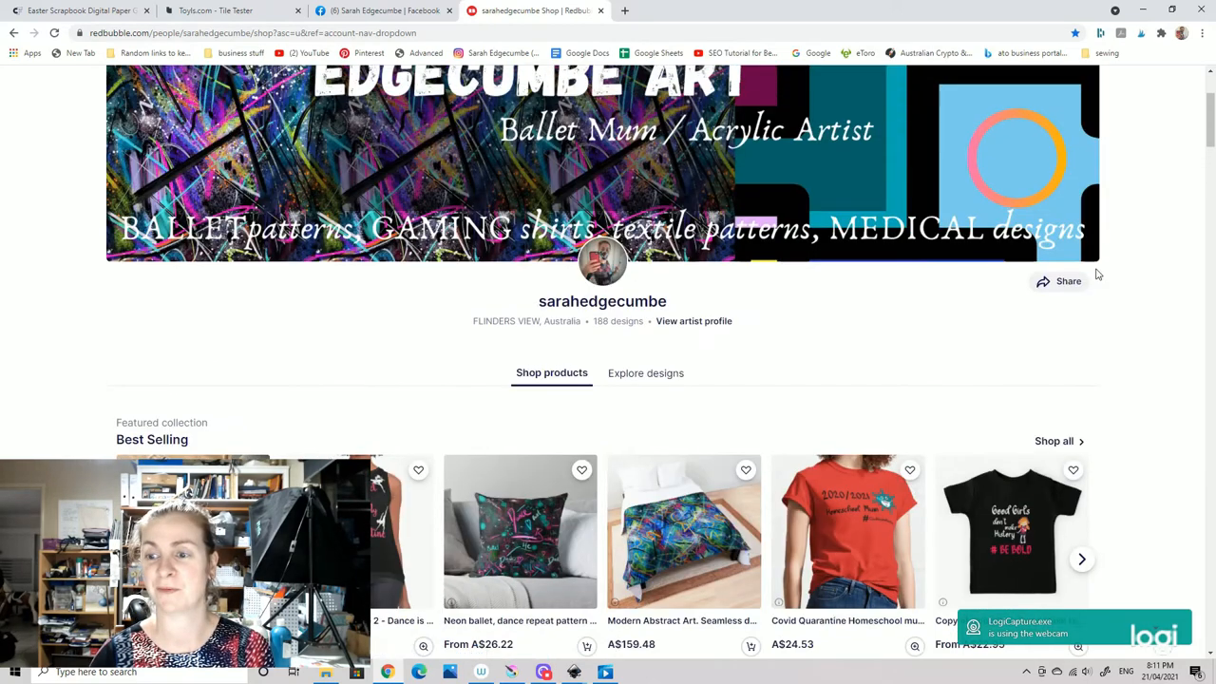
pyautogui.click(1008, 131)
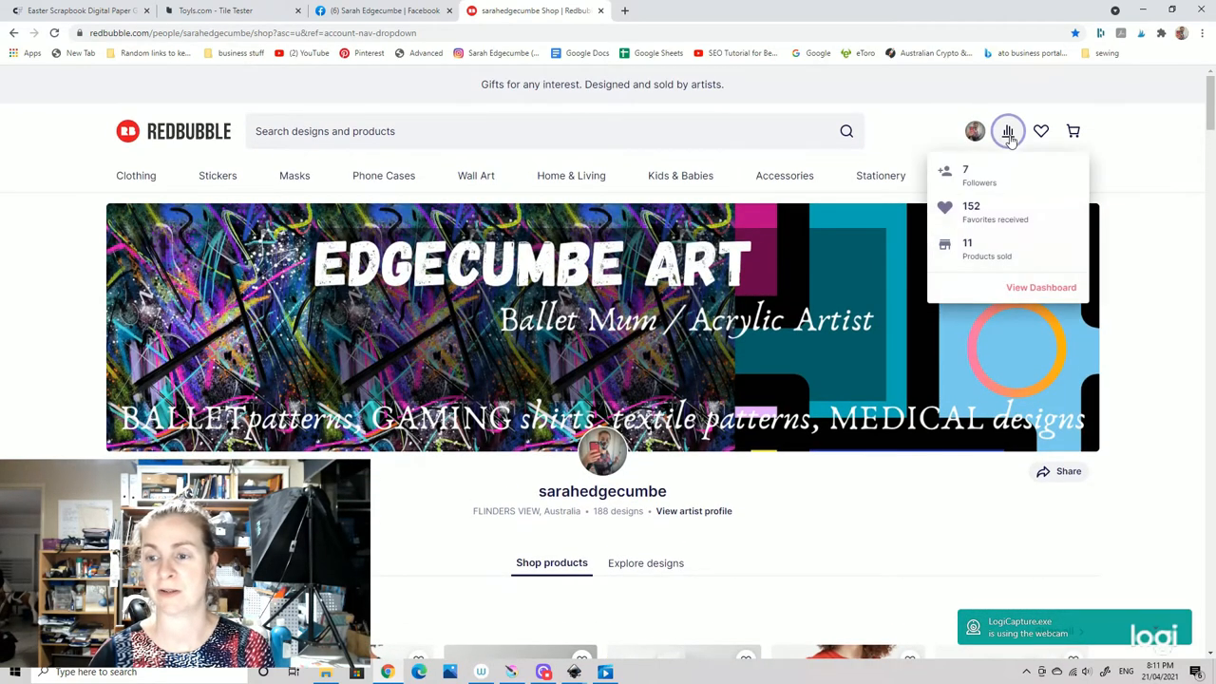
pyautogui.click(975, 131)
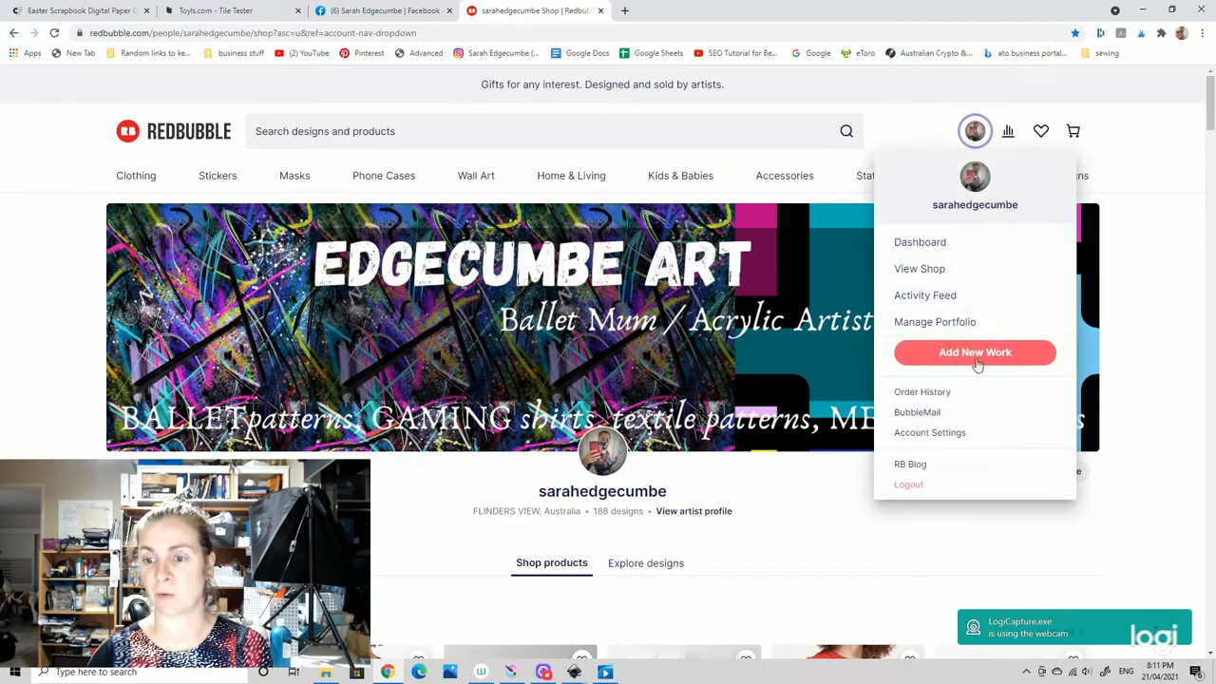
pyautogui.click(974, 352)
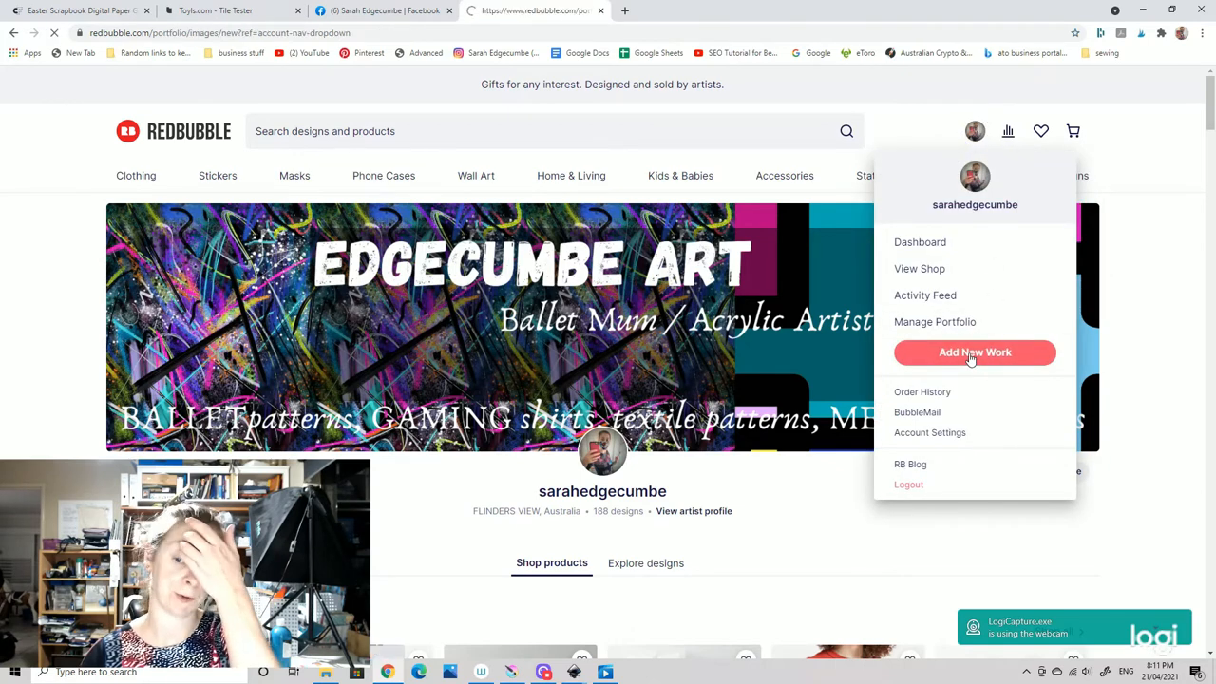
# - Start a new work by copying the bee design's settings from its gear menu
pyautogui.click(975, 352)
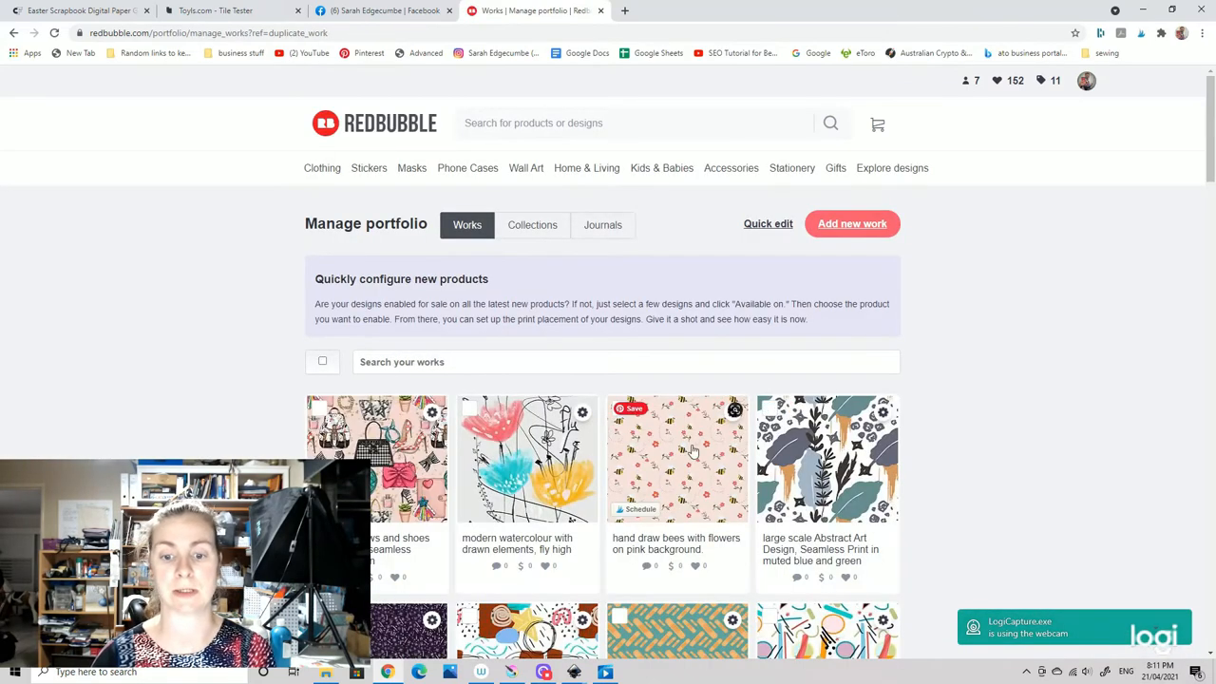
pyautogui.click(734, 412)
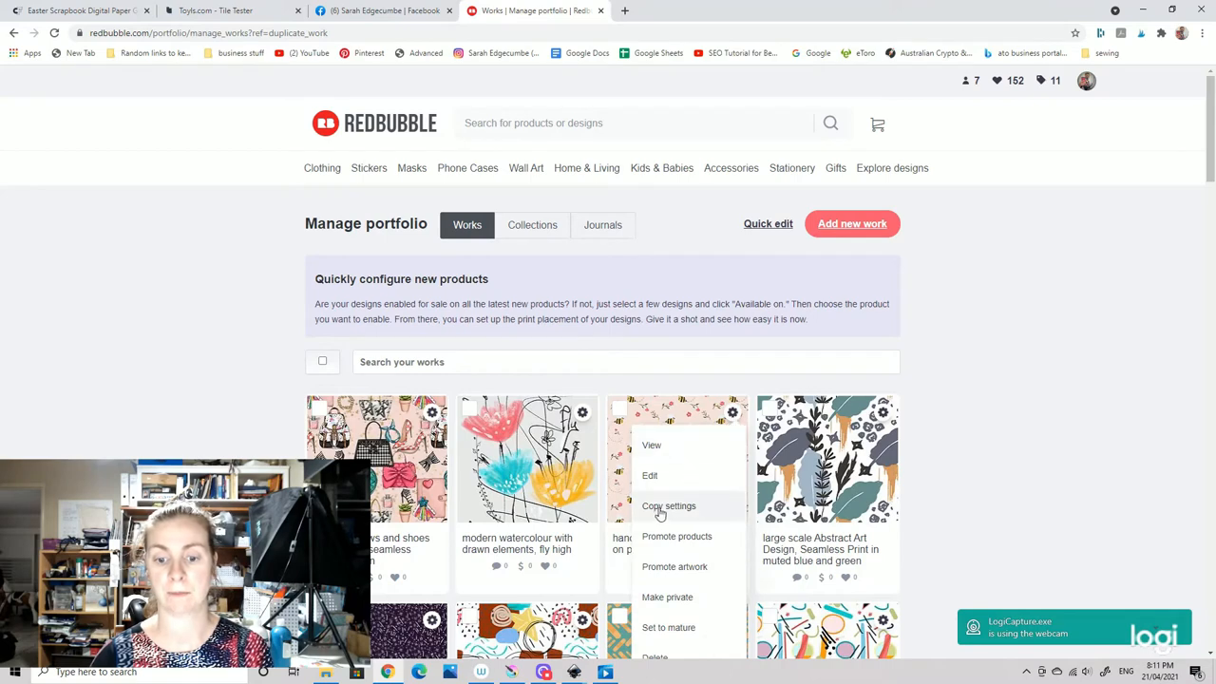
pyautogui.click(669, 505)
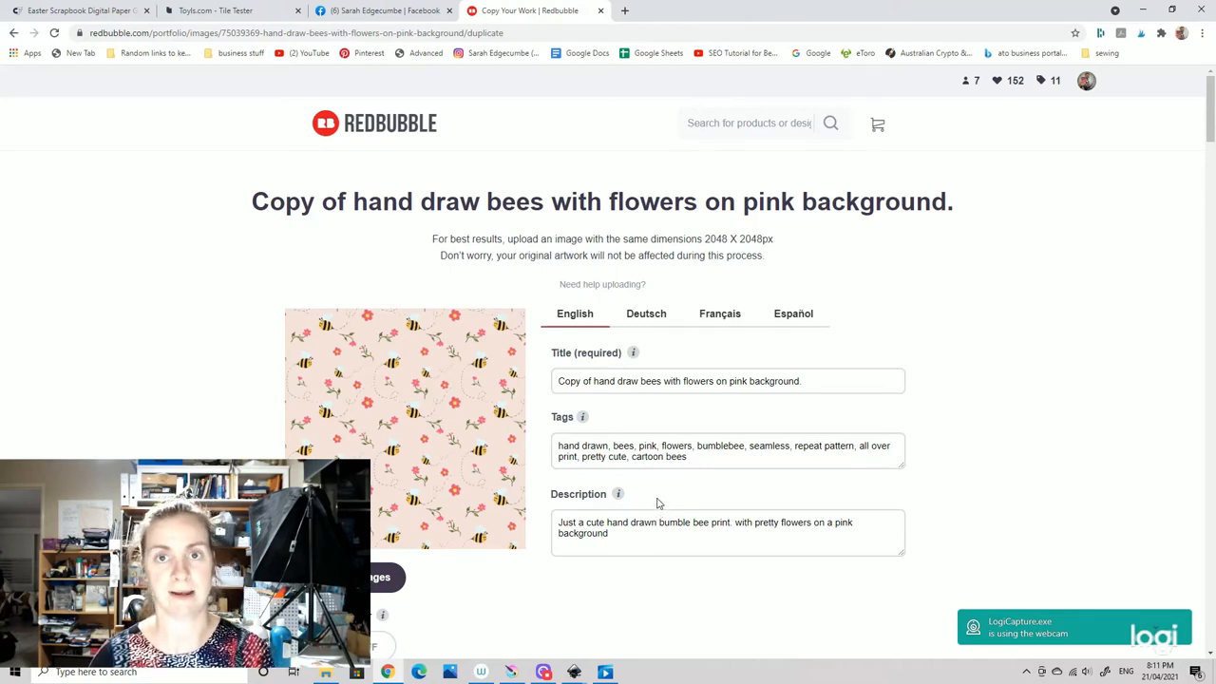
pyautogui.moveTo(774, 411)
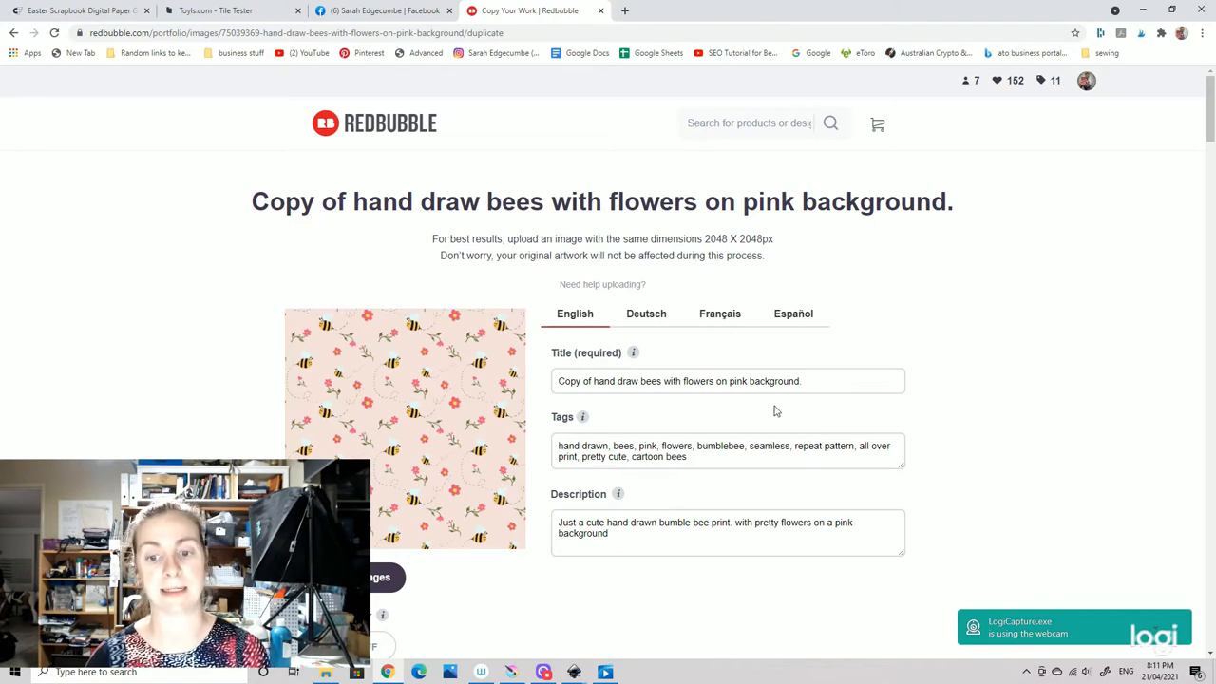
# - Replace the copy's image with 'book test 6250 at 300dpi' and upload it
pyautogui.scroll(-3)
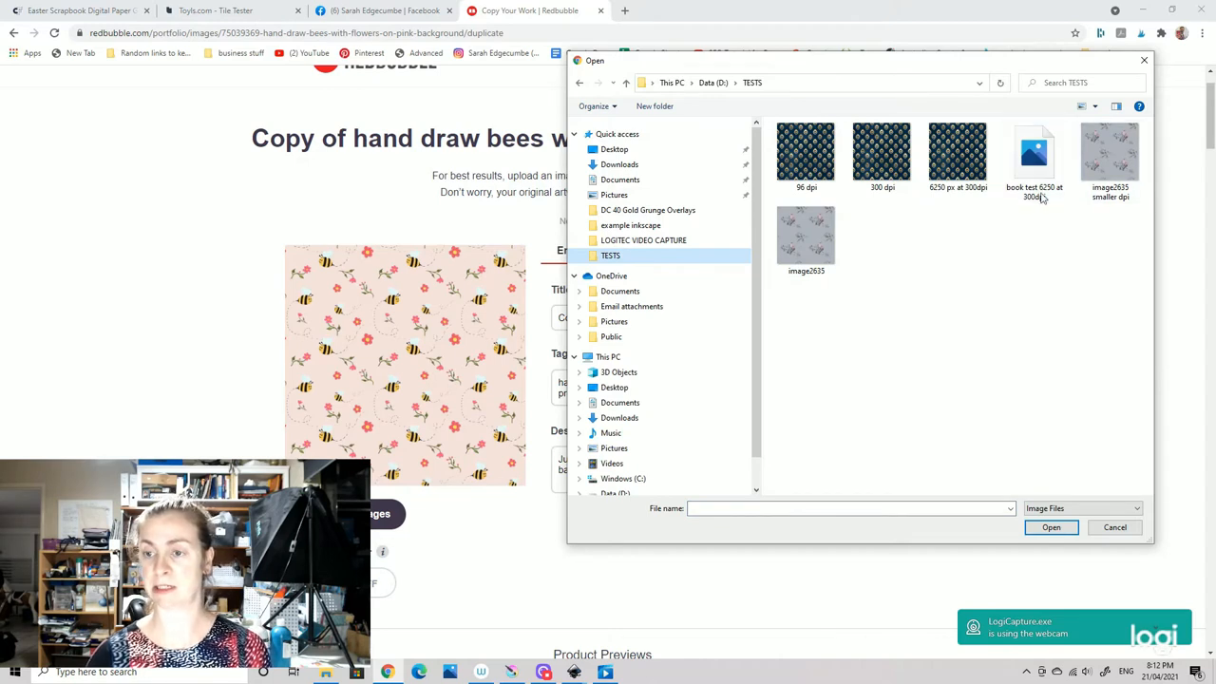
pyautogui.click(1033, 157)
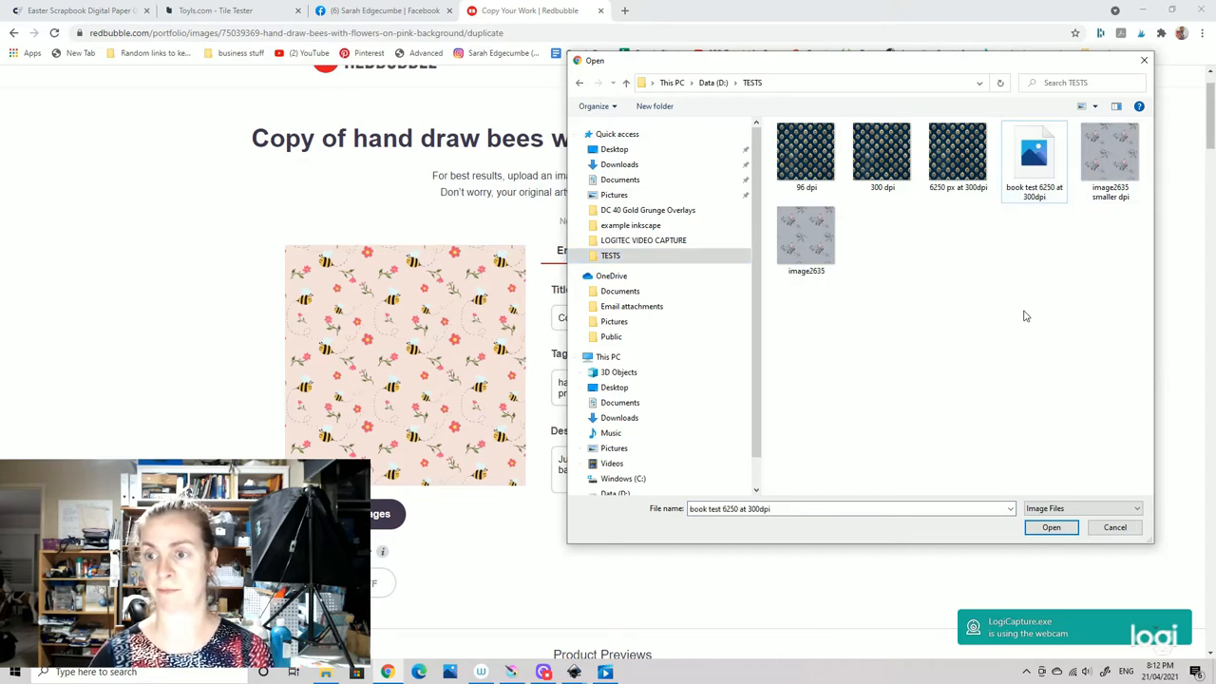
pyautogui.click(1033, 157)
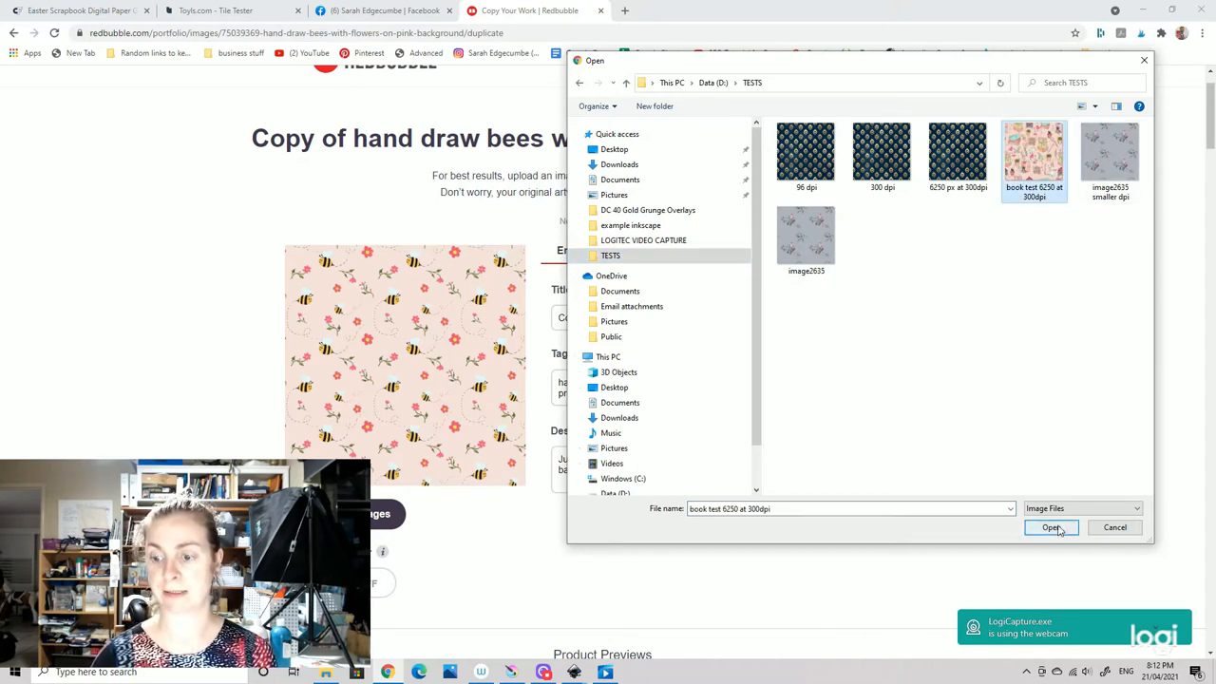
pyautogui.click(1051, 527)
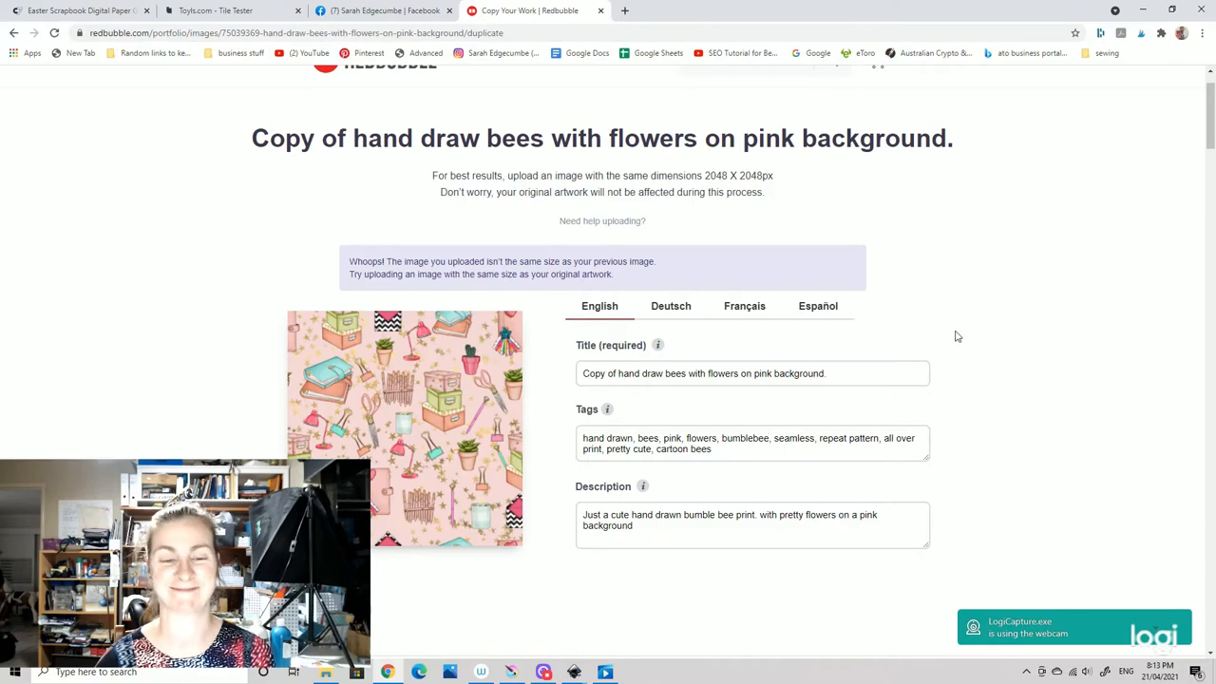
# - Edit Sleeveless Tops in Product Previews, drag Scale image to 32%, and apply
pyautogui.scroll(-3)
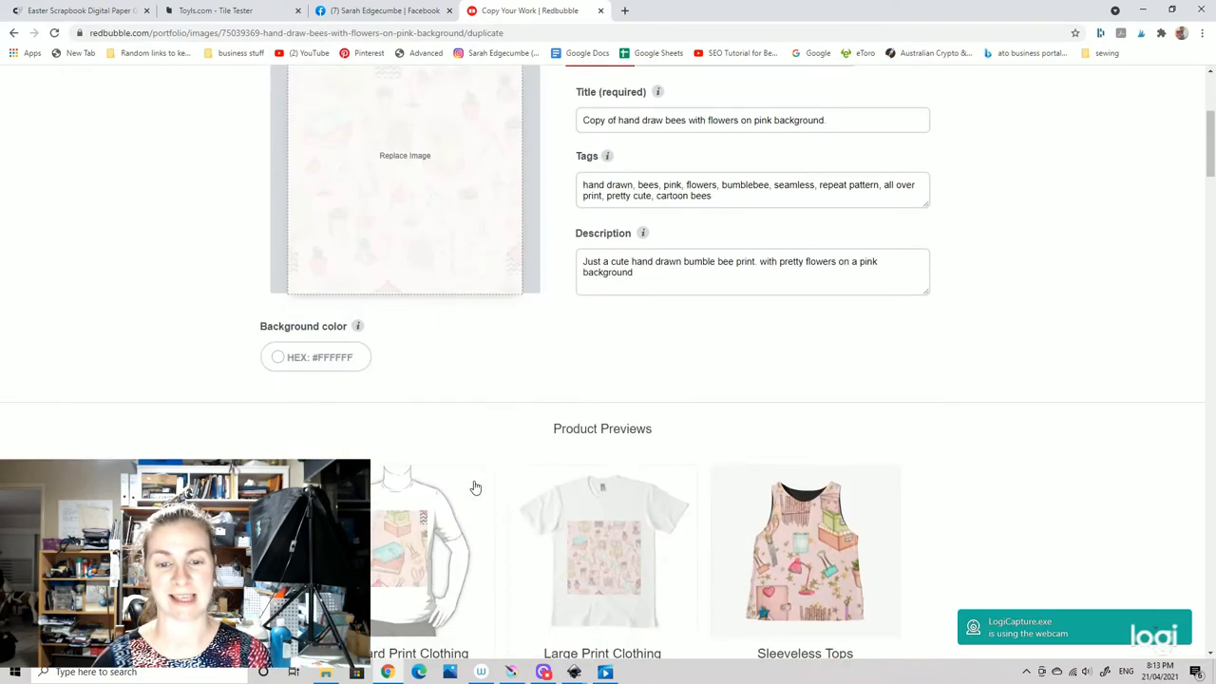
pyautogui.scroll(-3)
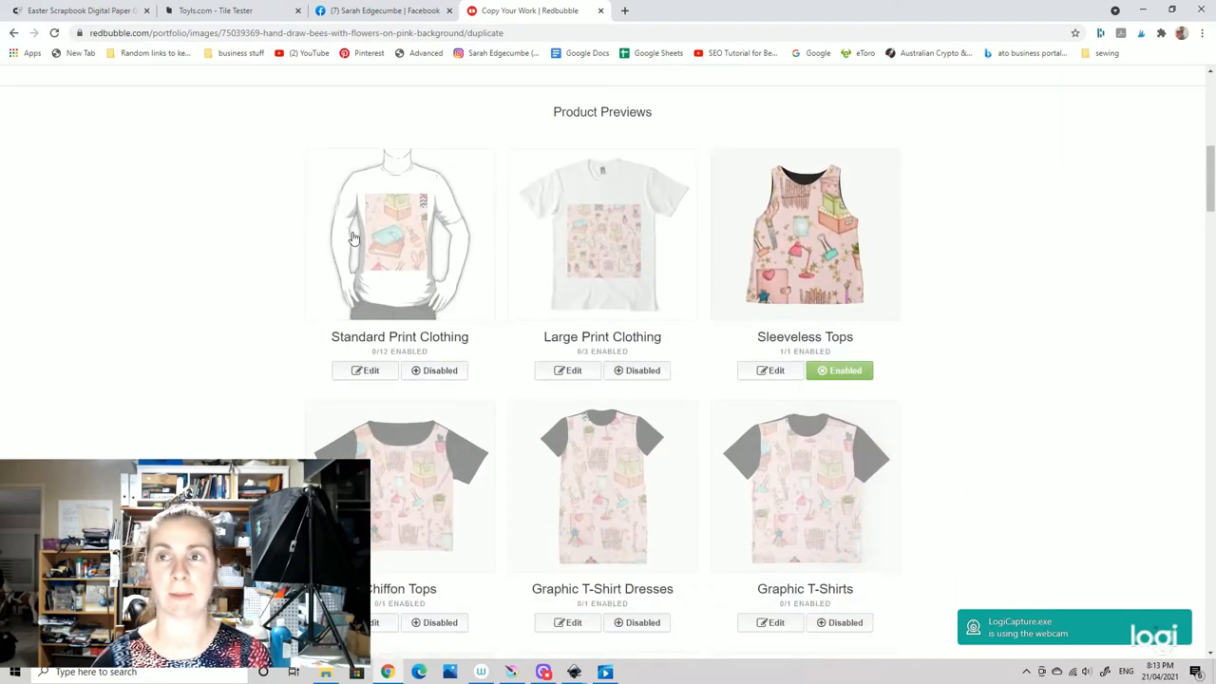
pyautogui.moveTo(432, 258)
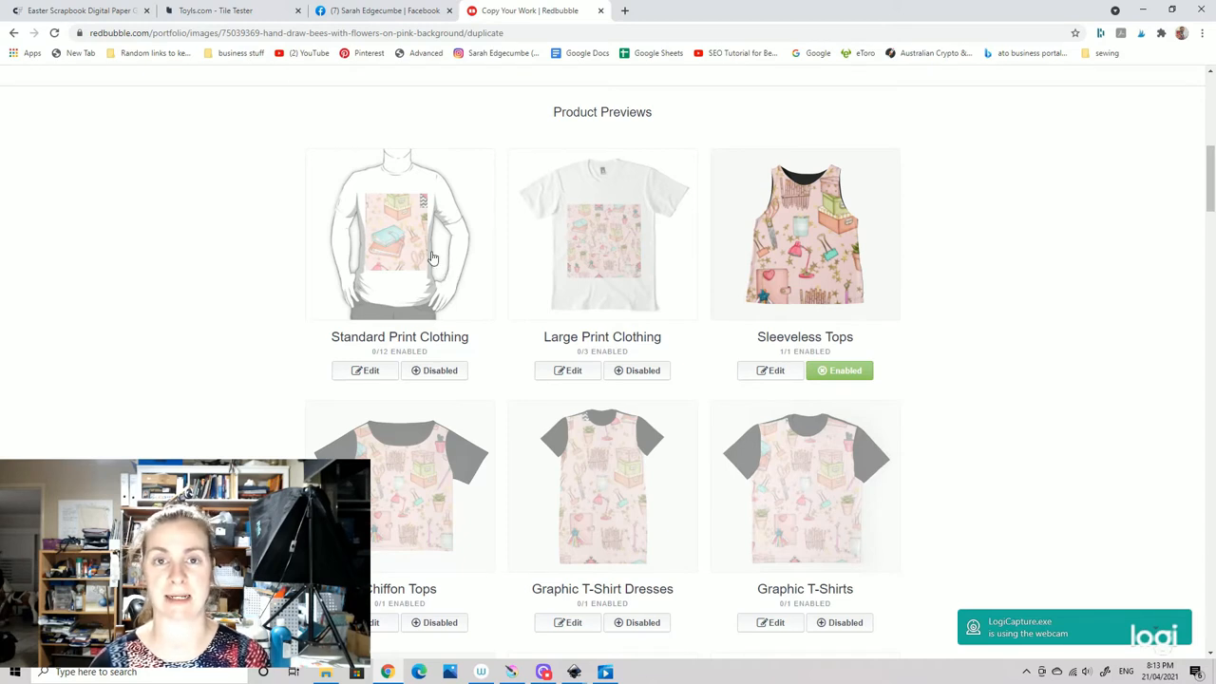
pyautogui.moveTo(548, 327)
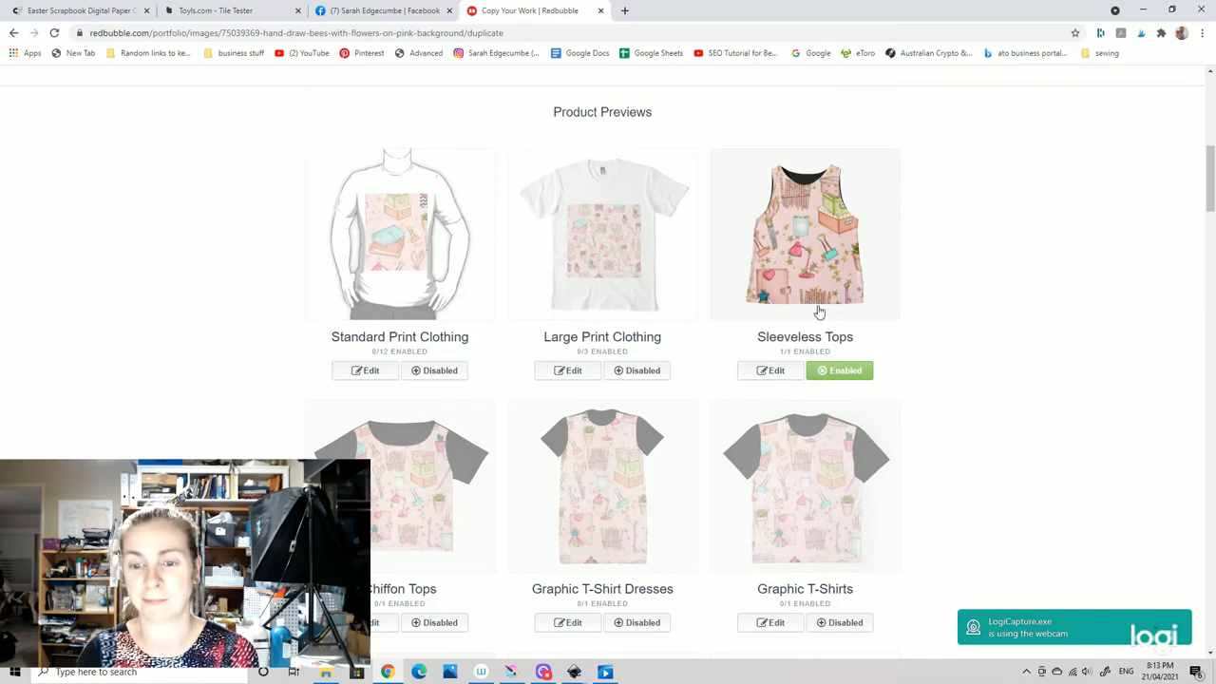
pyautogui.scroll(-3)
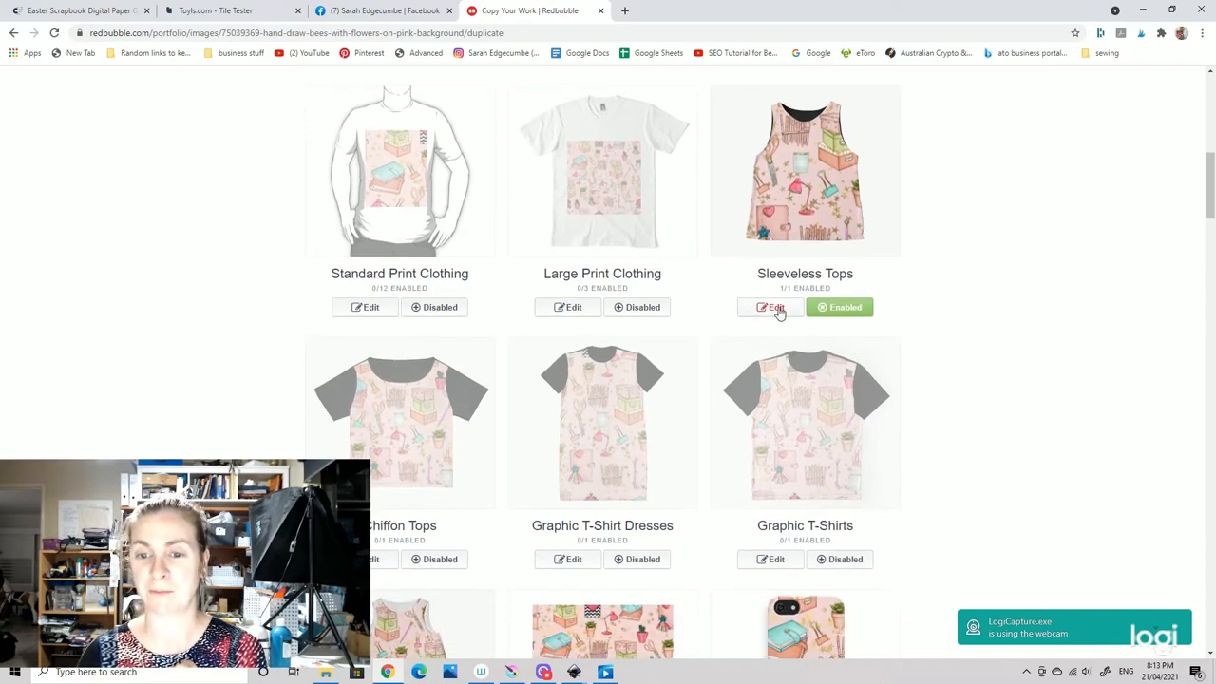
pyautogui.click(770, 307)
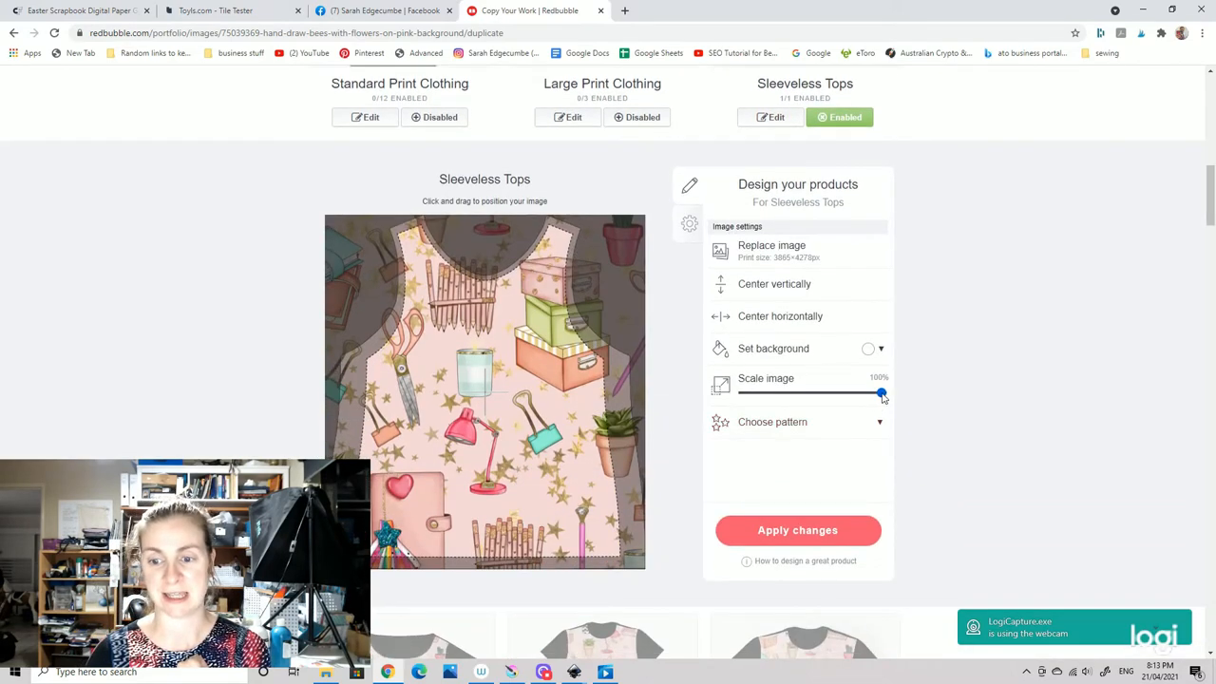
pyautogui.moveTo(881, 392); pyautogui.dragTo(796, 392)
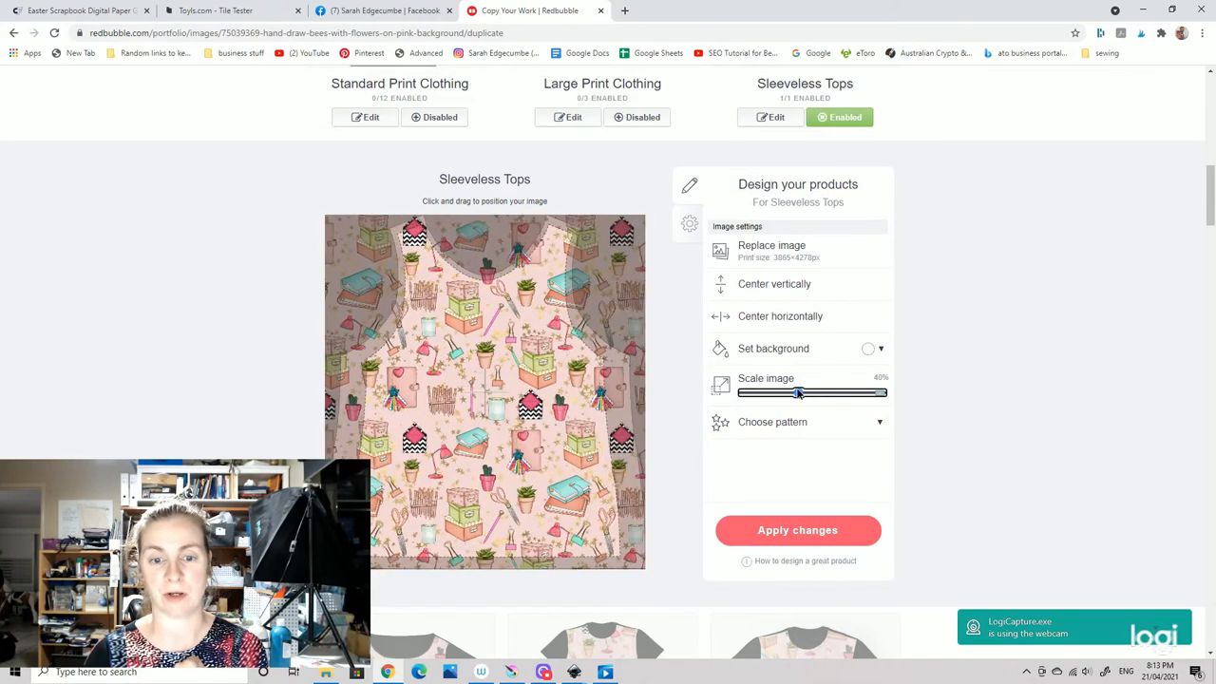
pyautogui.moveTo(797, 393); pyautogui.dragTo(785, 392)
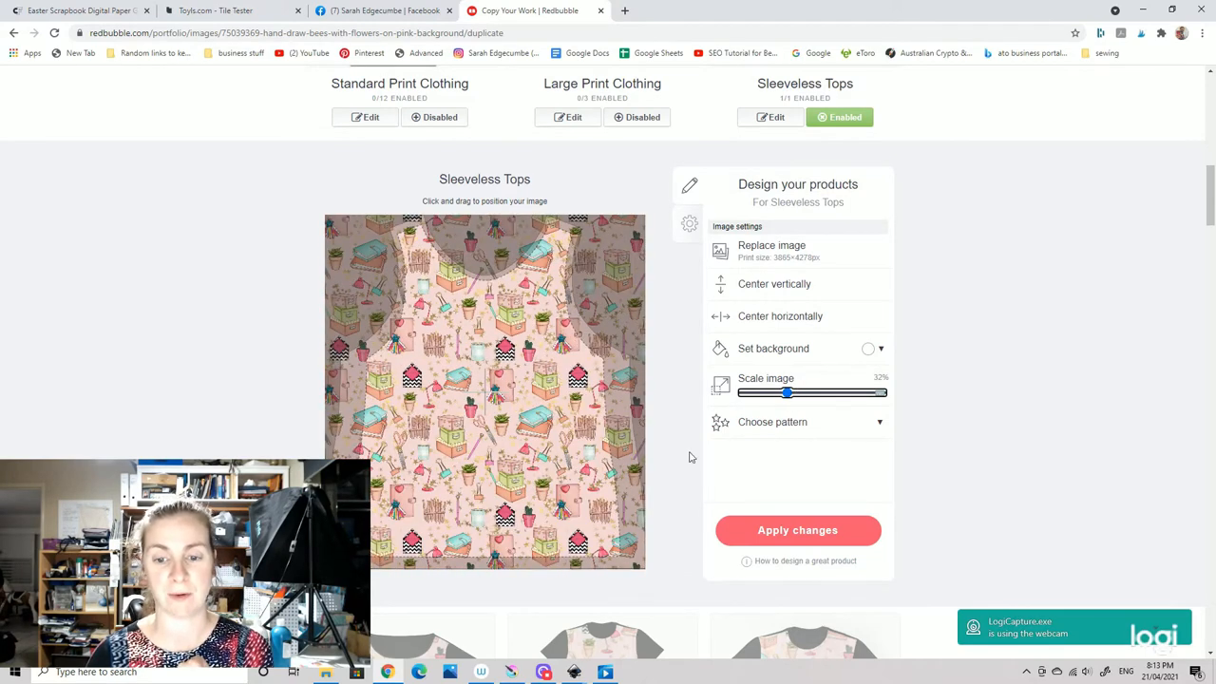
pyautogui.scroll(3)
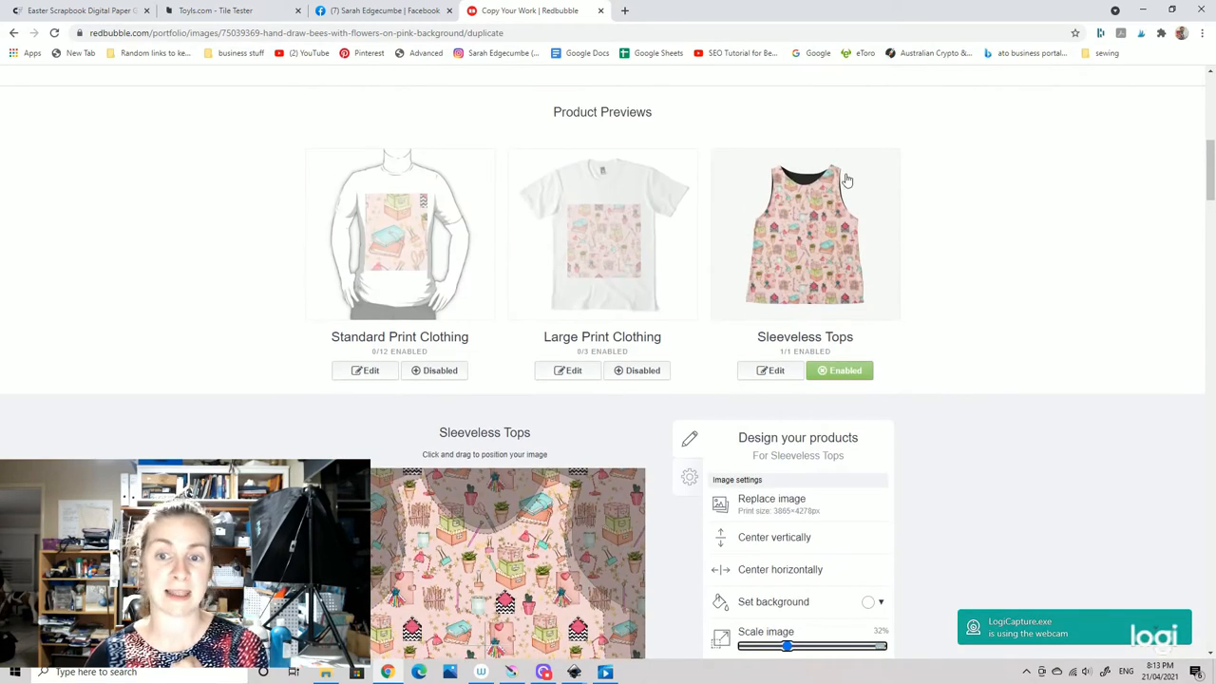
pyautogui.scroll(-3)
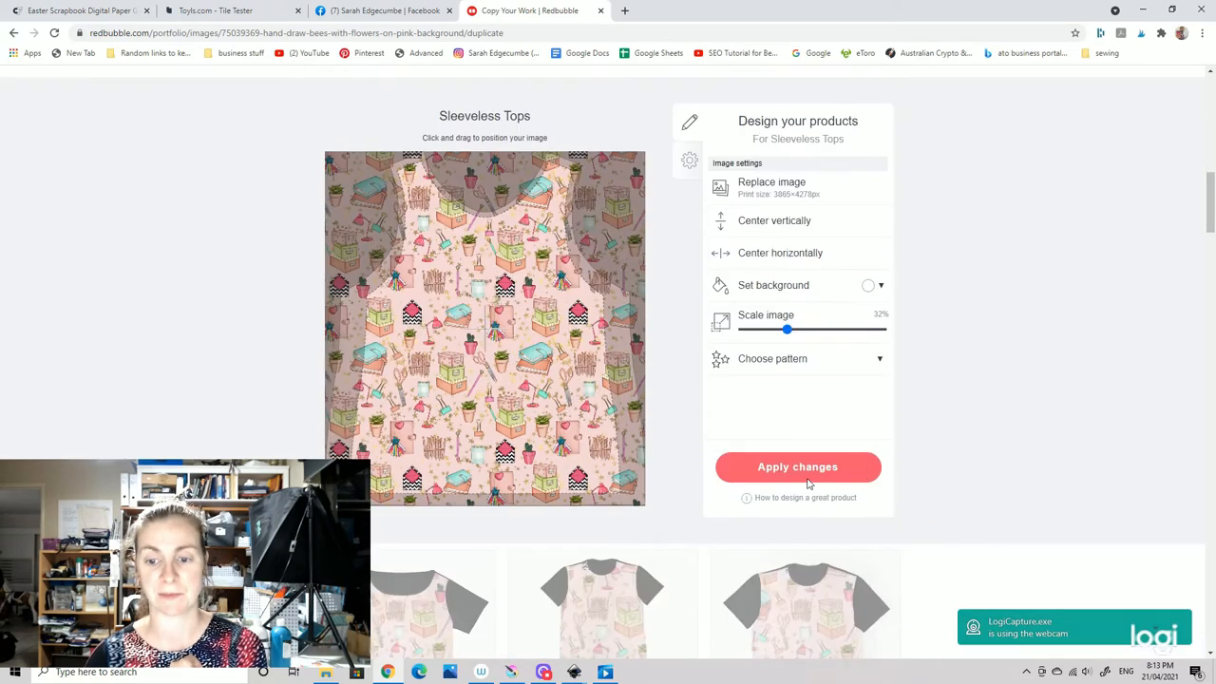
pyautogui.click(797, 467)
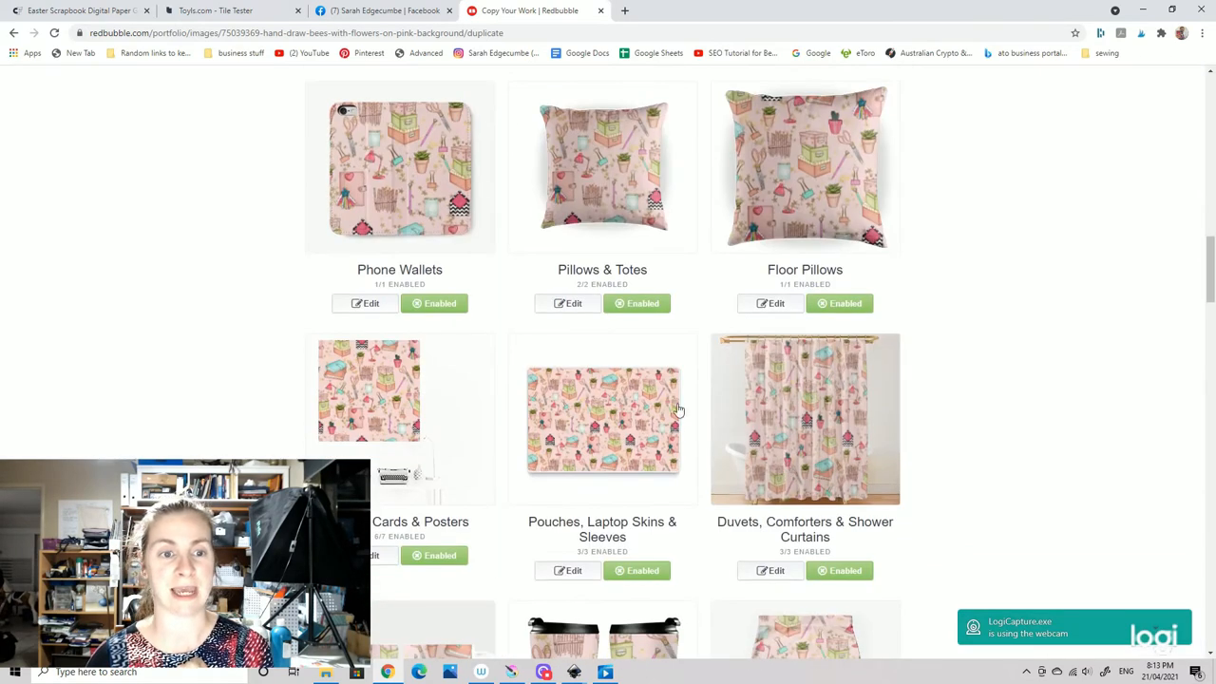
pyautogui.moveTo(720, 199)
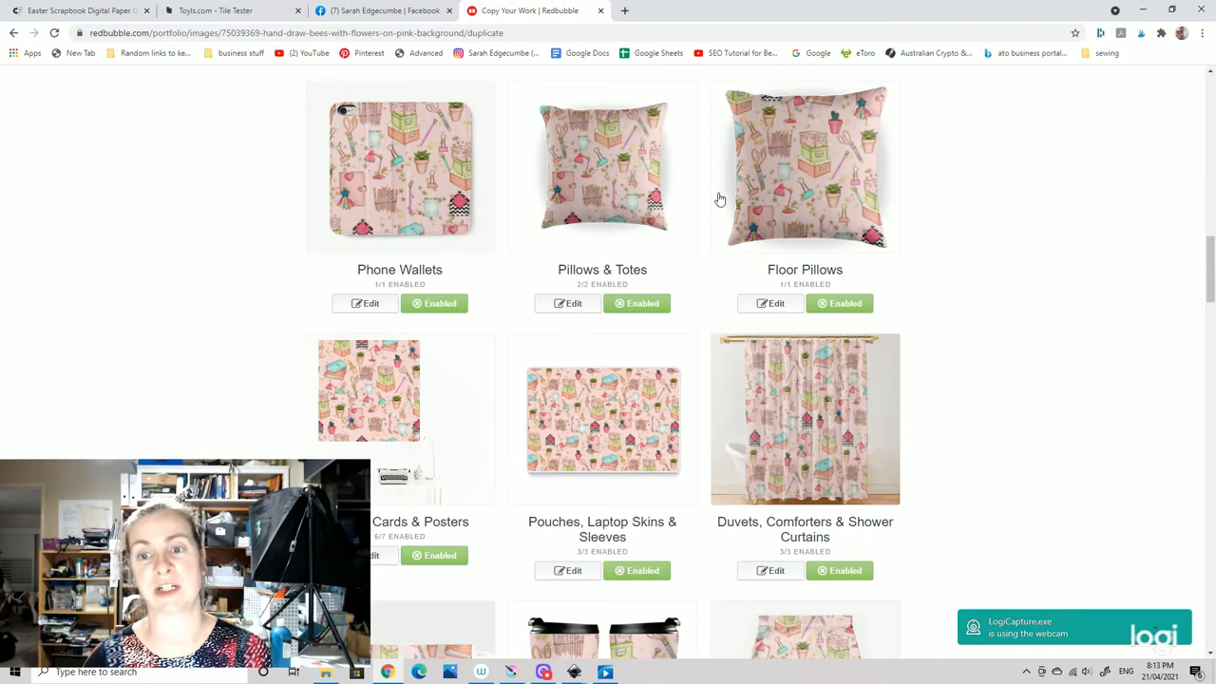
pyautogui.scroll(-3)
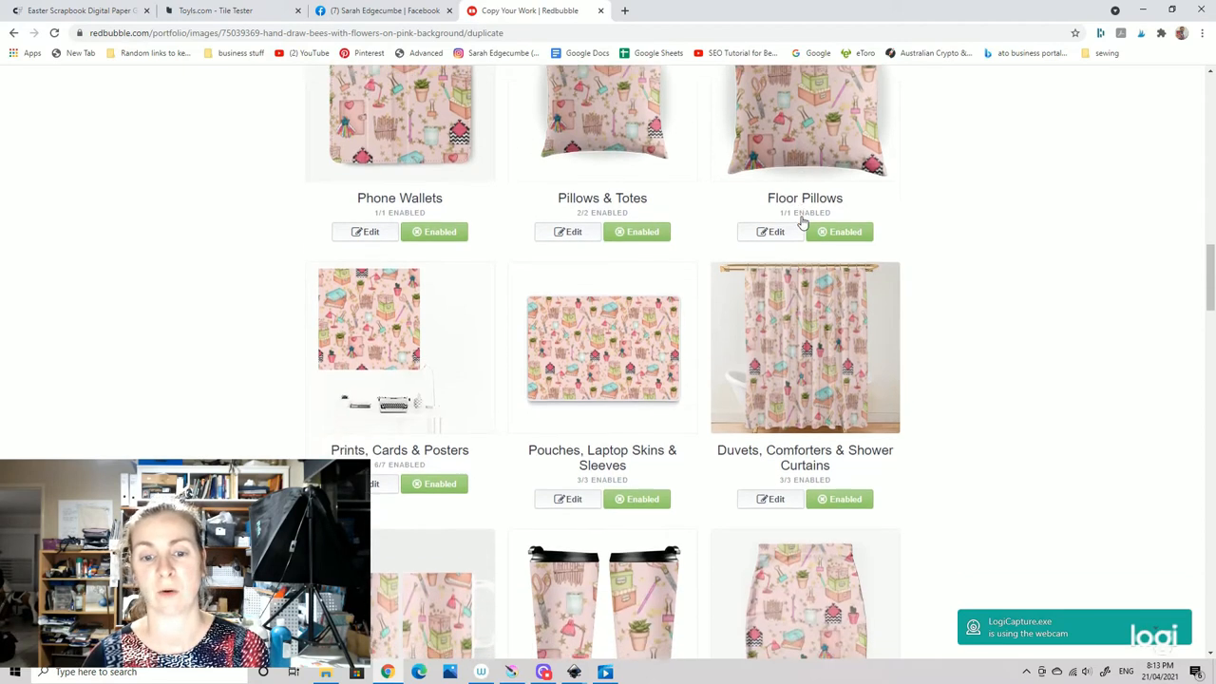
pyautogui.scroll(-3)
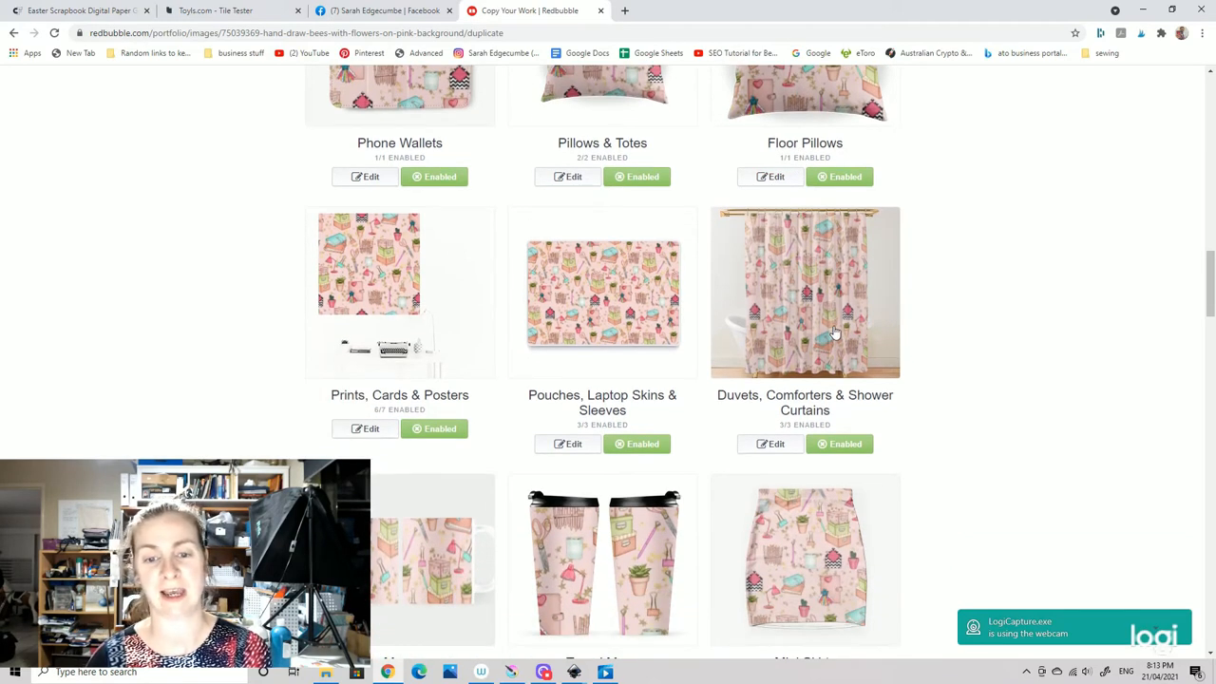
pyautogui.click(769, 443)
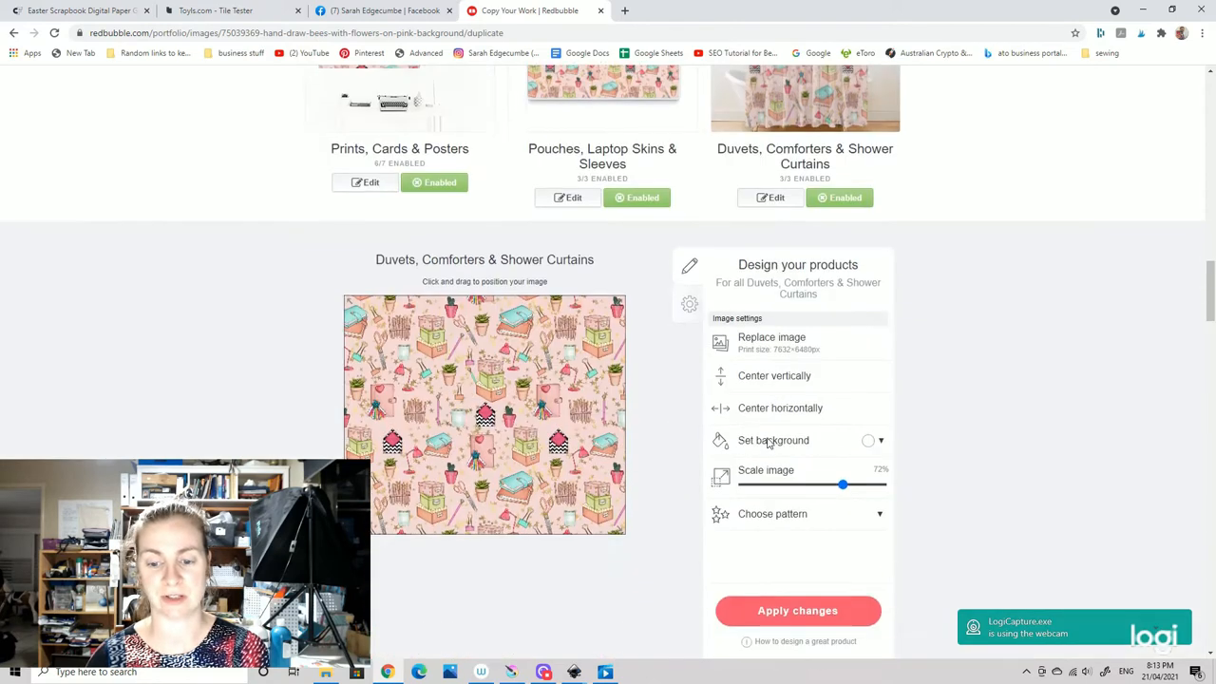
pyautogui.moveTo(841, 484); pyautogui.dragTo(874, 477)
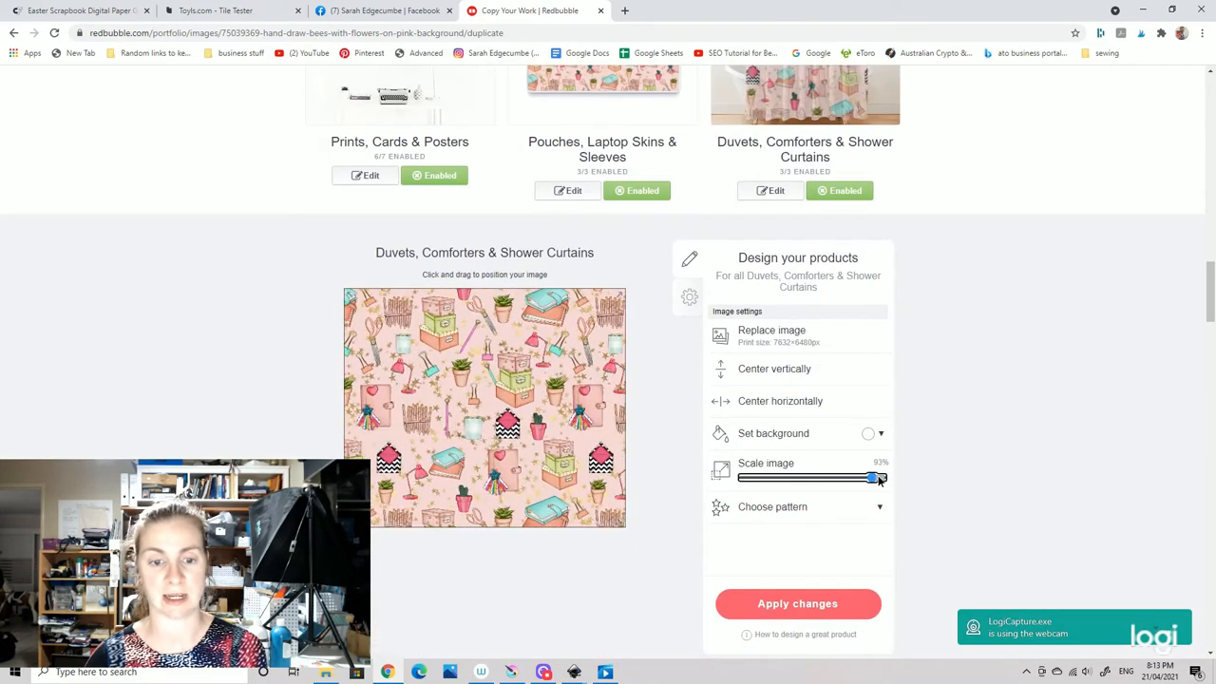
pyautogui.moveTo(873, 478); pyautogui.dragTo(841, 478)
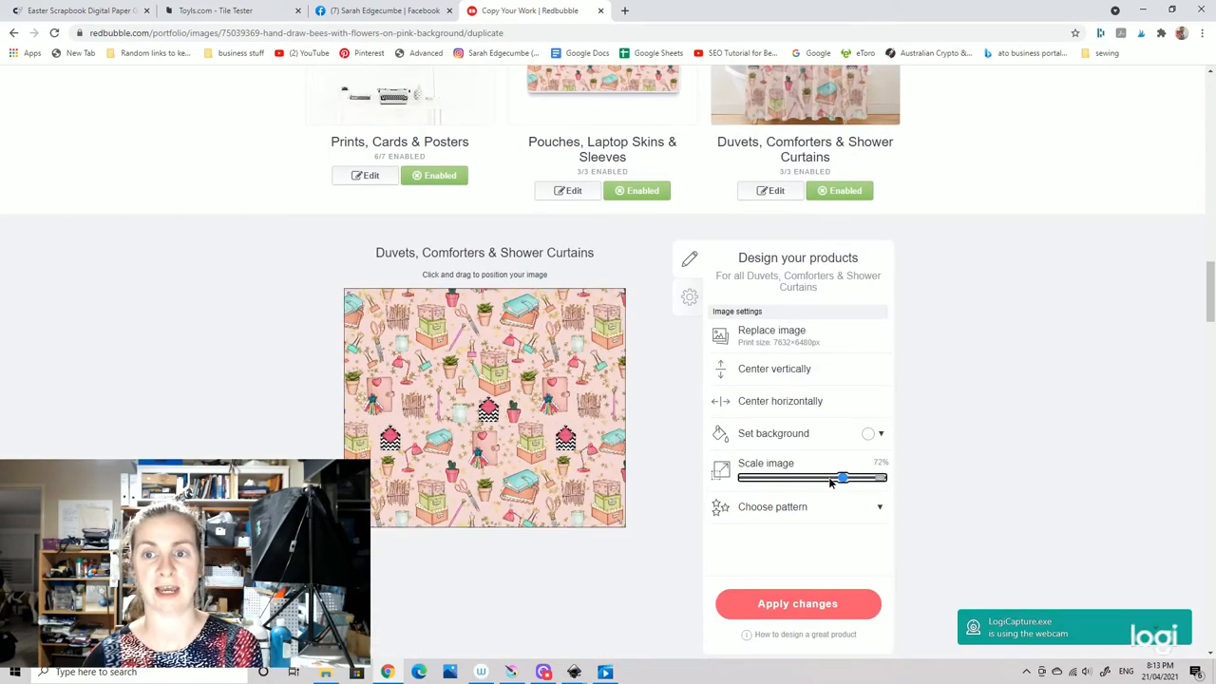
pyautogui.moveTo(840, 478); pyautogui.dragTo(846, 481)
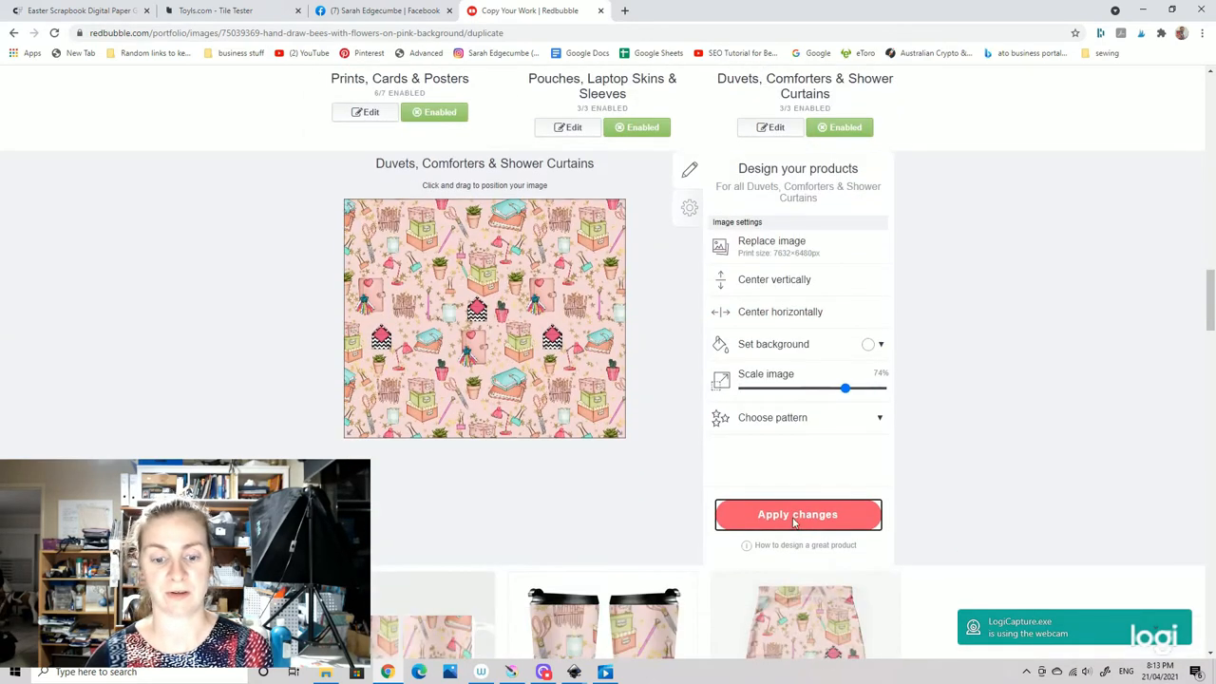
pyautogui.click(798, 514)
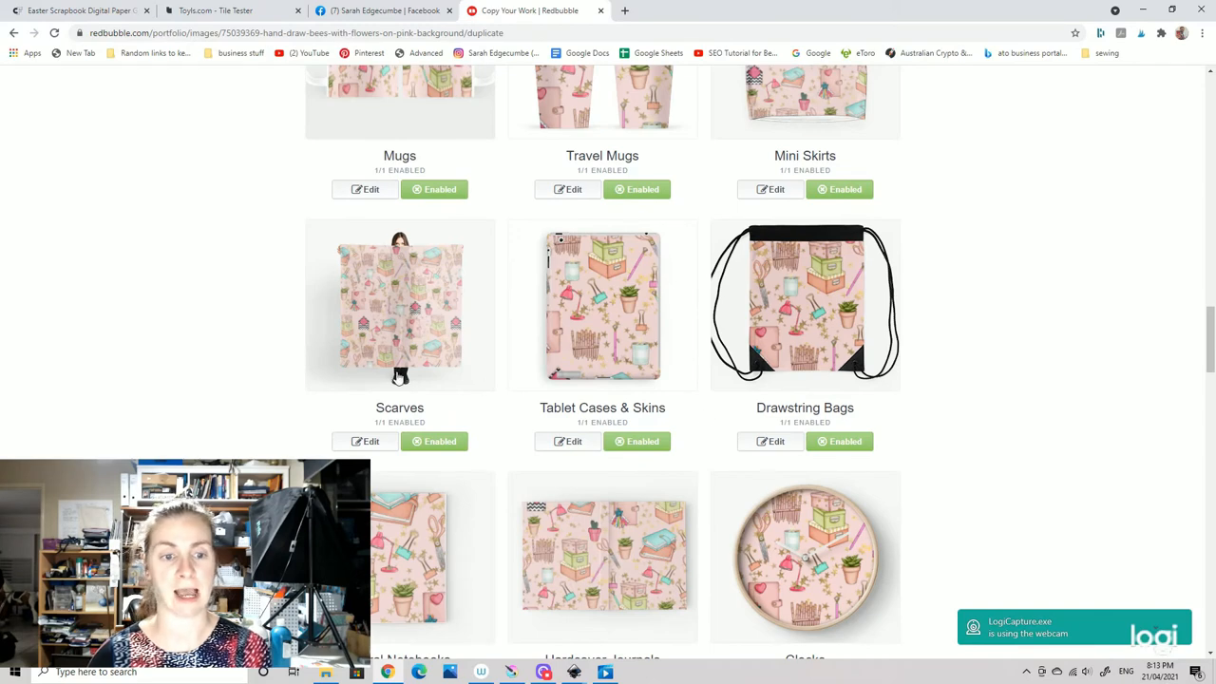
pyautogui.scroll(-3)
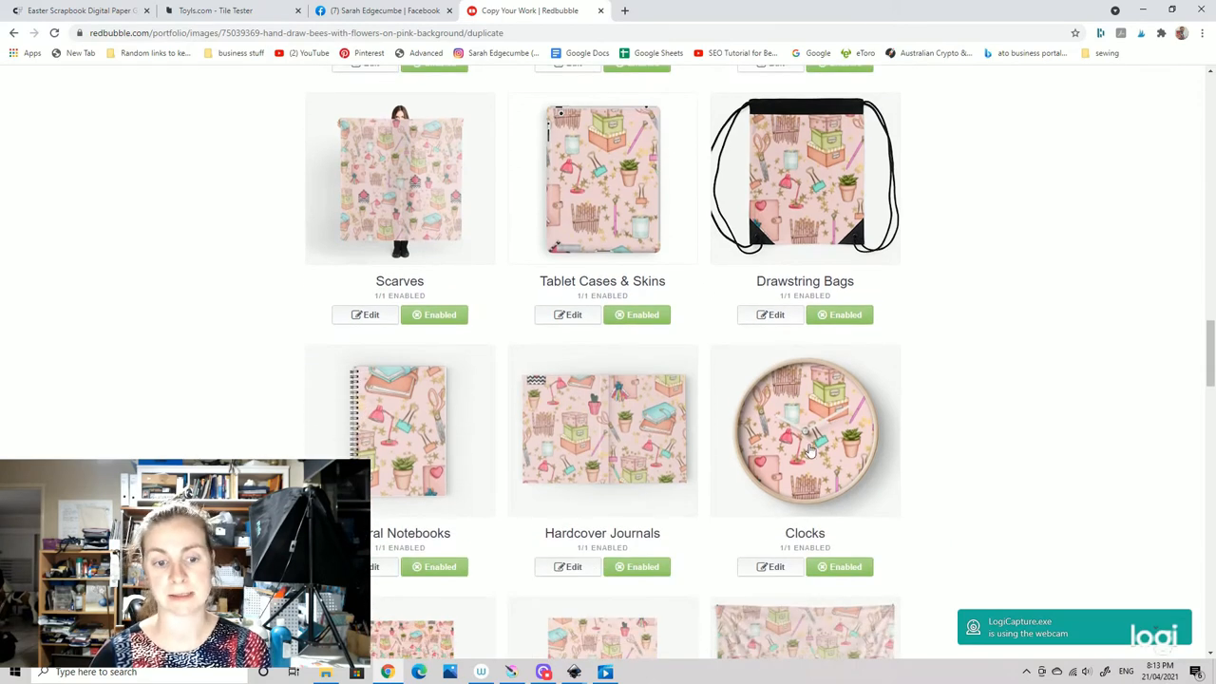
pyautogui.scroll(-3)
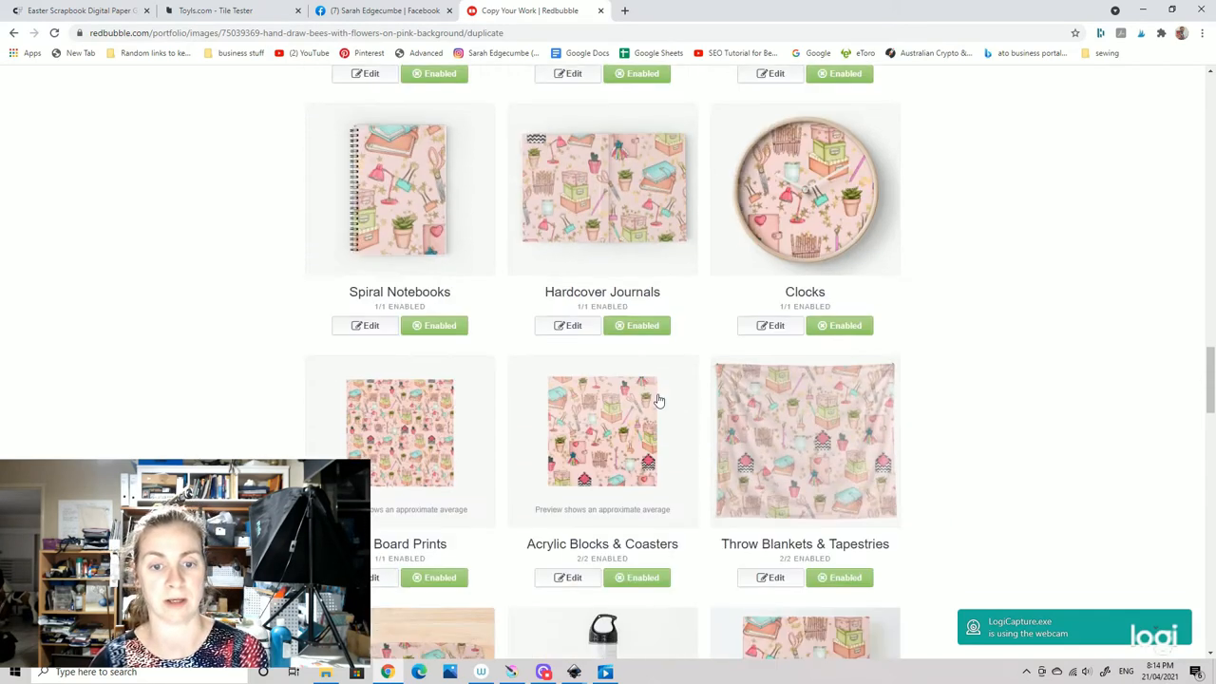
pyautogui.scroll(-3)
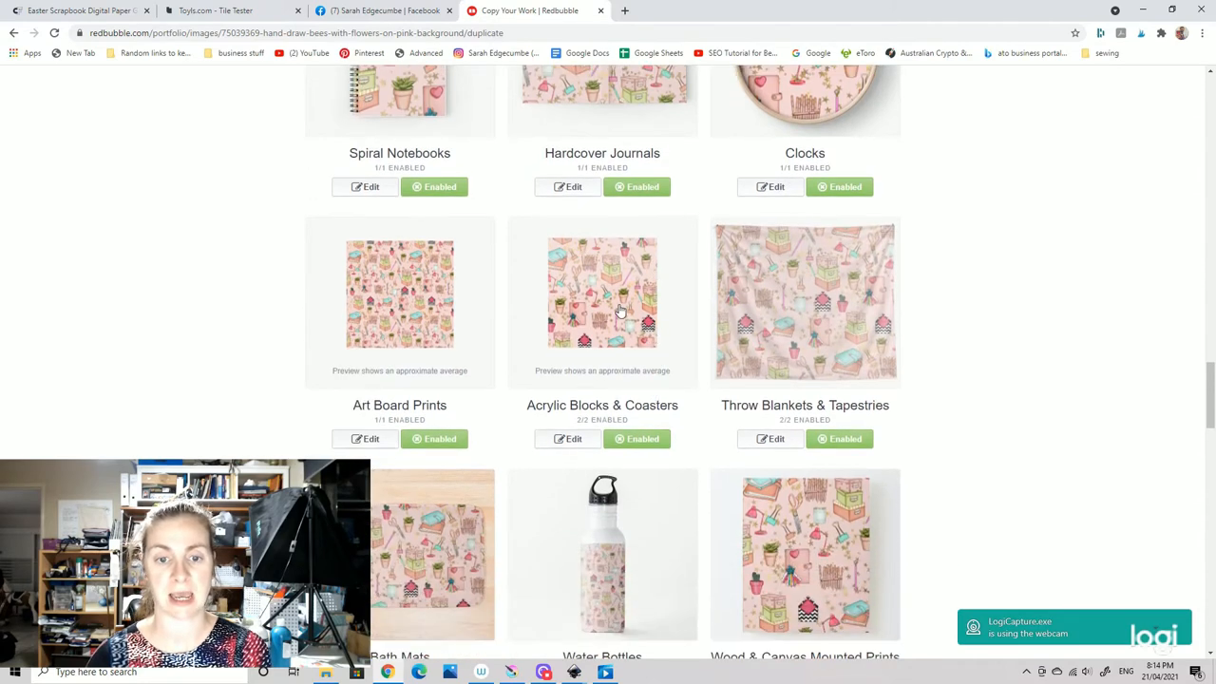
pyautogui.scroll(-3)
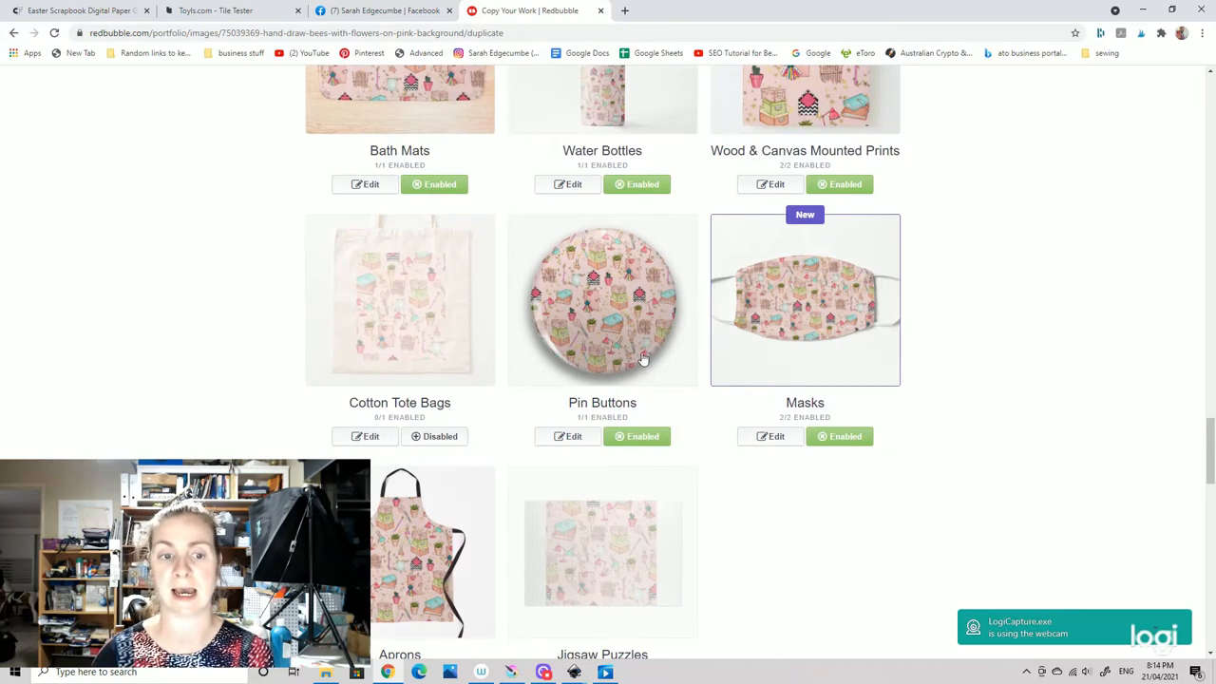
pyautogui.scroll(3)
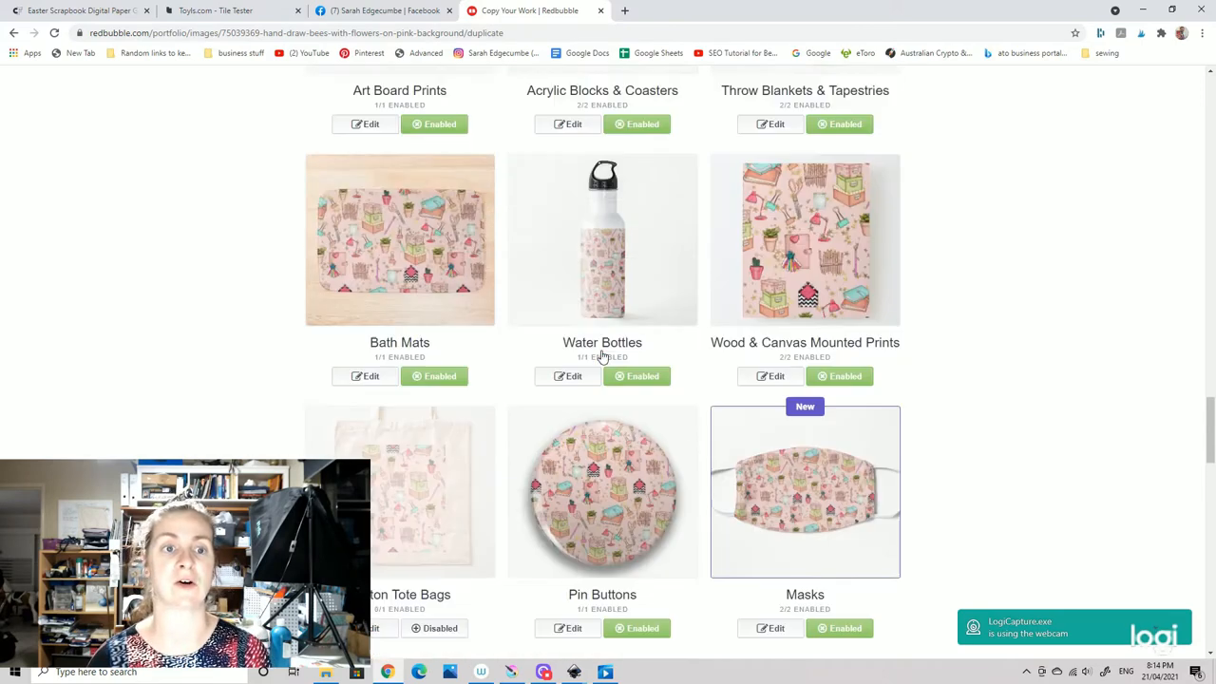
pyautogui.scroll(3)
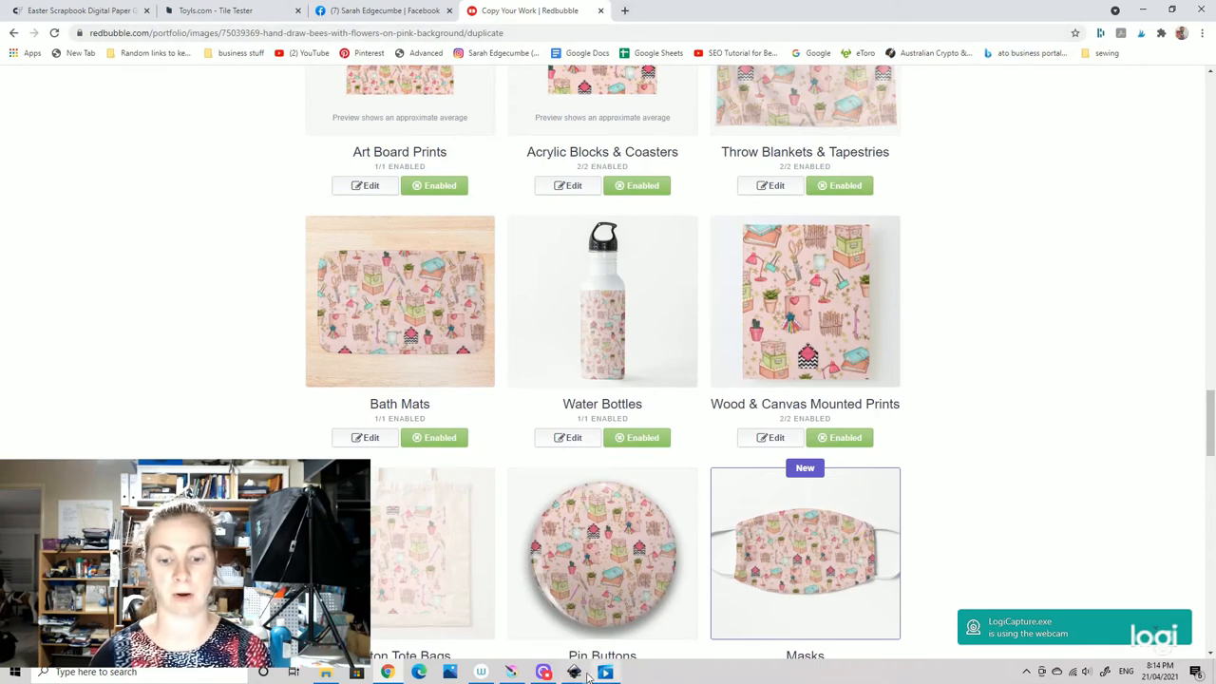
pyautogui.moveTo(574, 671)
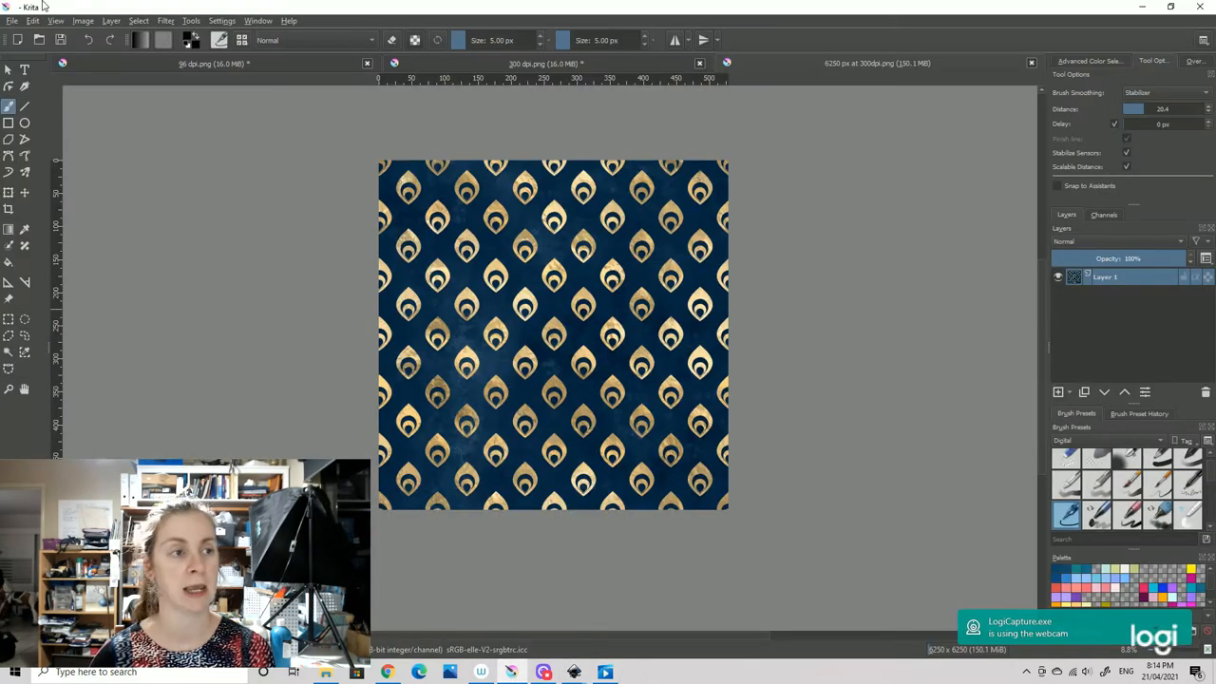
# - Open 'book test 6250 at 300dpi' from the TESTS folder via File > Open
pyautogui.click(13, 20)
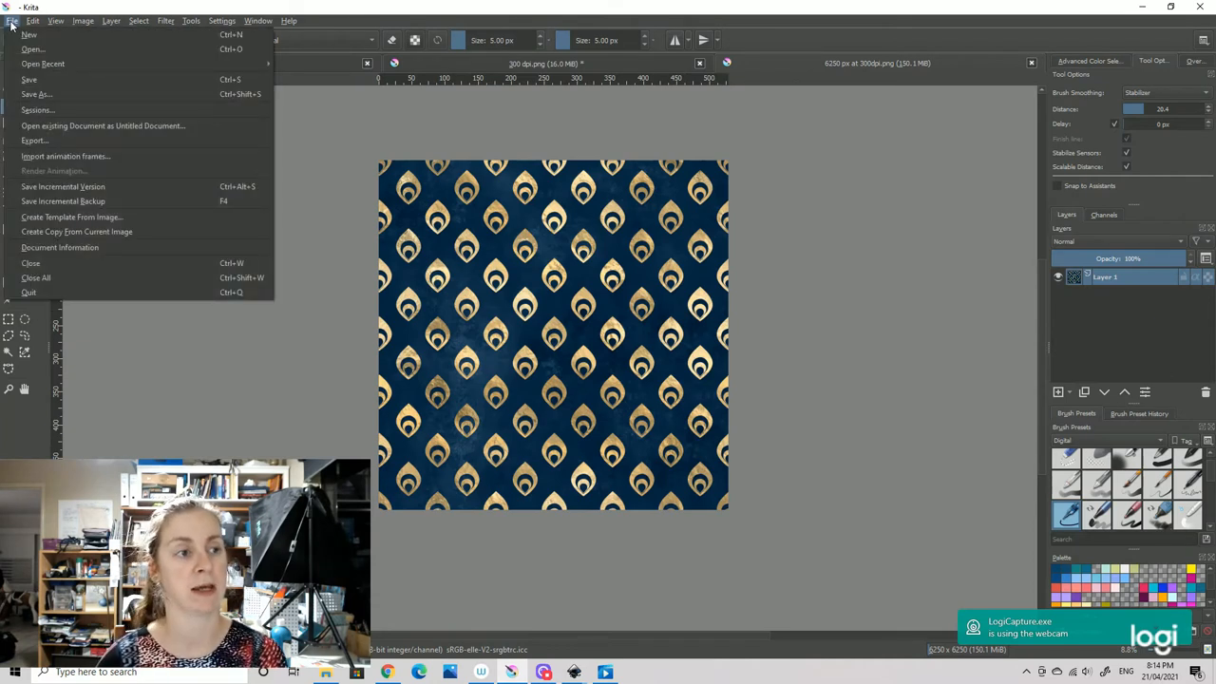
pyautogui.moveTo(66, 156)
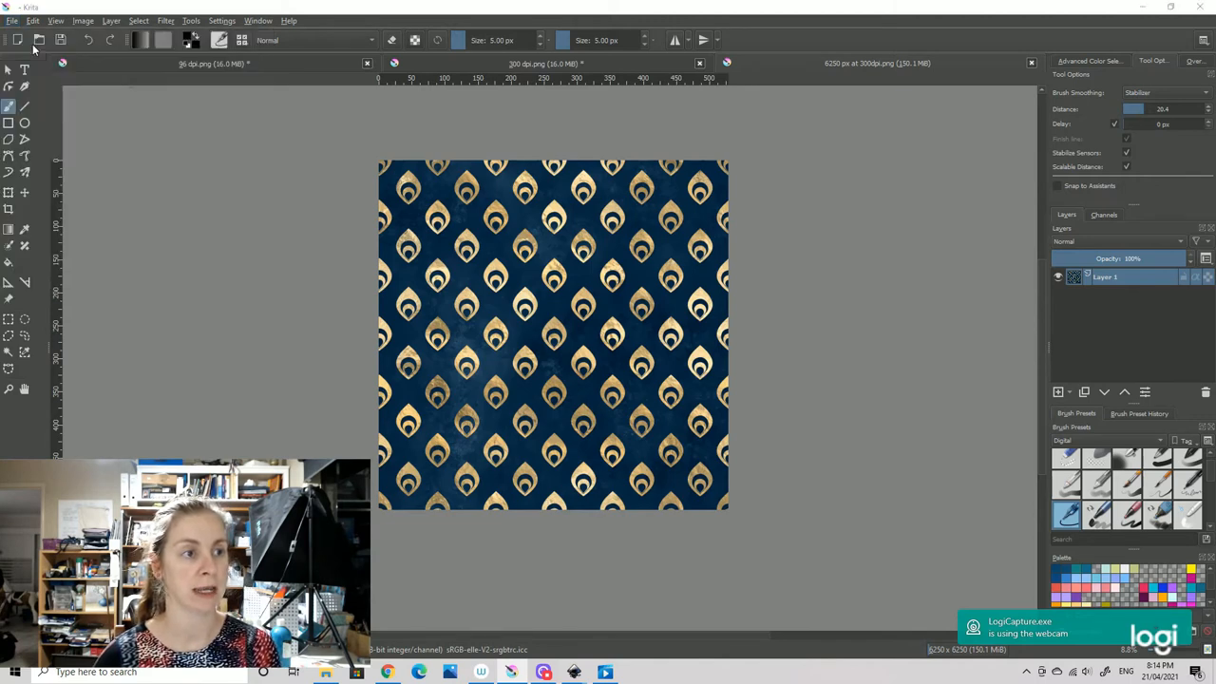
pyautogui.click(39, 39)
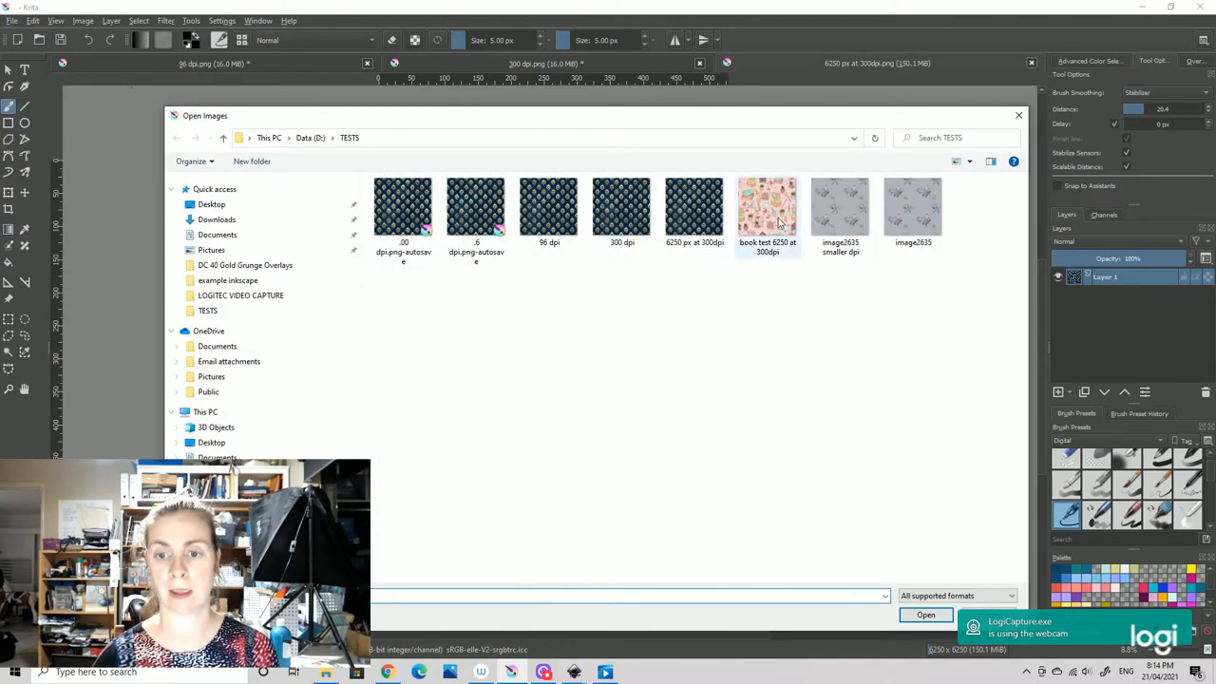
pyautogui.click(767, 206)
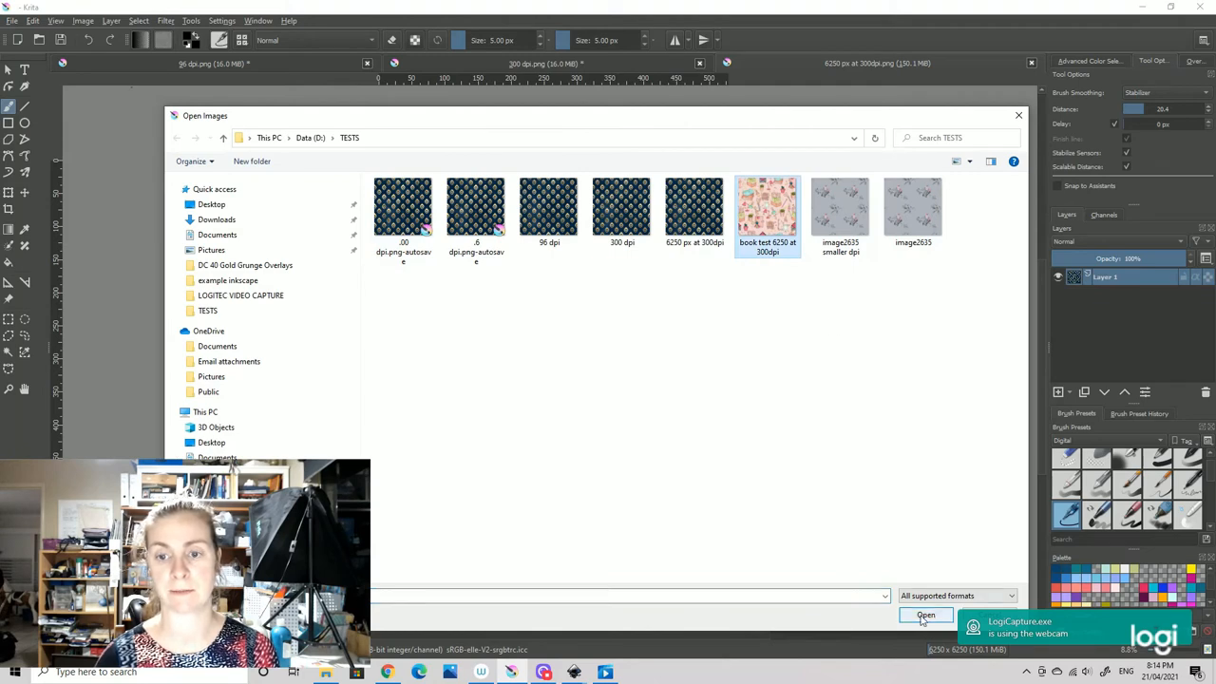
pyautogui.click(925, 615)
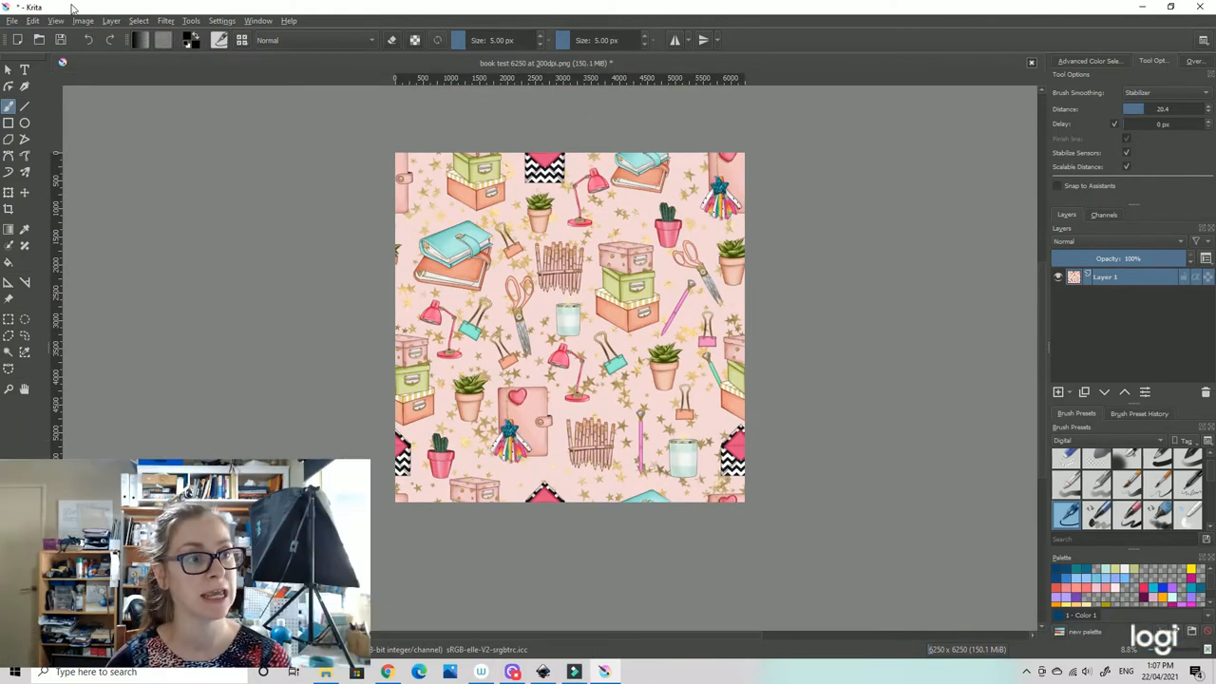
pyautogui.click(83, 20)
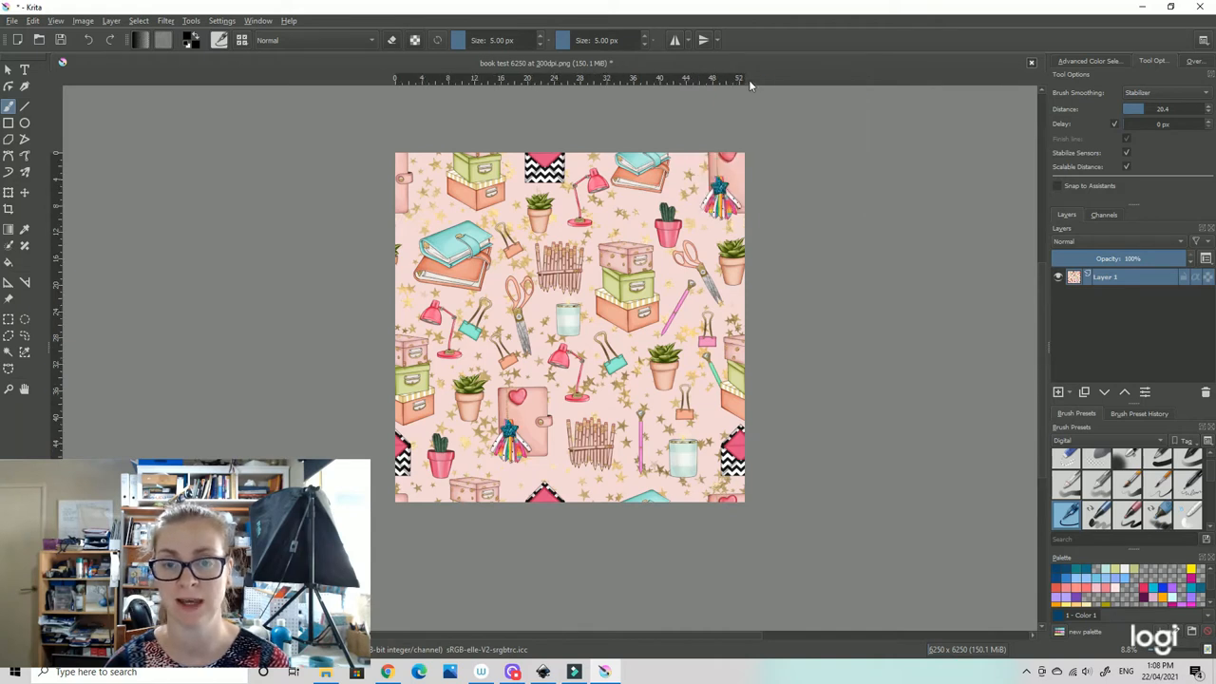
pyautogui.moveTo(739, 176)
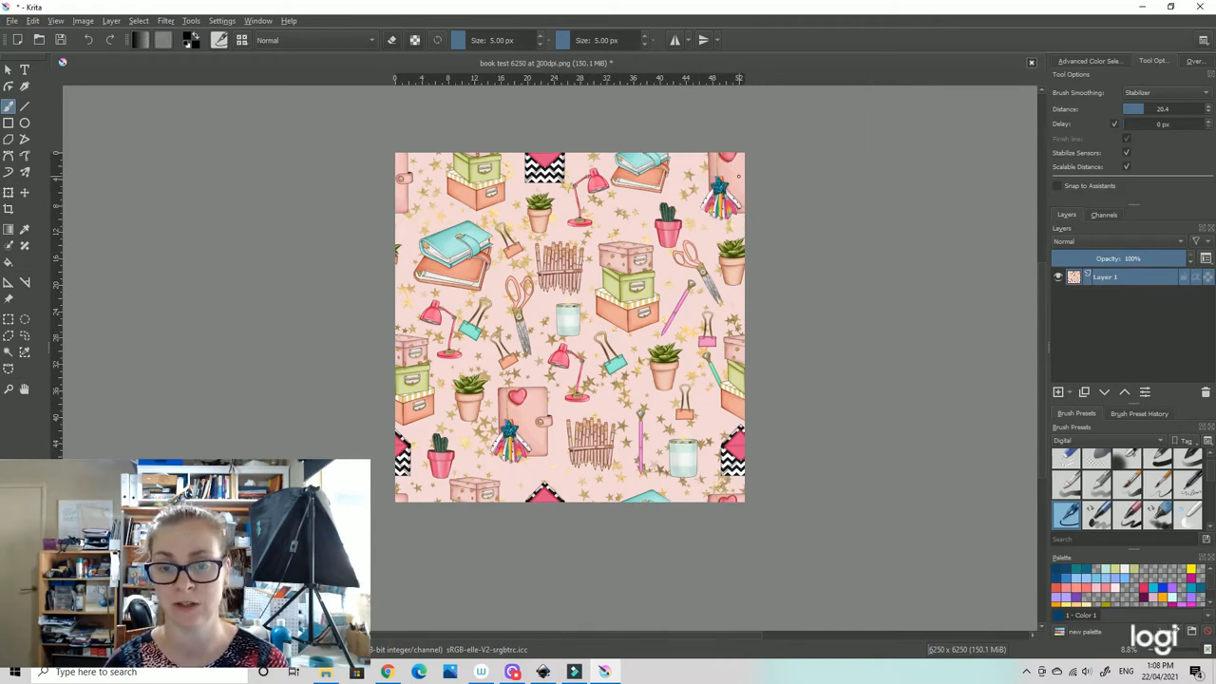
pyautogui.click(605, 672)
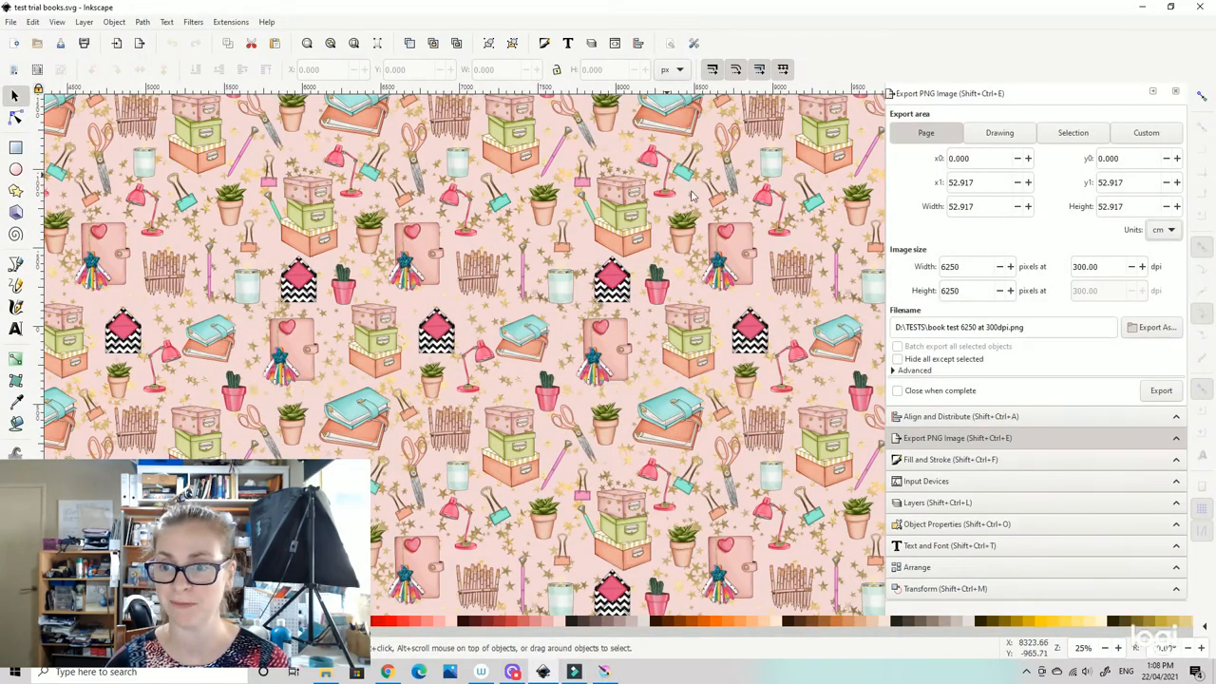
pyautogui.moveTo(1036, 251)
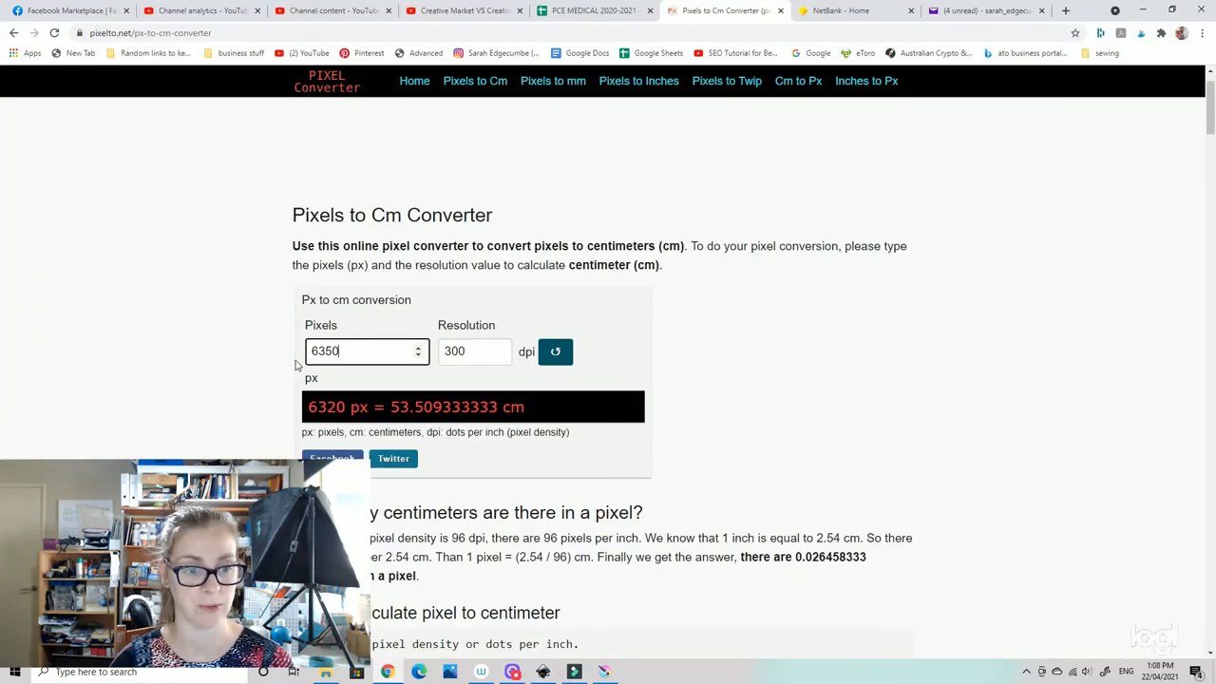
# - Enter 2000 pixels and 96 dpi in the Pixels to Cm converter to get 52.92 cm
pyautogui.click(470, 351)
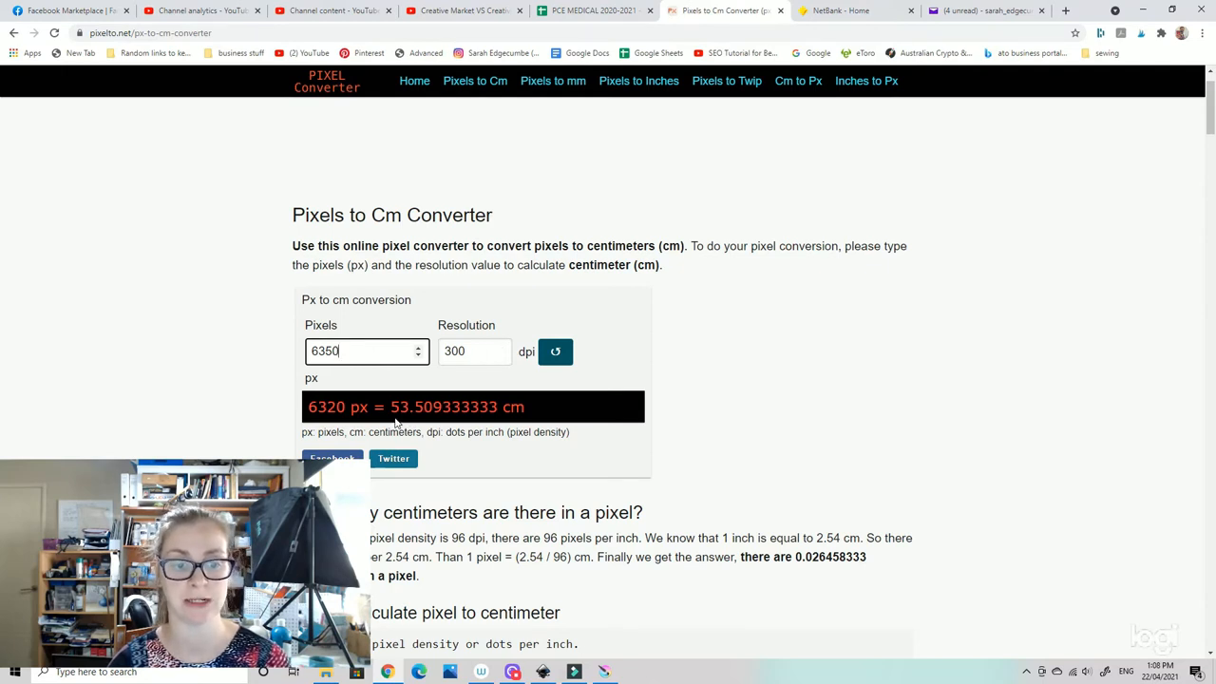
pyautogui.doubleClick(330, 350)
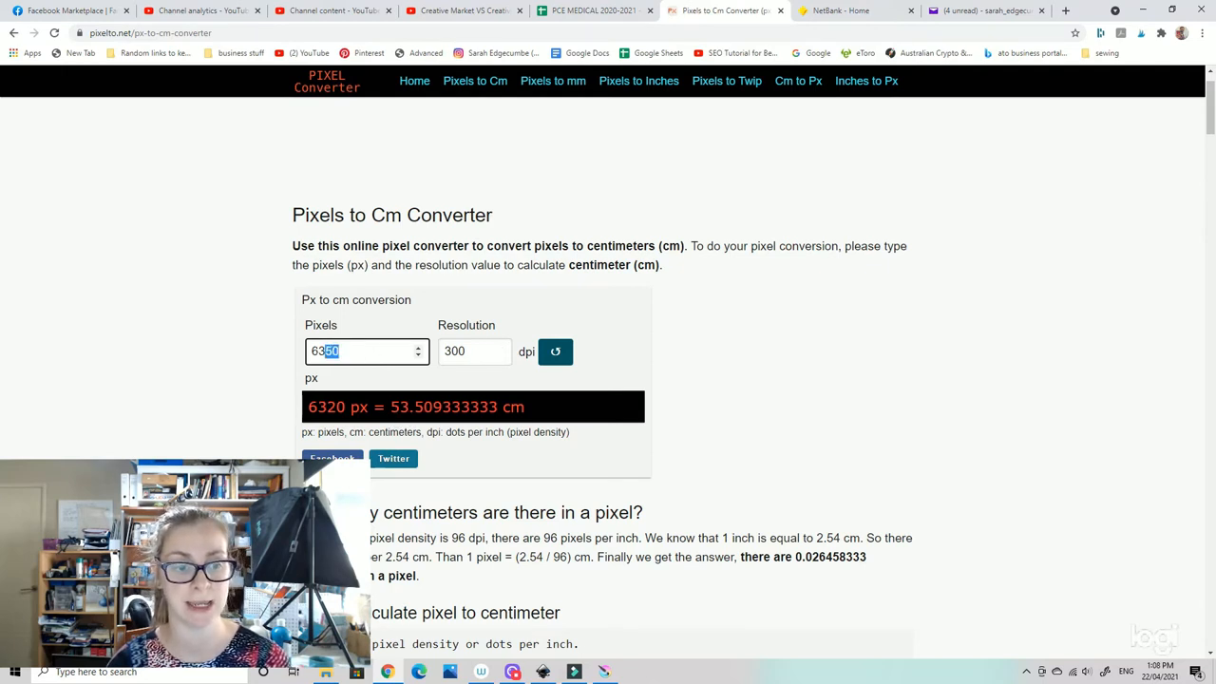
pyautogui.write('2000')
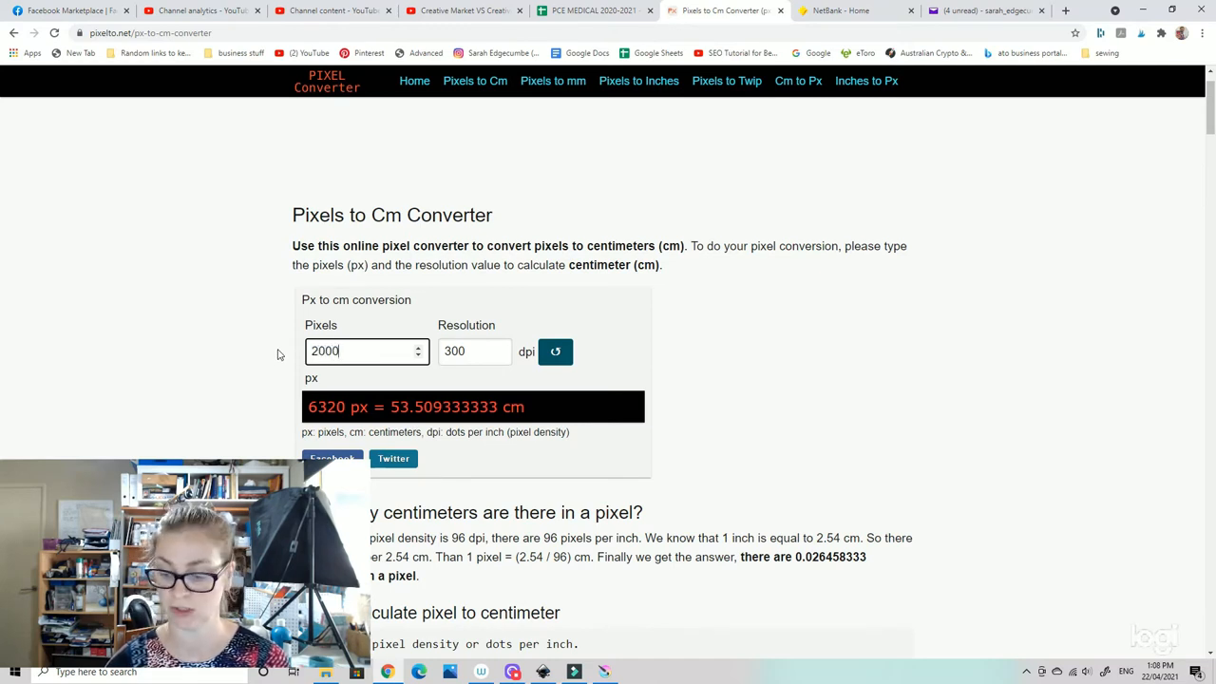
pyautogui.tripleClick(473, 350)
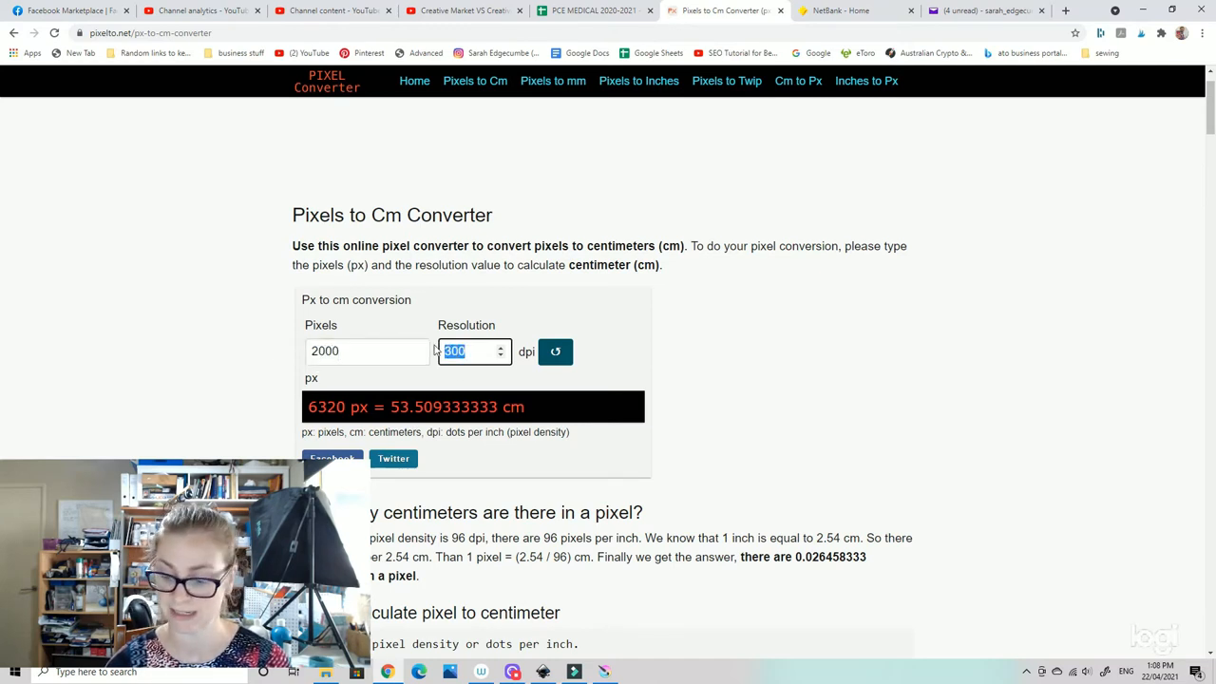
pyautogui.write('96')
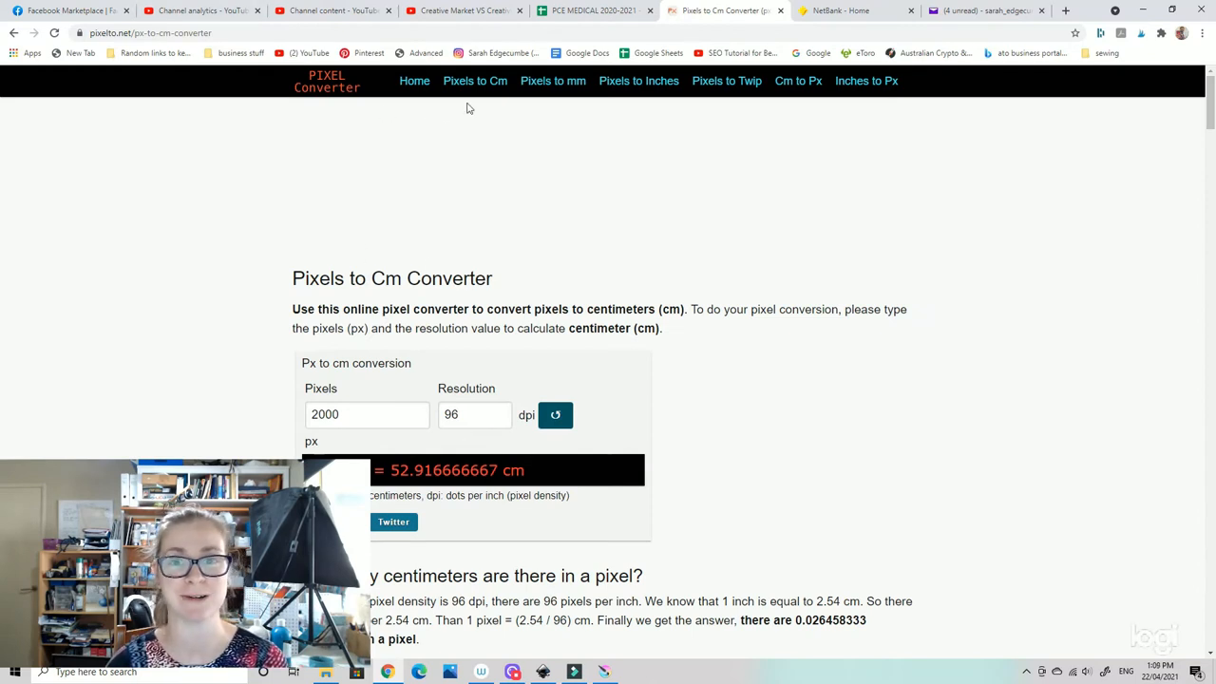
pyautogui.moveTo(867, 76)
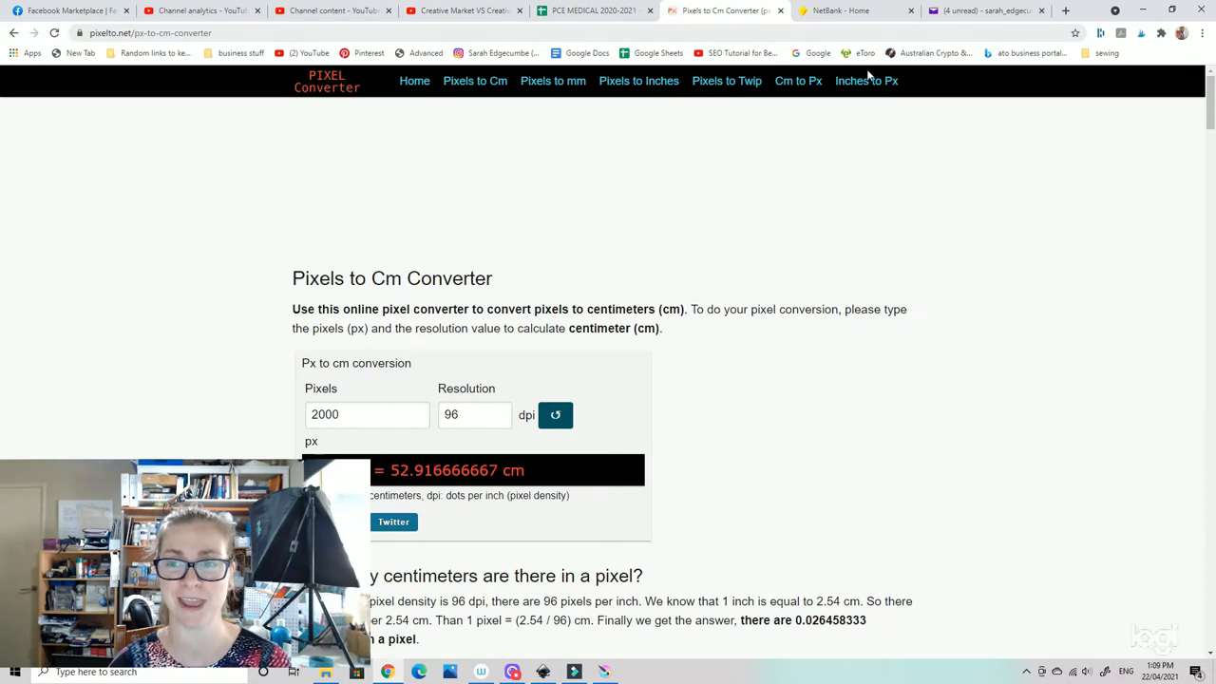
pyautogui.moveTo(726, 80)
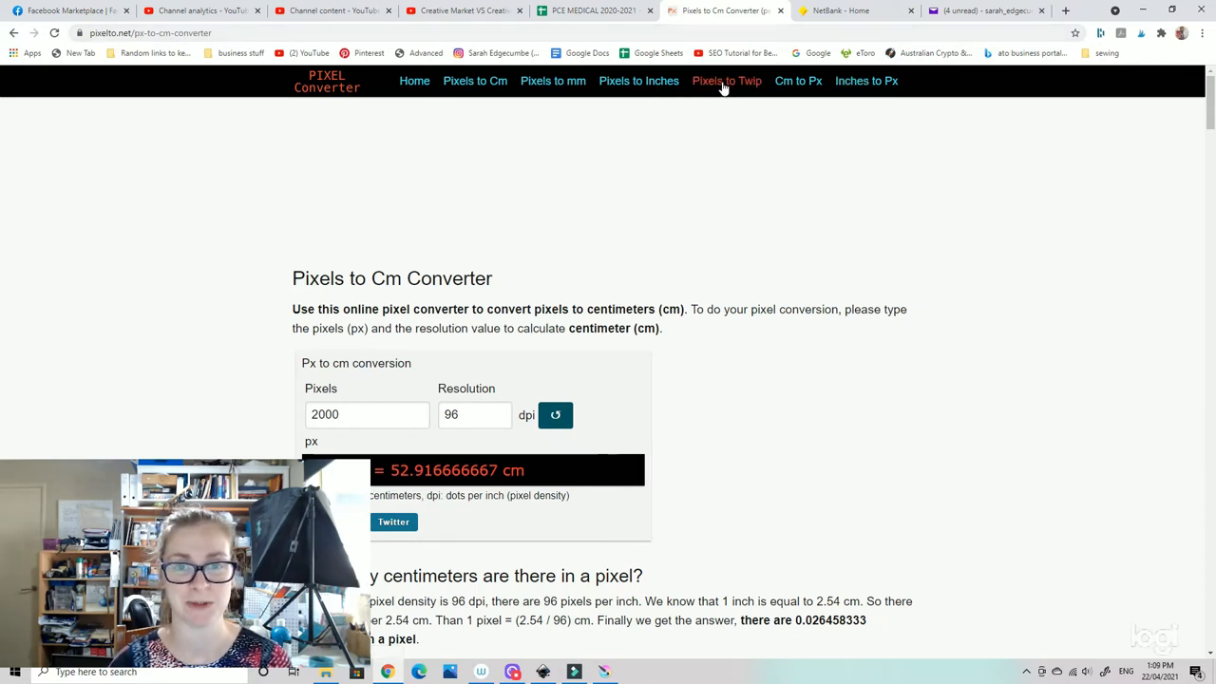
pyautogui.moveTo(726, 81)
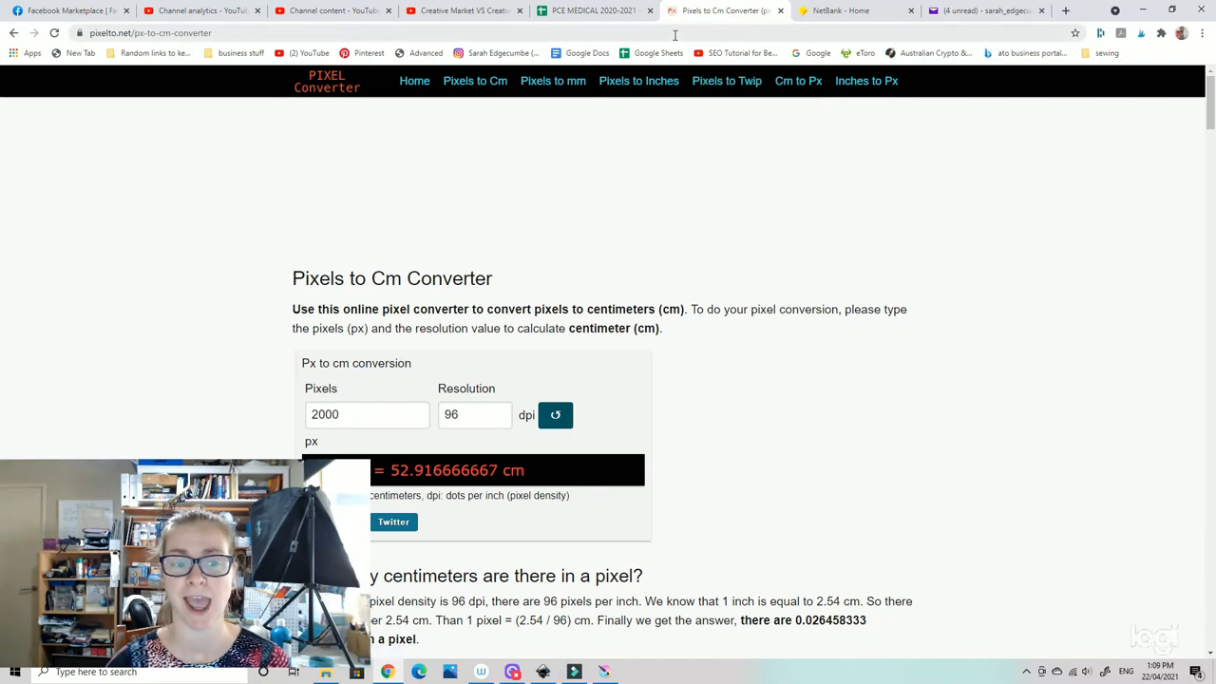
pyautogui.scroll(3)
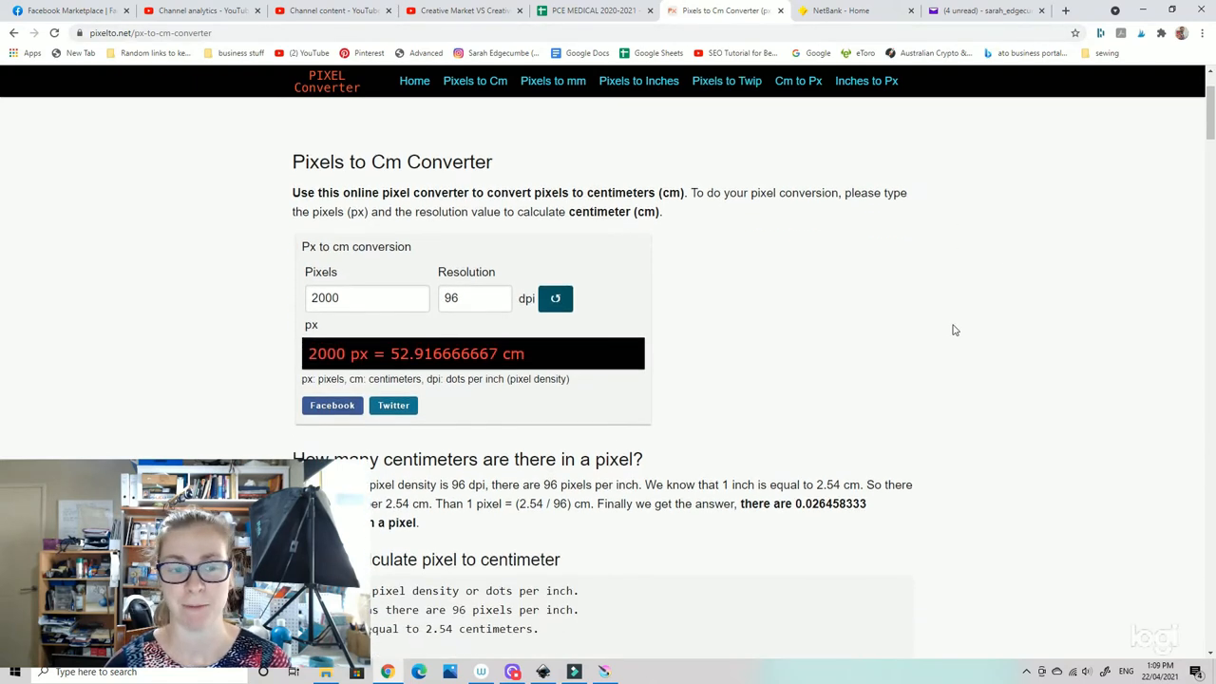
pyautogui.scroll(3)
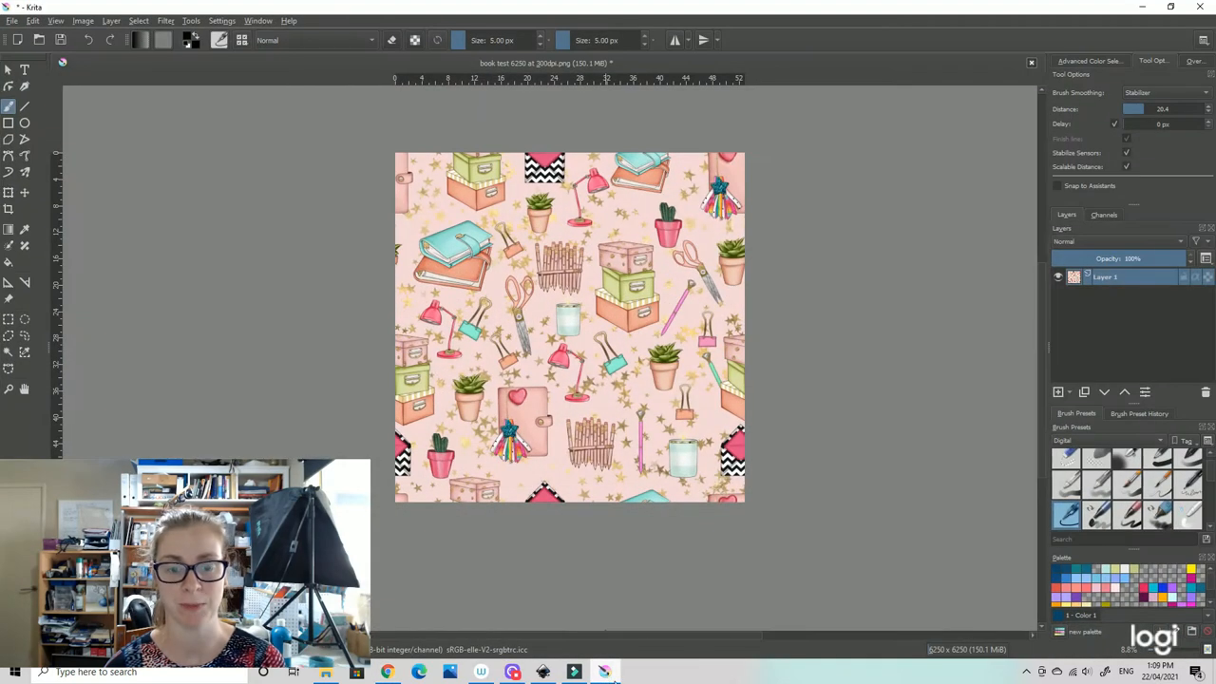
pyautogui.scroll(3)
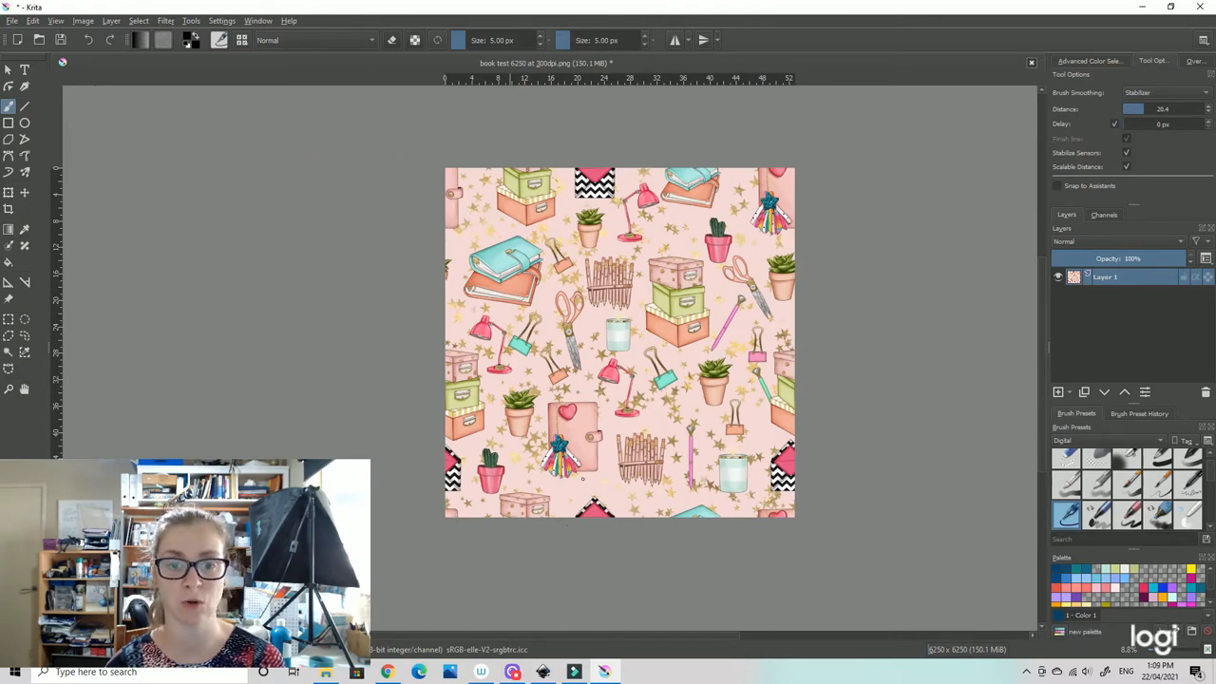
pyautogui.moveTo(504, 648)
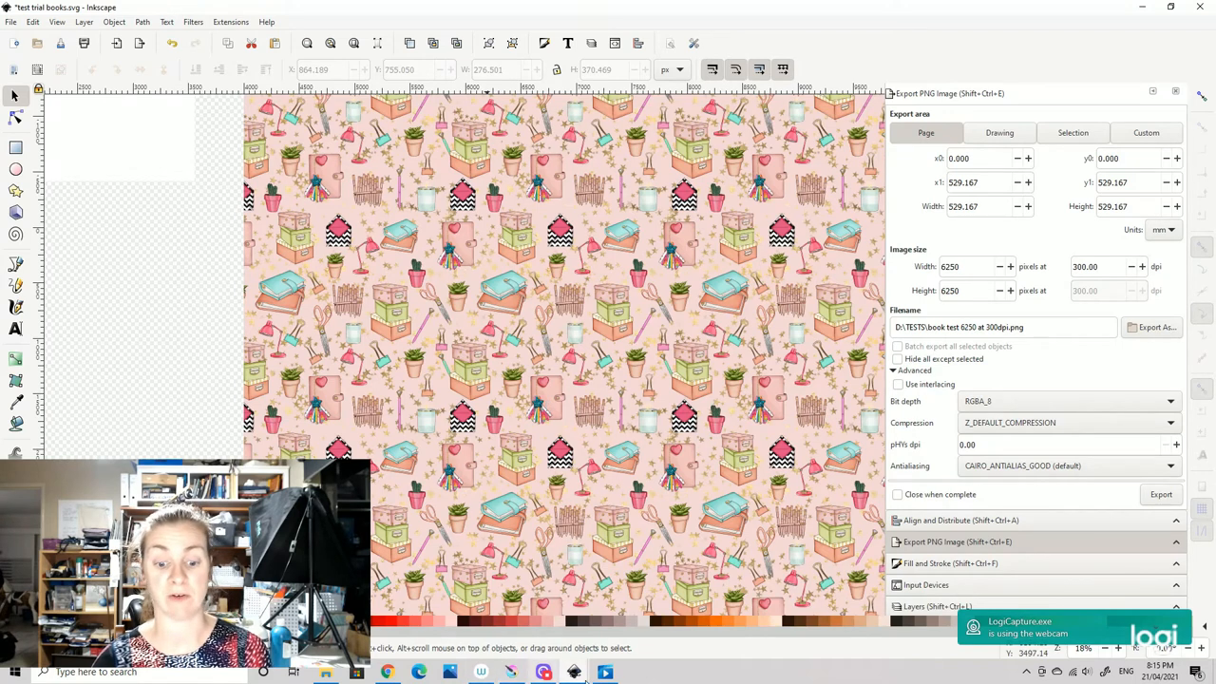
# - Read the size-mismatch warning atop Redbubble's Copy Your Work page, then switch to Krita
pyautogui.click(387, 672)
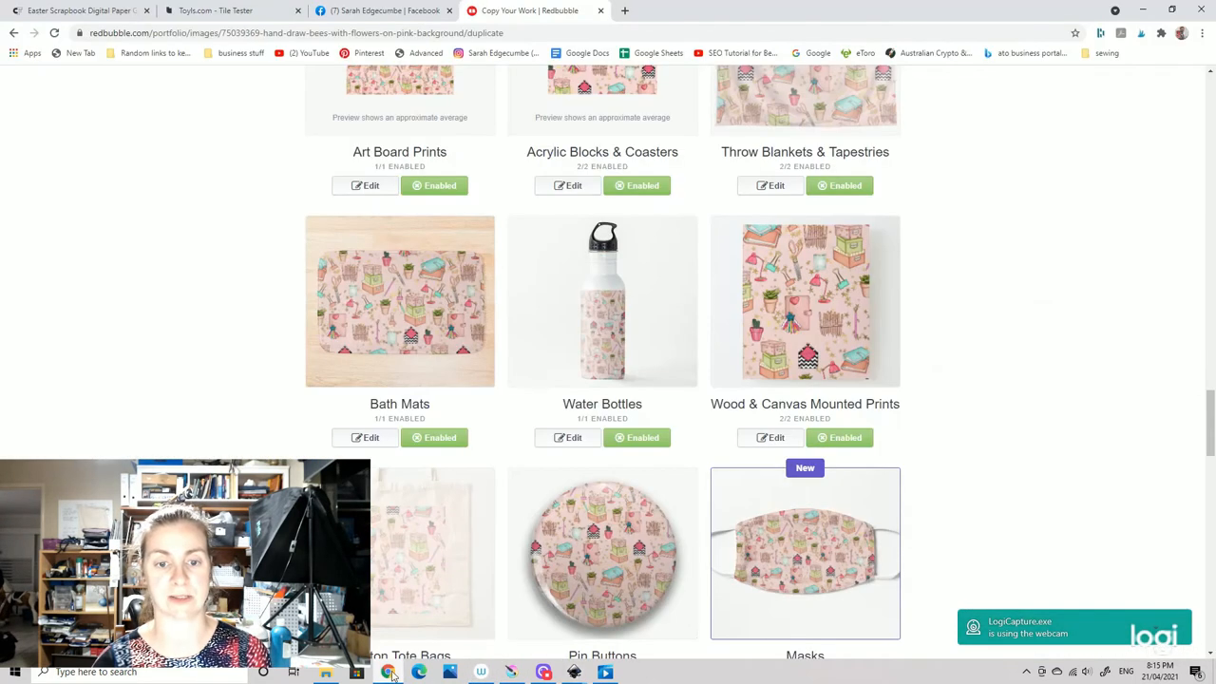
pyautogui.scroll(-3)
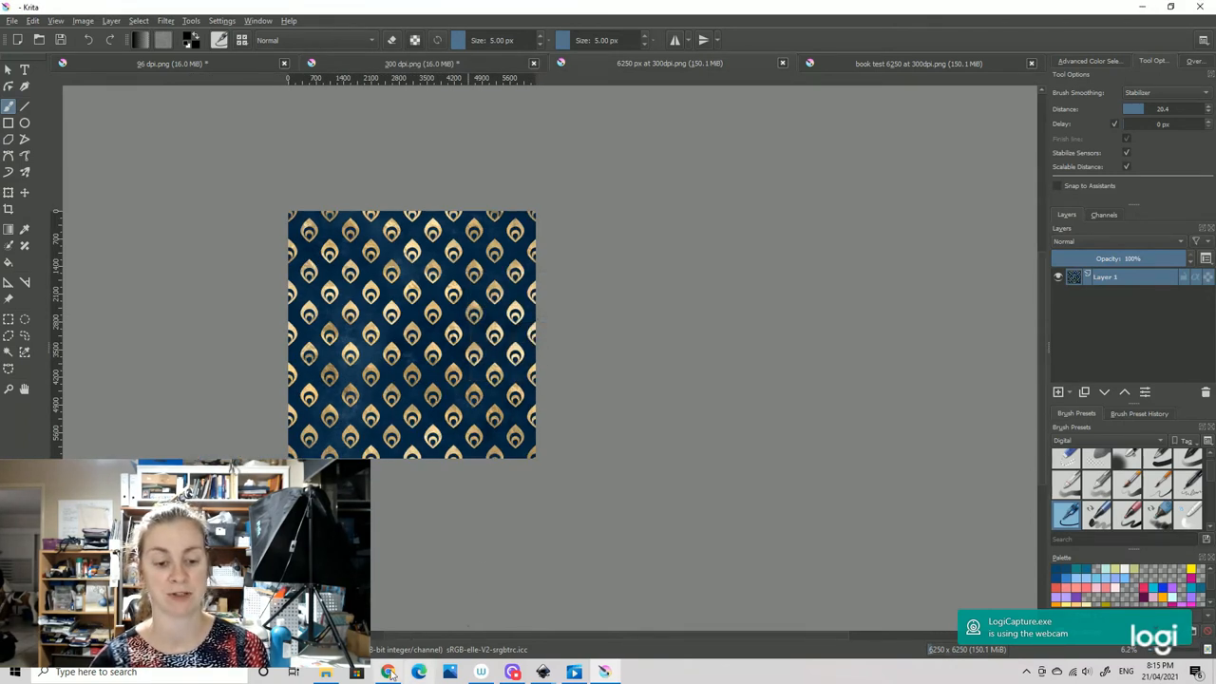
pyautogui.click(387, 672)
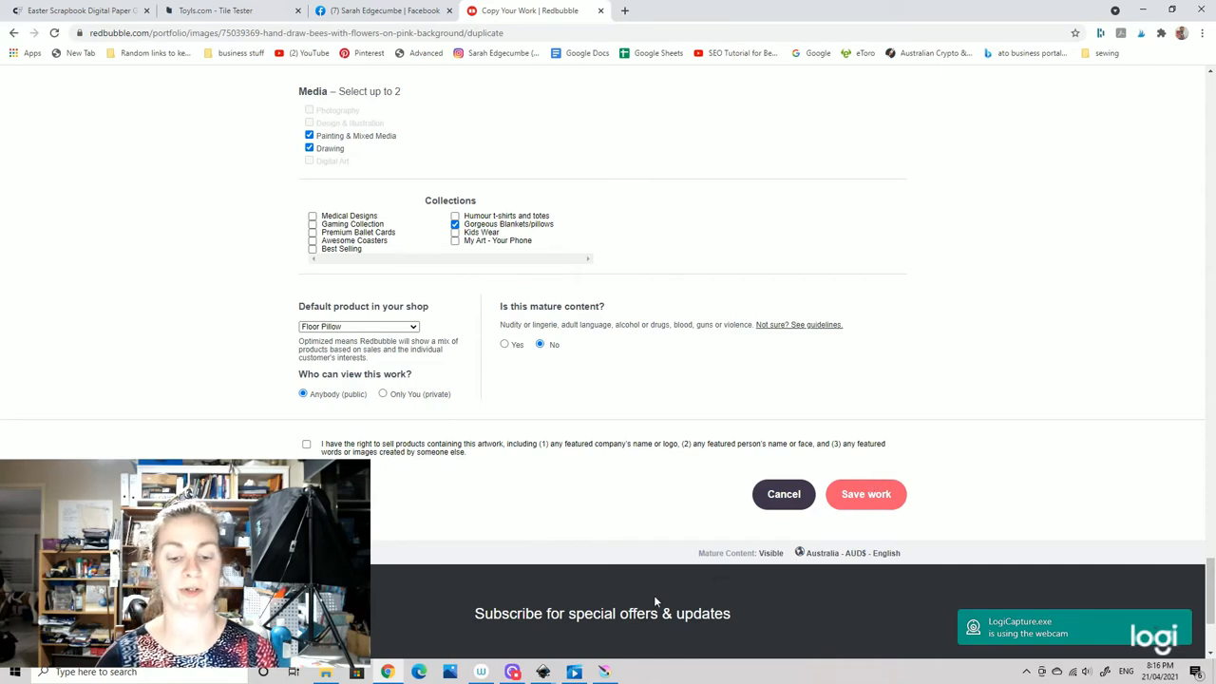
pyautogui.scroll(3)
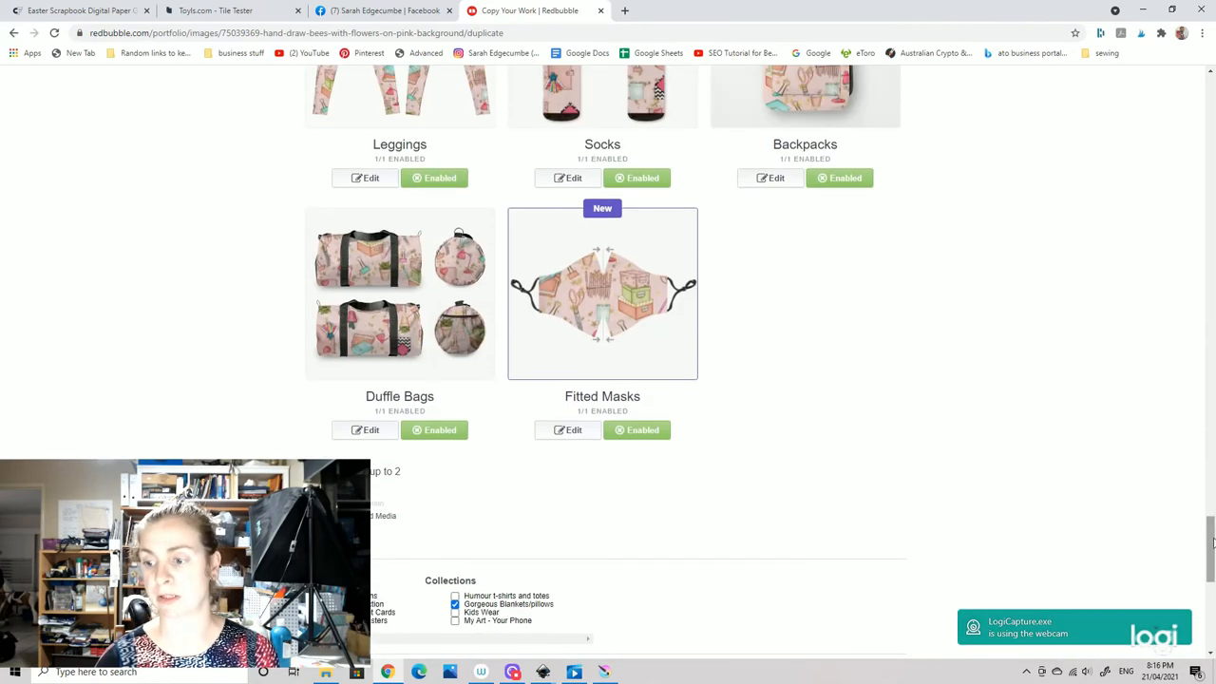
pyautogui.scroll(3)
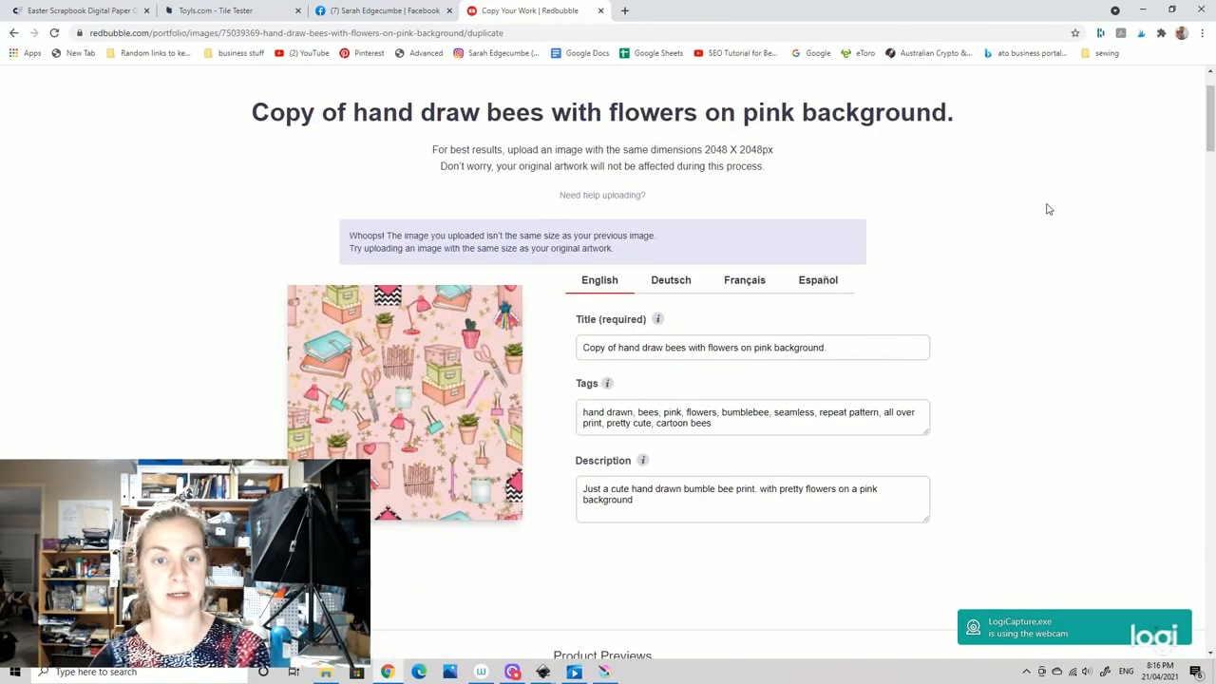
pyautogui.moveTo(972, 213)
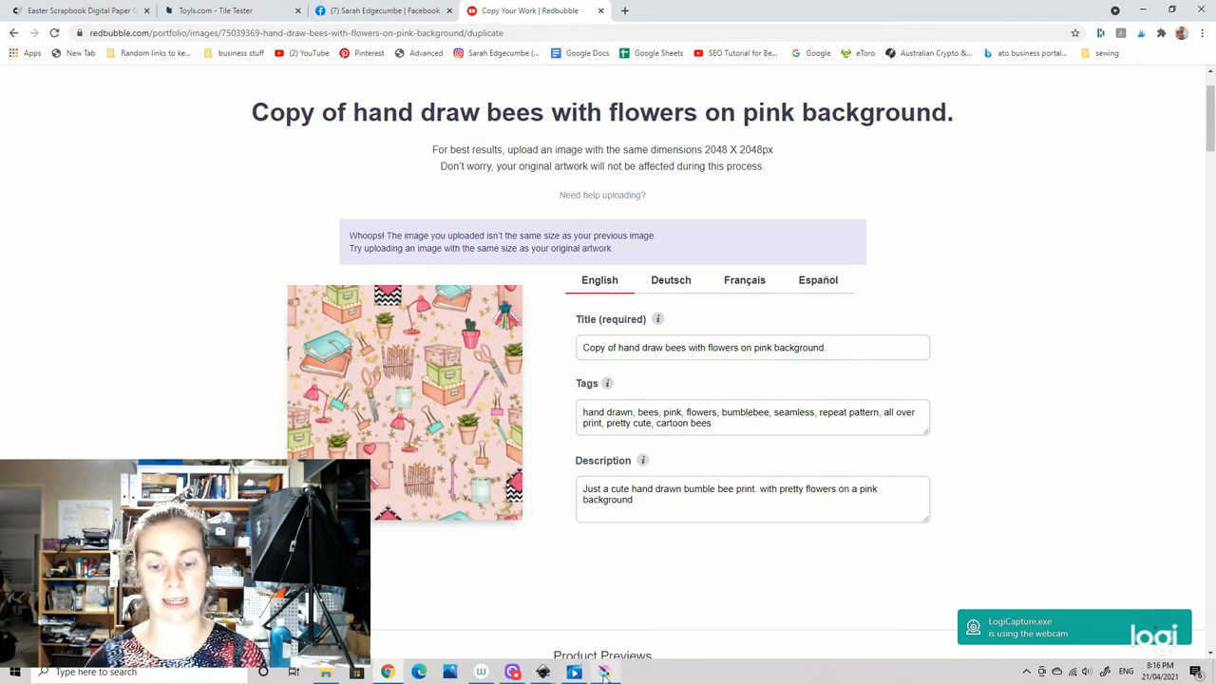
pyautogui.click(573, 672)
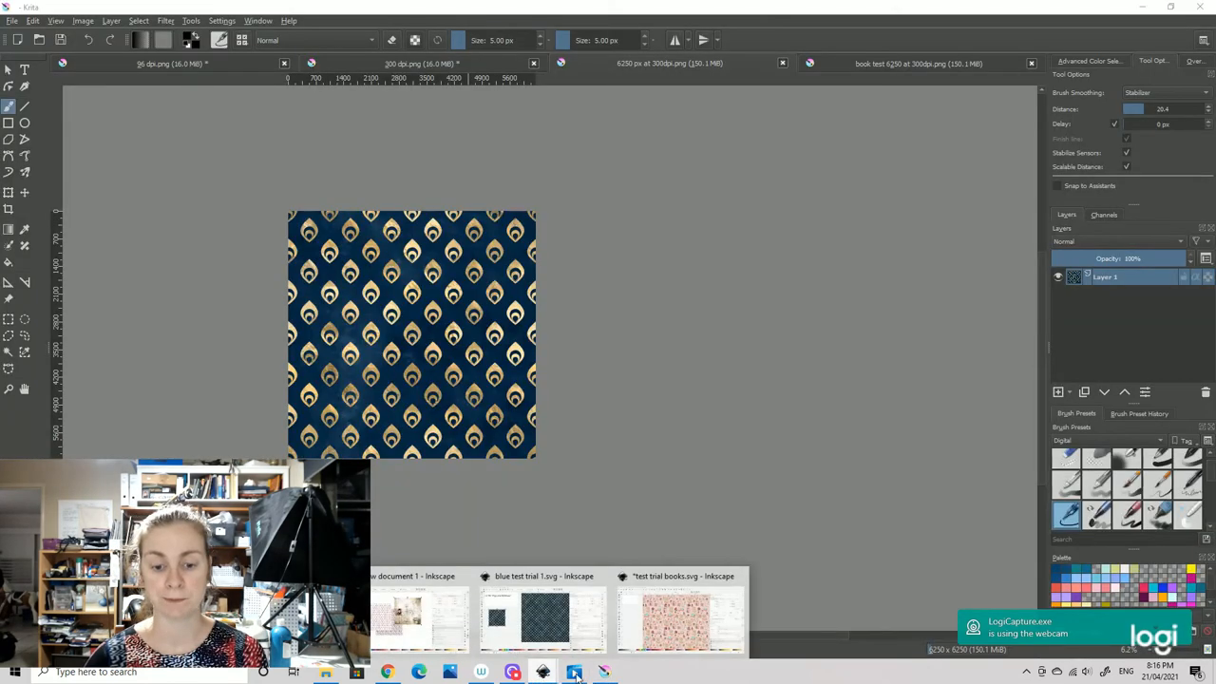
pyautogui.click(679, 618)
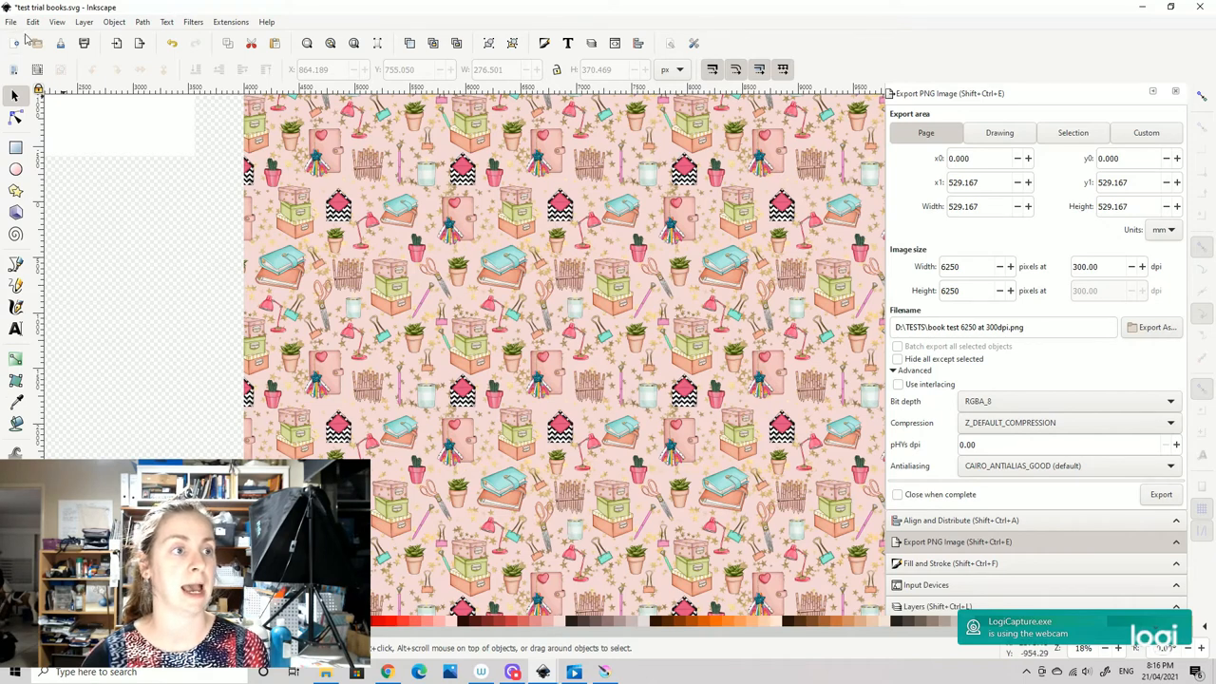
pyautogui.click(10, 21)
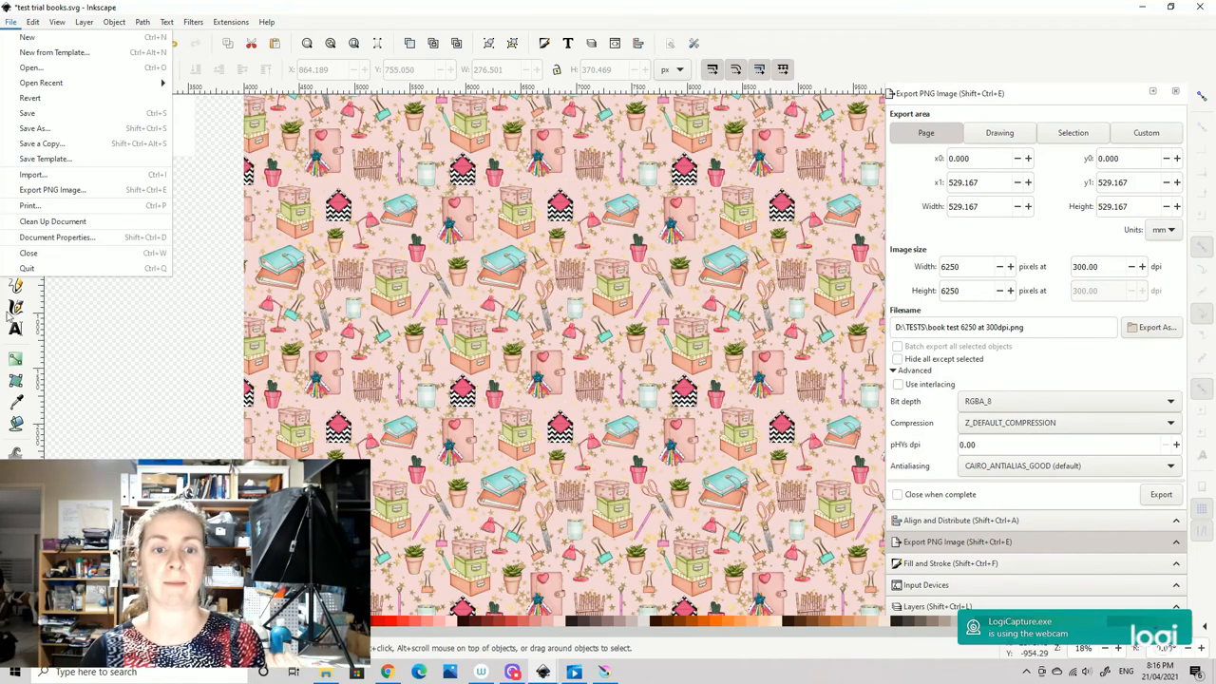
pyautogui.click(266, 20)
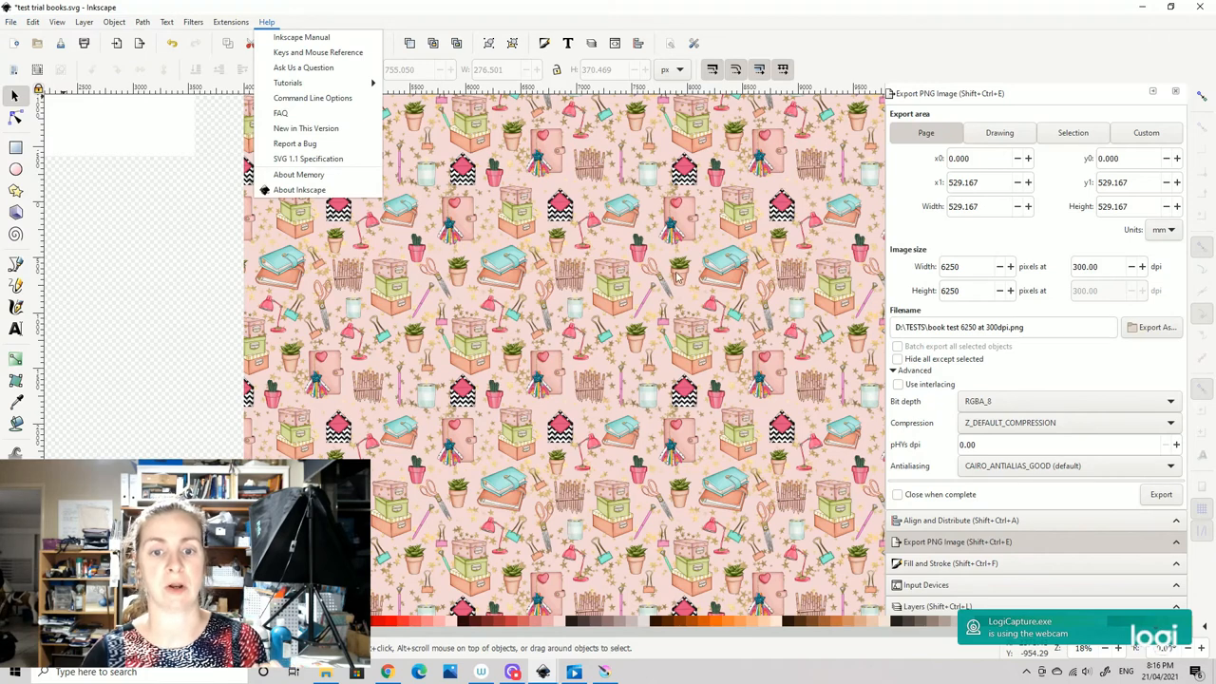
pyautogui.moveTo(694, 278)
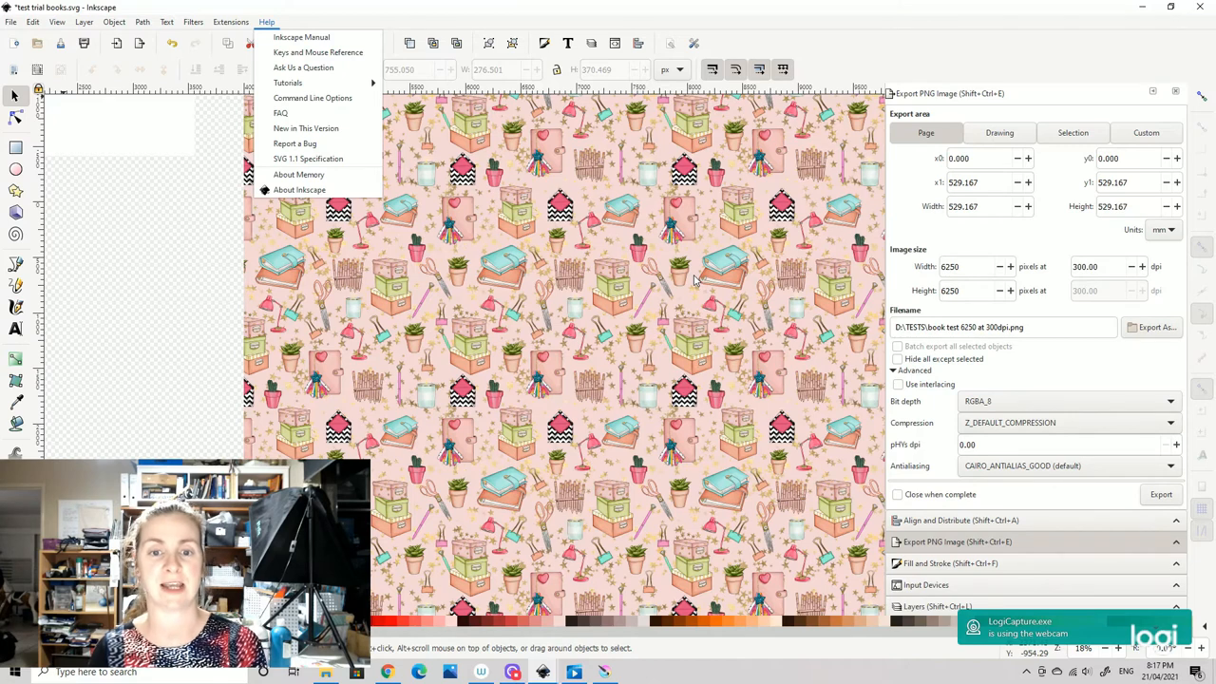
pyautogui.moveTo(634, 308)
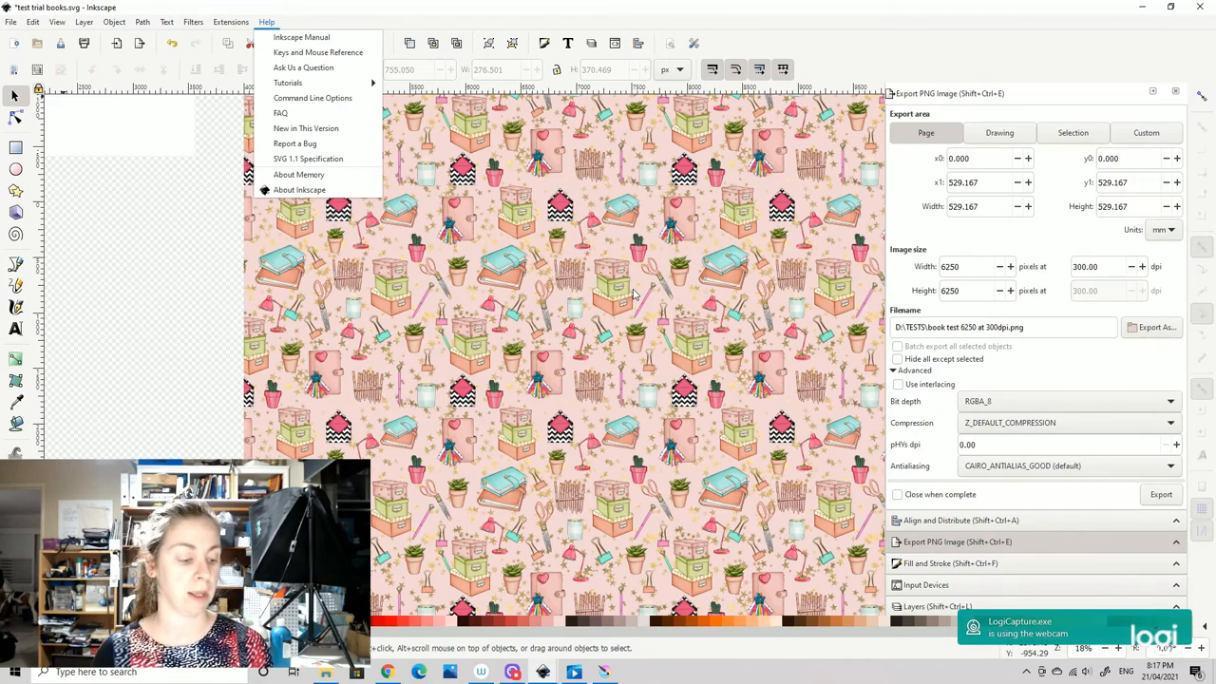
pyautogui.moveTo(130, 222)
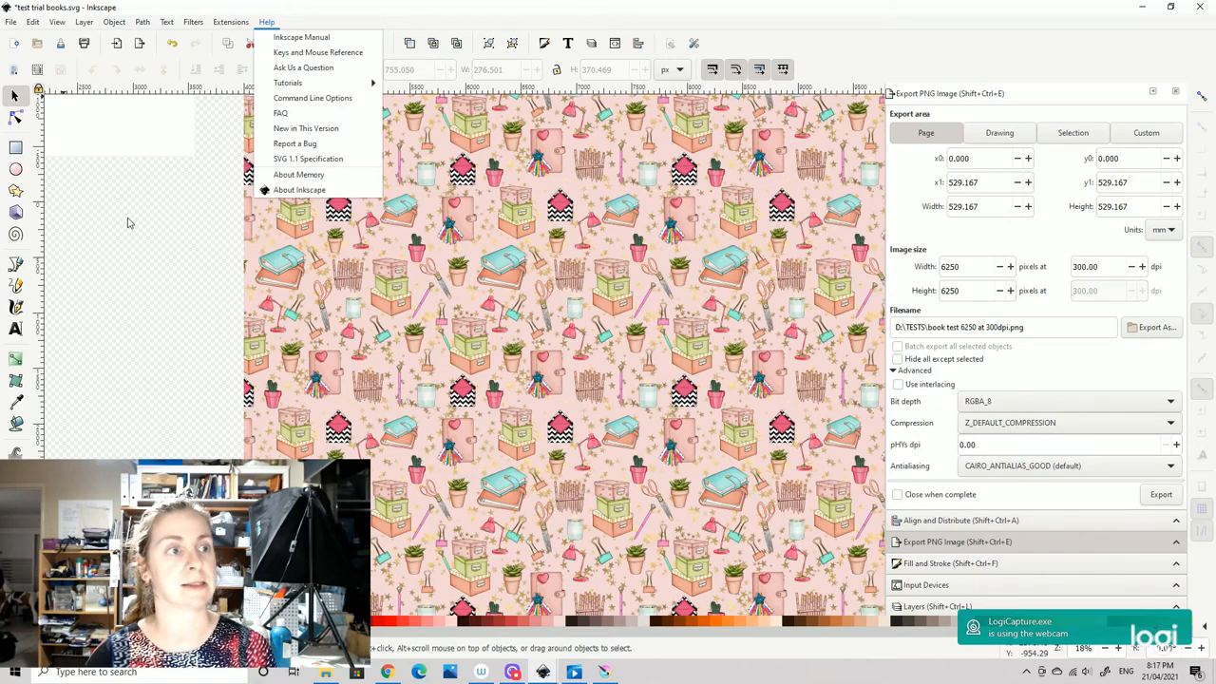
pyautogui.click(11, 21)
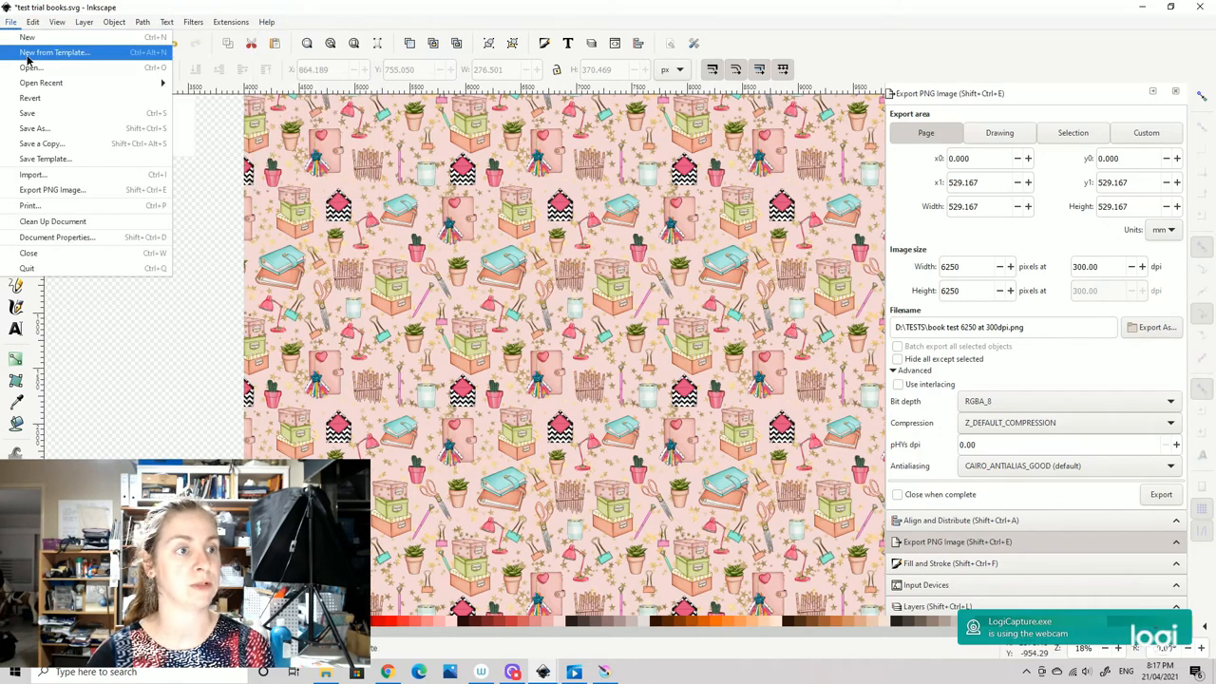
# - Browse the New from Template dialog and close it without creating a document
pyautogui.click(54, 52)
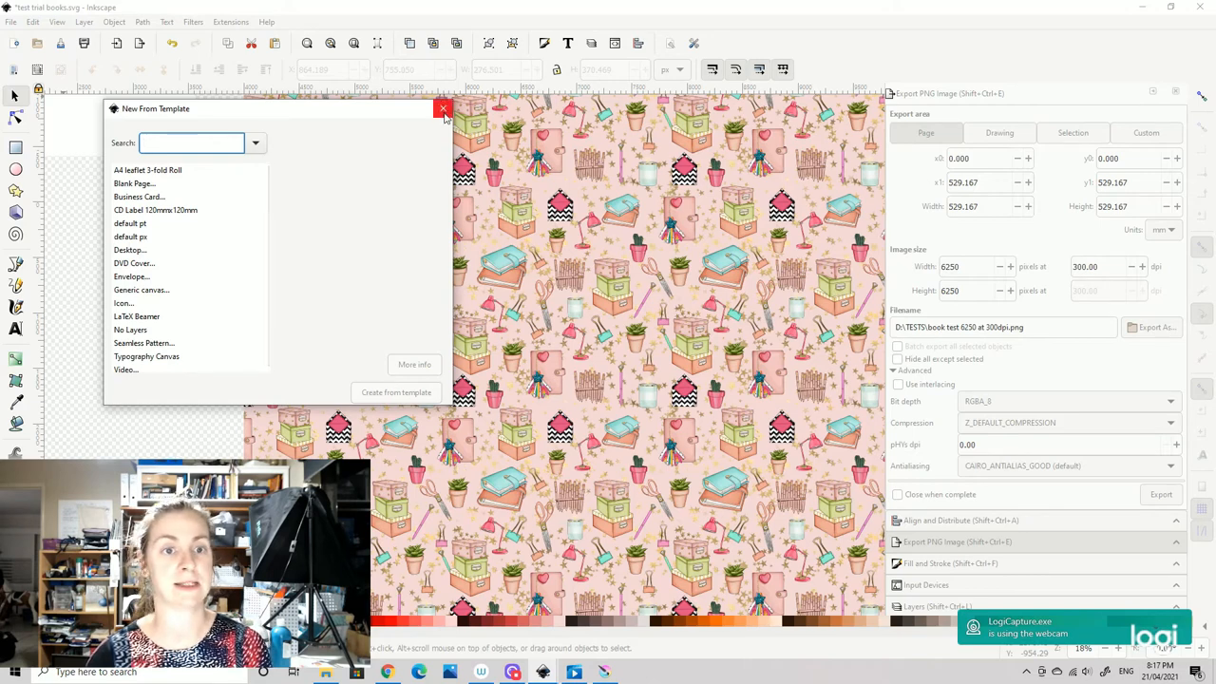
pyautogui.click(442, 108)
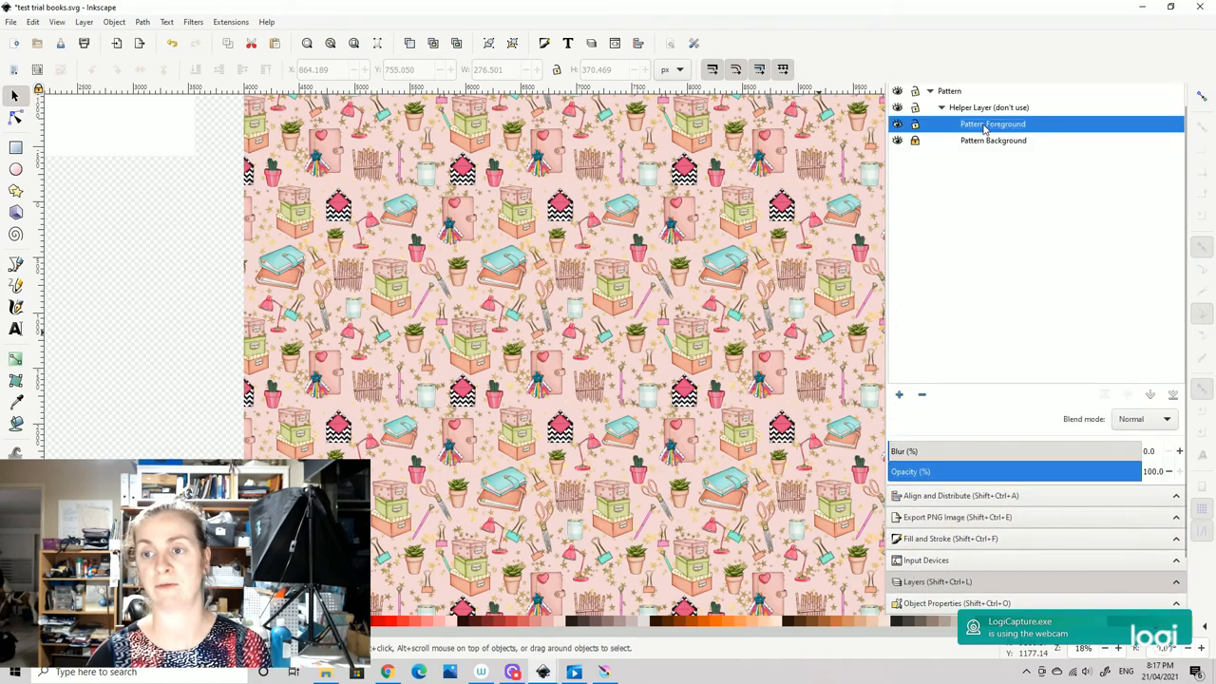
pyautogui.moveTo(984, 150)
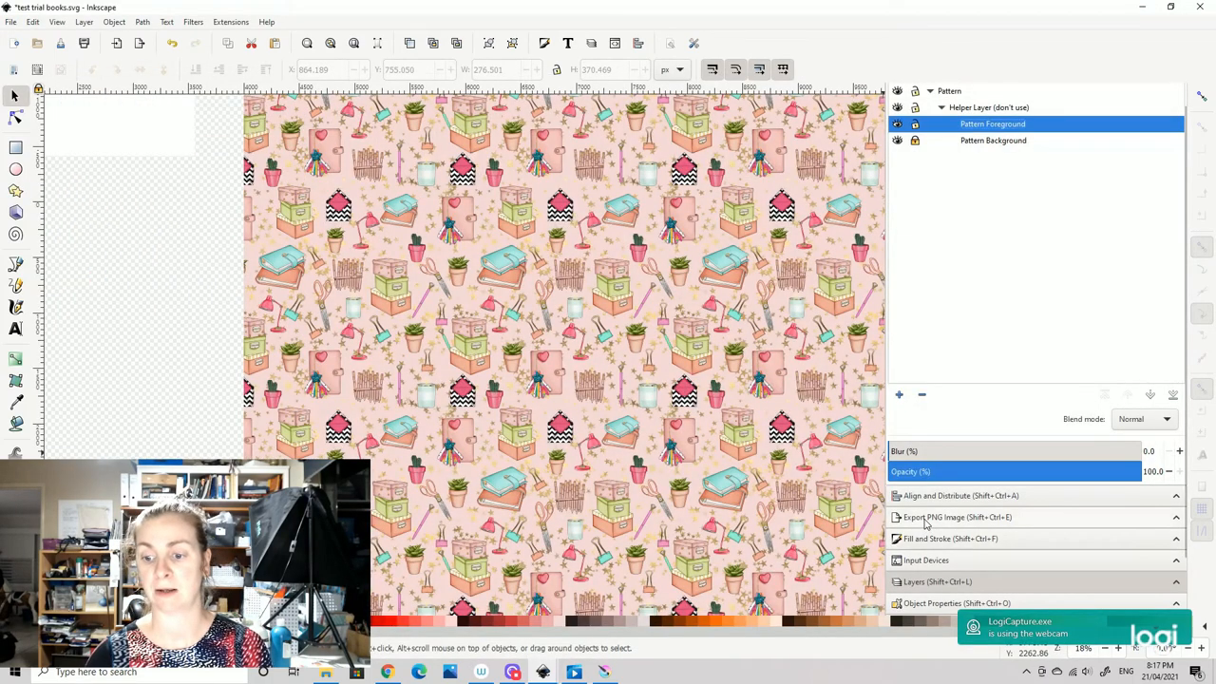
pyautogui.moveTo(923, 516)
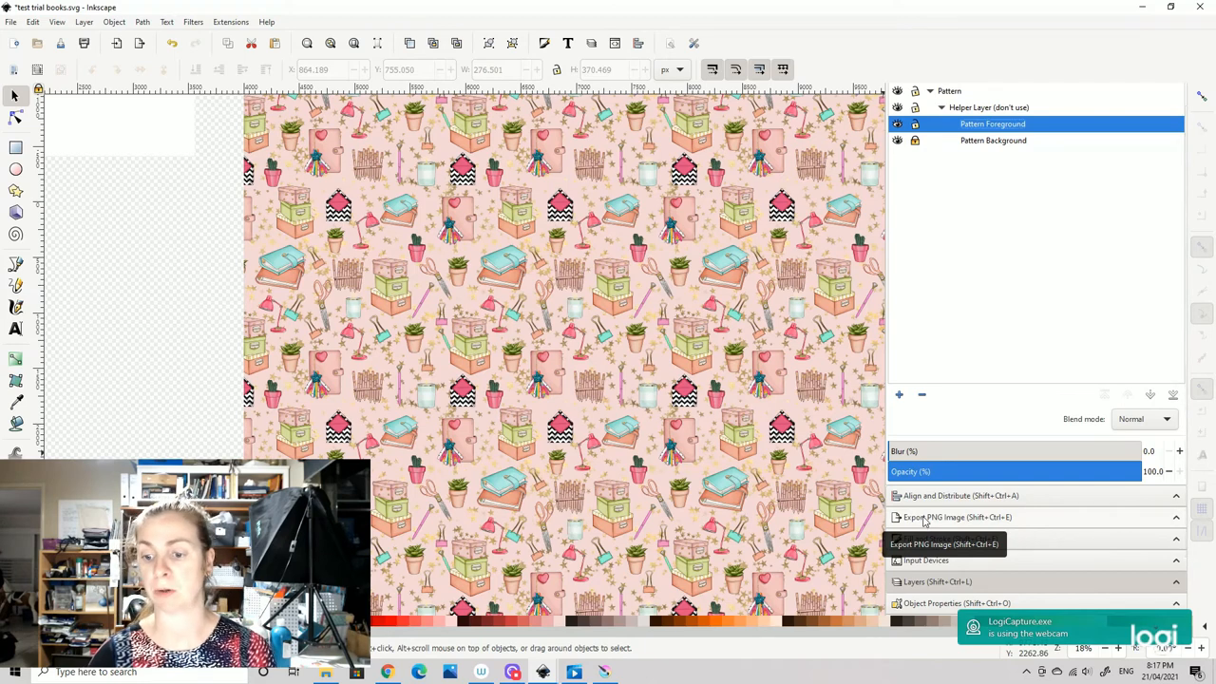
# - Reopen the Export PNG Image settings, still at 6250 px and 300 dpi
pyautogui.click(956, 517)
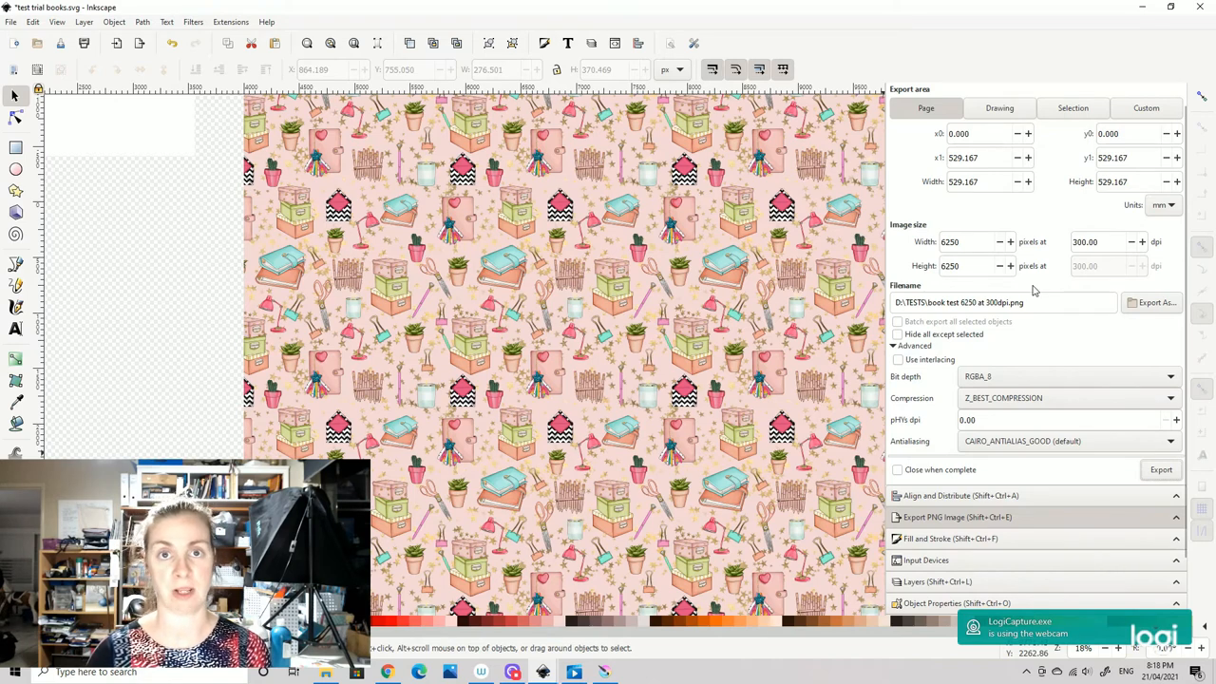
pyautogui.moveTo(1032, 290)
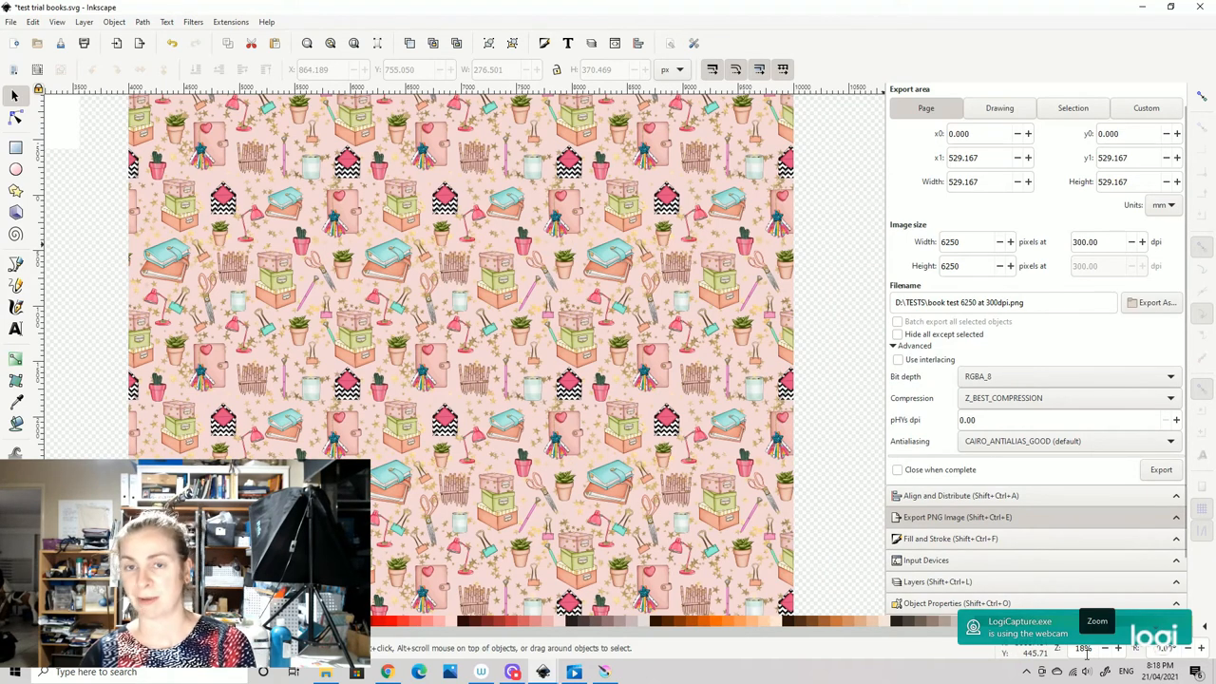
pyautogui.moveTo(1085, 660)
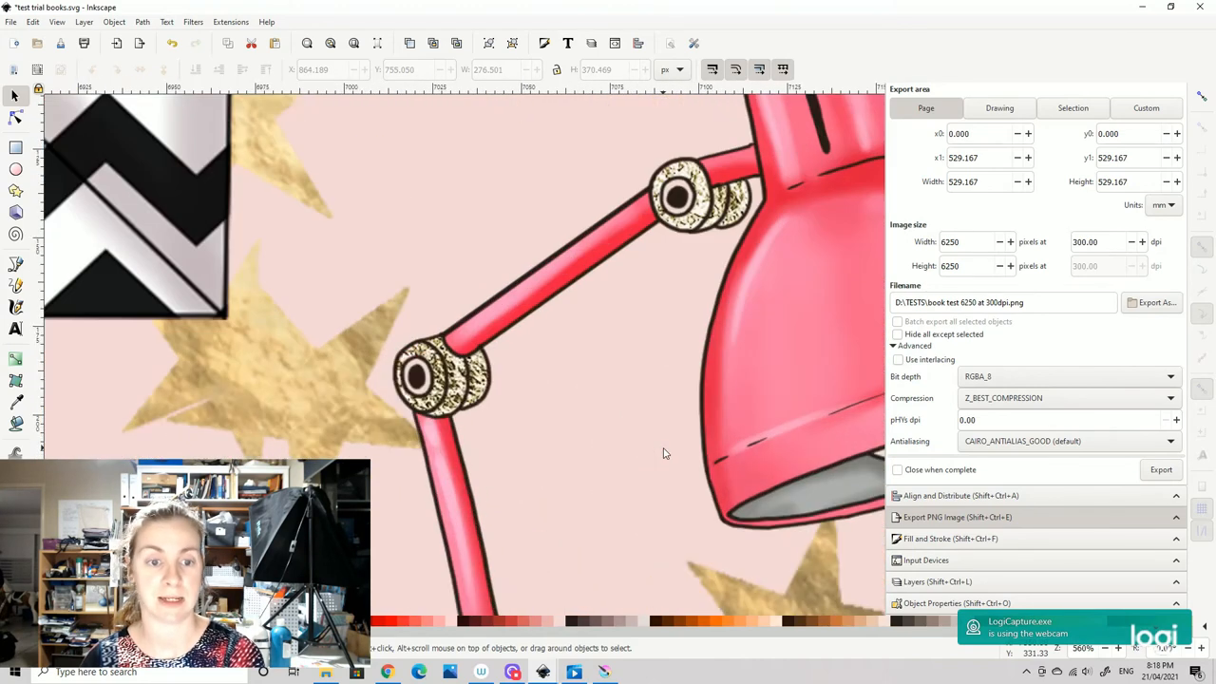
# - Zoom out slightly from the pink lamp close-up
pyautogui.scroll(-3)
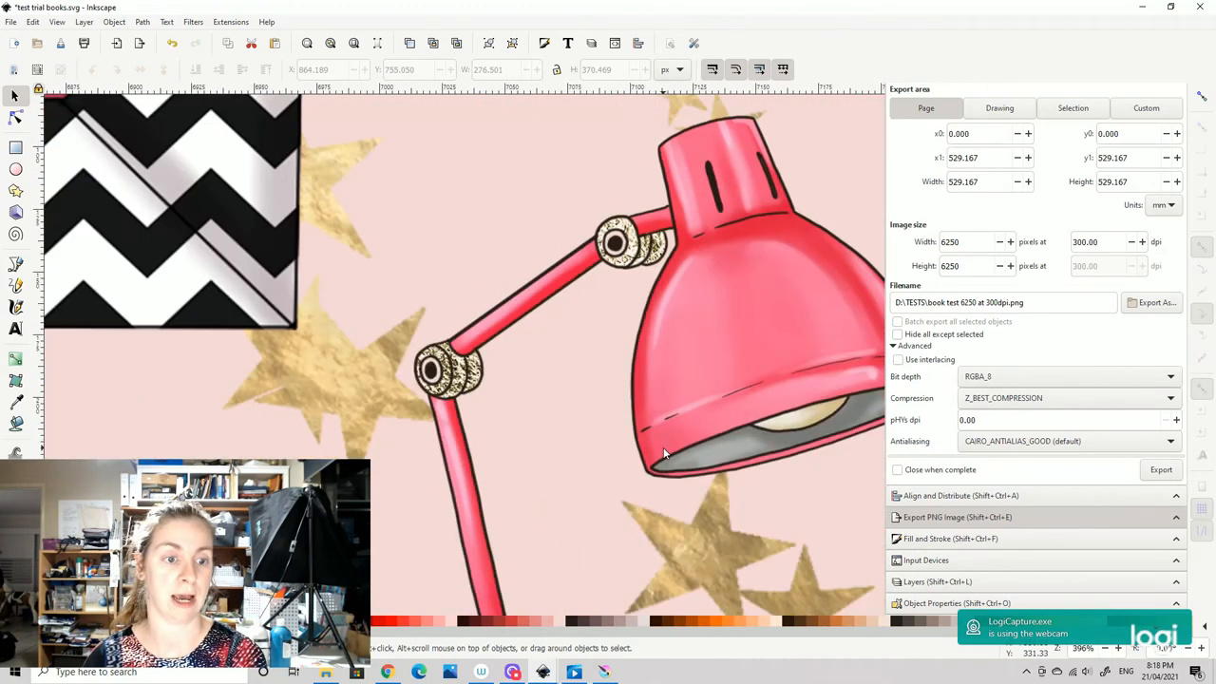
pyautogui.scroll(-3)
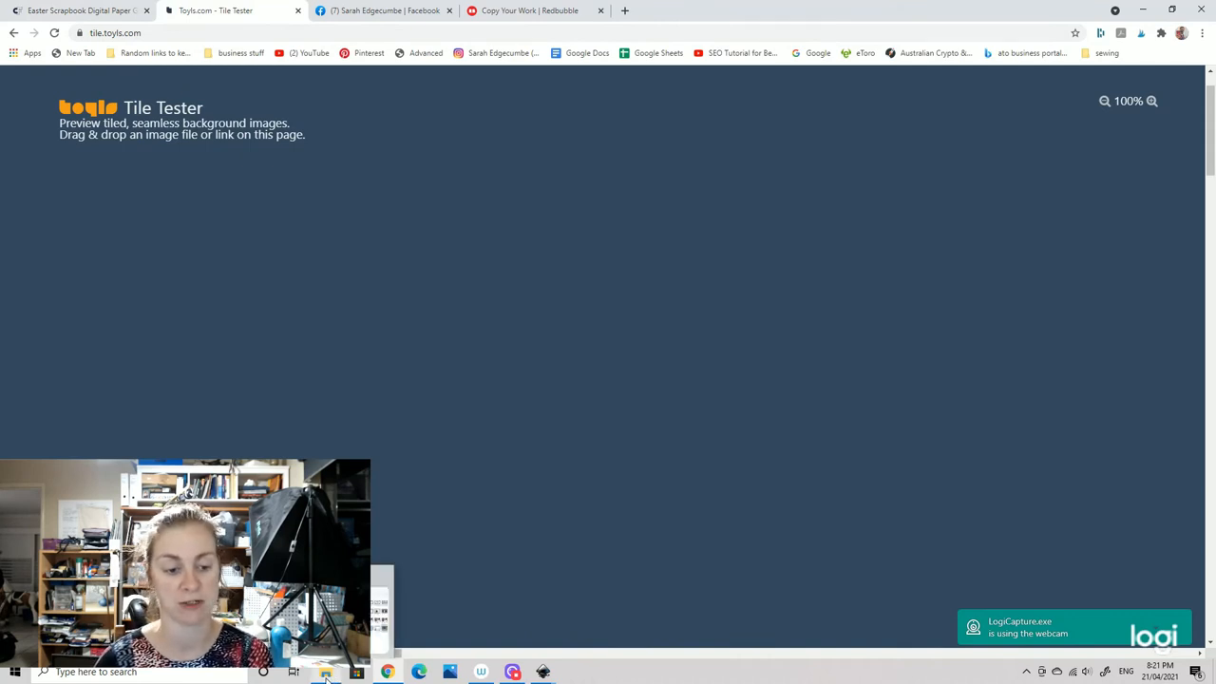
# - Open the TESTS folder in File Explorer as large icons and select the exported pattern PNG
pyautogui.click(324, 671)
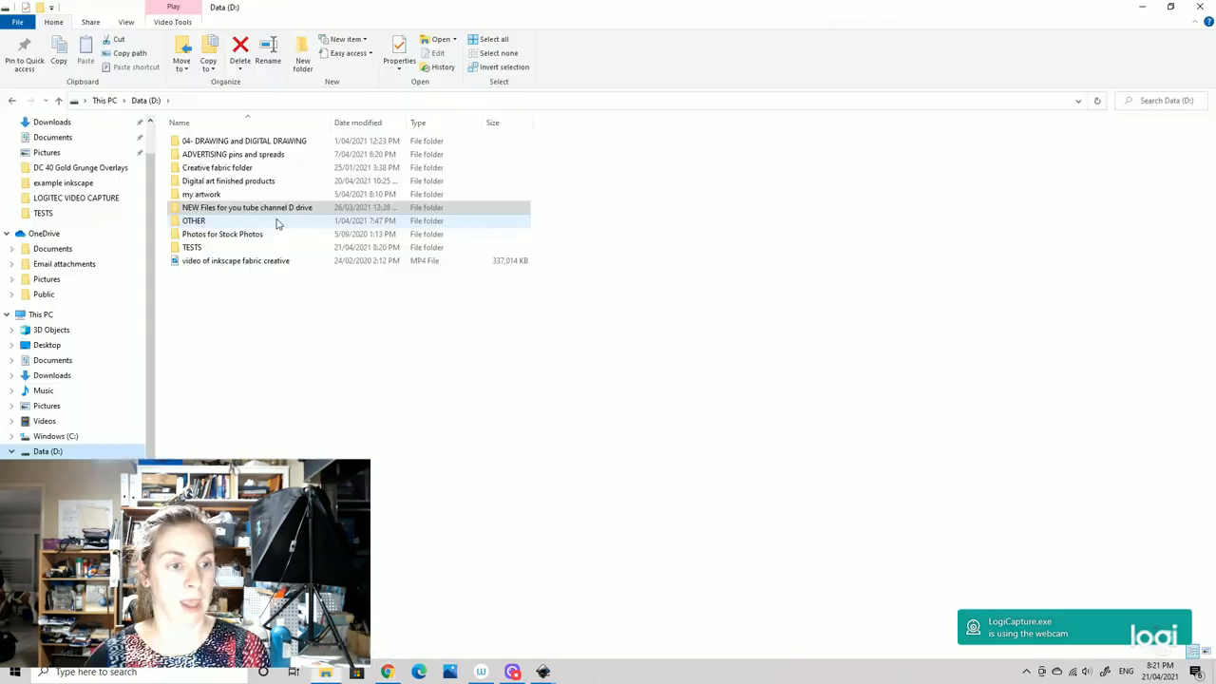
pyautogui.doubleClick(192, 247)
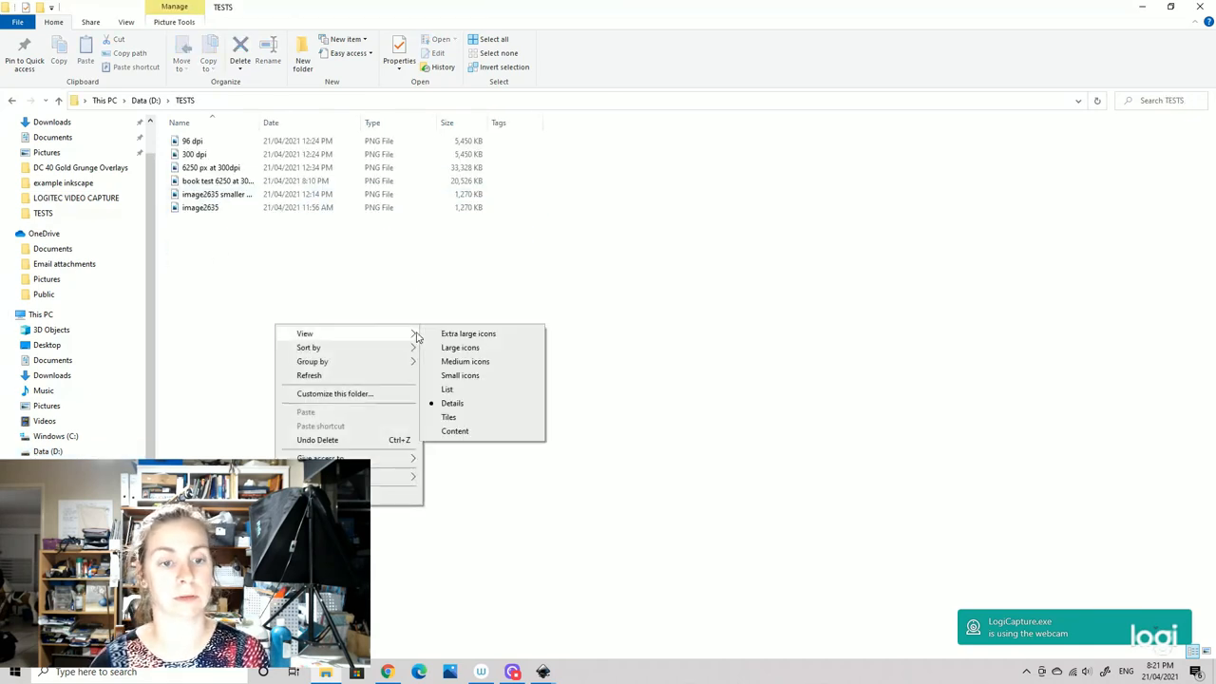
pyautogui.click(459, 346)
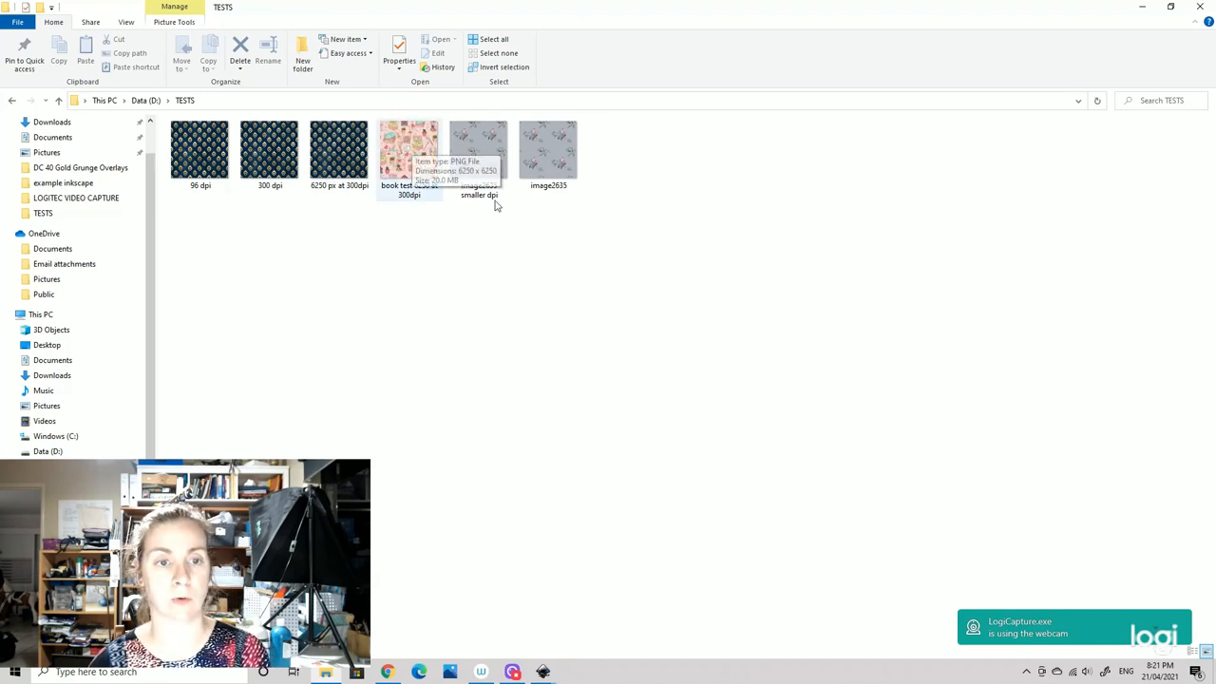
pyautogui.click(408, 152)
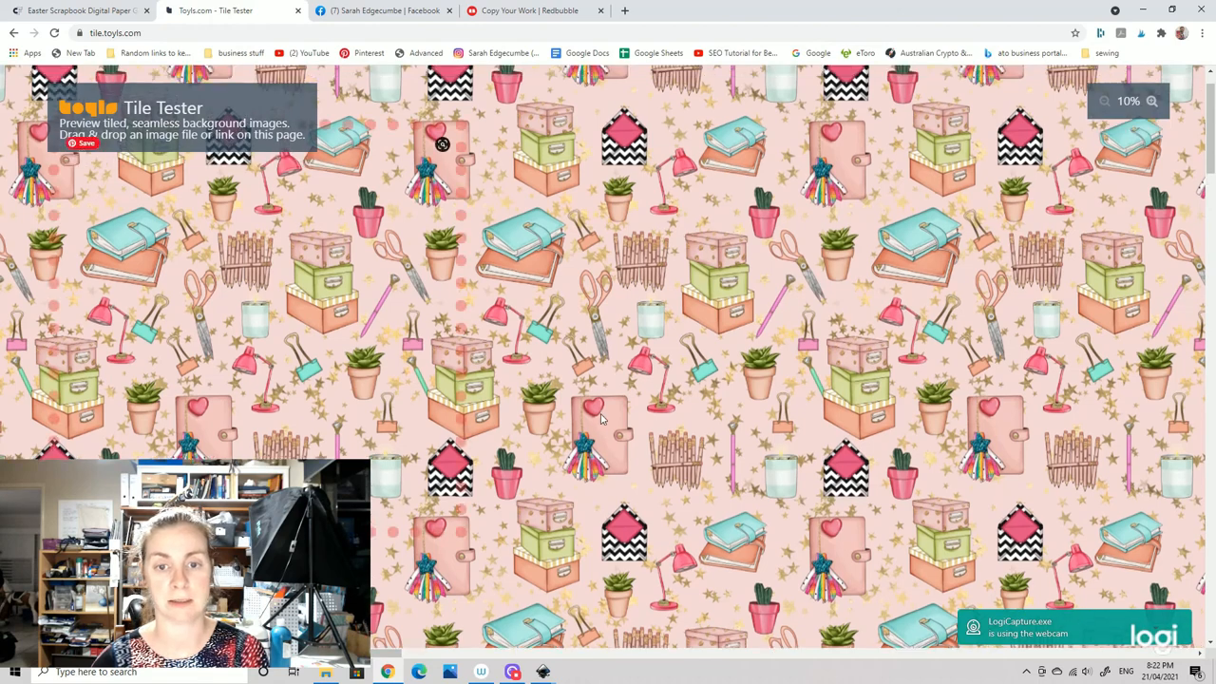
# - Zoom the tiled stationery preview in three steps to 66.7%
pyautogui.click(1150, 101)
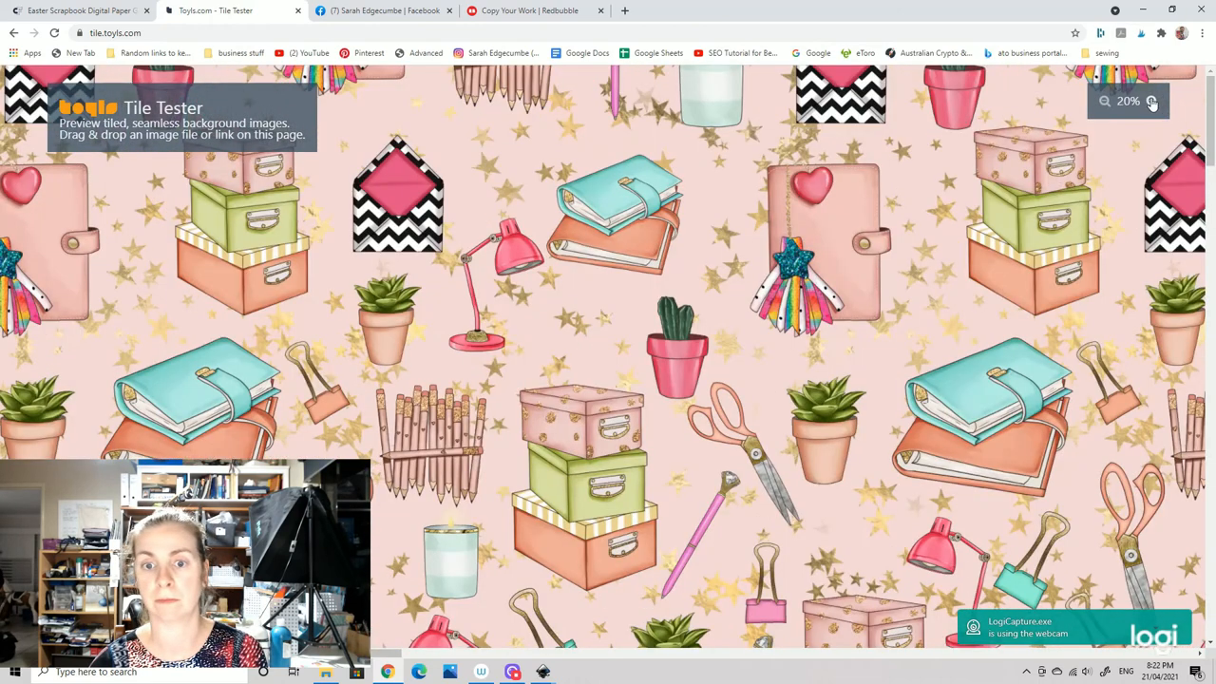
pyautogui.click(1151, 102)
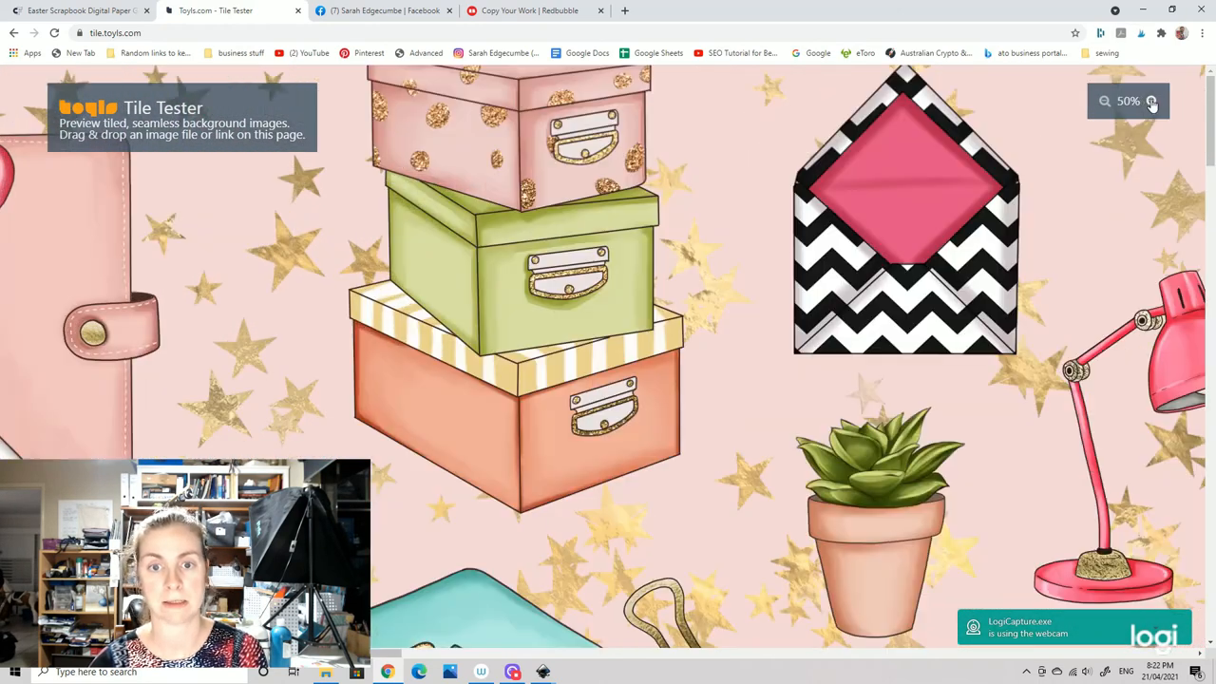
pyautogui.click(1152, 101)
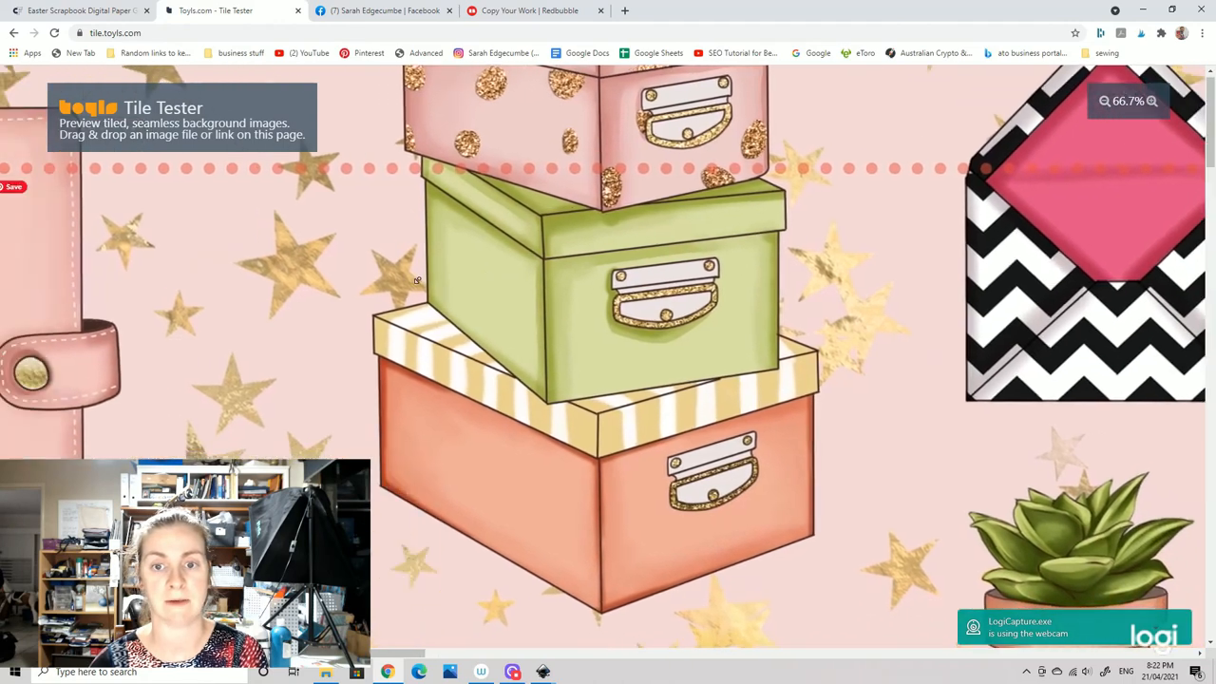
# - Scroll down through the repeating lamps, clips, candle and boxes checking for seams
pyautogui.scroll(-3)
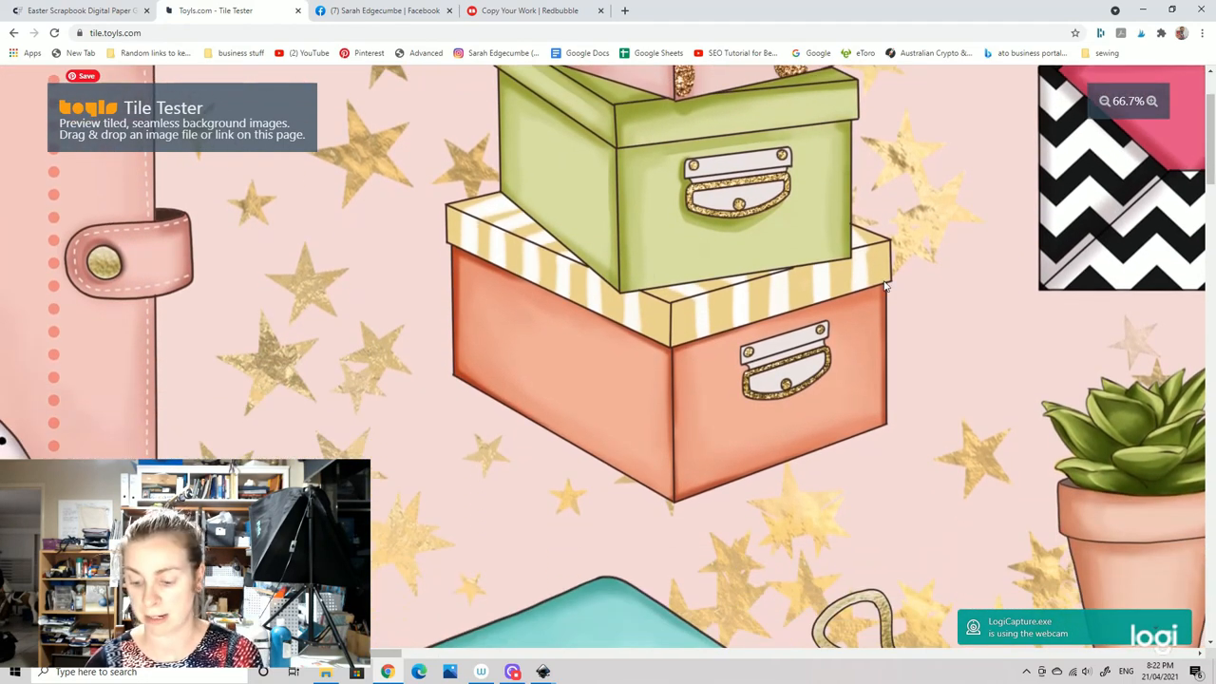
pyautogui.scroll(-3)
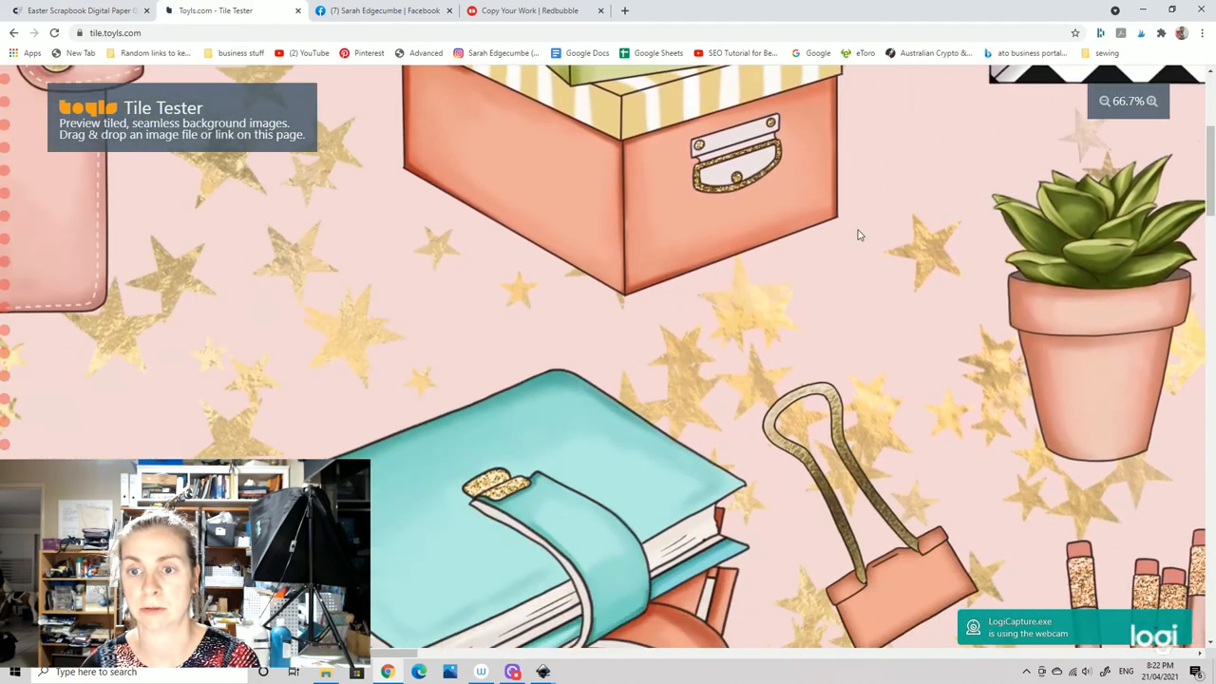
pyautogui.scroll(-3)
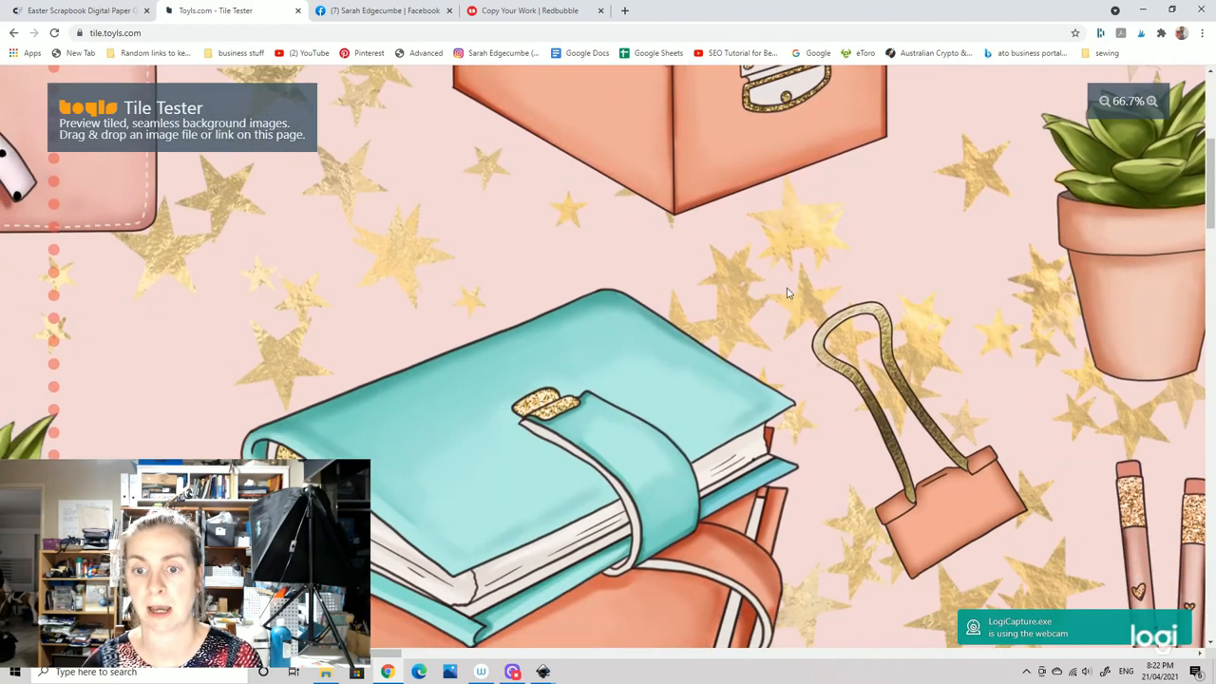
pyautogui.scroll(-3)
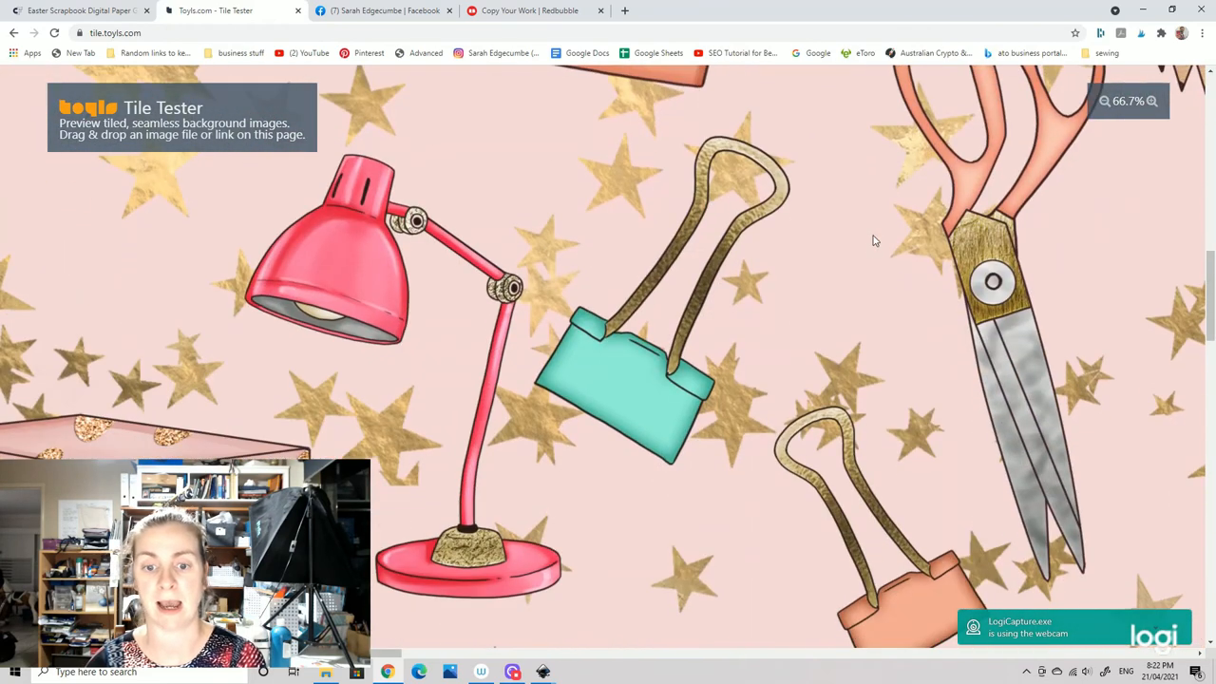
pyautogui.scroll(-3)
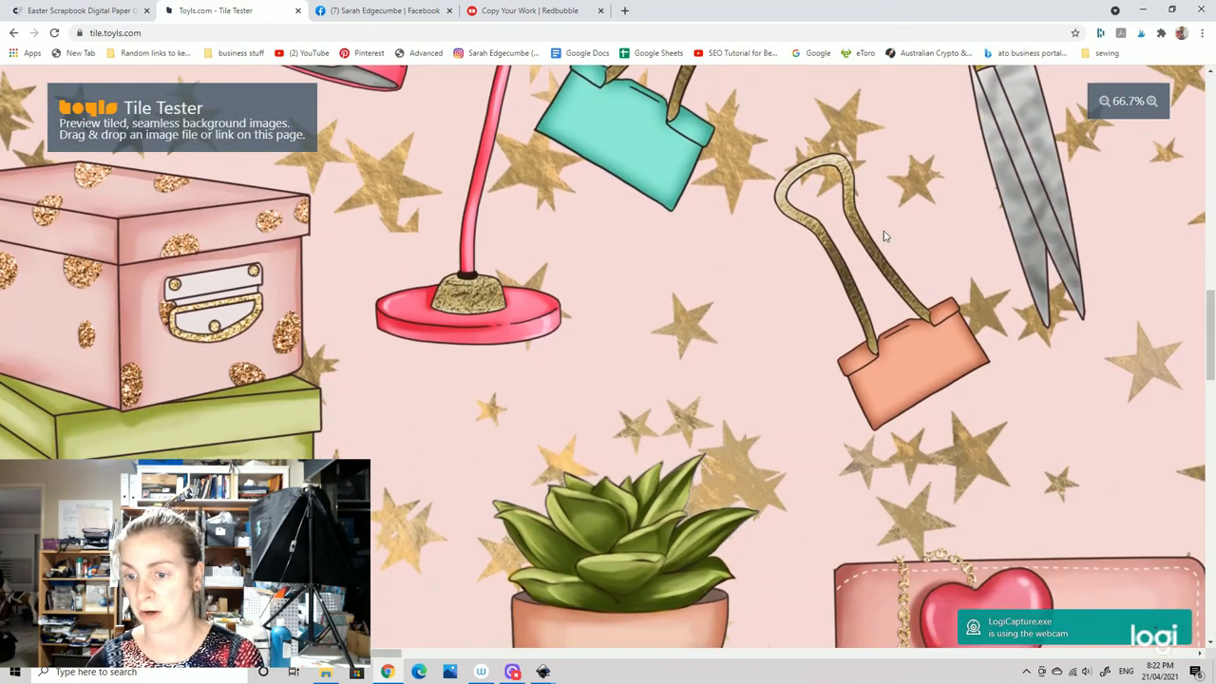
pyautogui.scroll(-3)
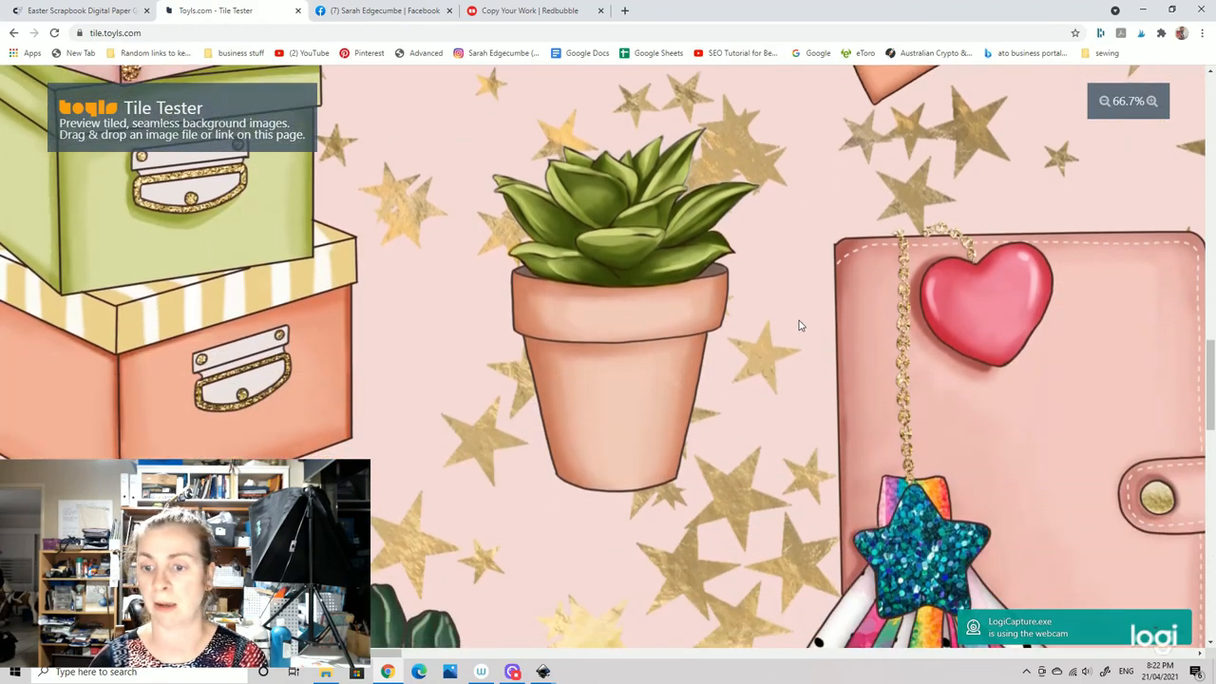
pyautogui.scroll(-3)
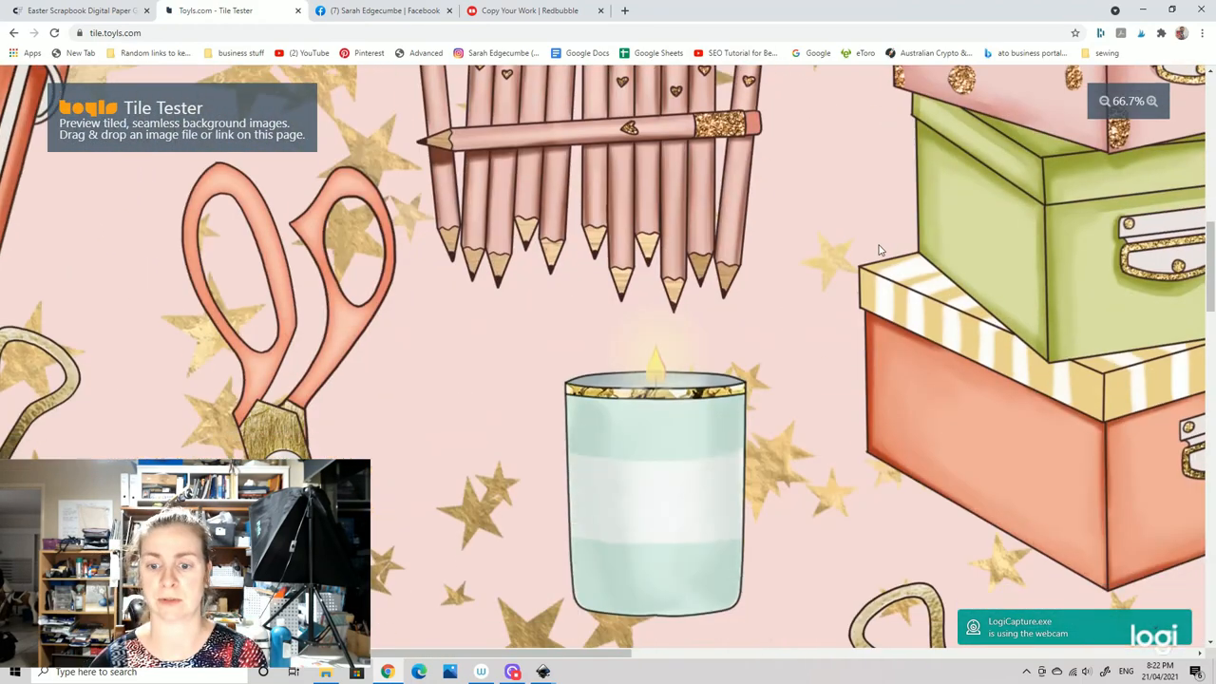
pyautogui.scroll(-3)
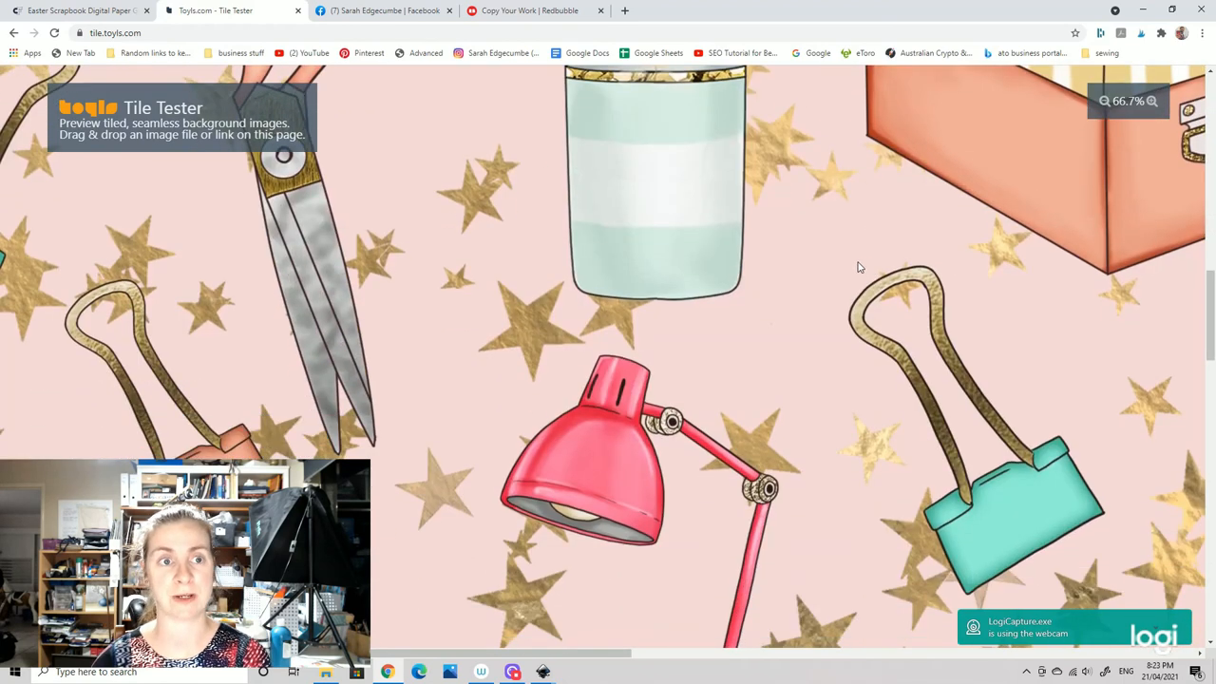